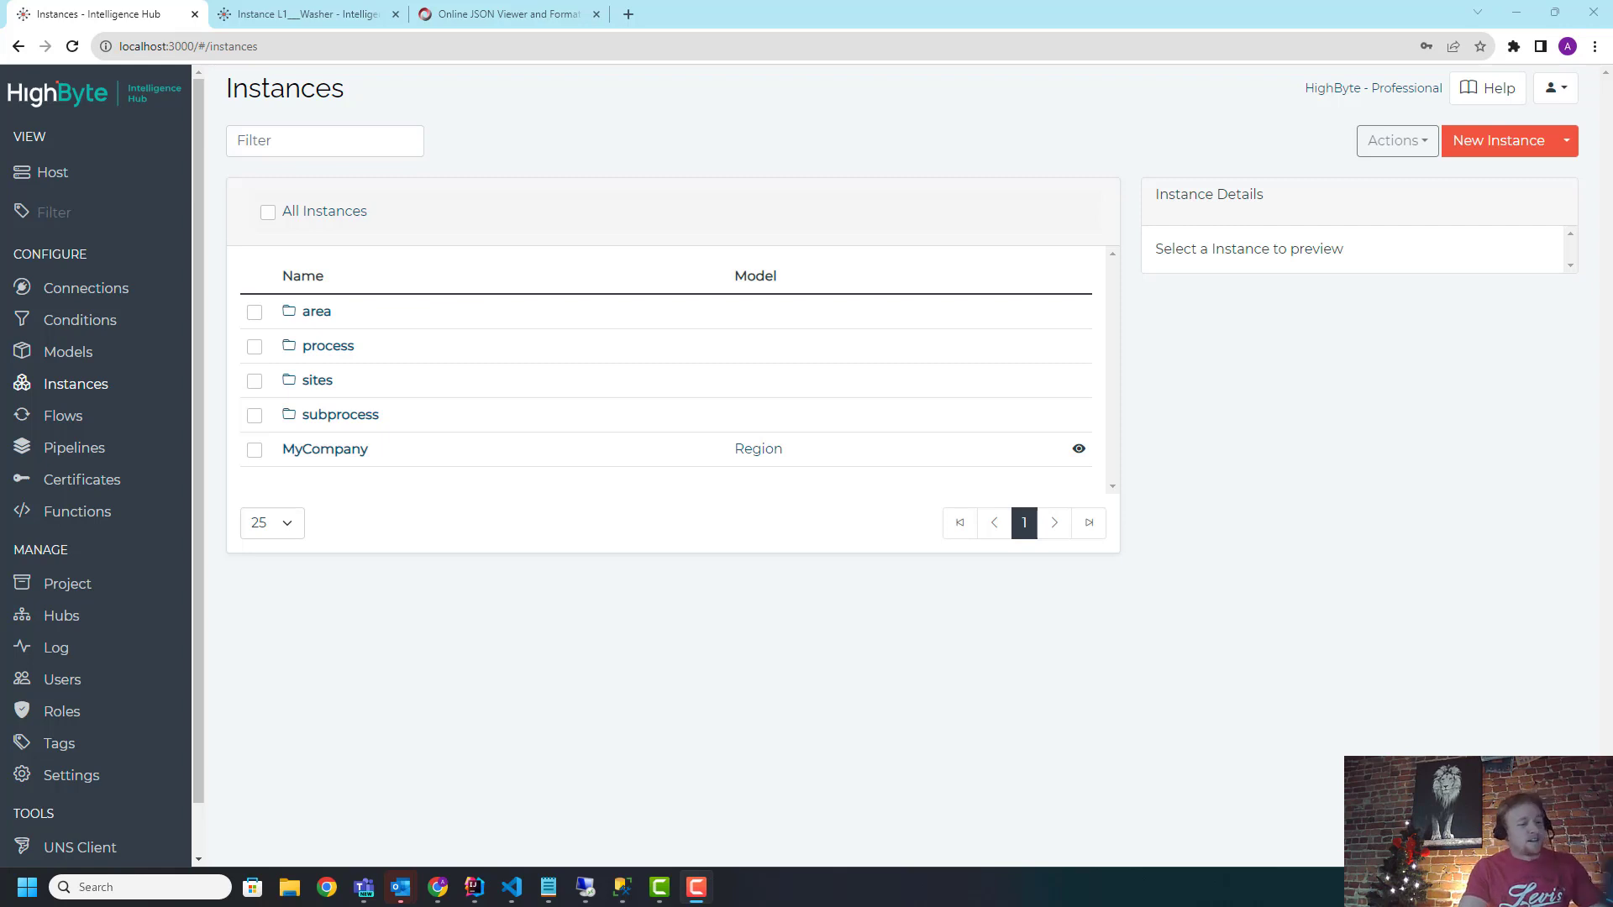
mouse_move(873, 835)
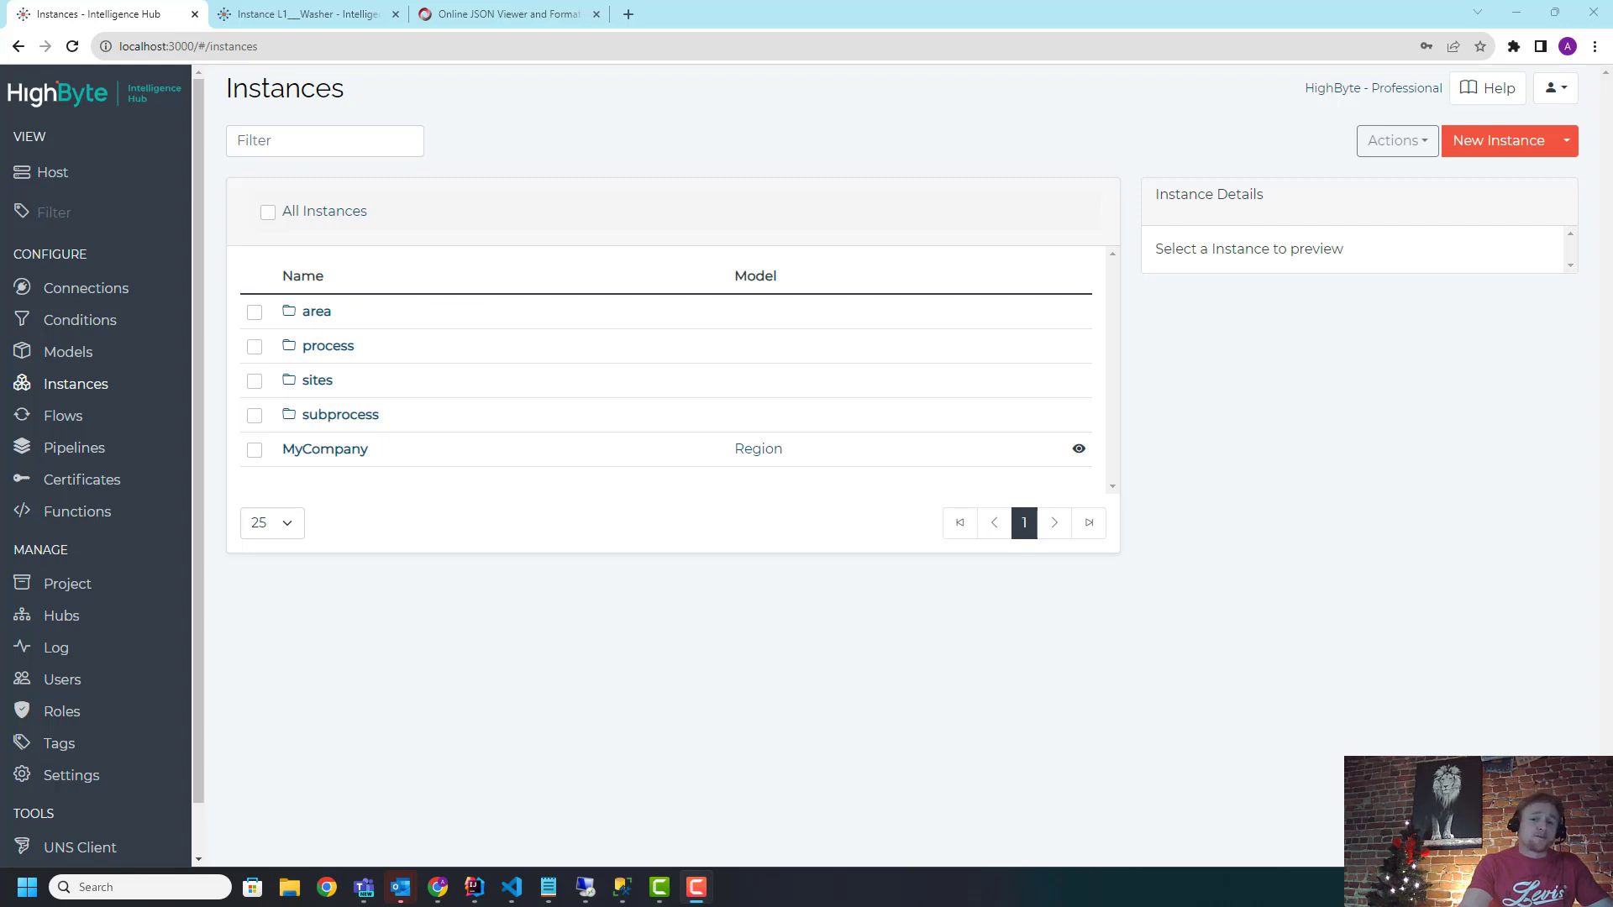
mouse_move(759, 680)
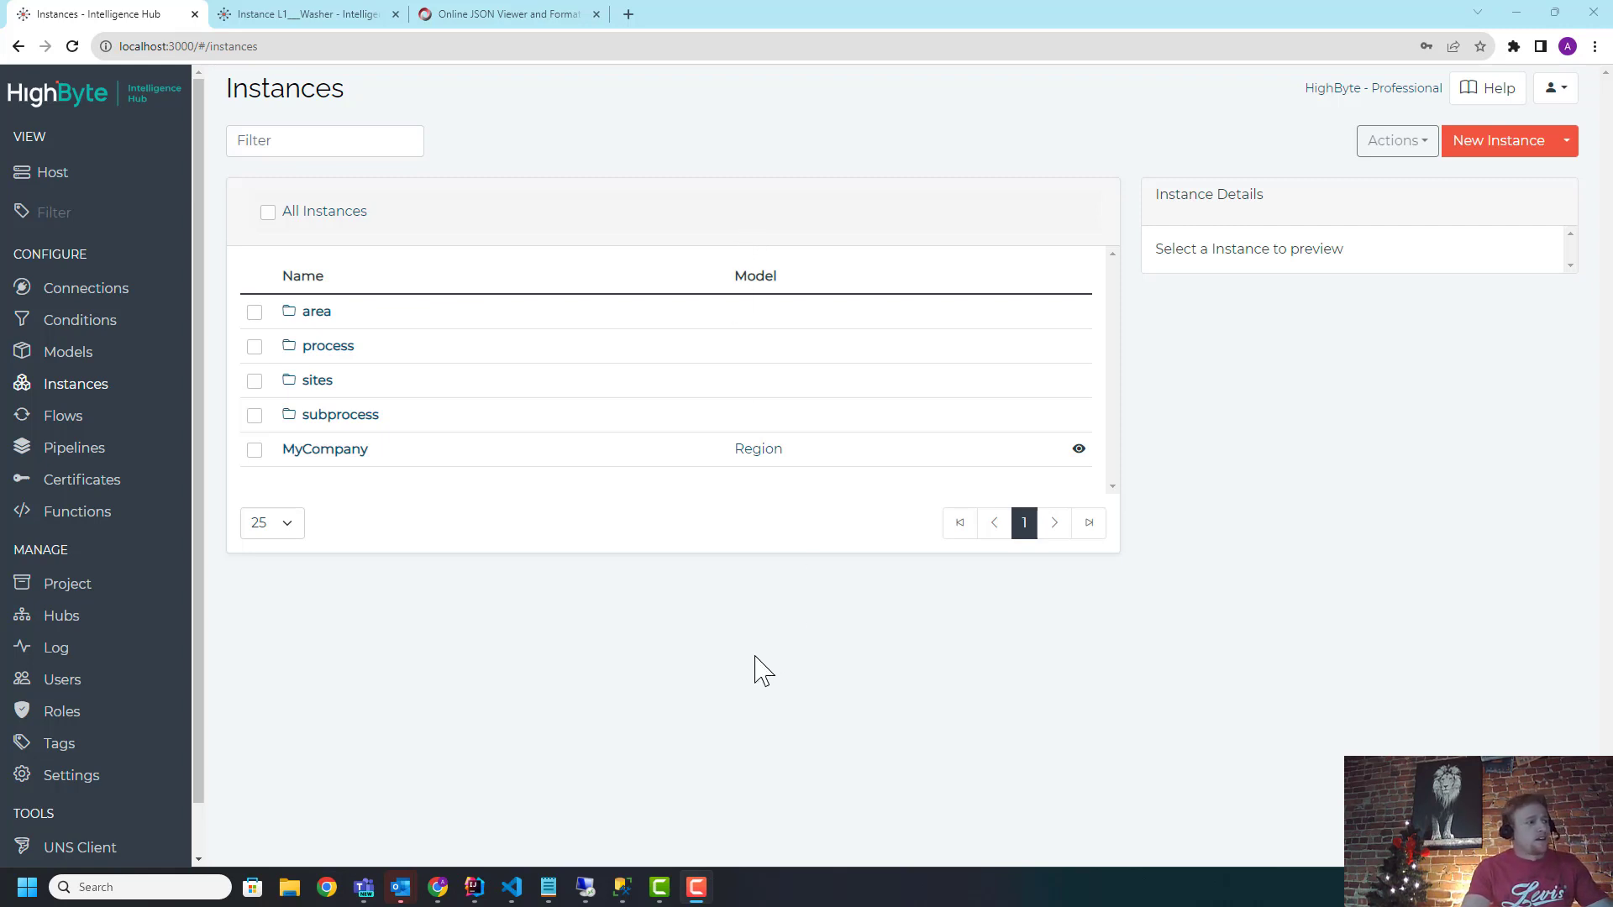
mouse_move(751, 682)
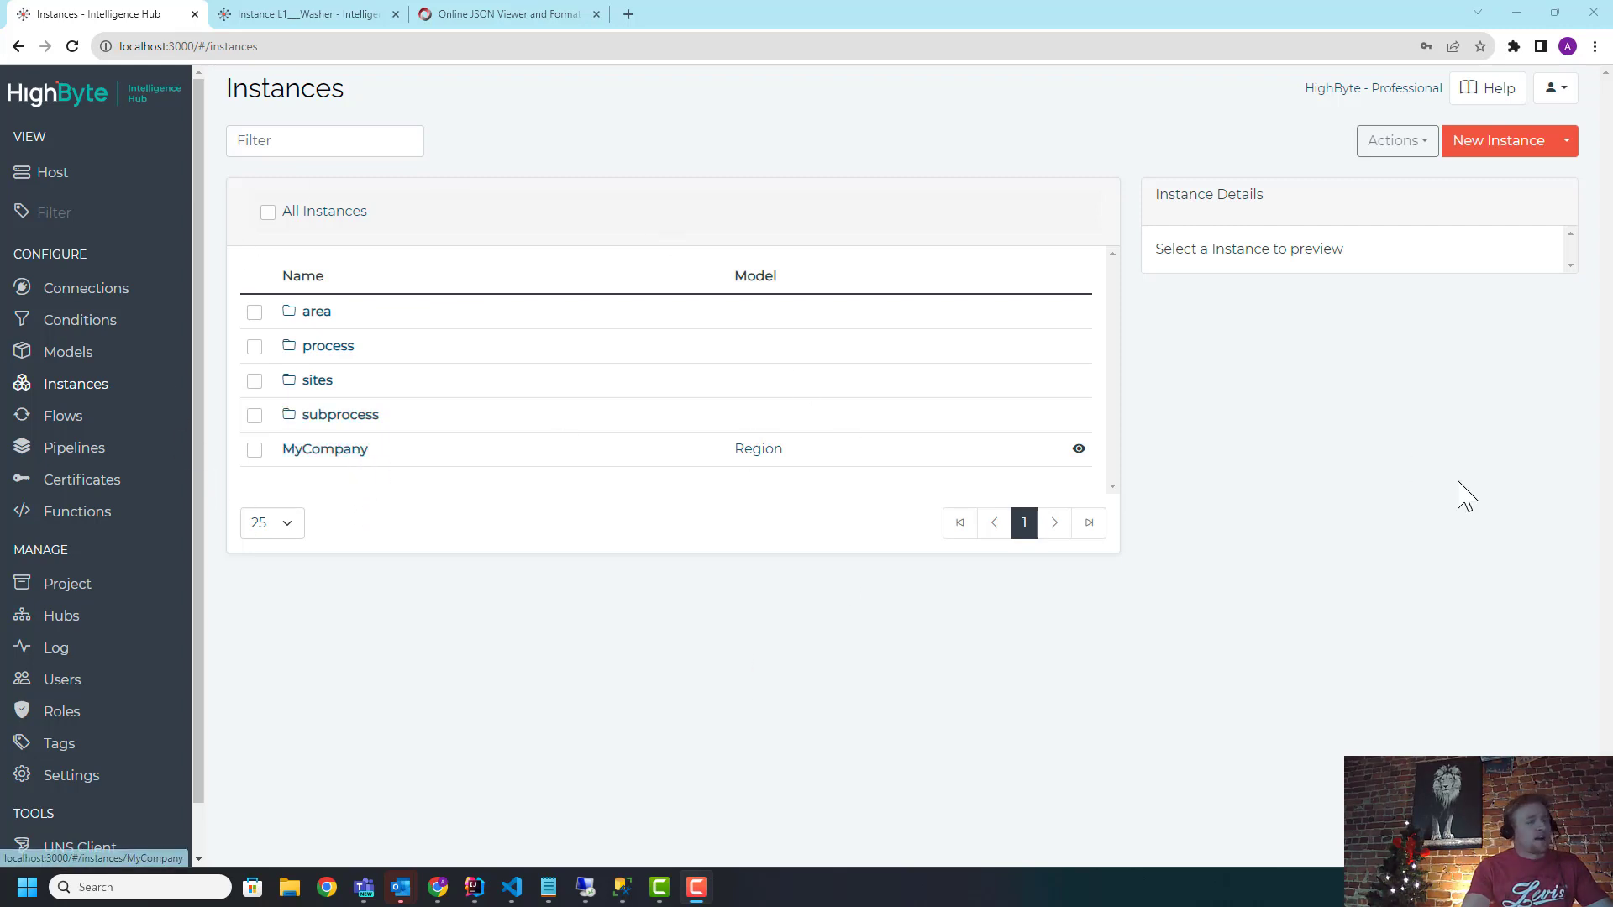
mouse_move(484, 531)
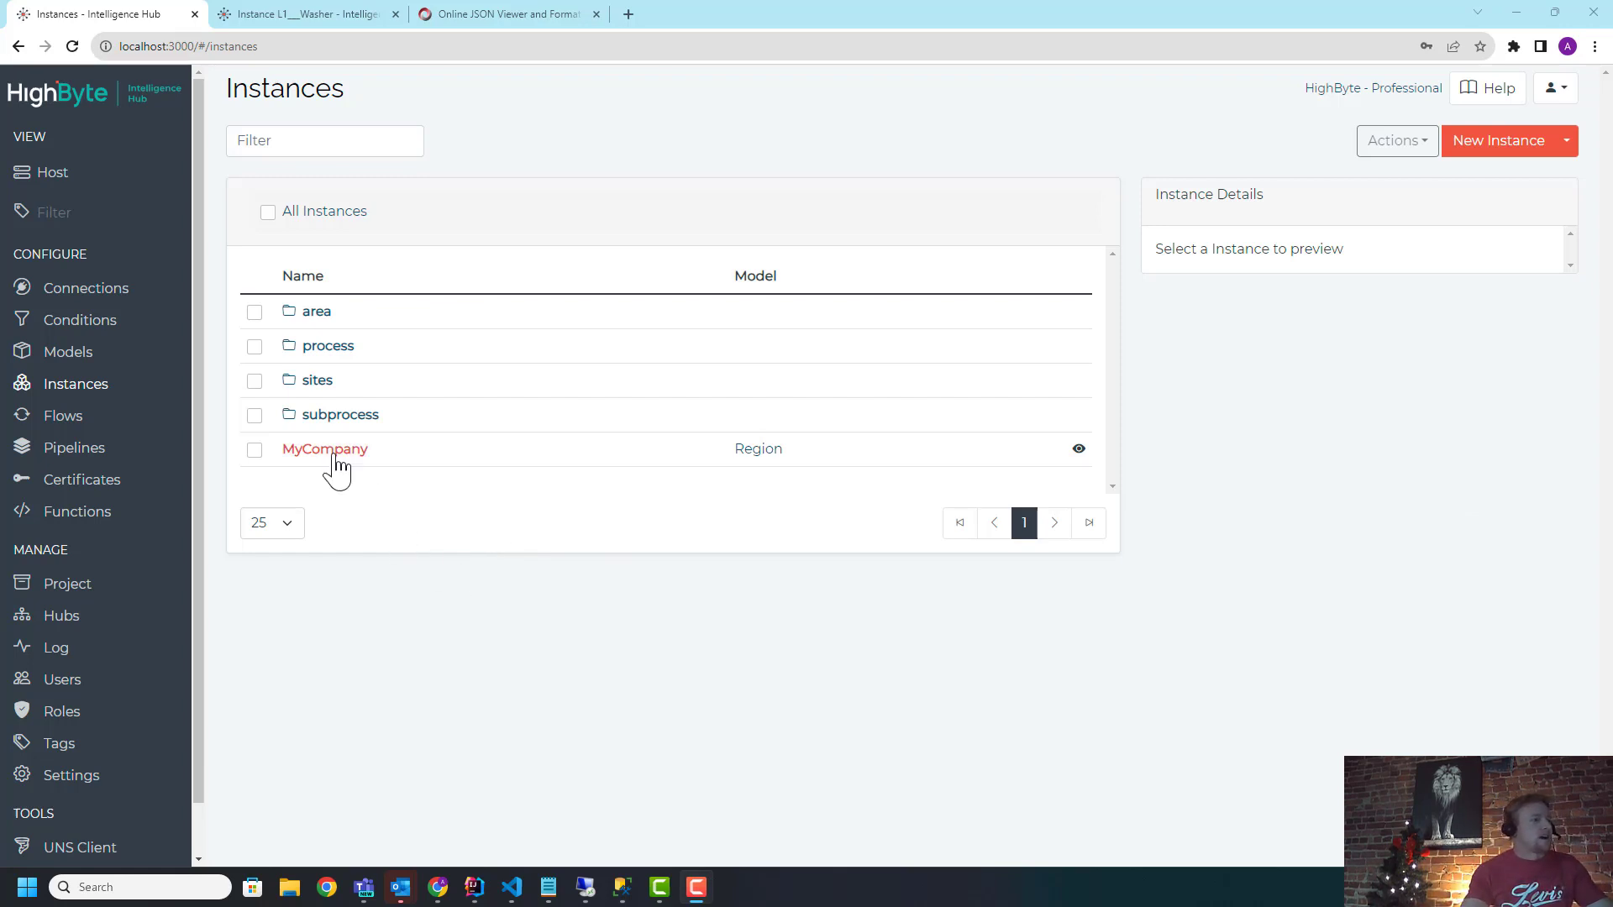
Step: Run a test read on the MyCompany instance to show its nested JSON results
click(325, 449)
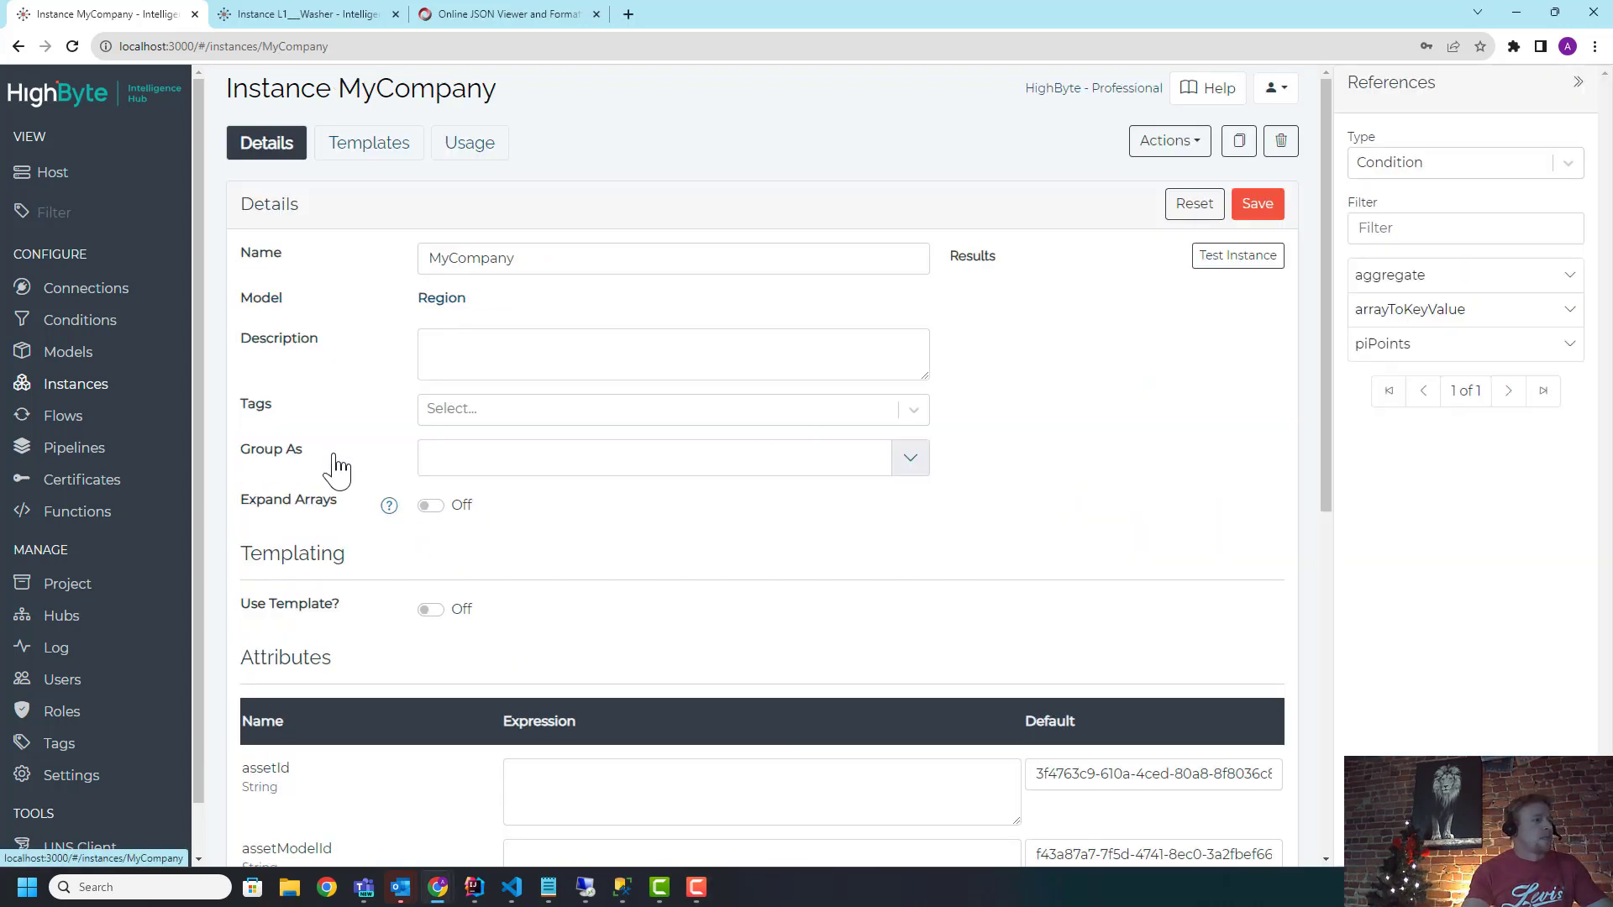
click(1236, 256)
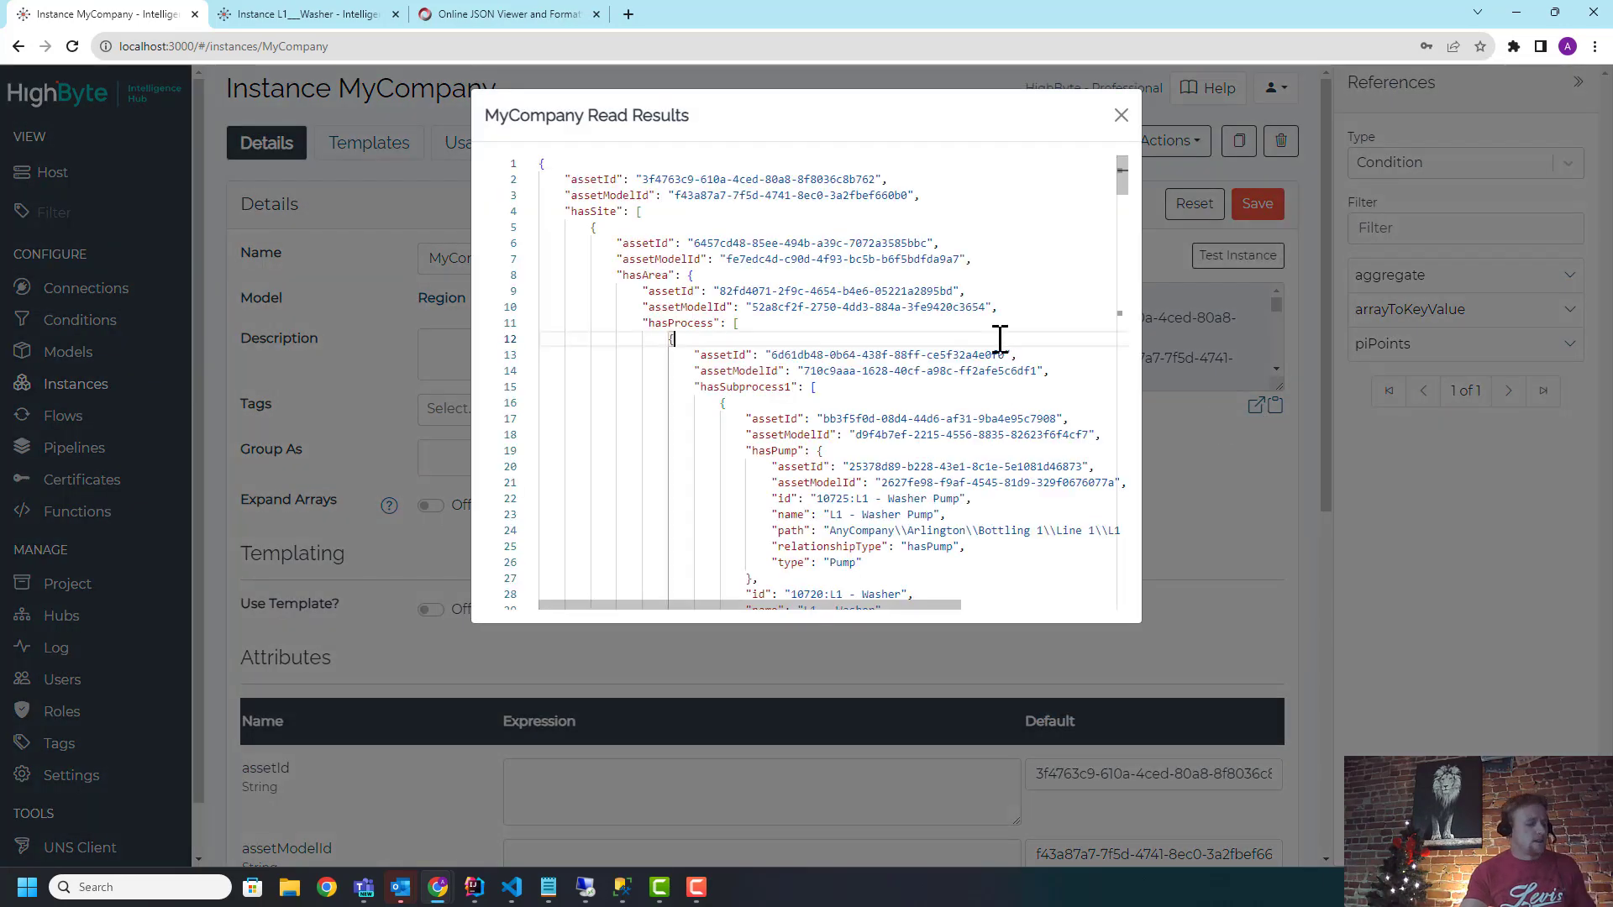
Step: View the MyCompany JSON in Online JSON Viewer, checking raw text, and expand hasSite with the Arlington site
click(521, 14)
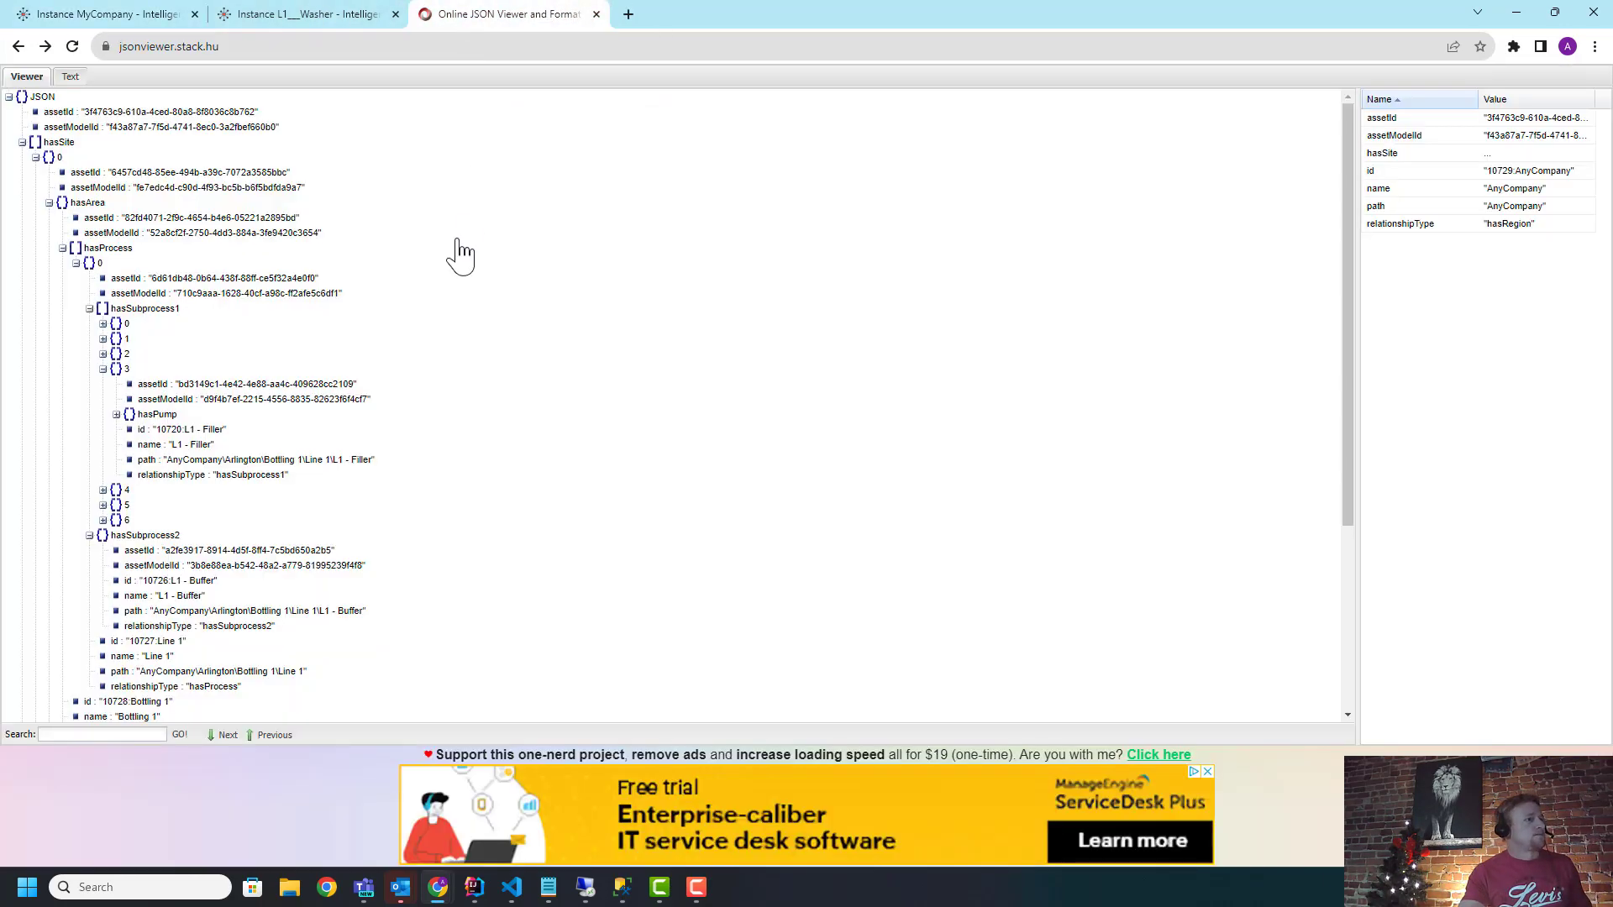
click(67, 76)
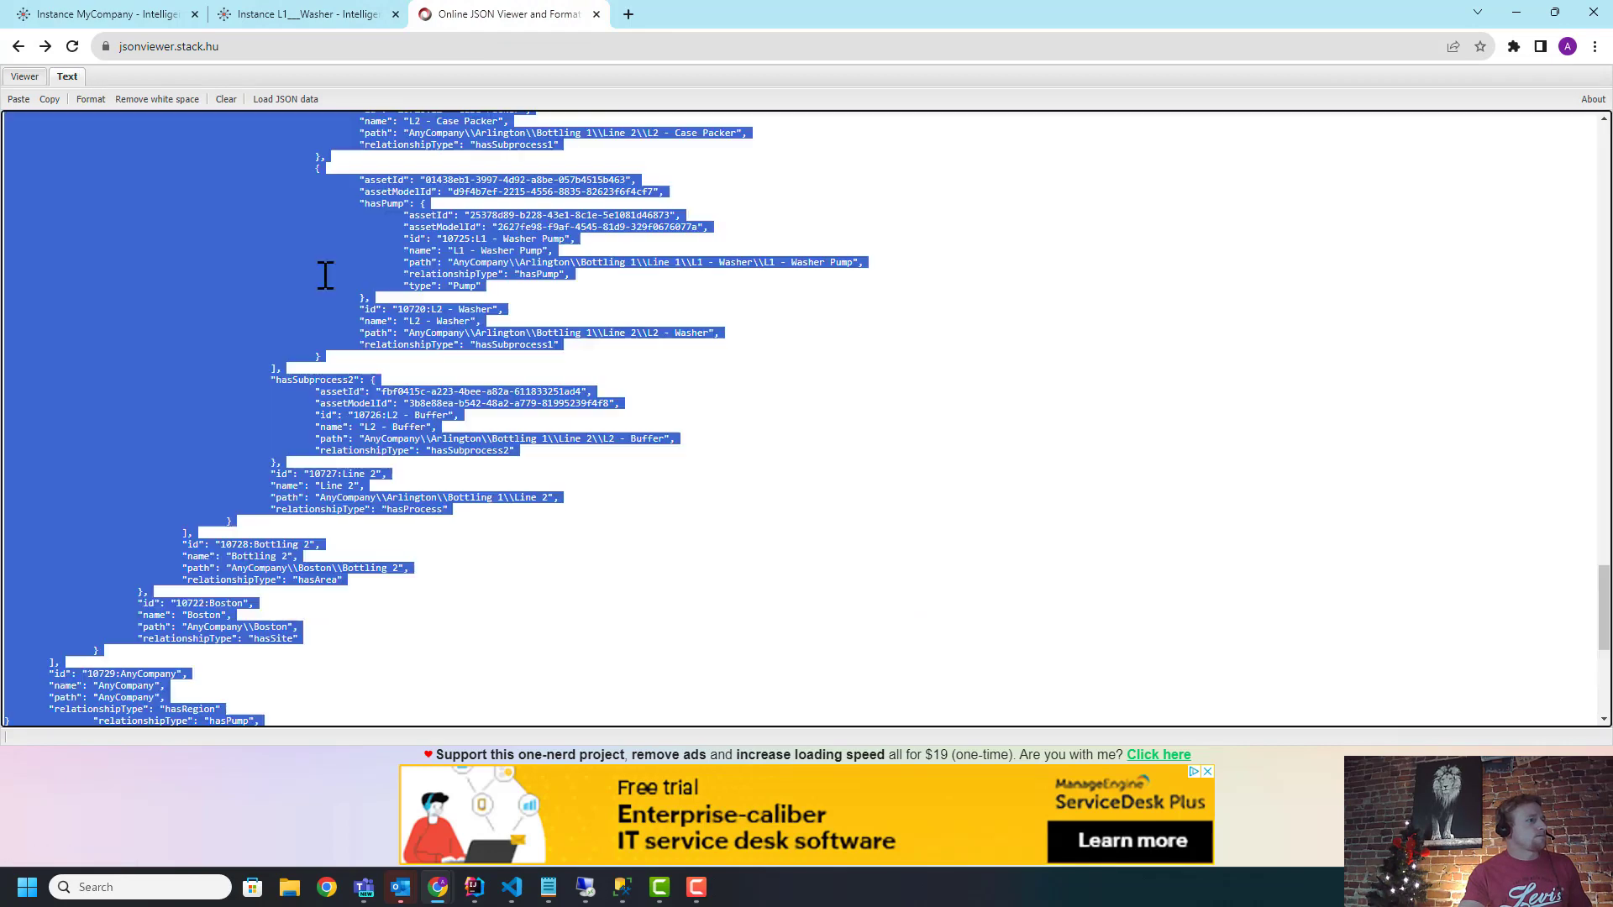
click(25, 75)
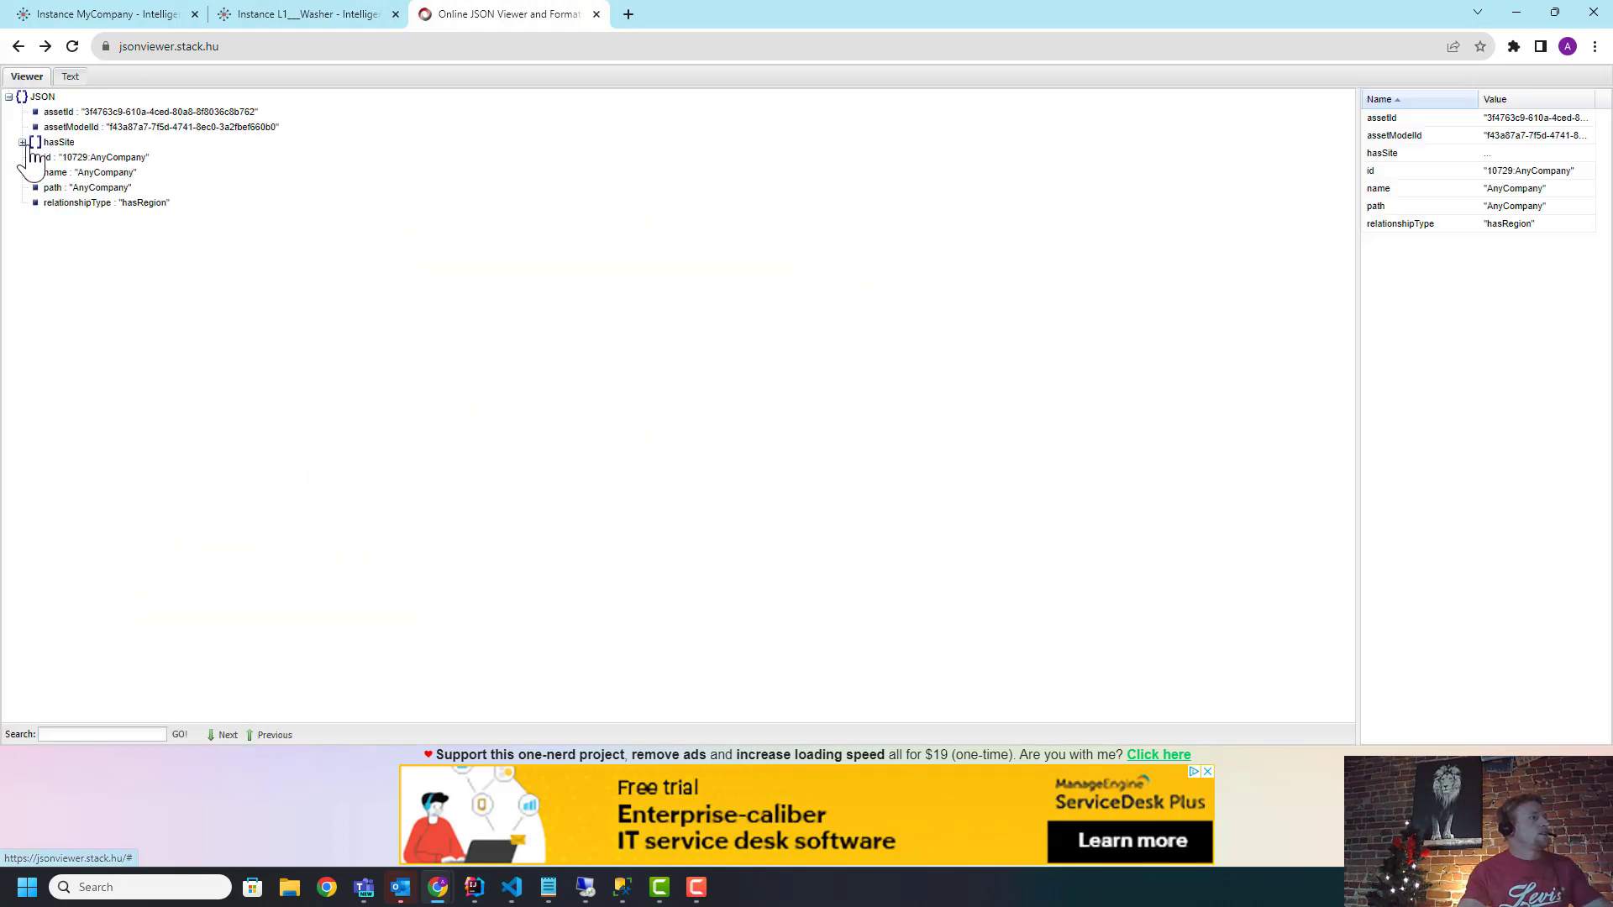
click(20, 141)
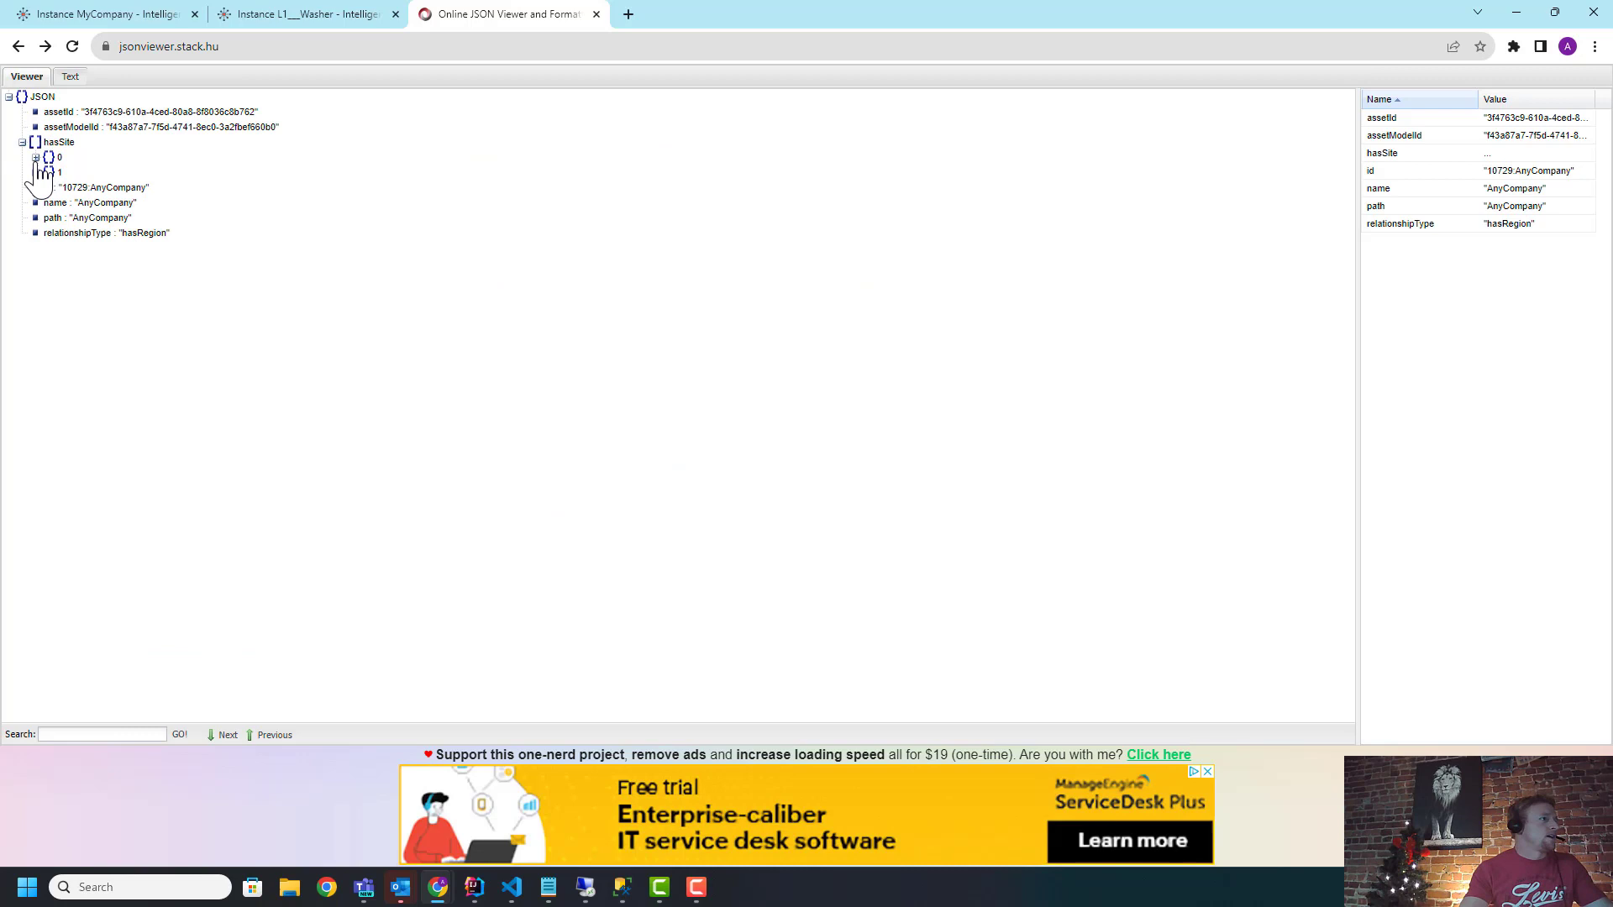
click(29, 154)
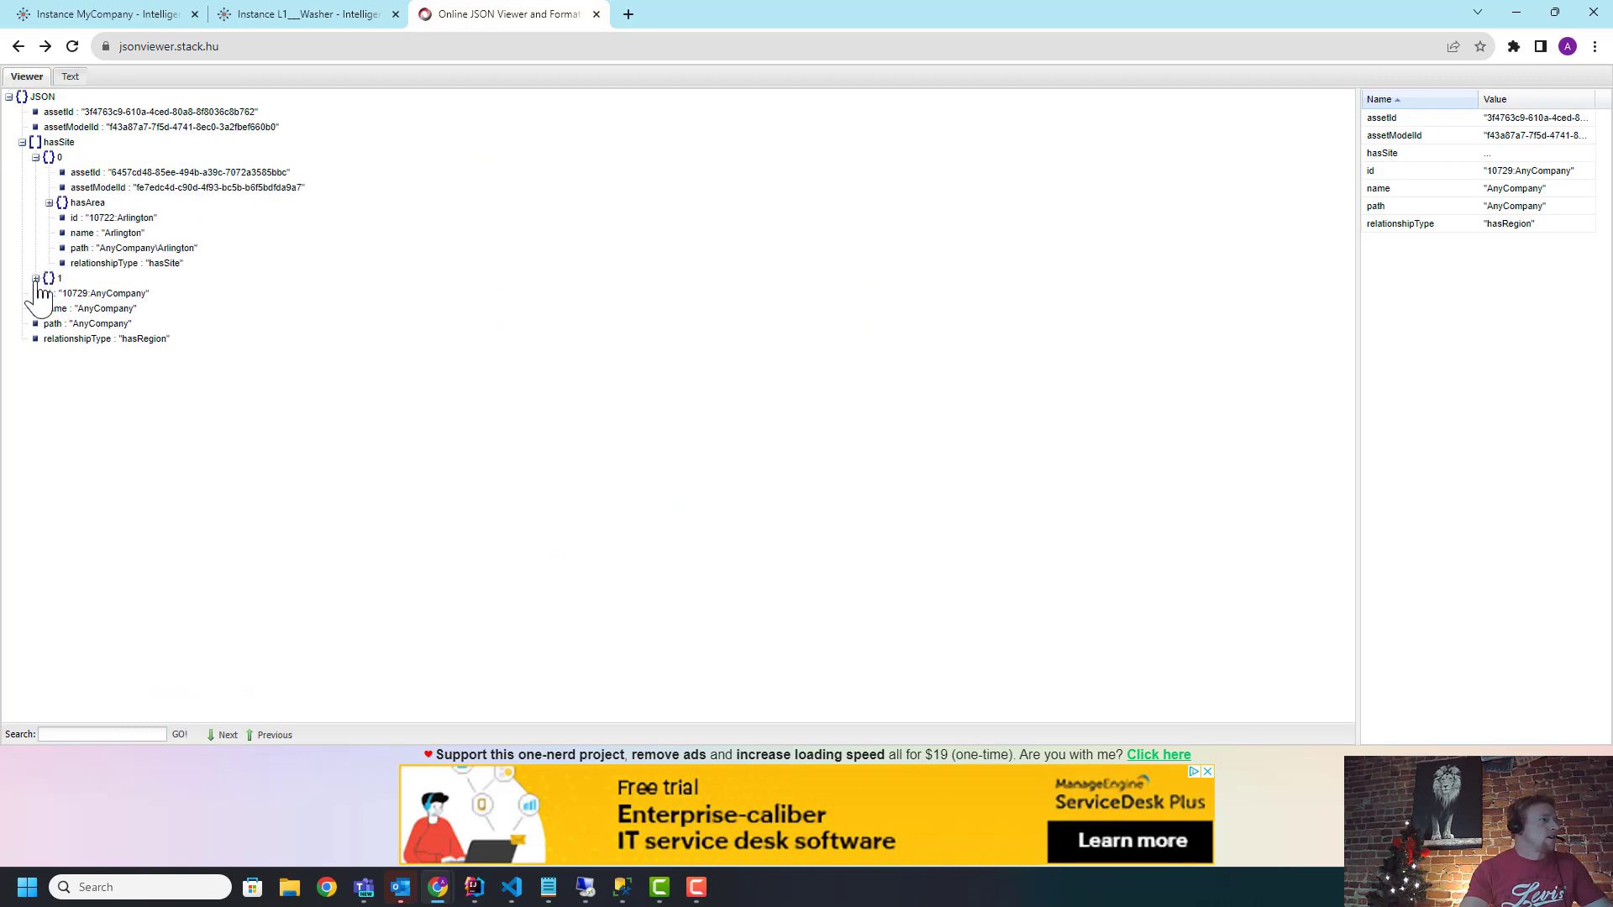
Step: Expand Boston > hasArea > Line 3 > hasSubprocess1 > 1 to reveal the L3 - Filler pump
click(32, 279)
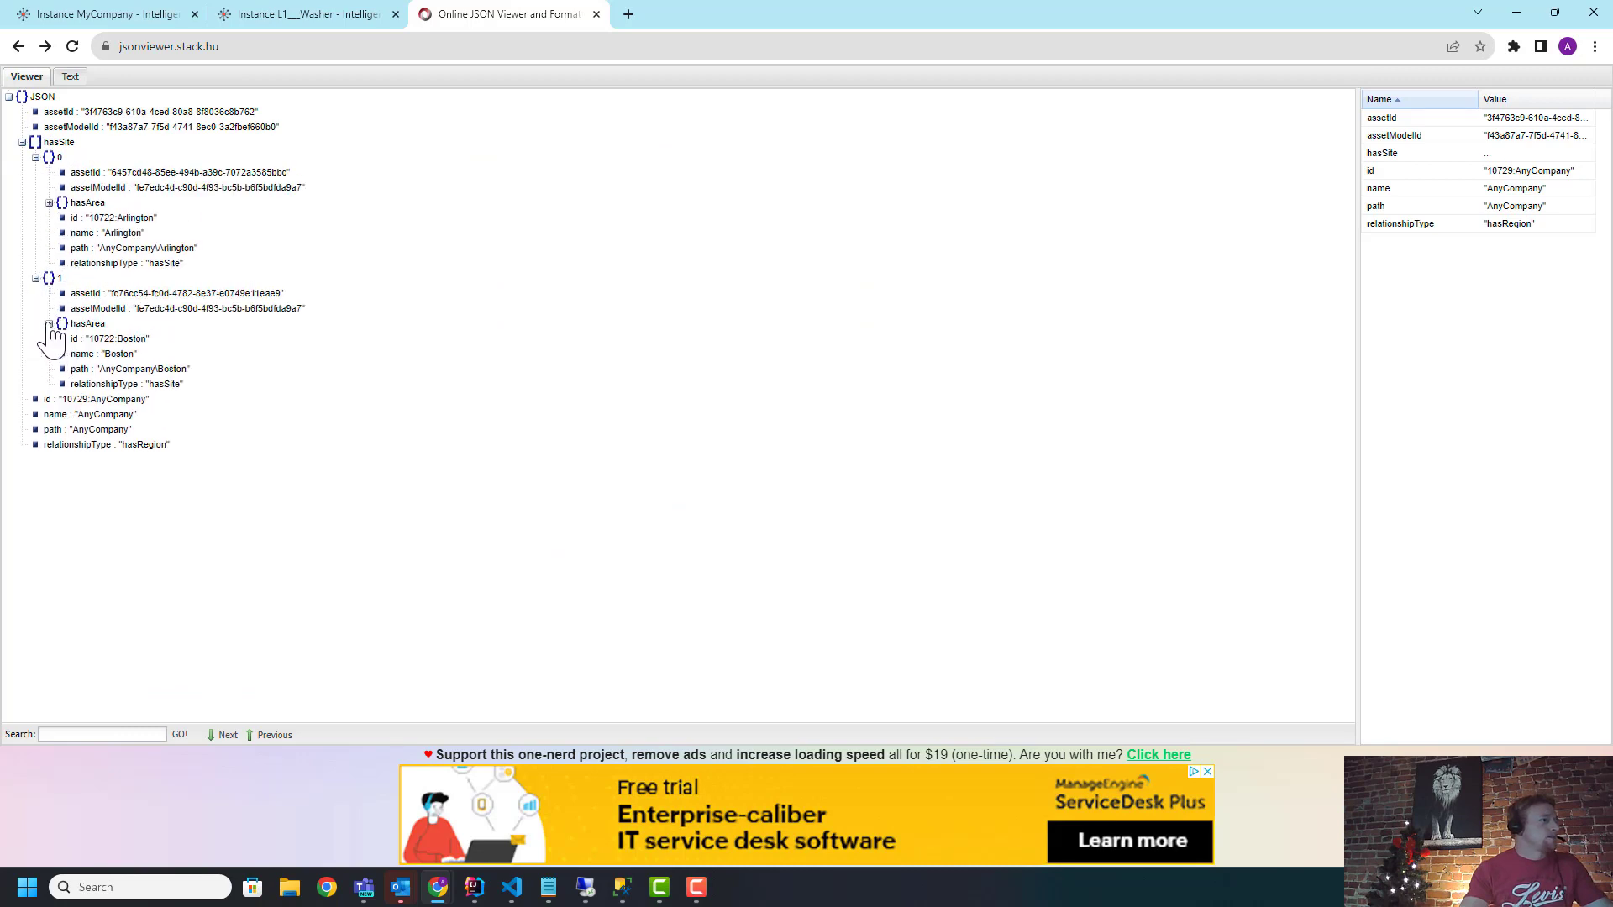
click(50, 324)
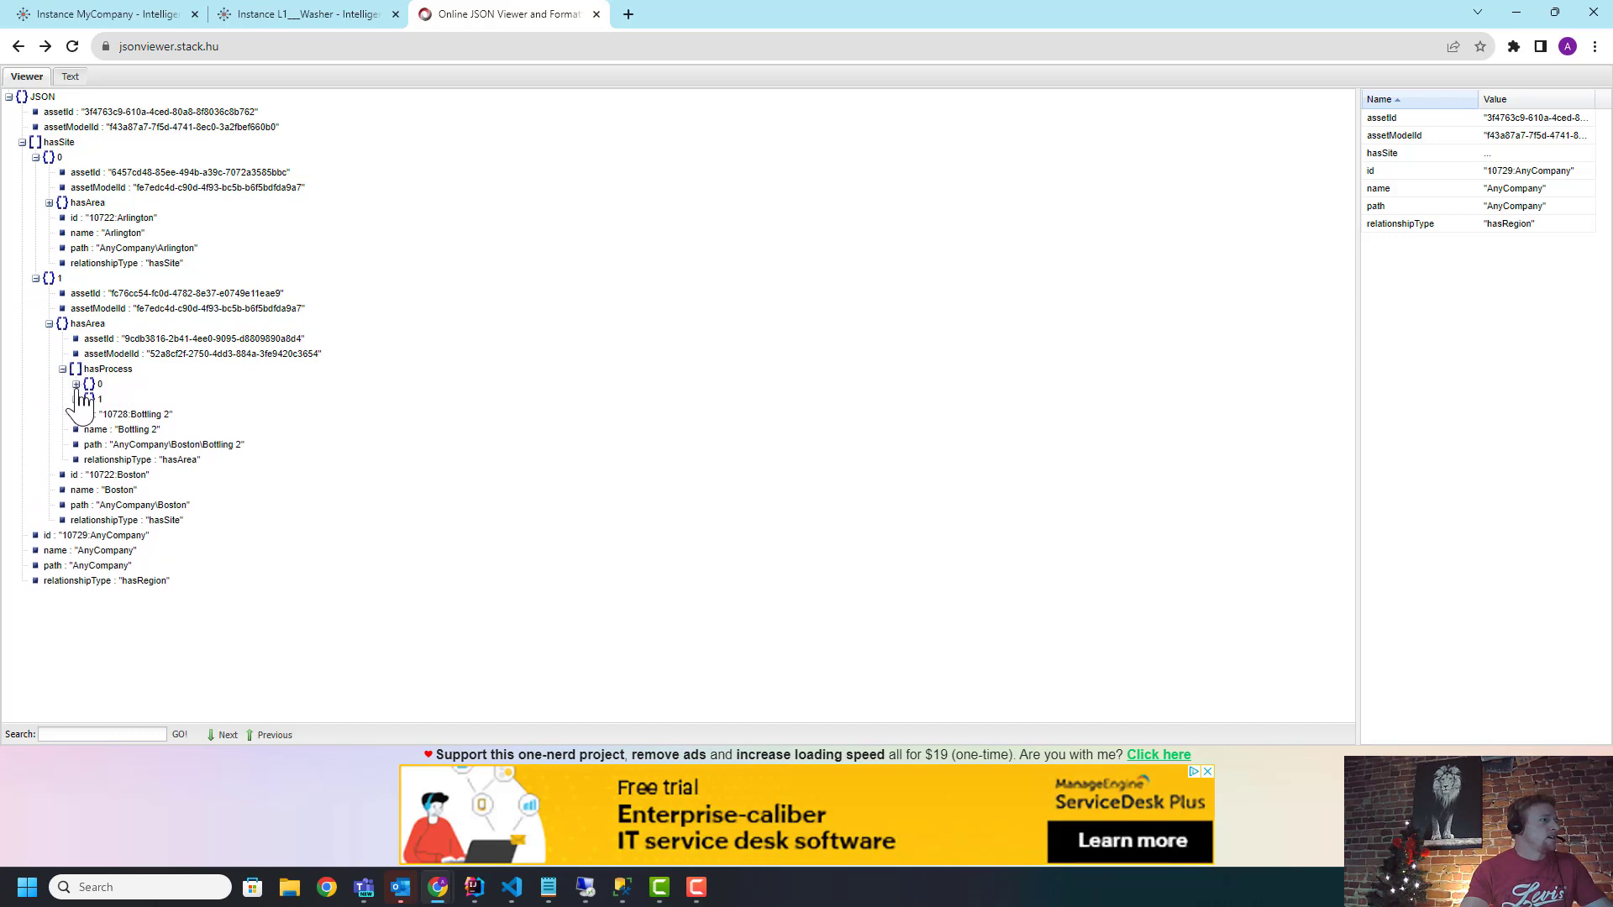
click(76, 383)
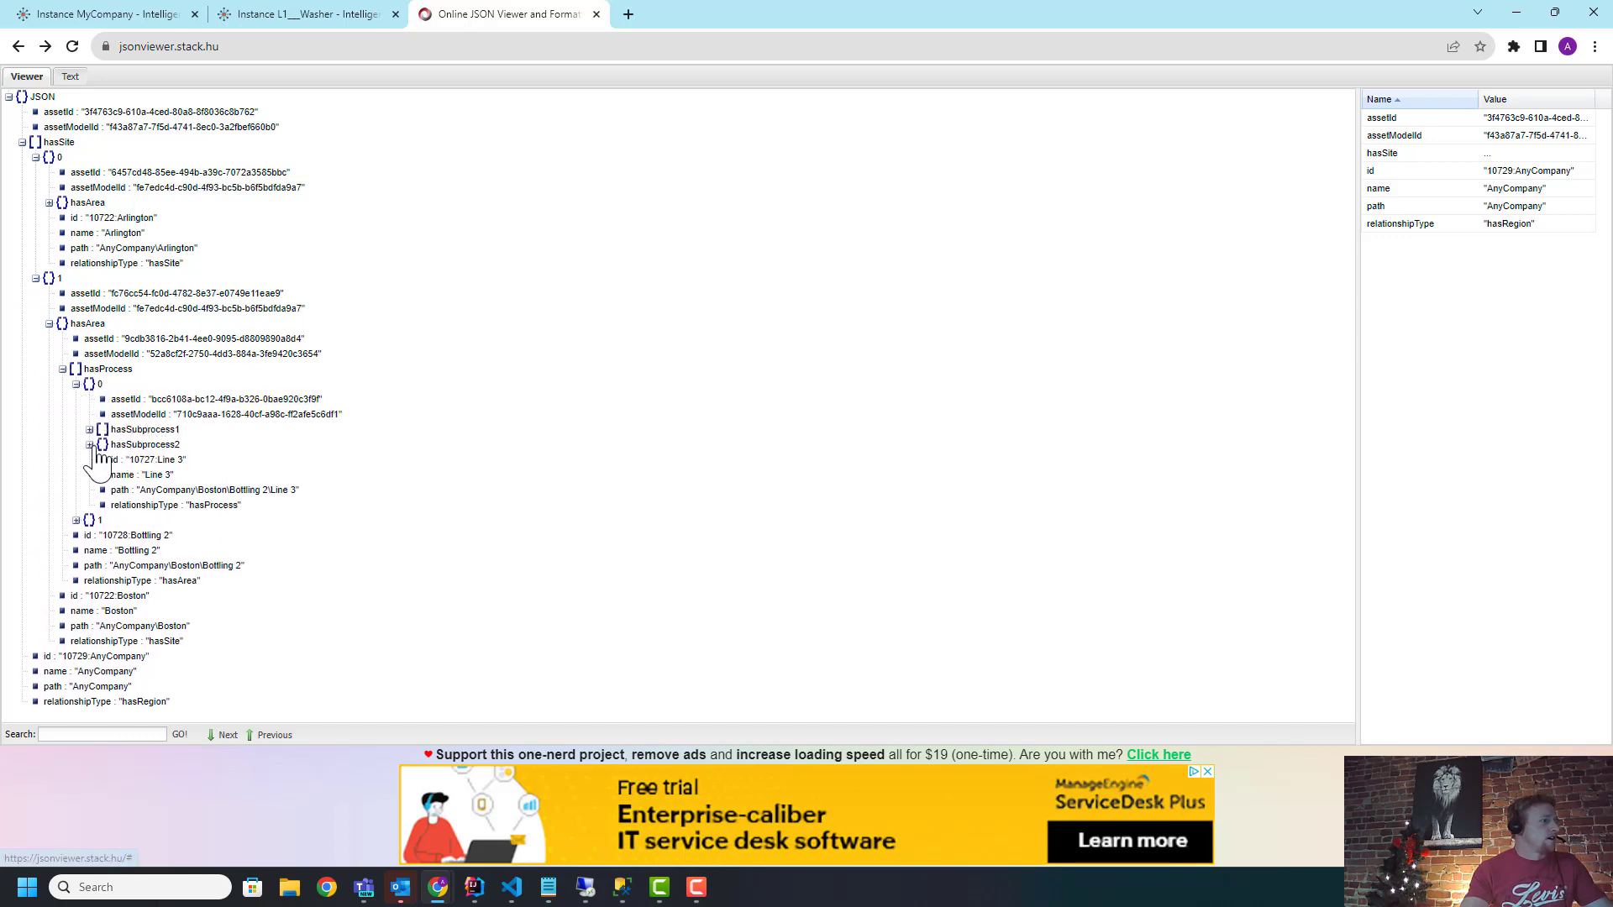
click(84, 430)
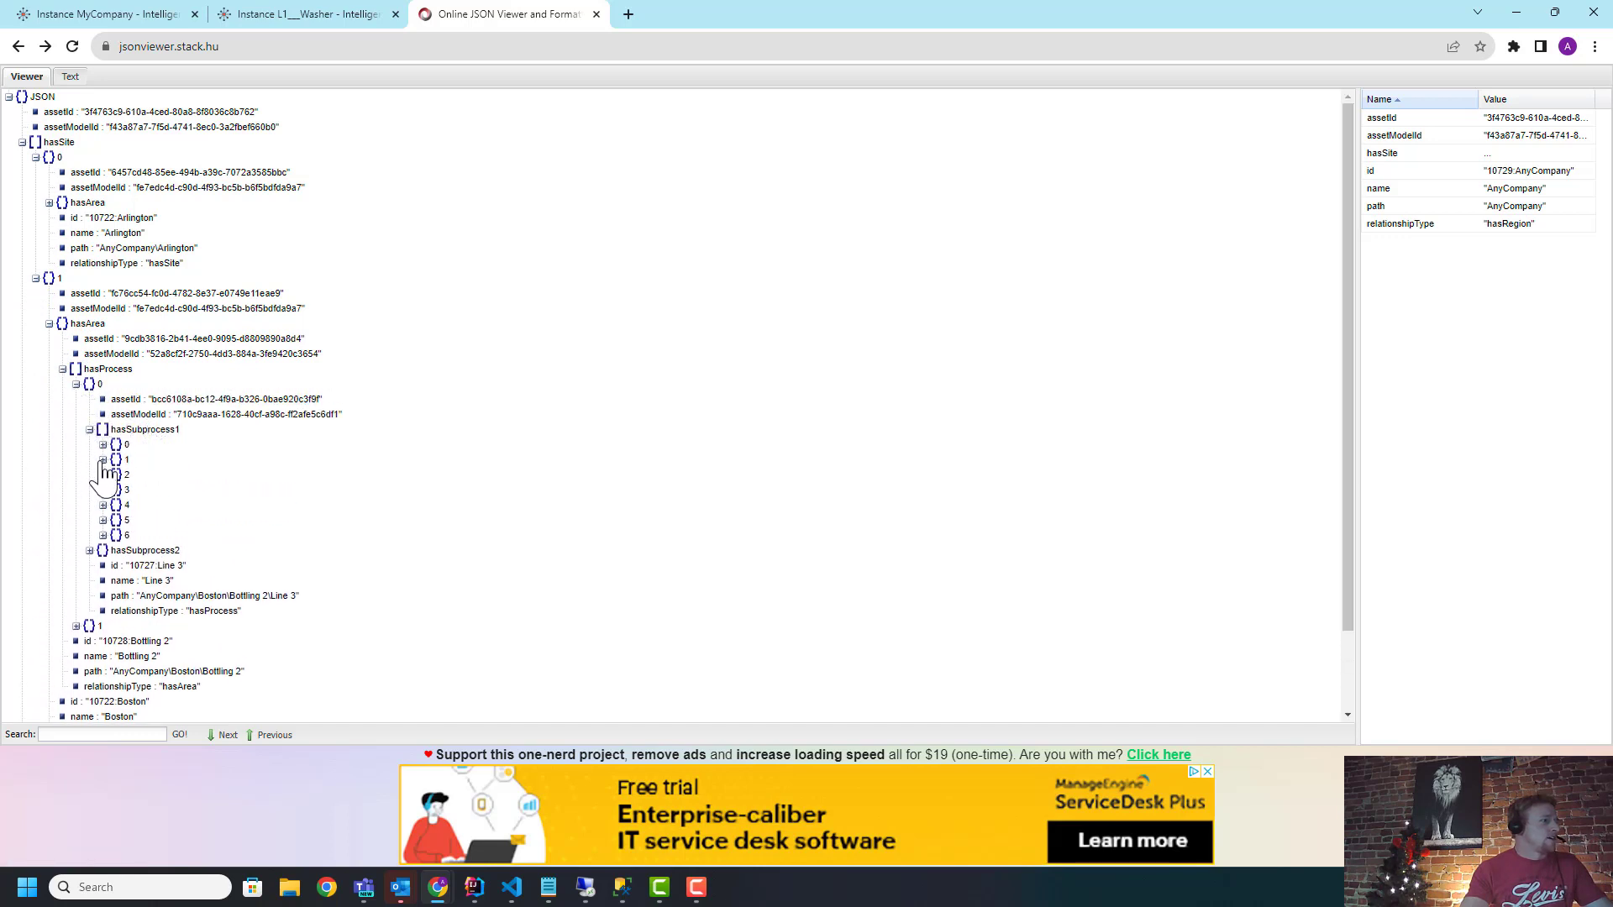
click(98, 458)
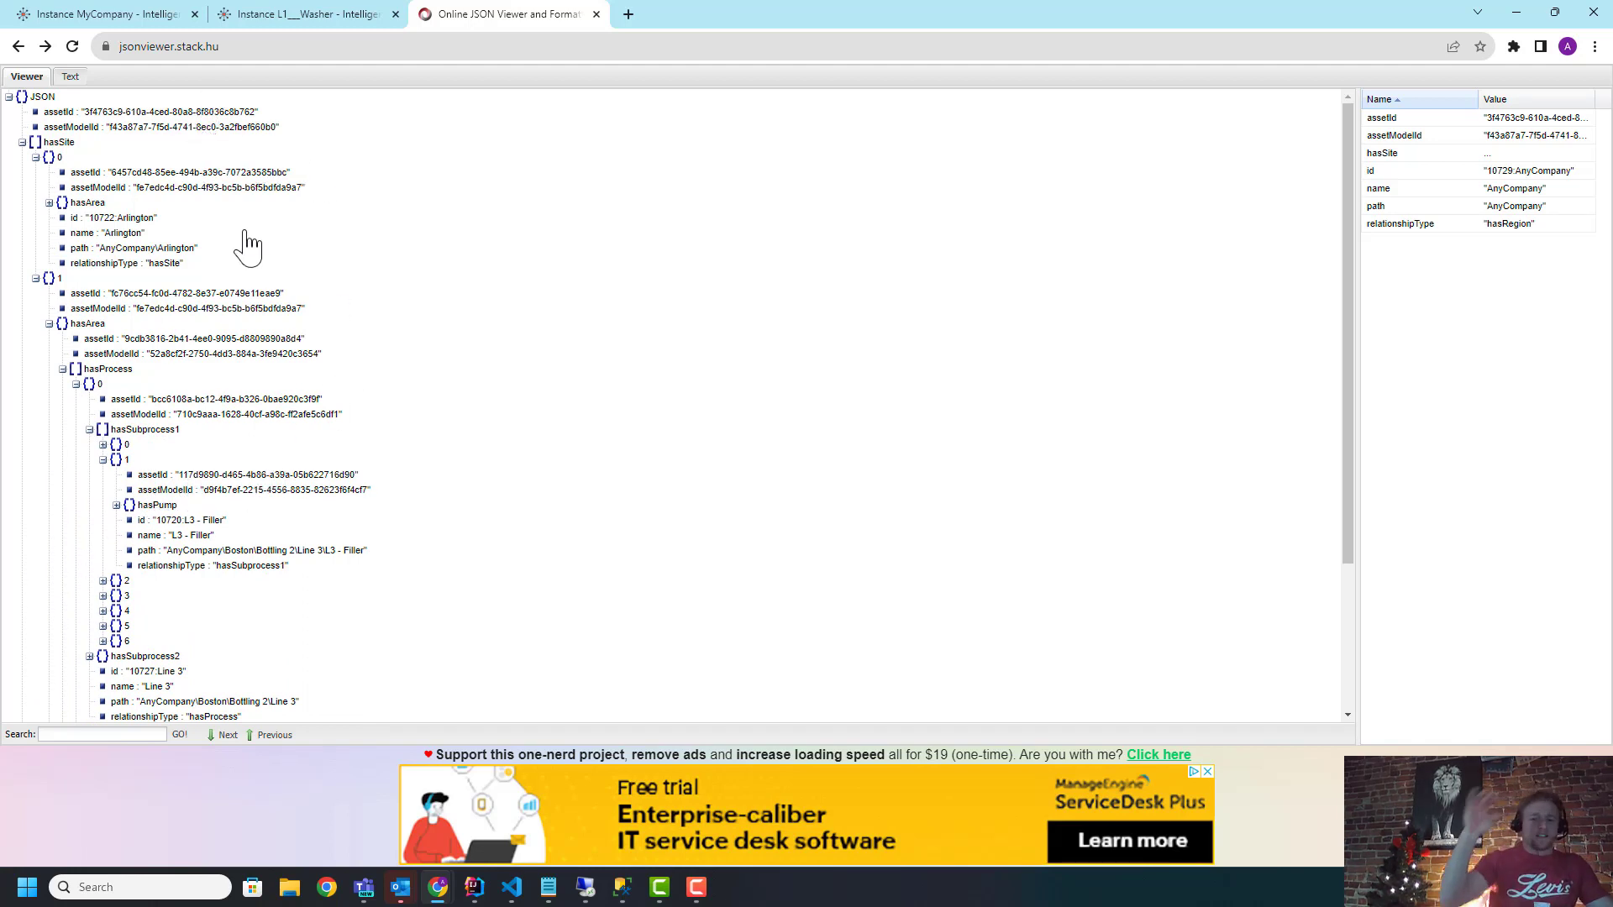
mouse_move(256, 238)
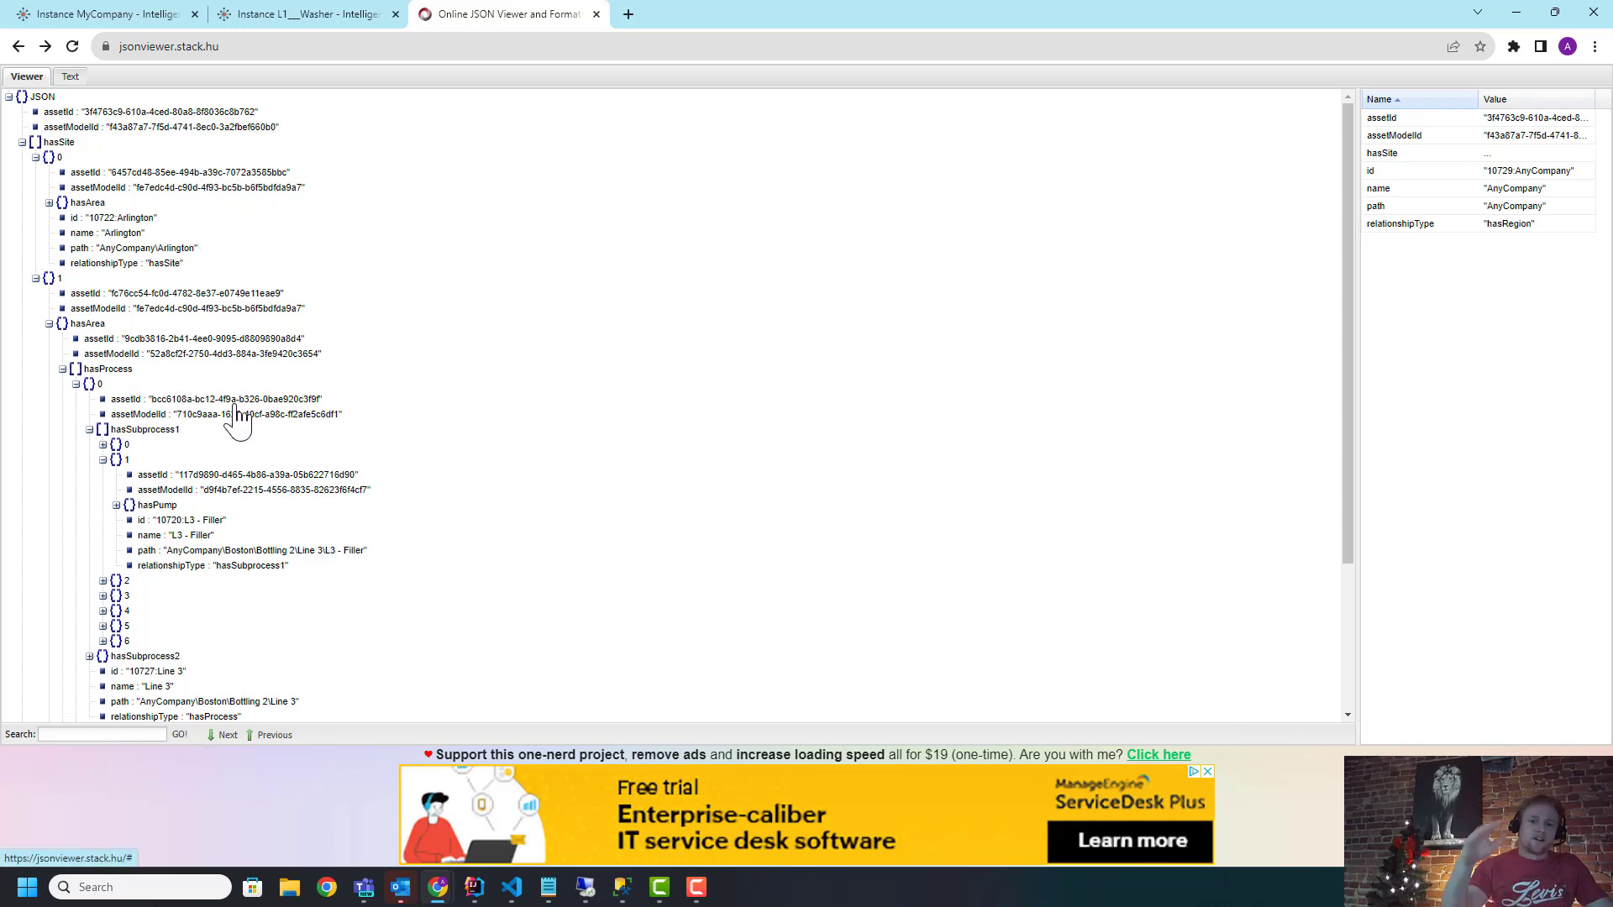
mouse_move(237, 377)
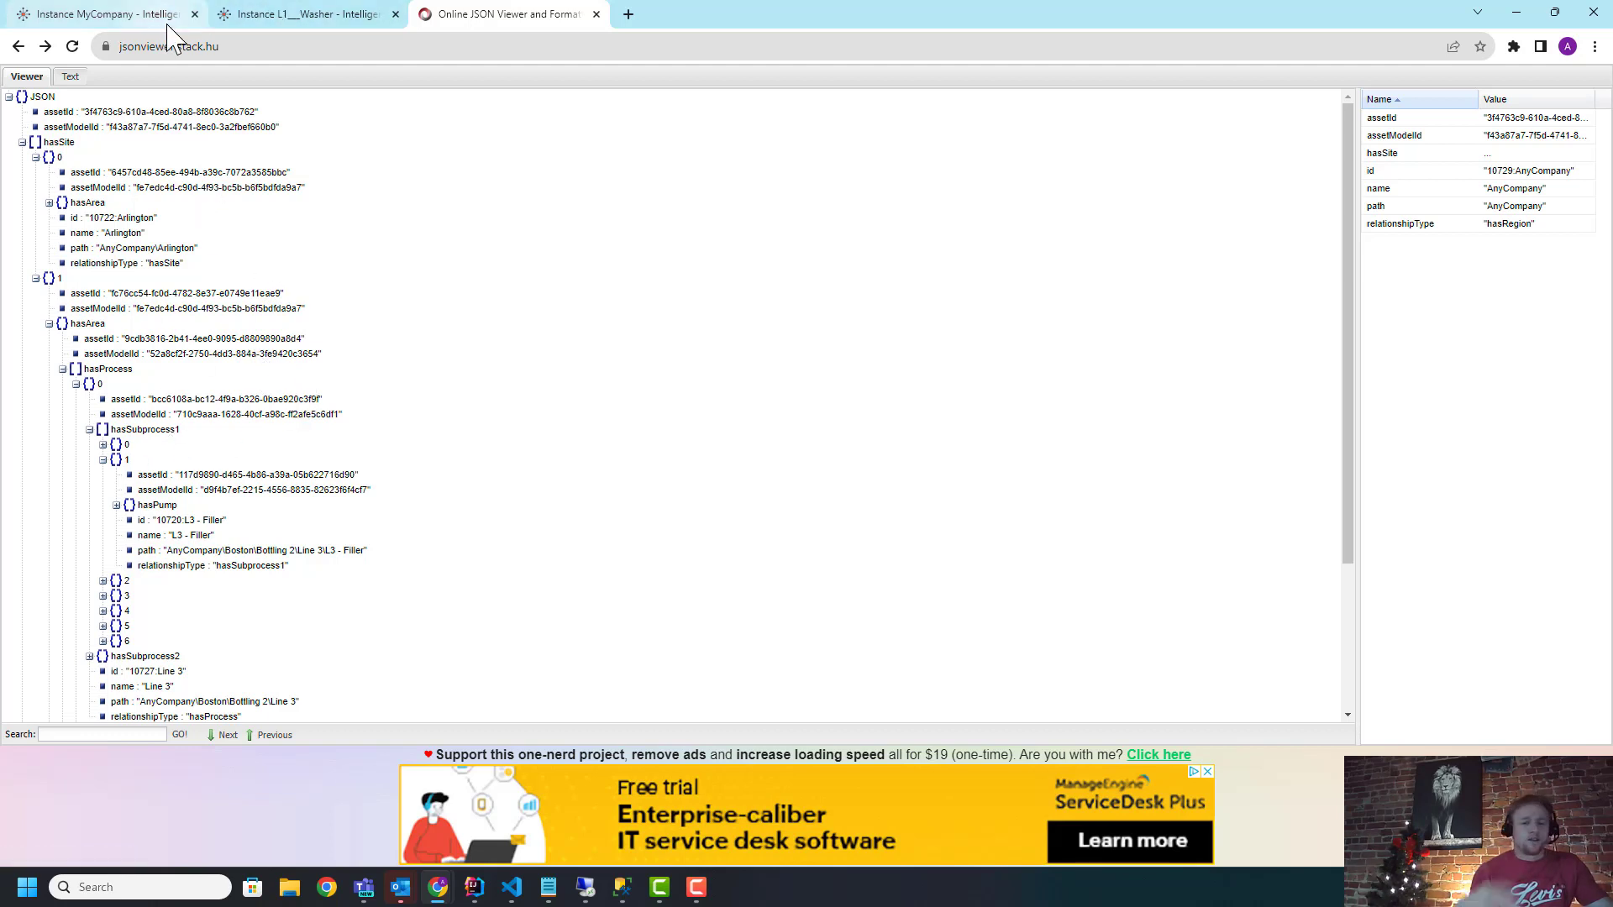
mouse_move(520, 409)
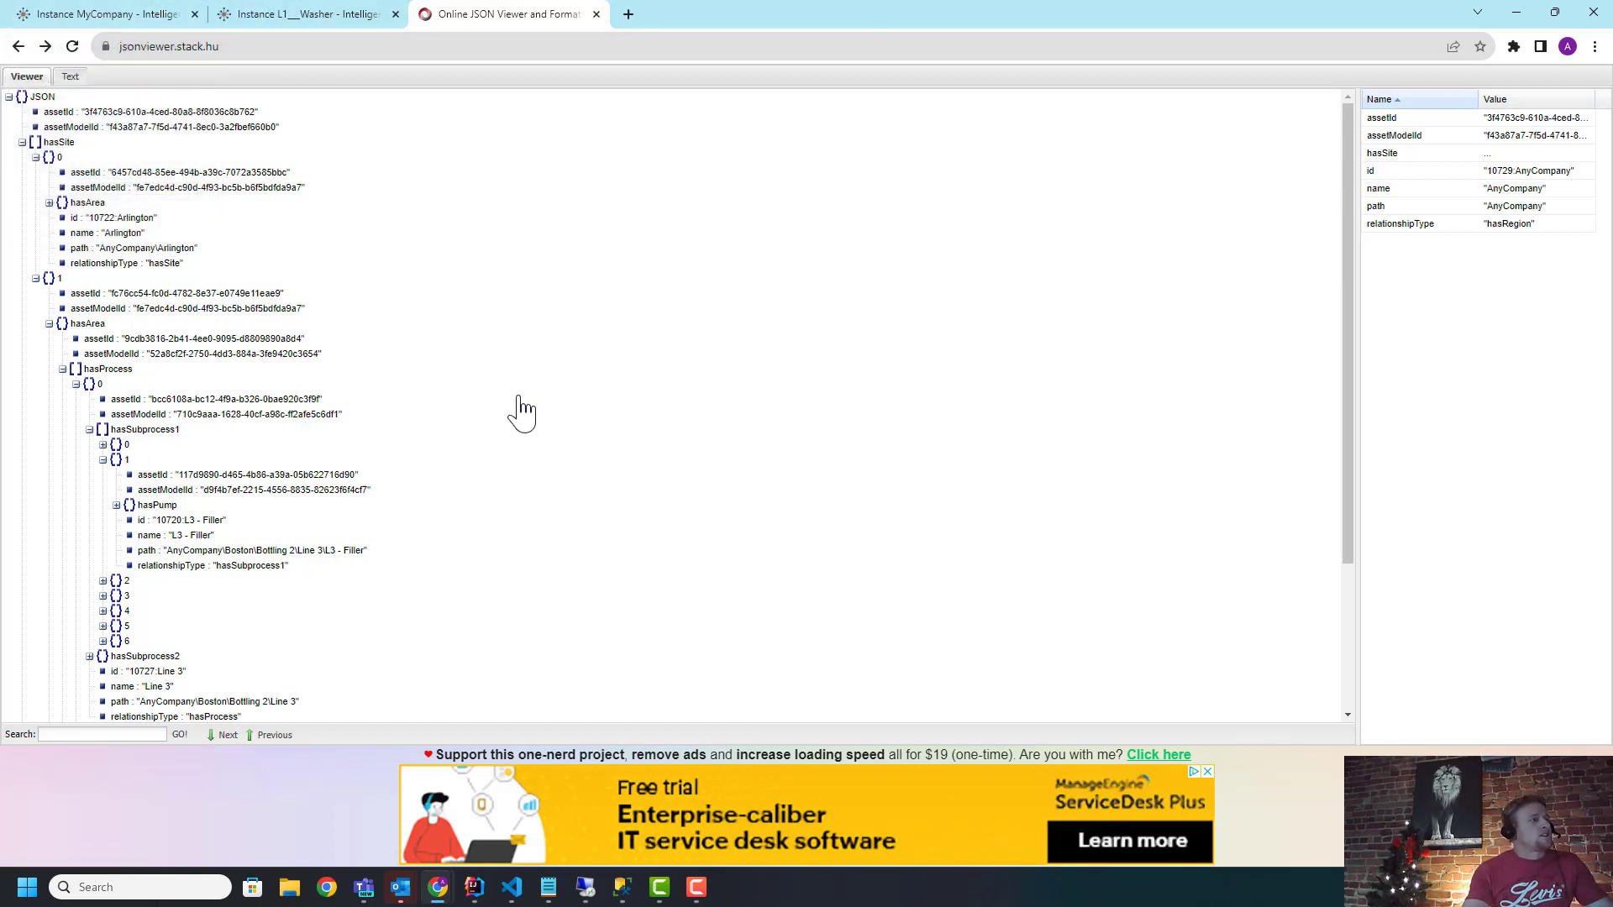
mouse_move(517, 413)
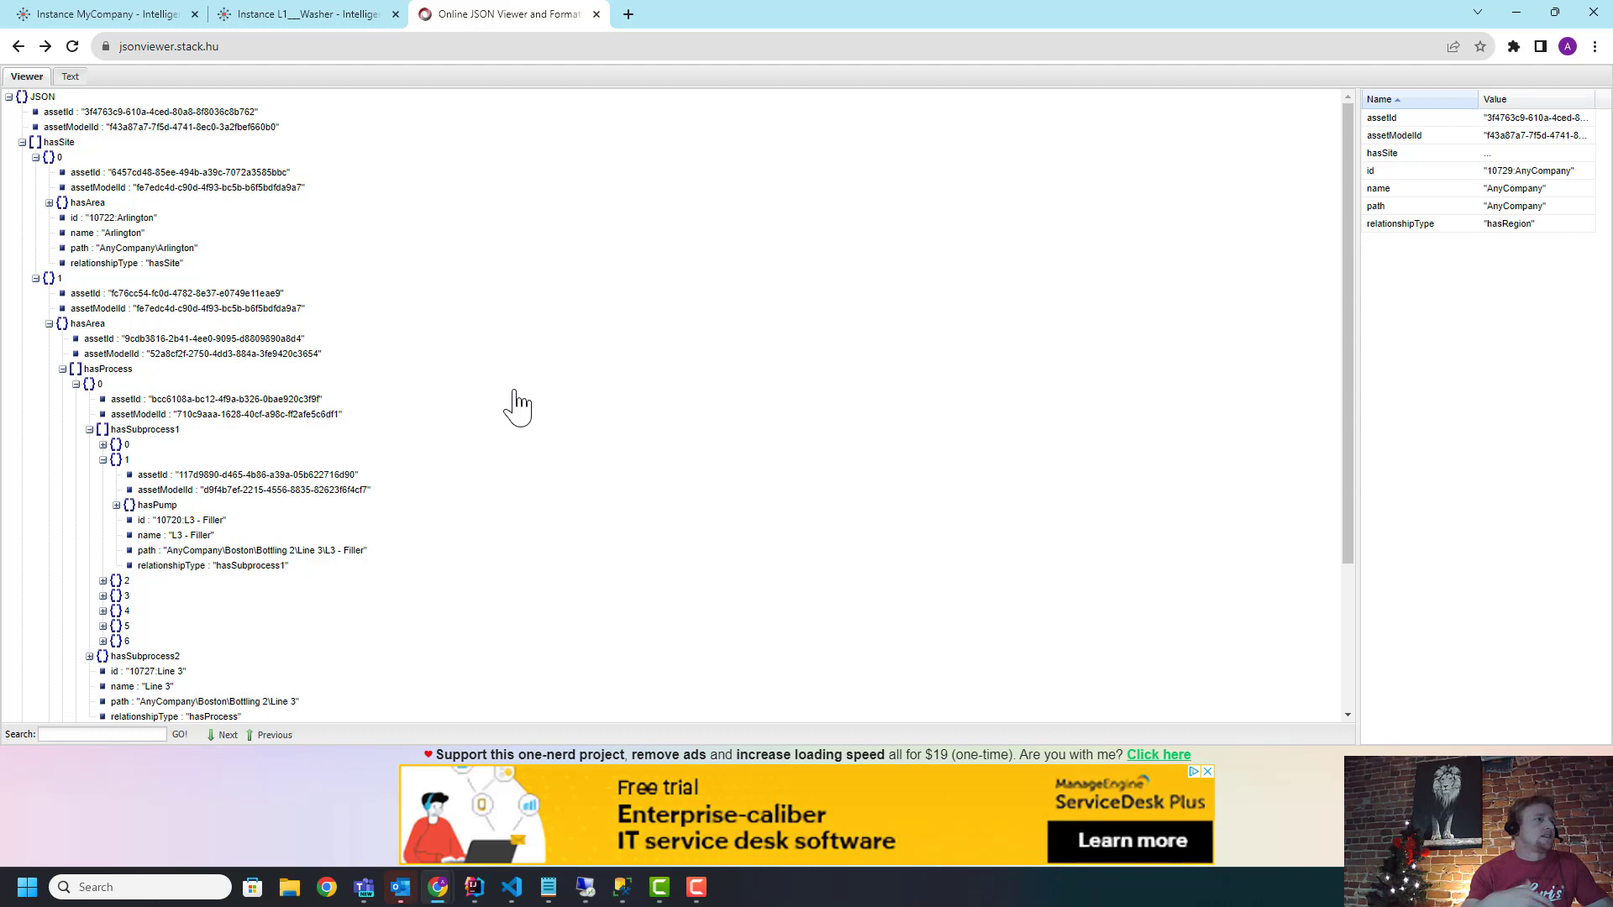
mouse_move(523, 400)
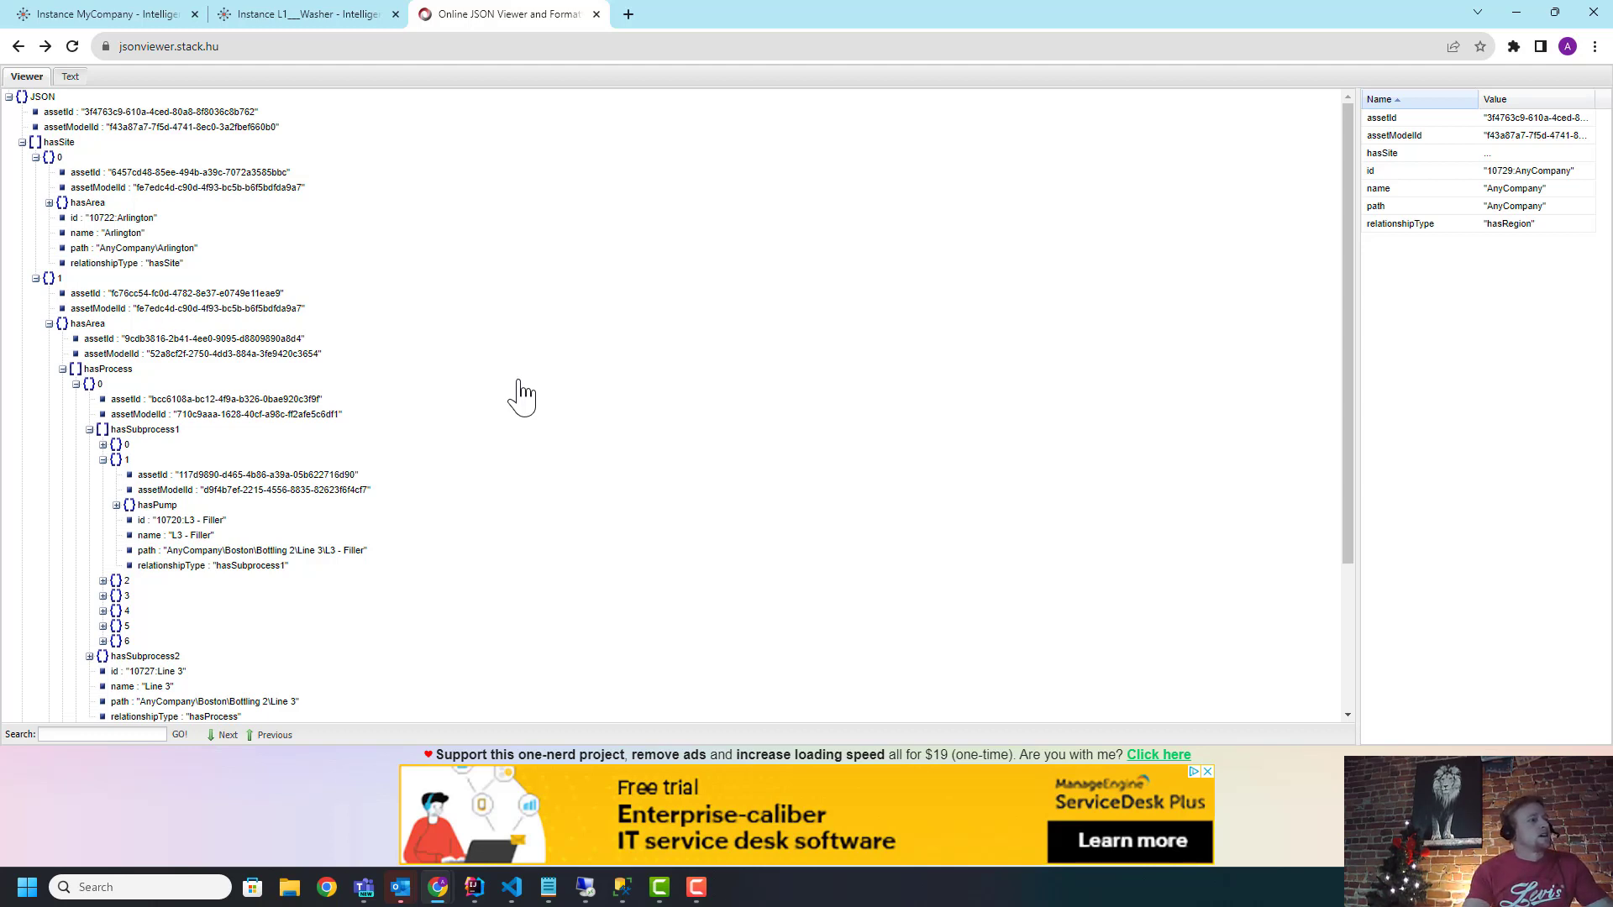
mouse_move(191, 541)
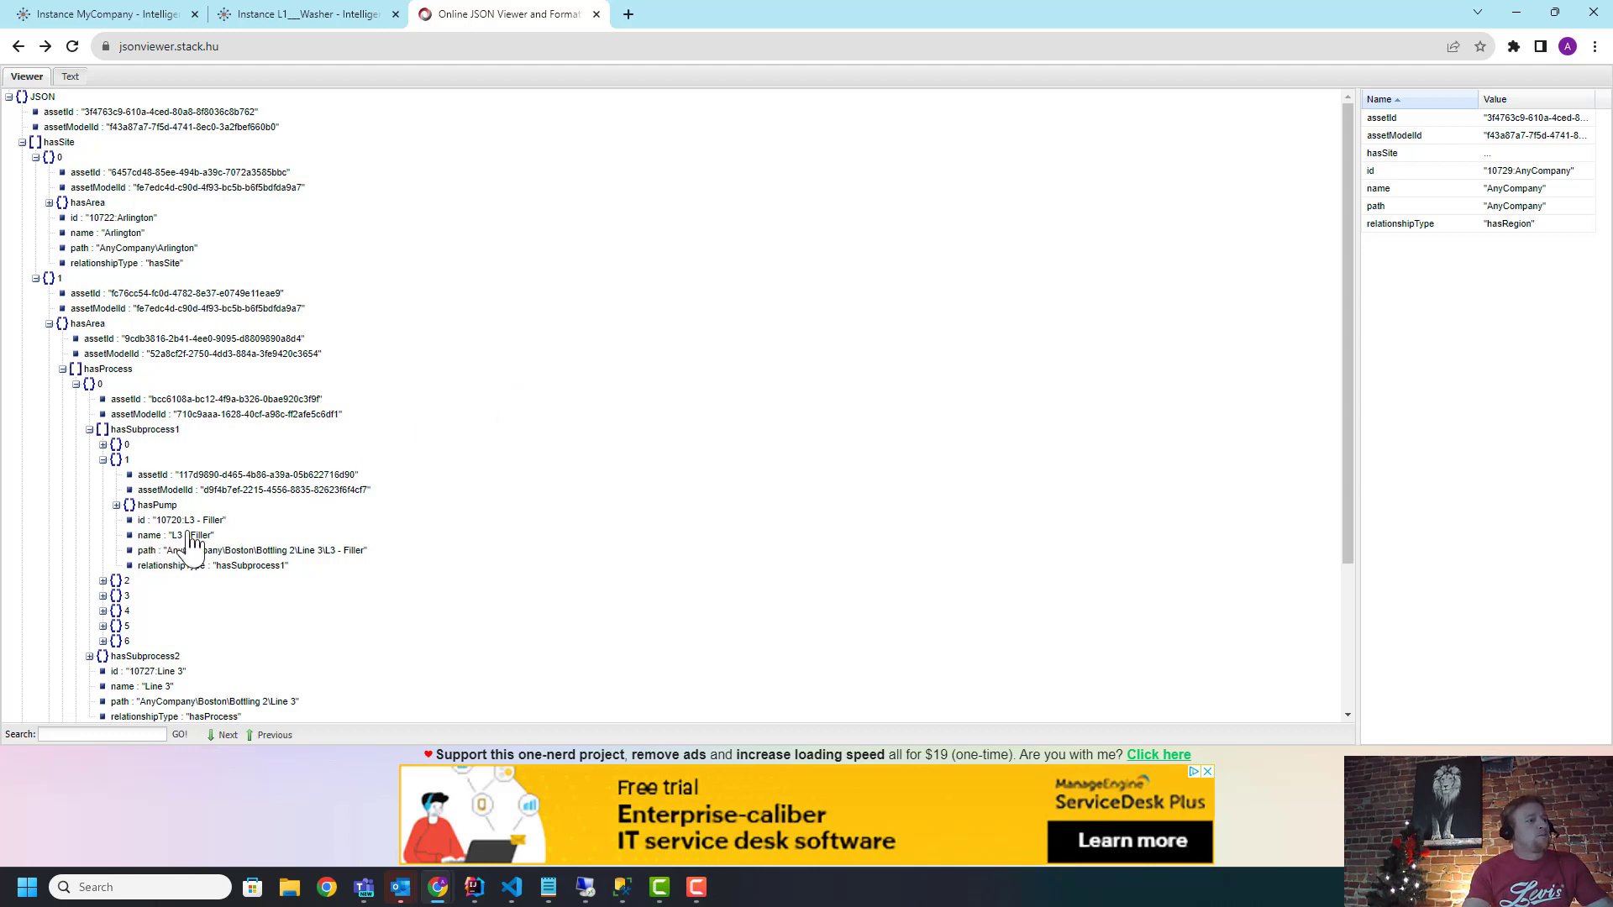
mouse_move(205, 541)
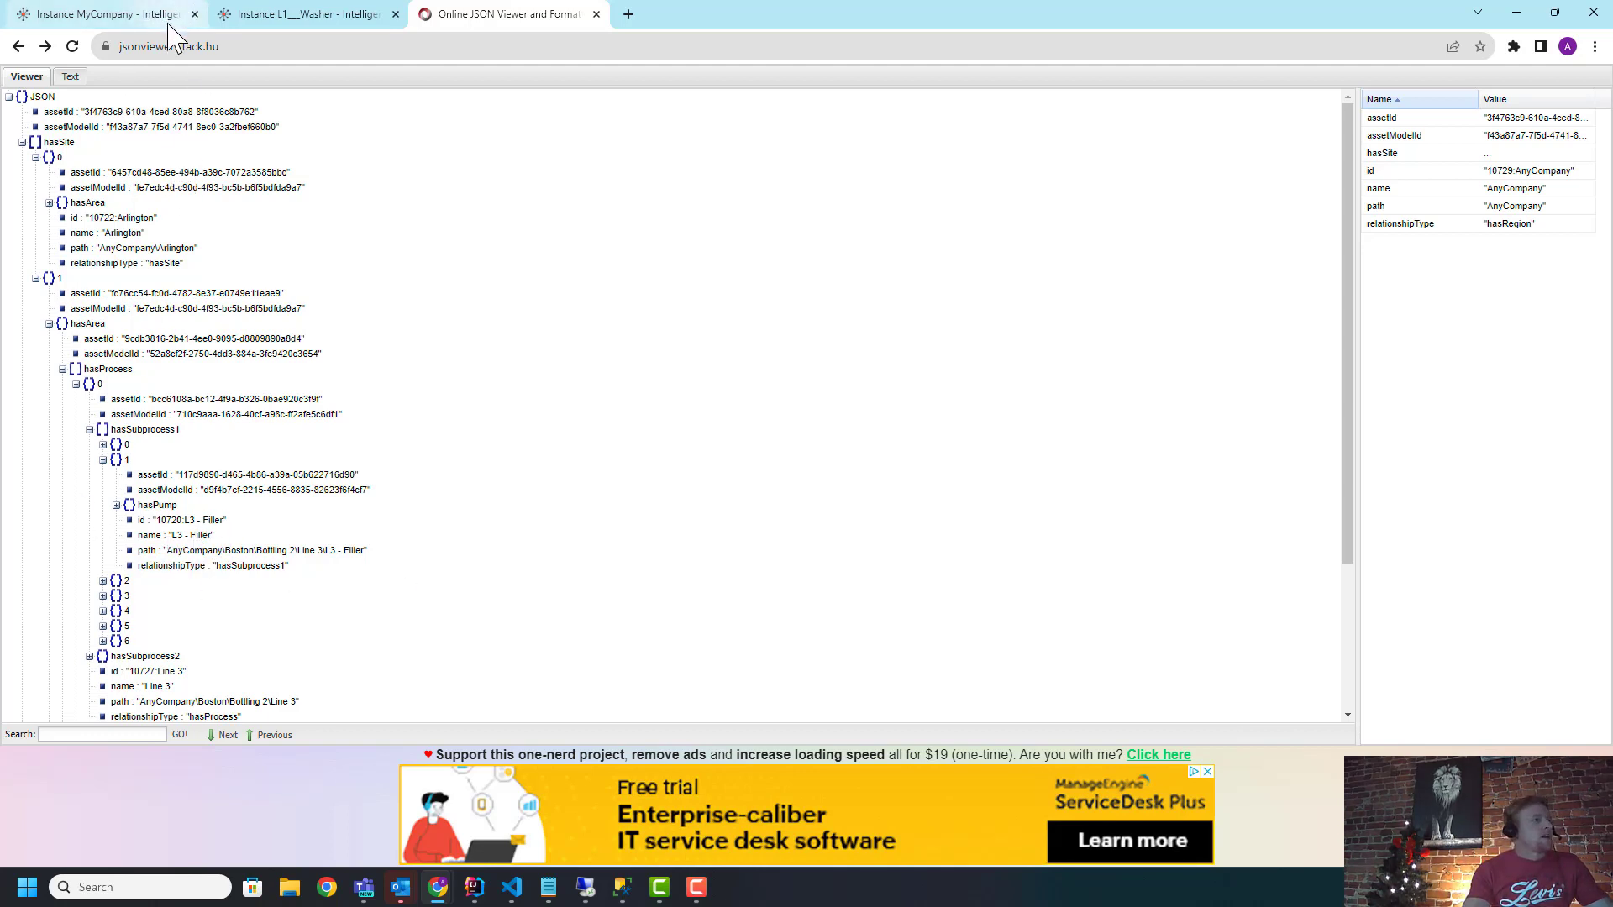
Step: Return to Intelligence Hub and list all instances with area, process, sites and subprocess folders
click(109, 16)
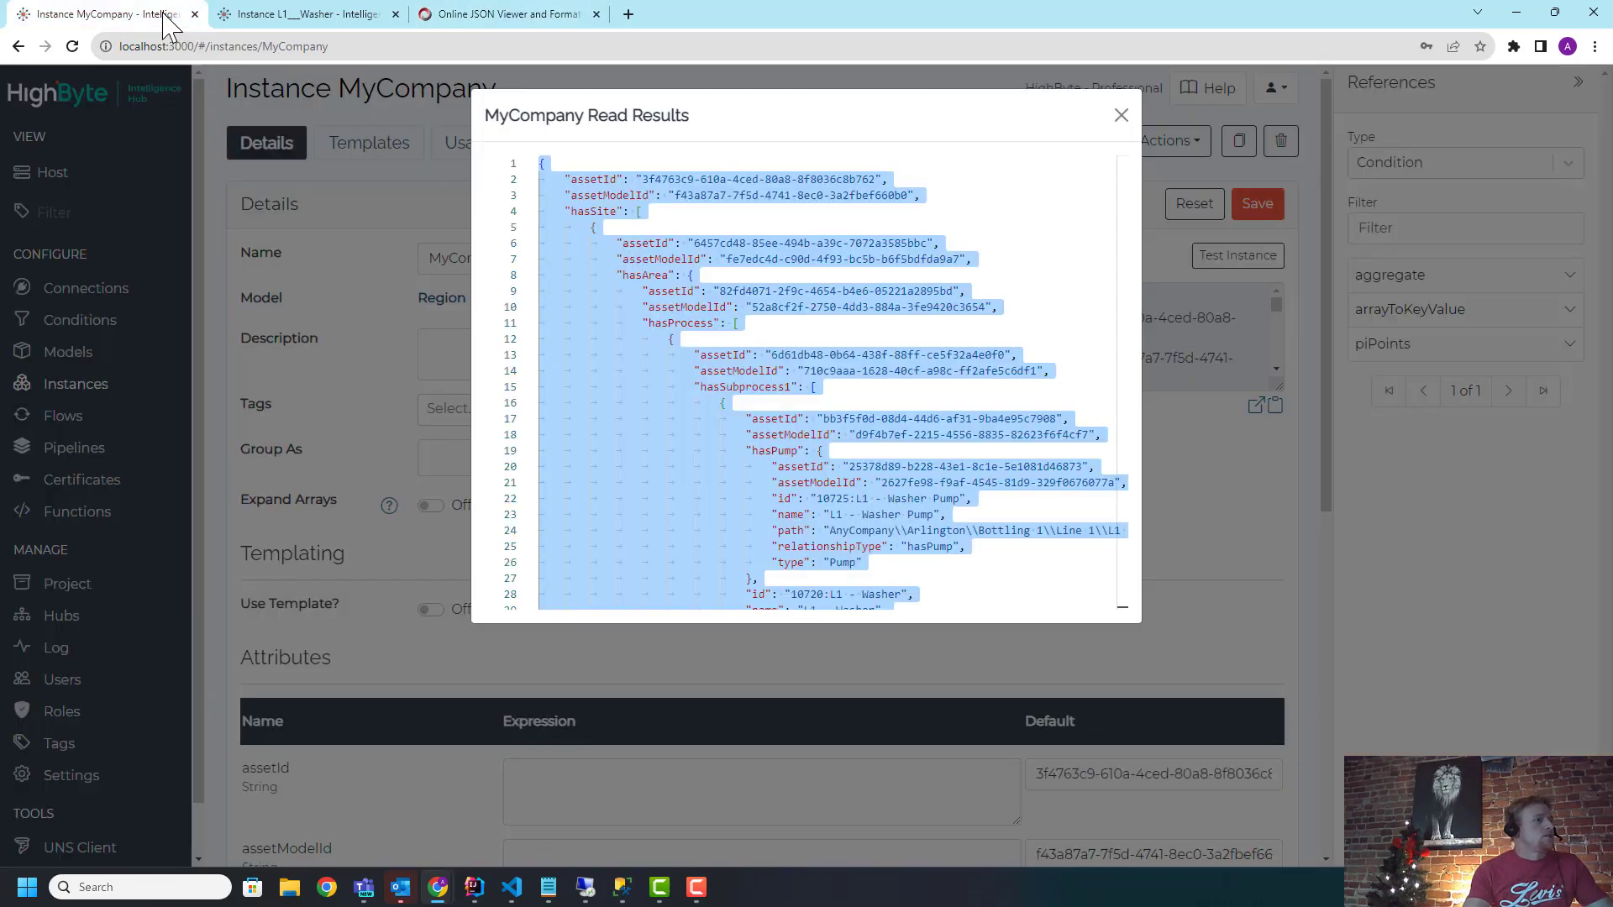
click(1120, 114)
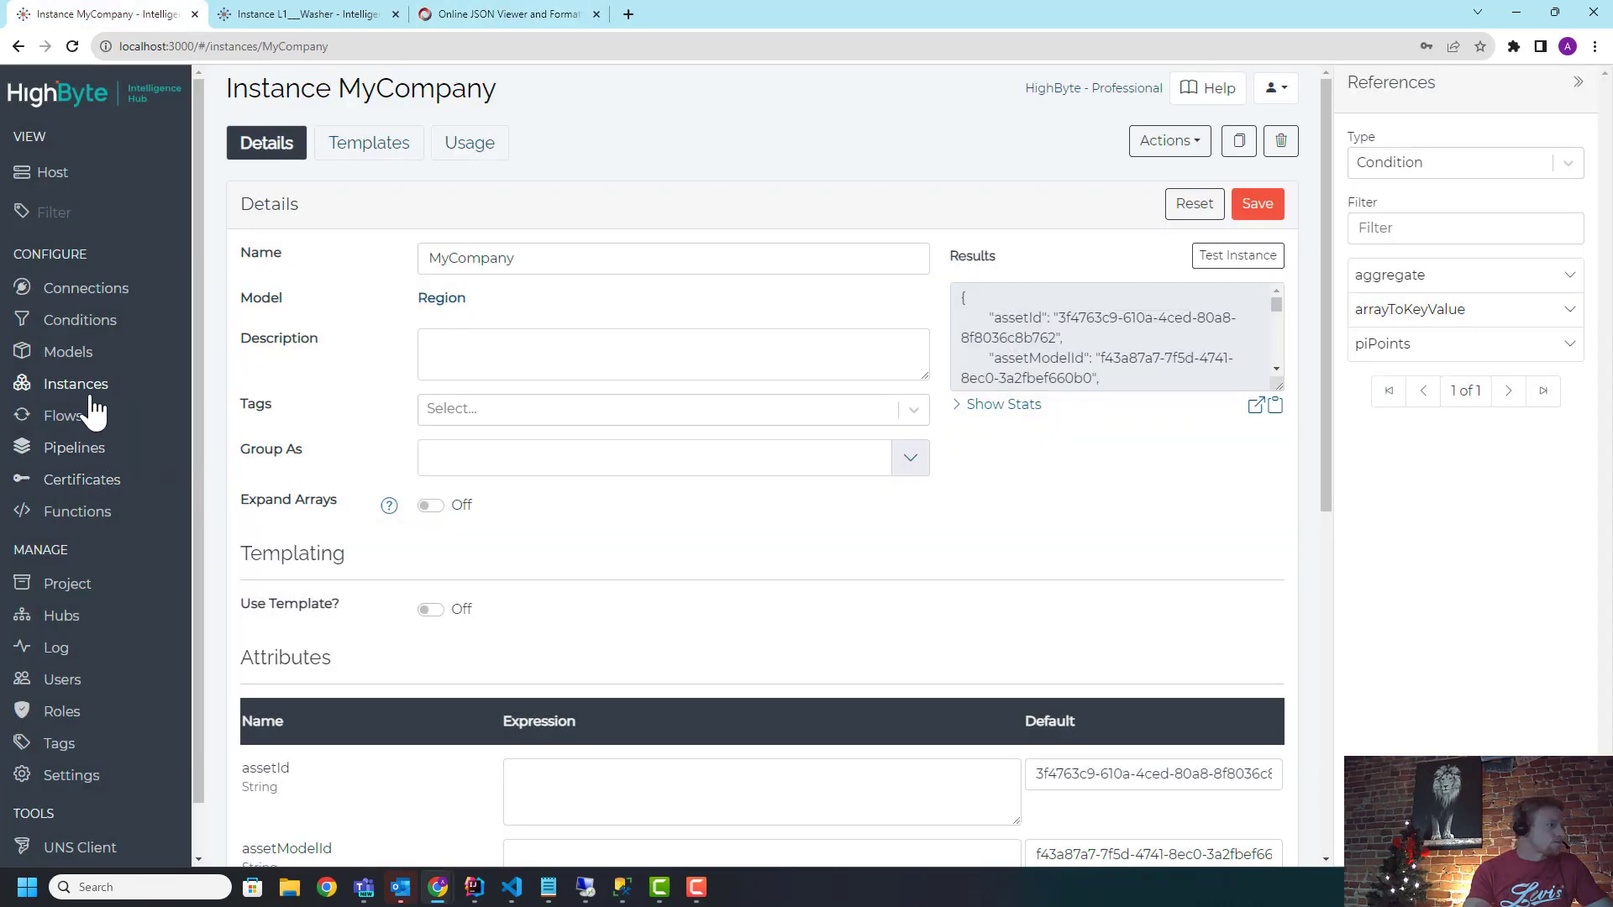
click(74, 383)
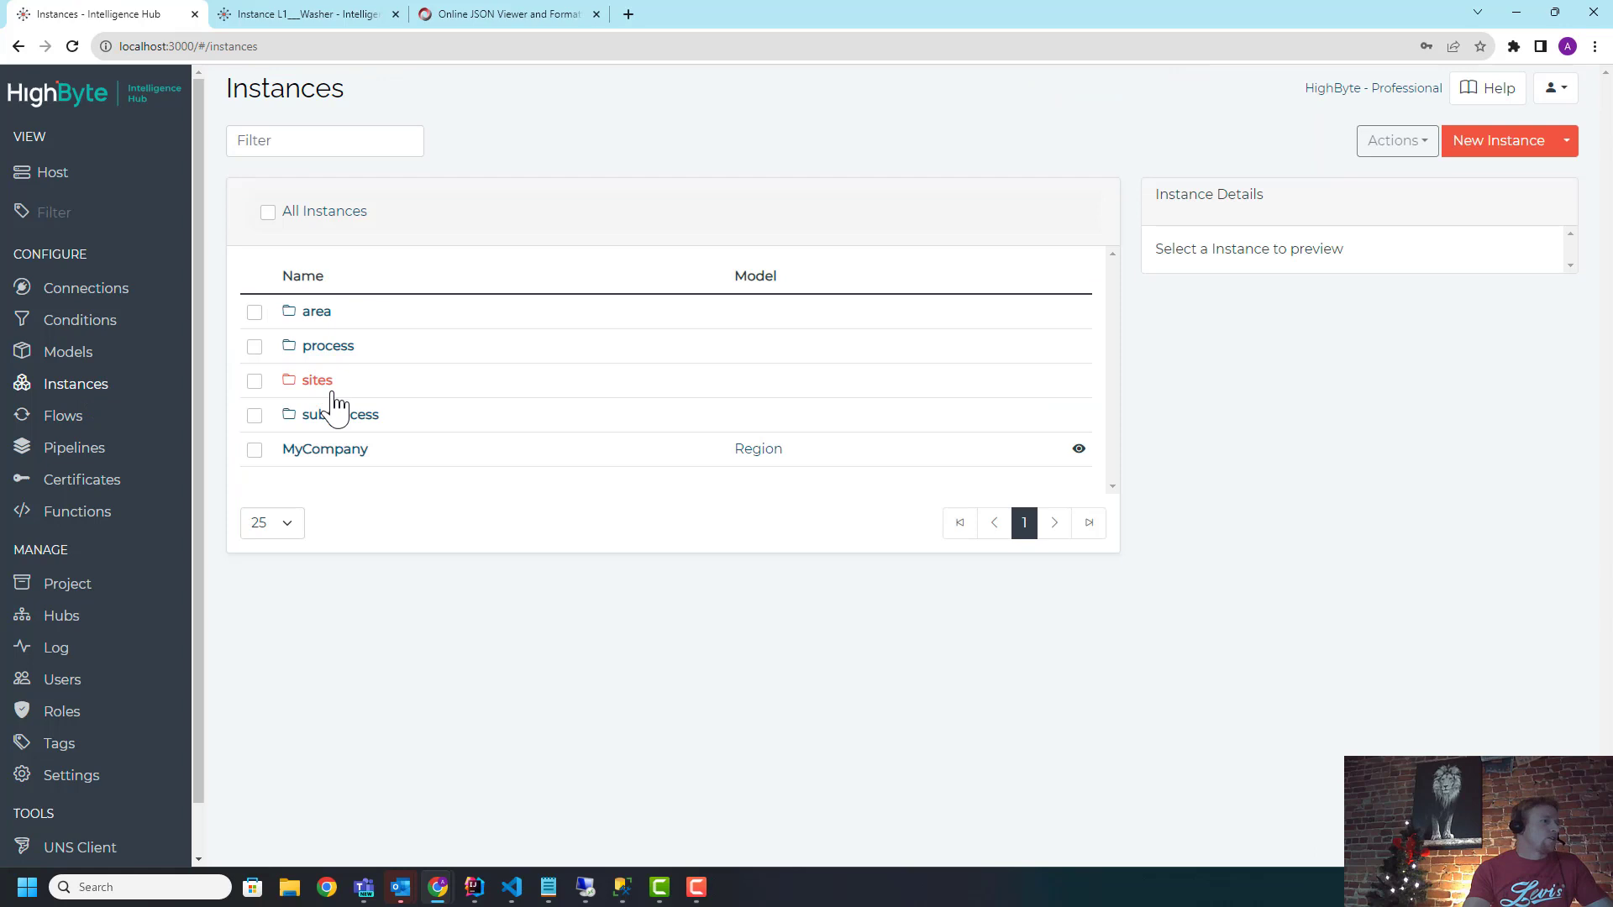
click(330, 346)
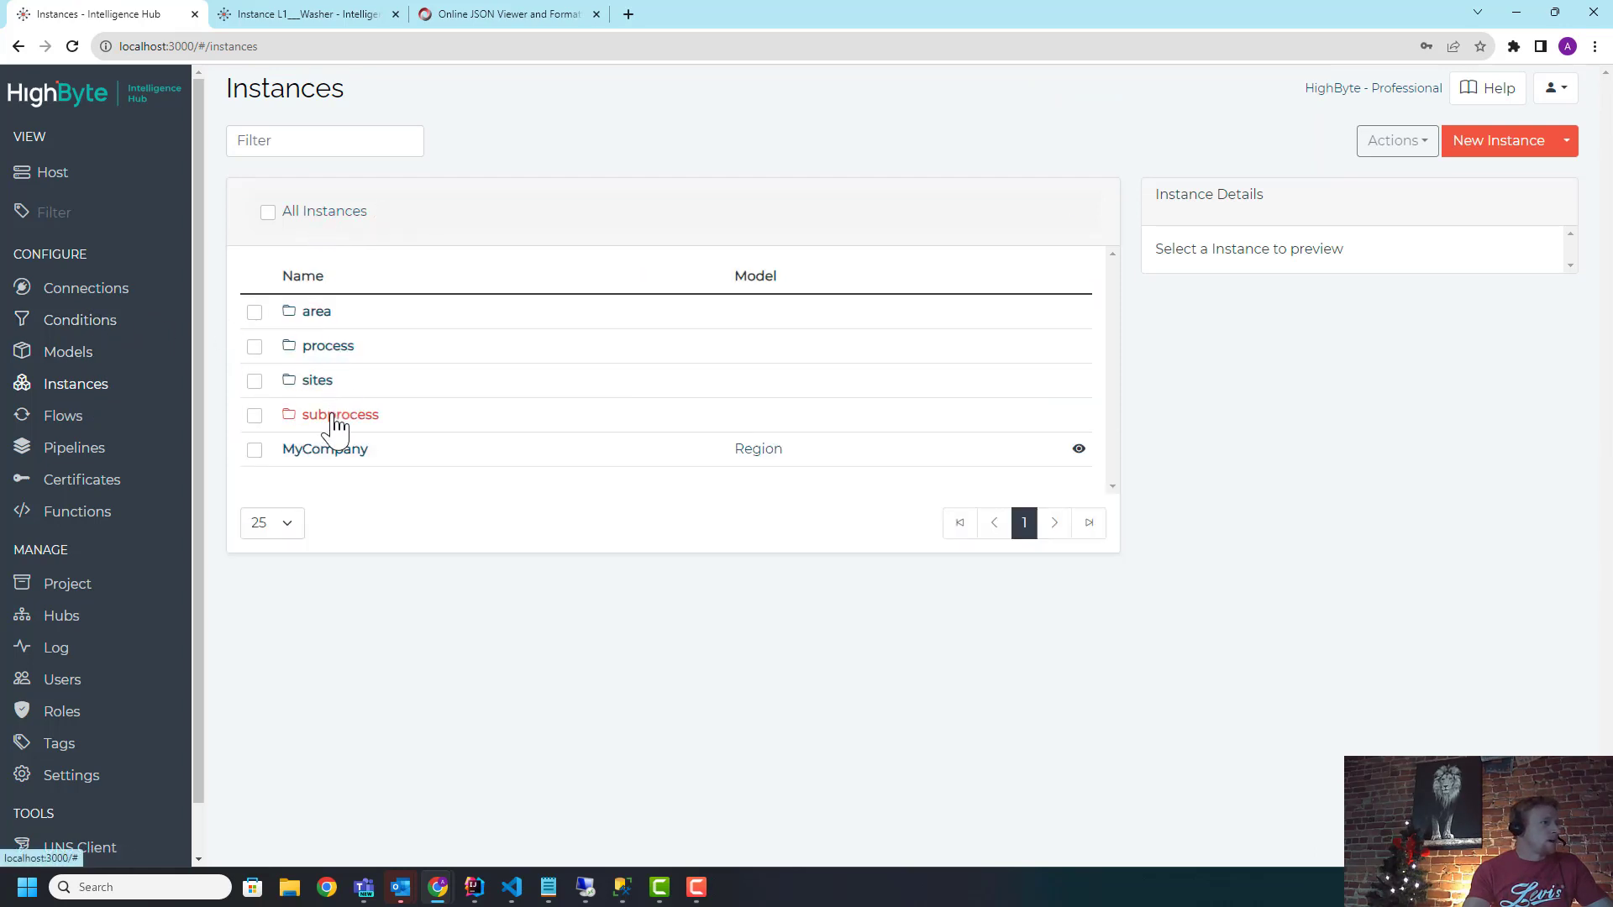
Step: Clear the fixed default value of the L1___Weight_Checker path attribute
click(340, 413)
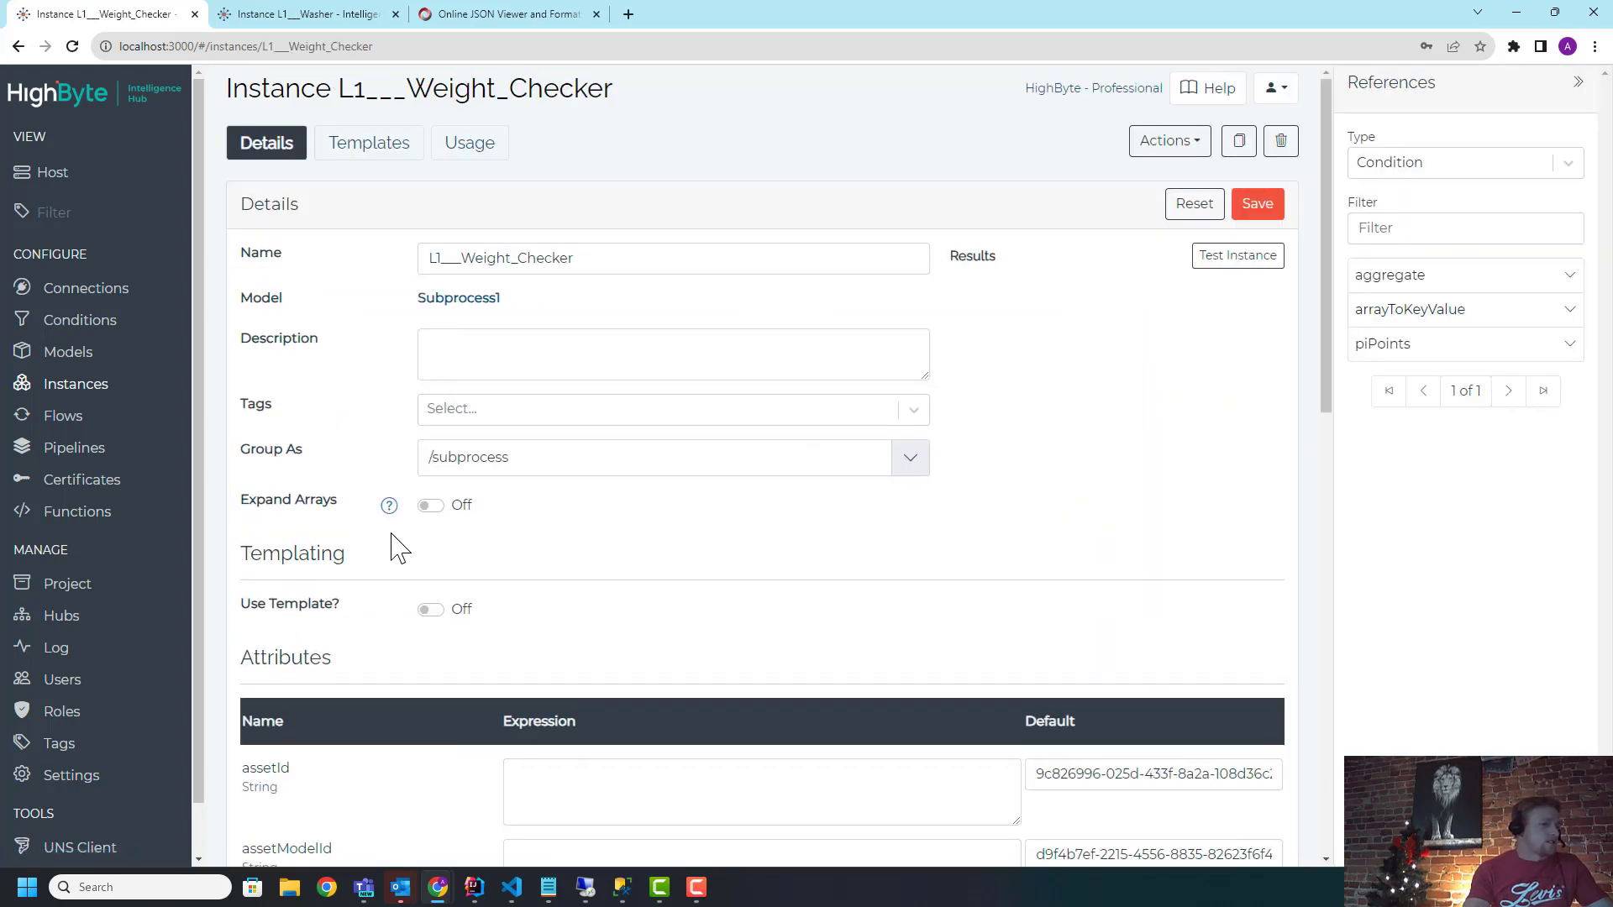
scroll(down, 3)
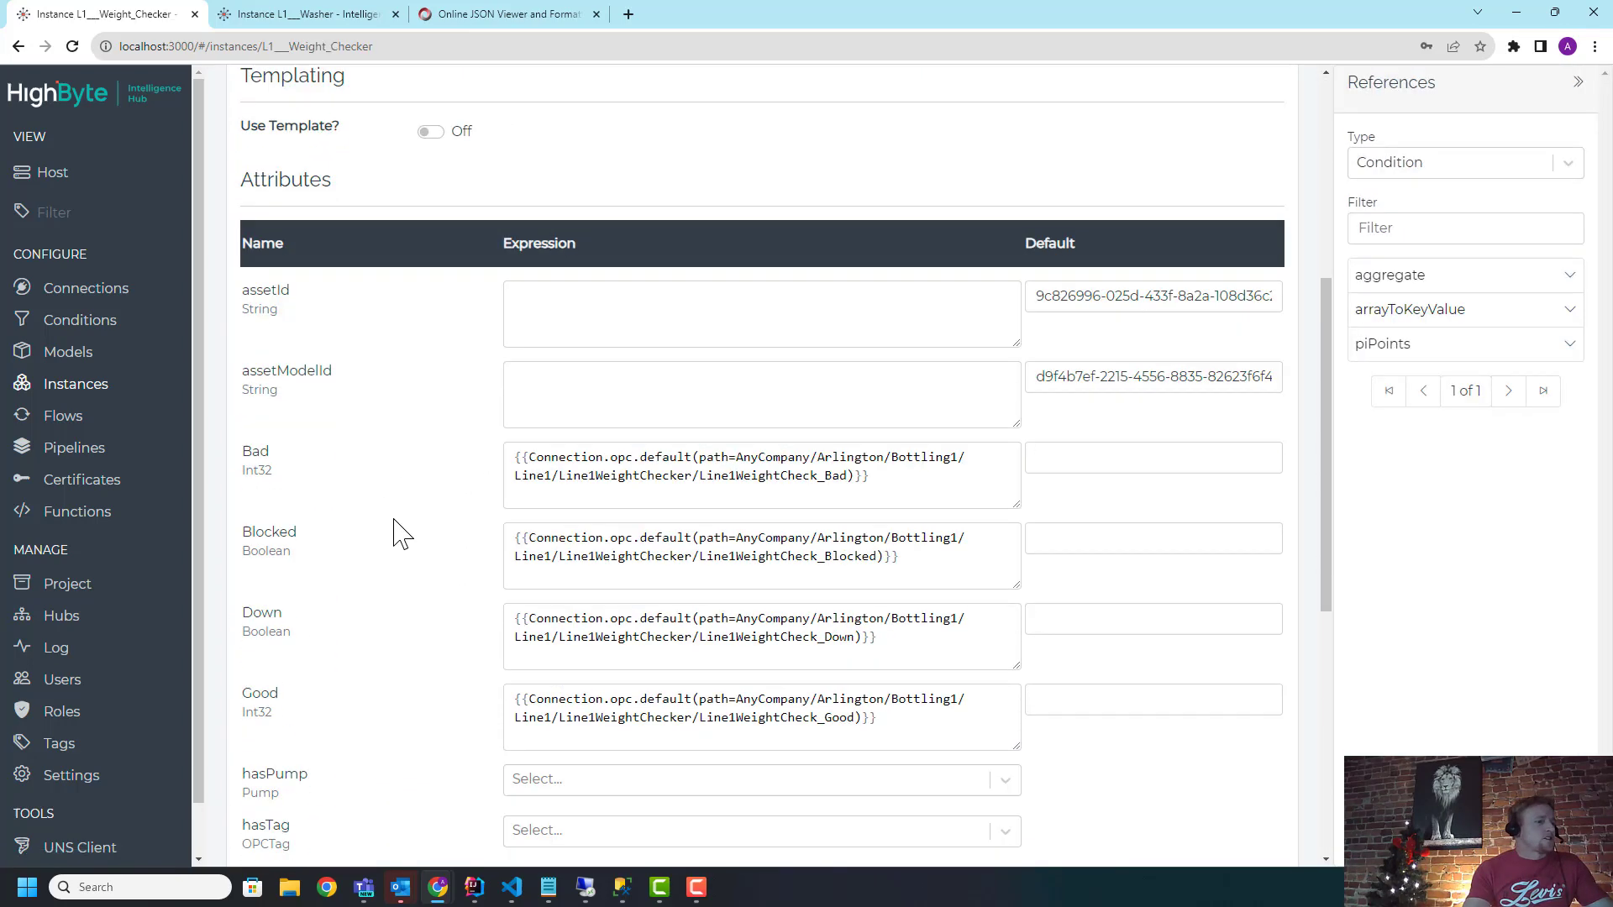
scroll(down, 3)
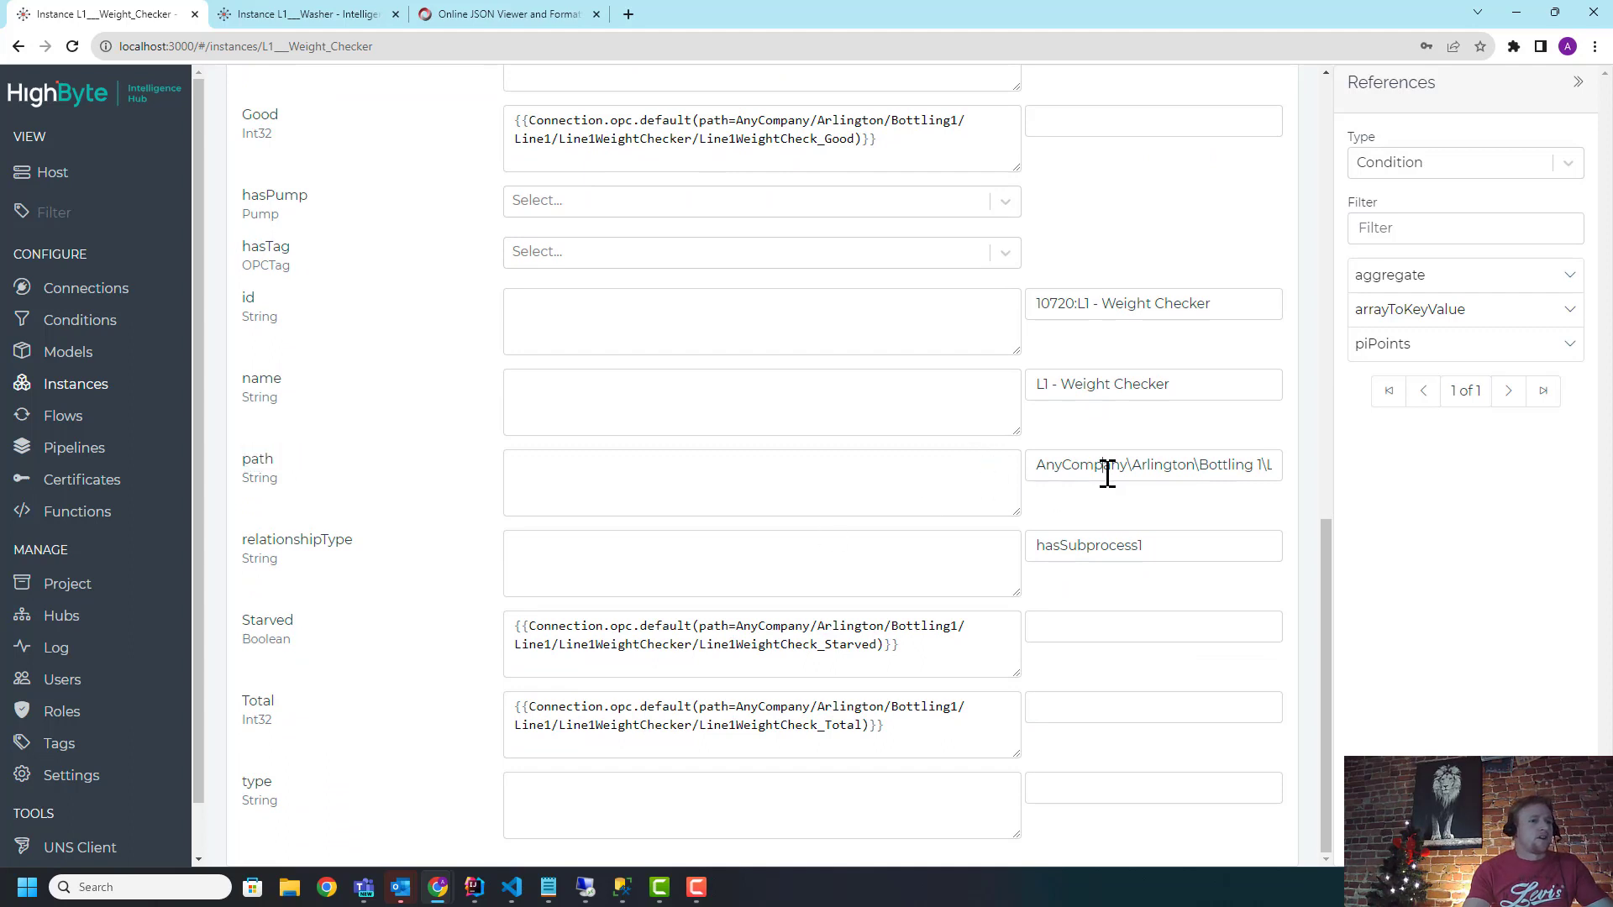
triple_click(1153, 464)
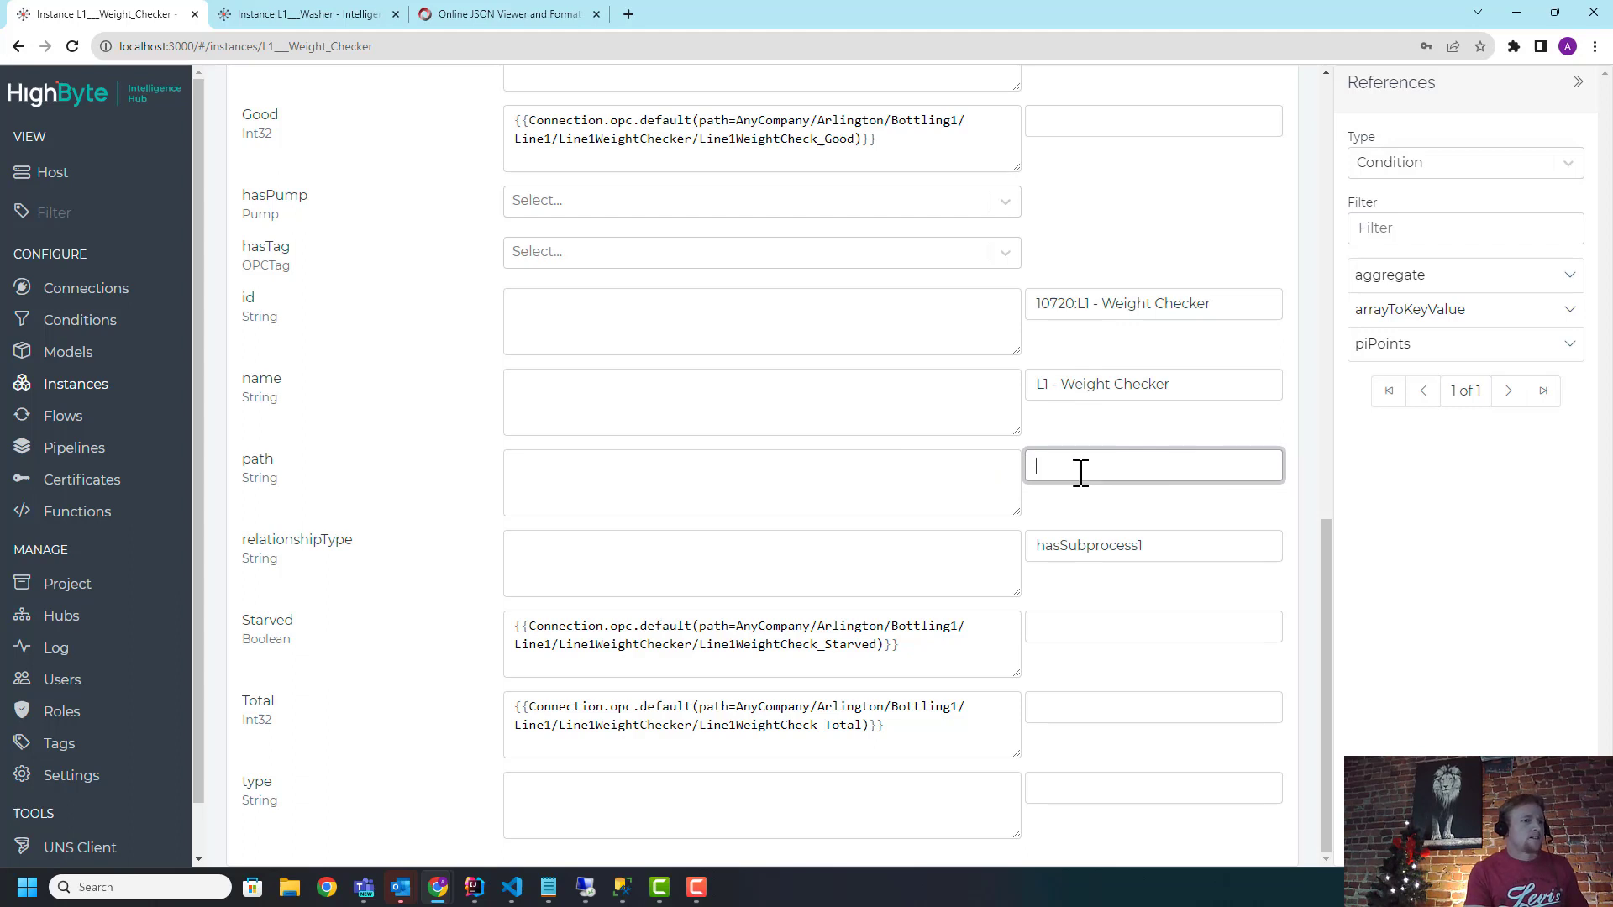
Step: Set the path expression to instance.usage() via autocomplete
text(instance.)
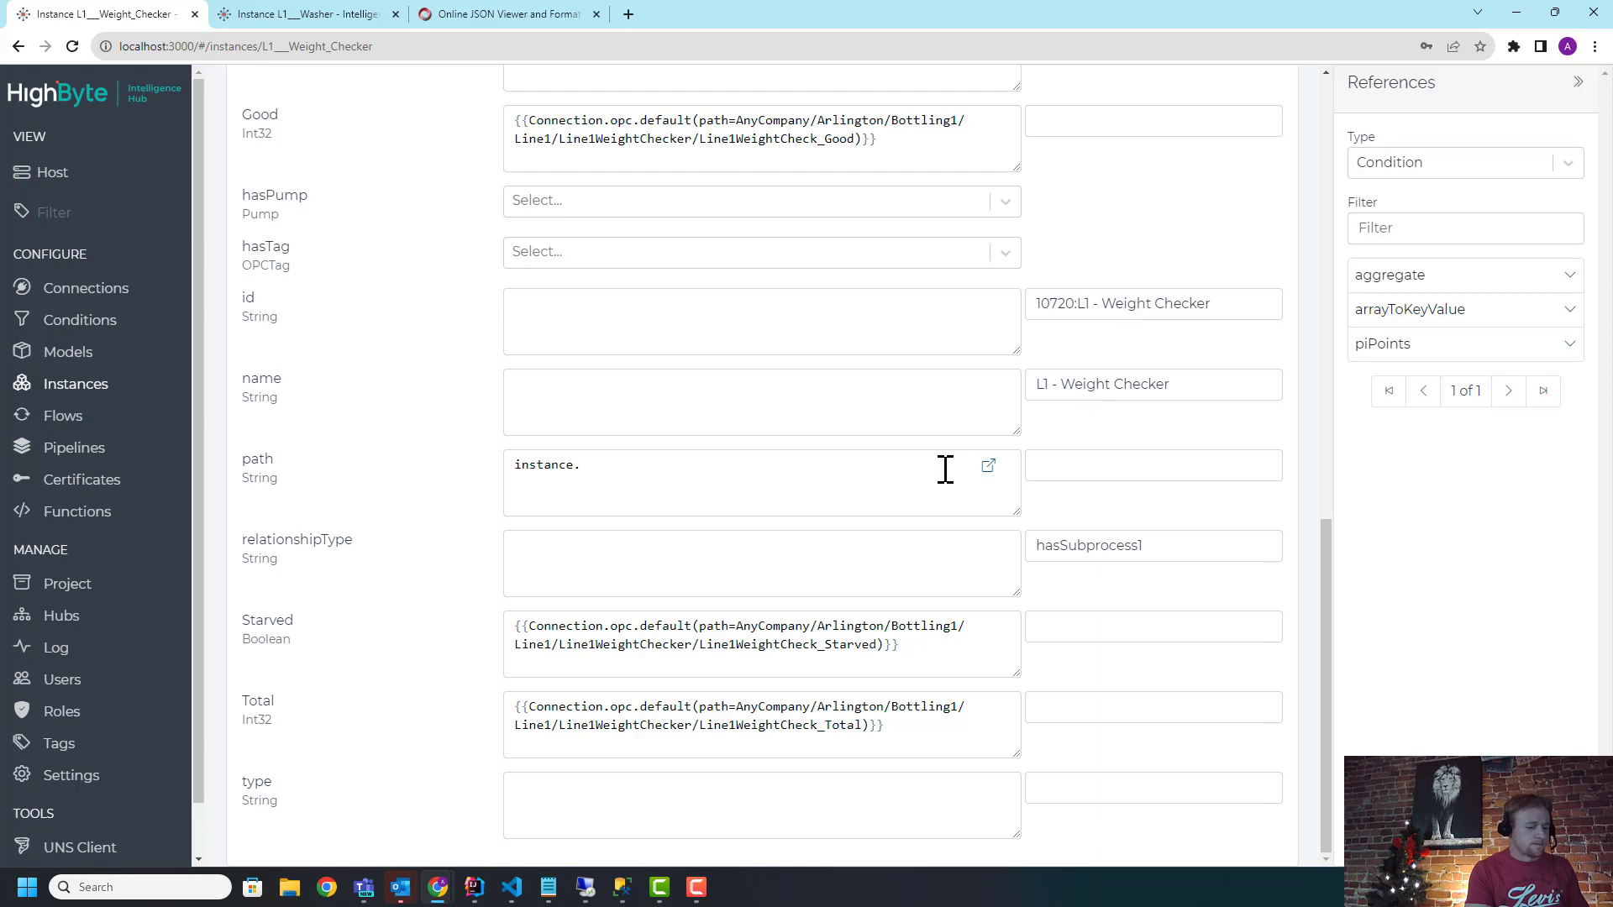
text(usage())
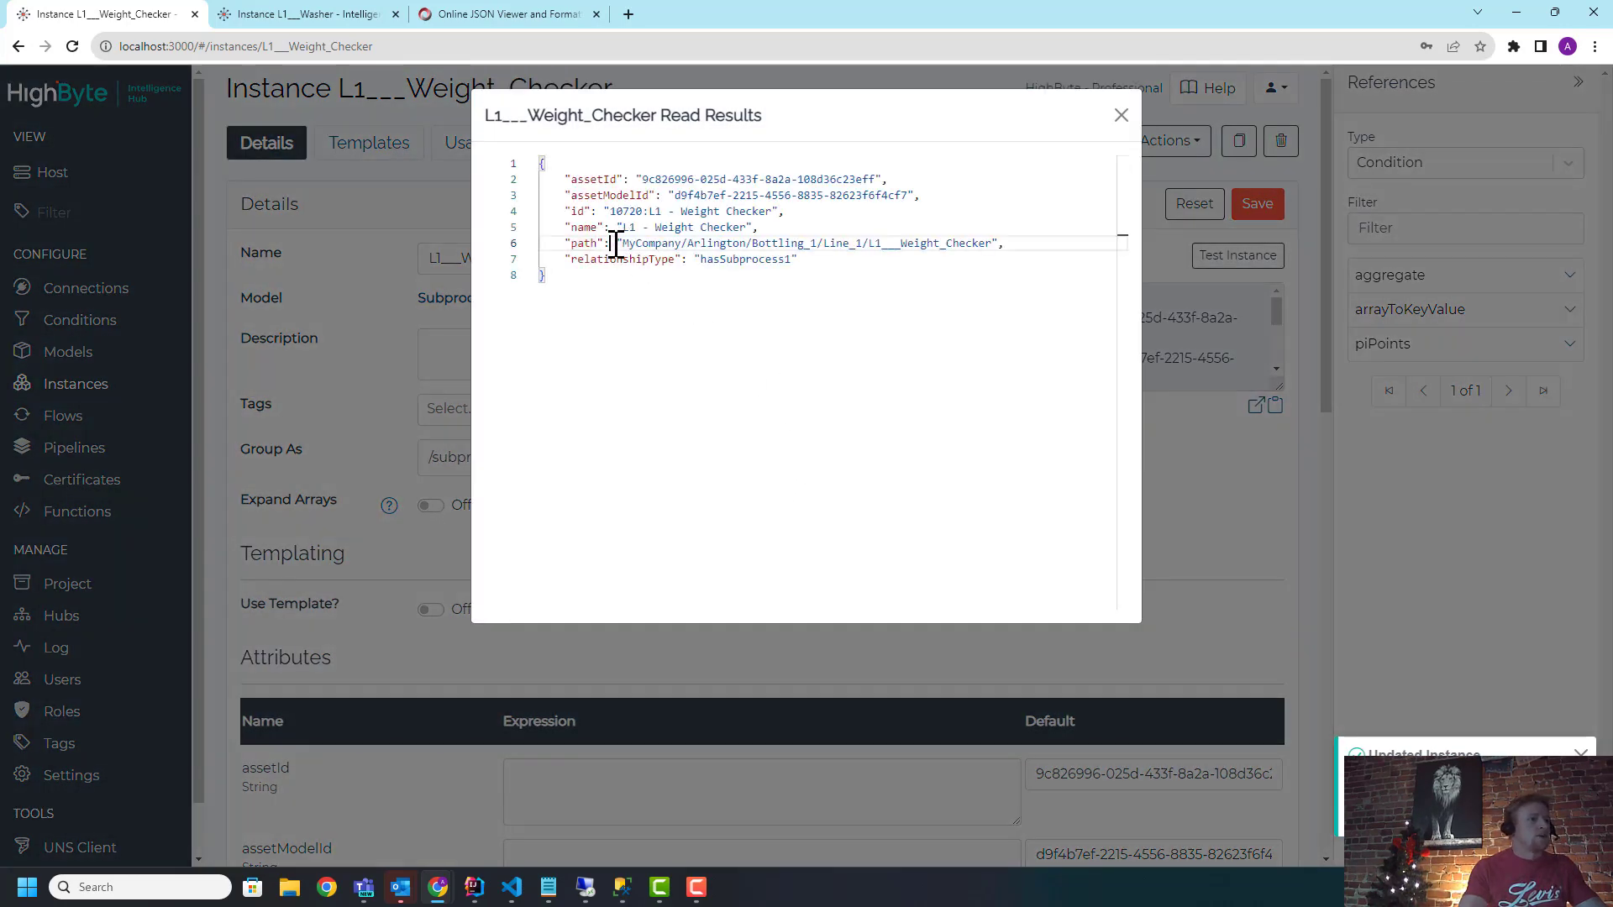
Step: Confirm path resolves to MyCompany/Arlington/Bottling_1/Line_1/L1___Weight_Checker and close the results
drag(622, 242, 985, 241)
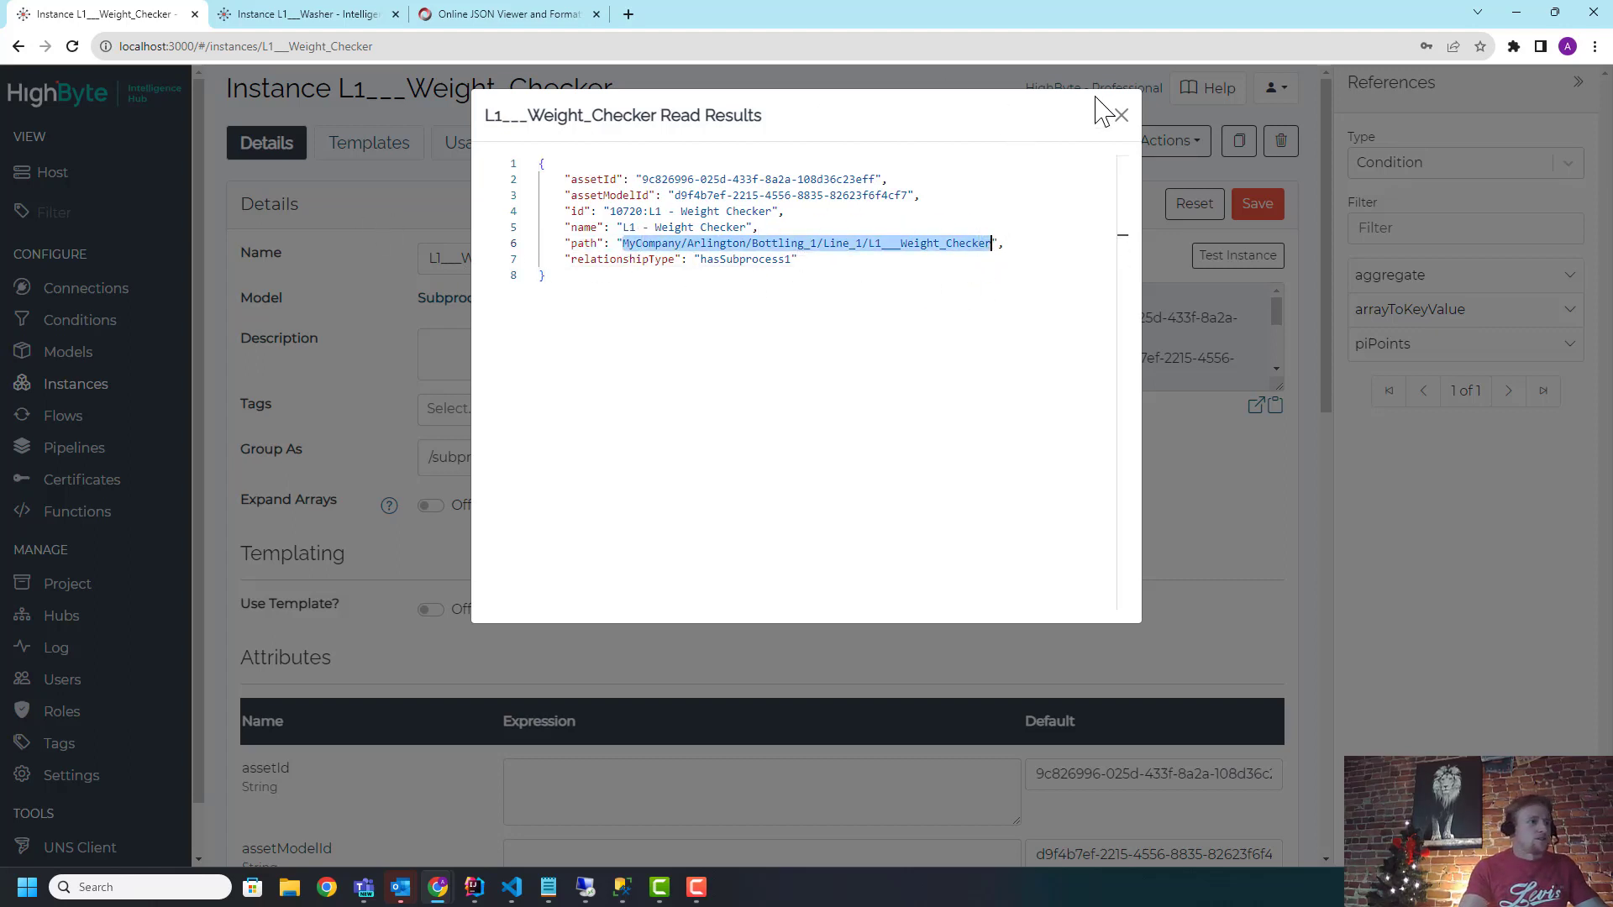
click(1126, 114)
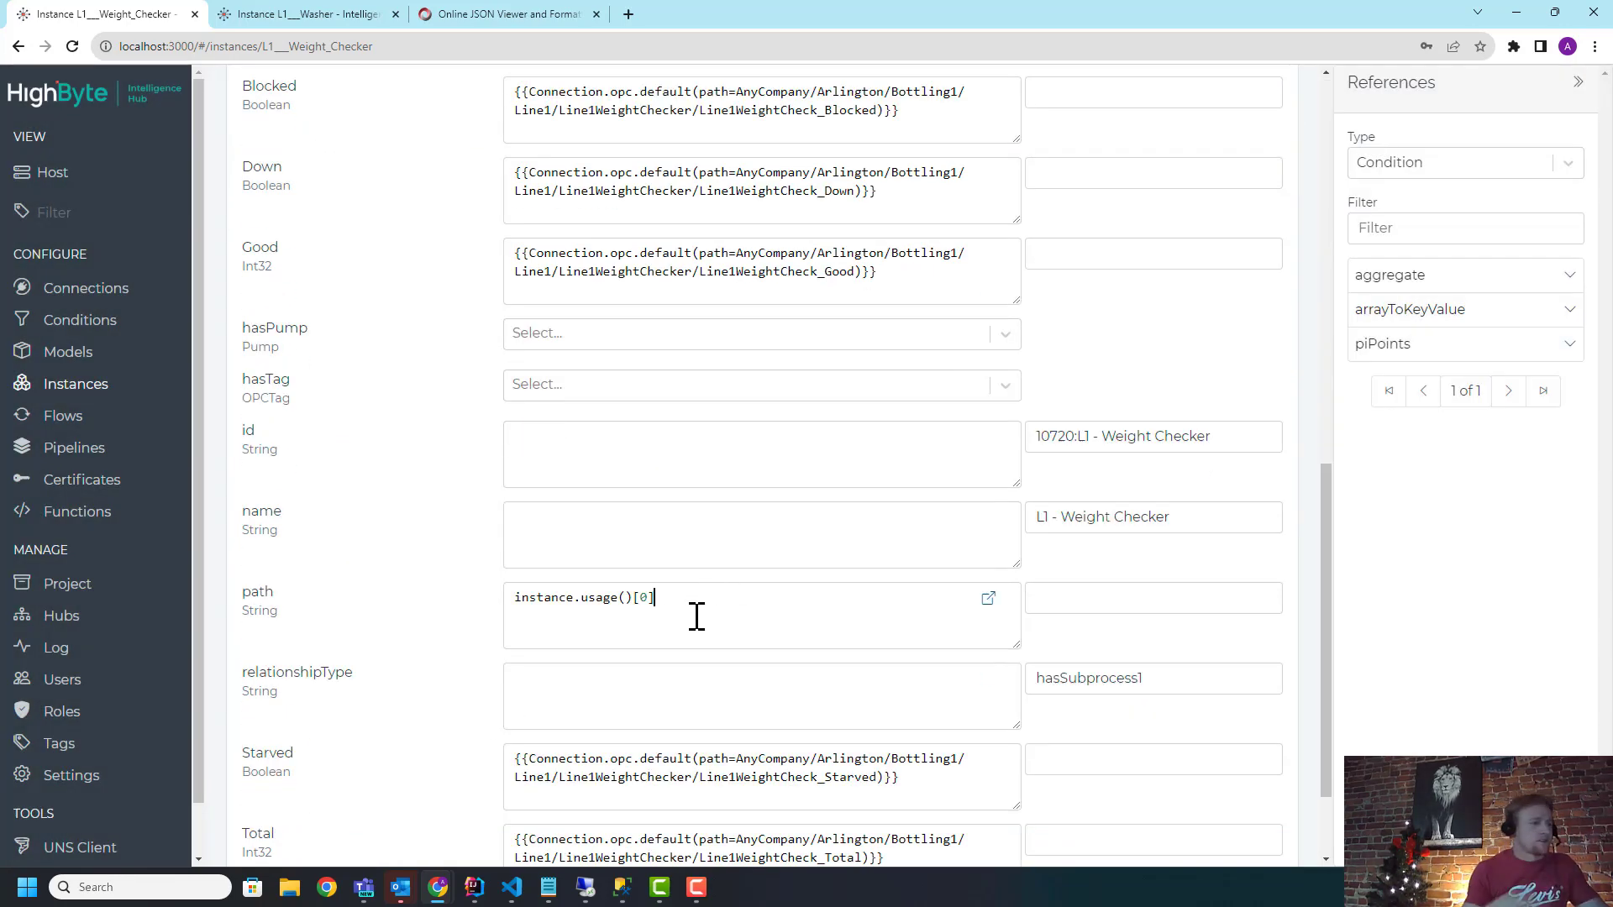
Step: Refine the path to instance.usage()[0] and verify Line_1 under Bottling_1 uses the Weight Checker
double_click(598, 598)
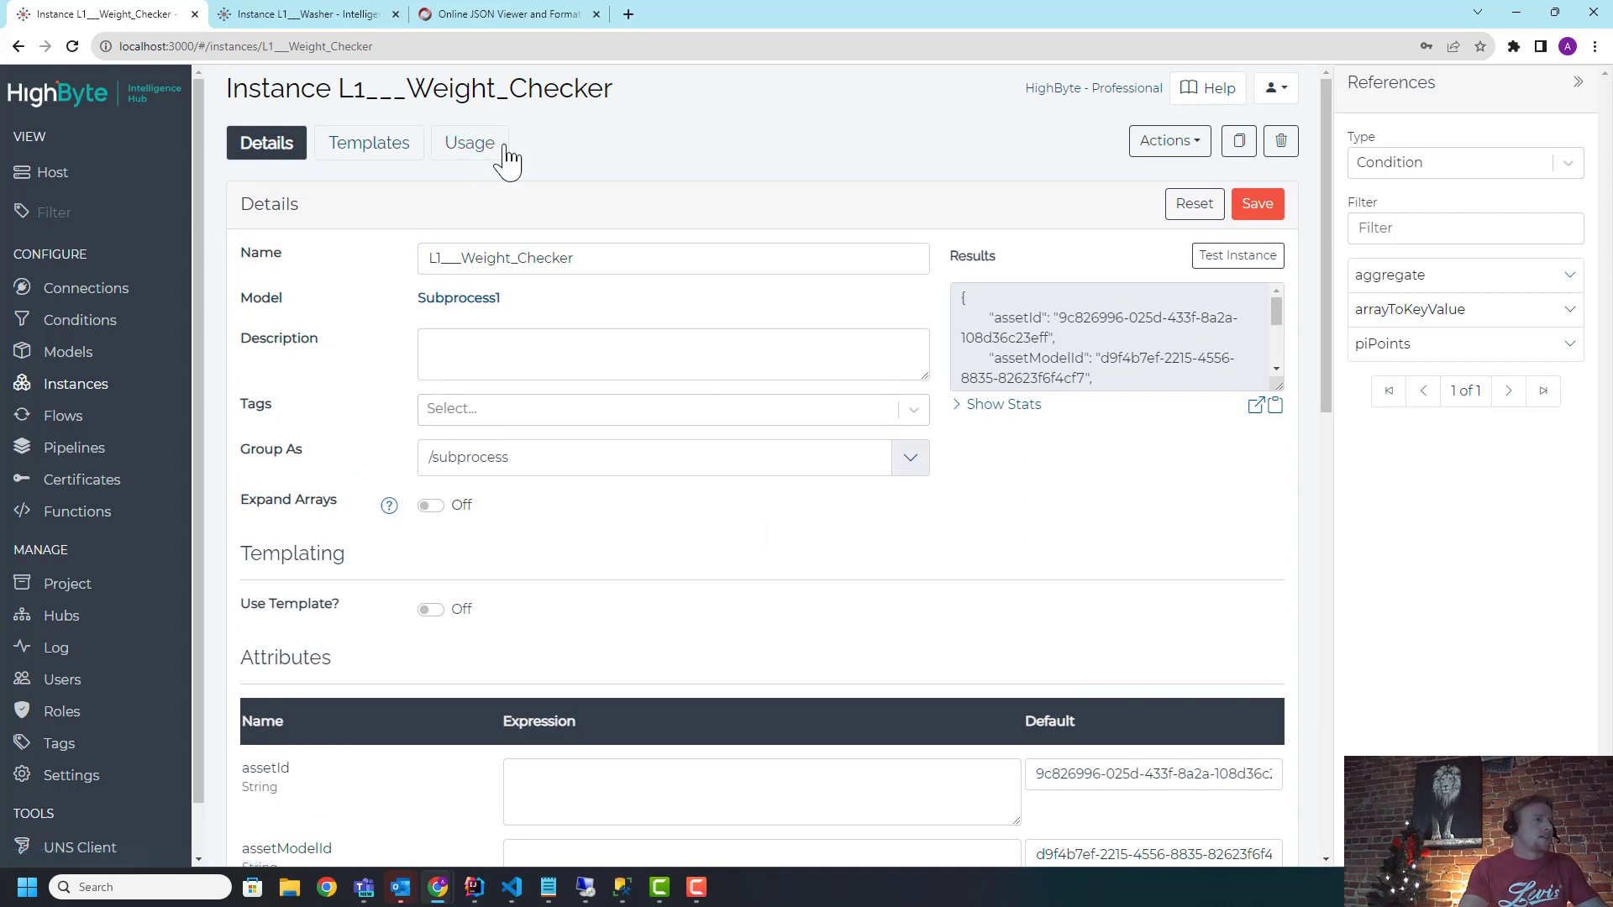
click(470, 142)
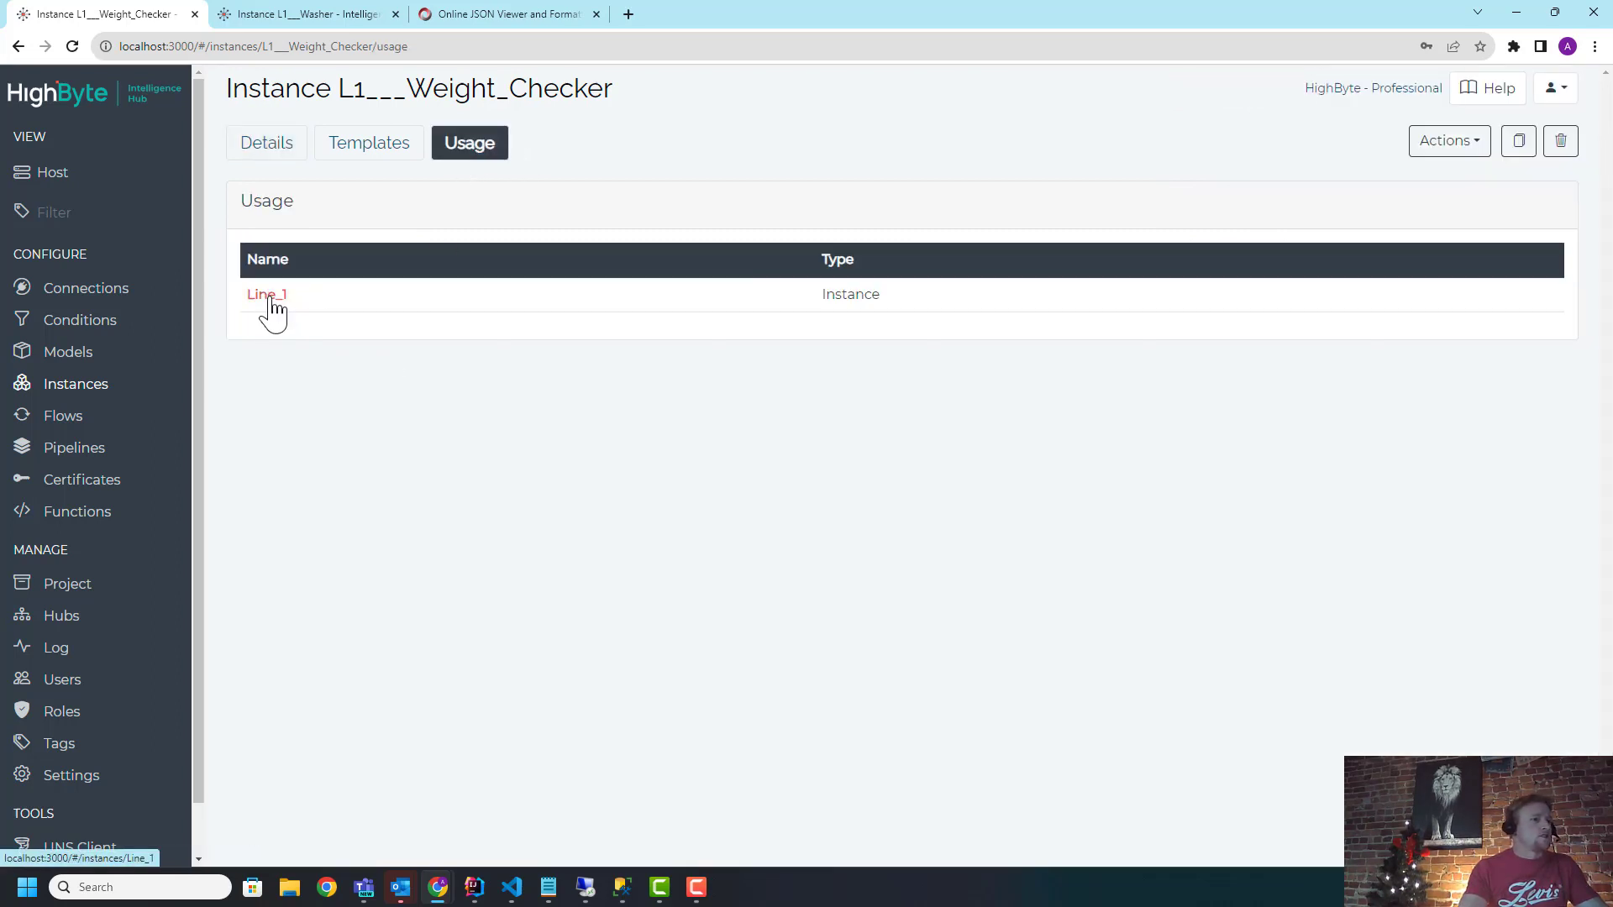
click(265, 294)
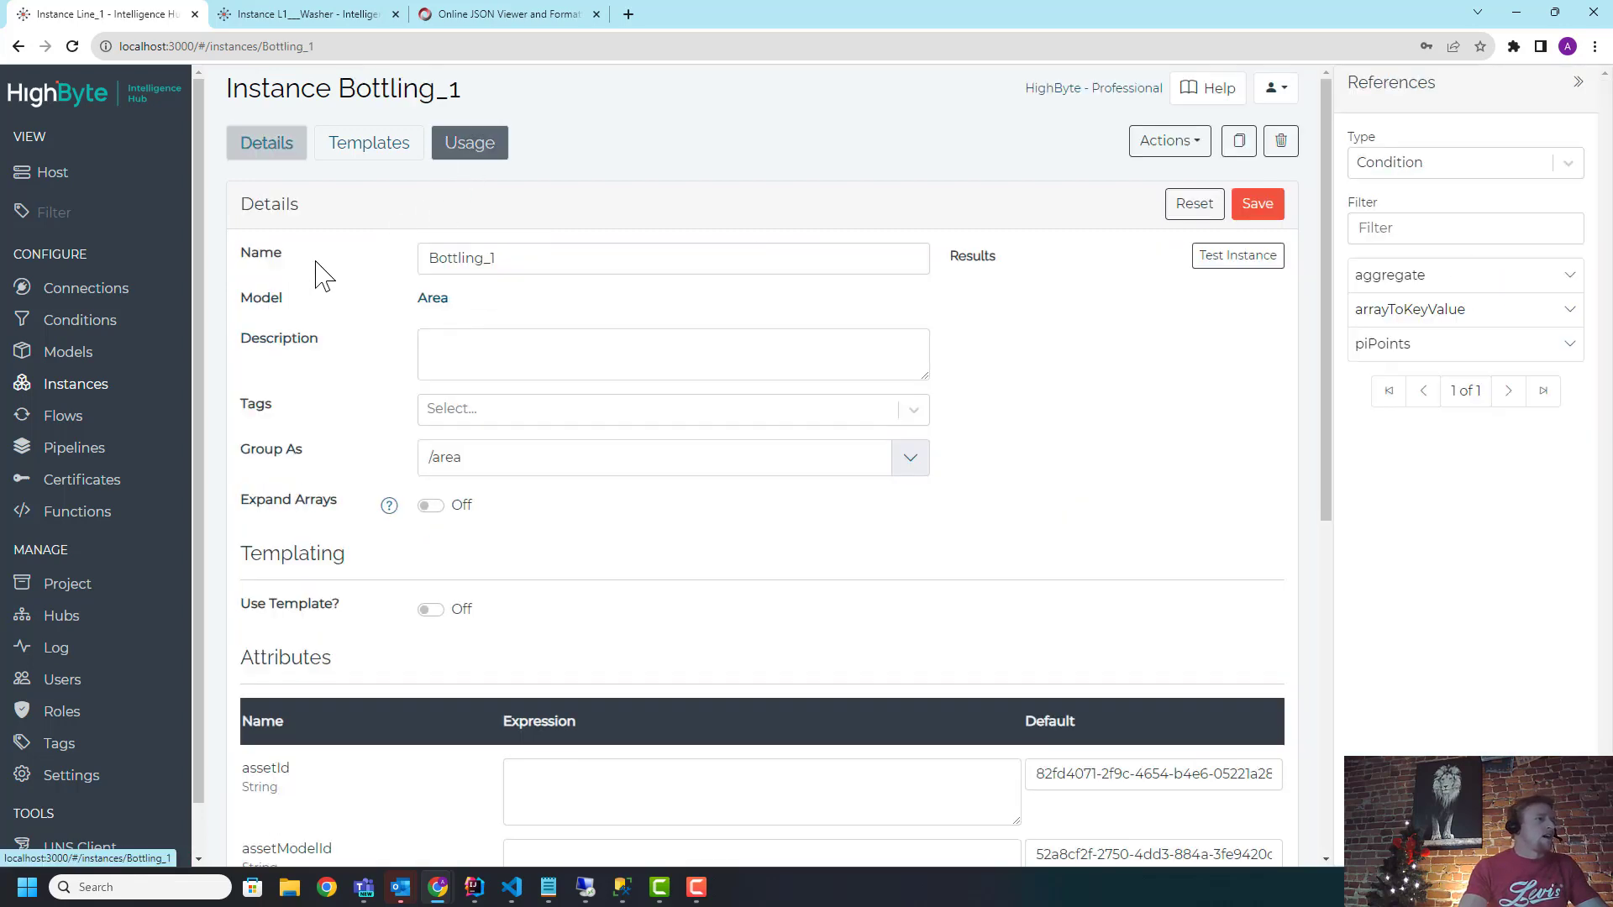
click(20, 45)
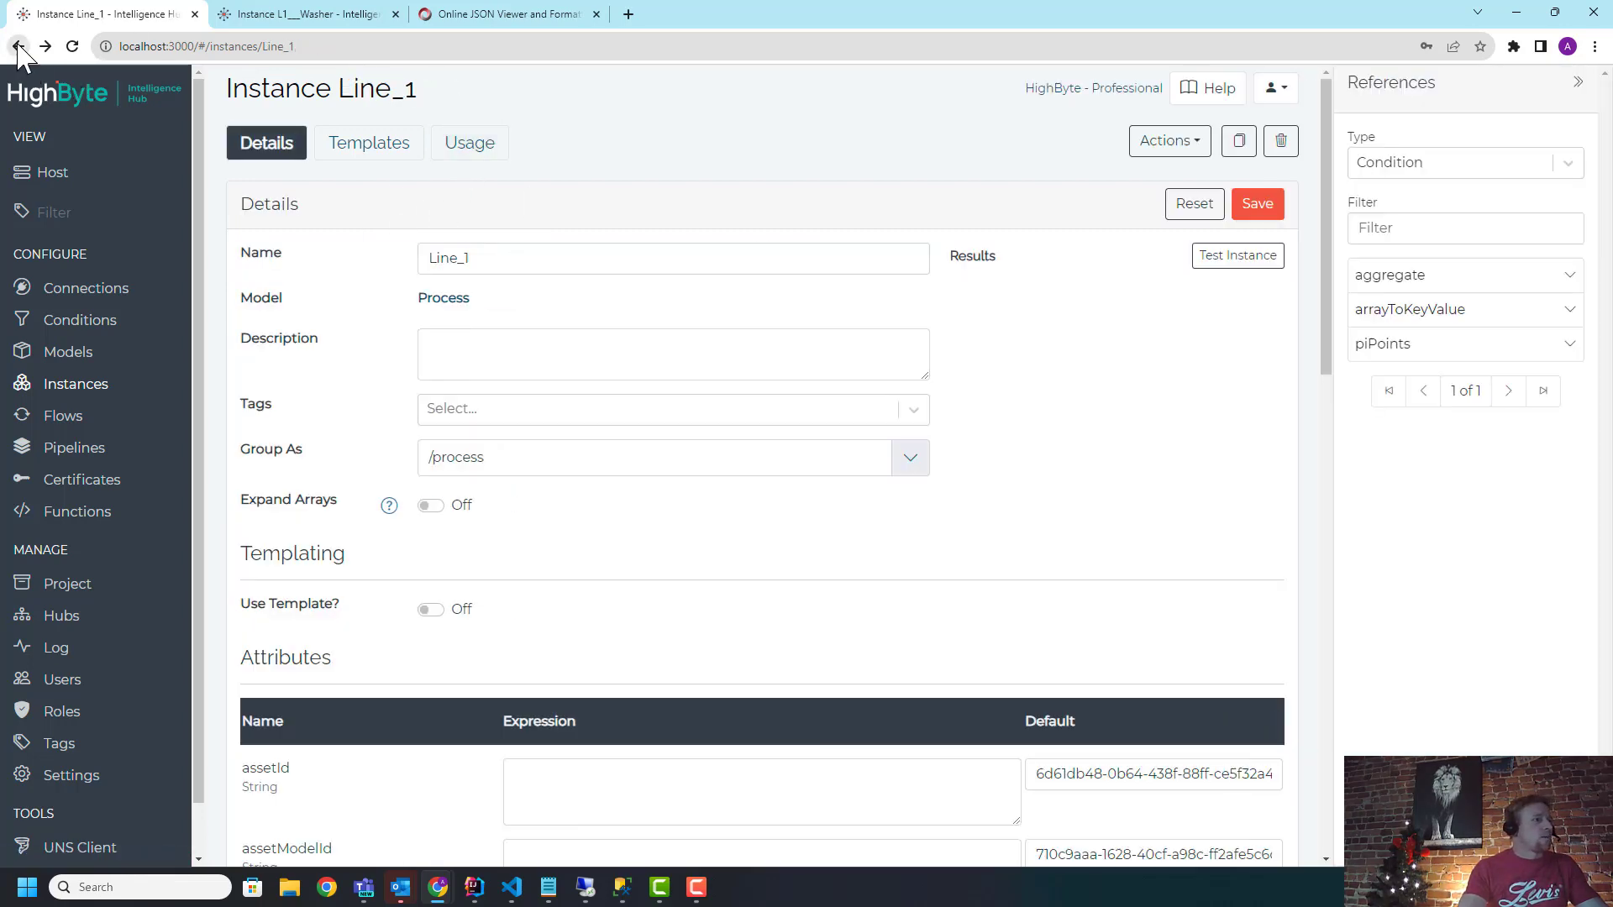
click(23, 45)
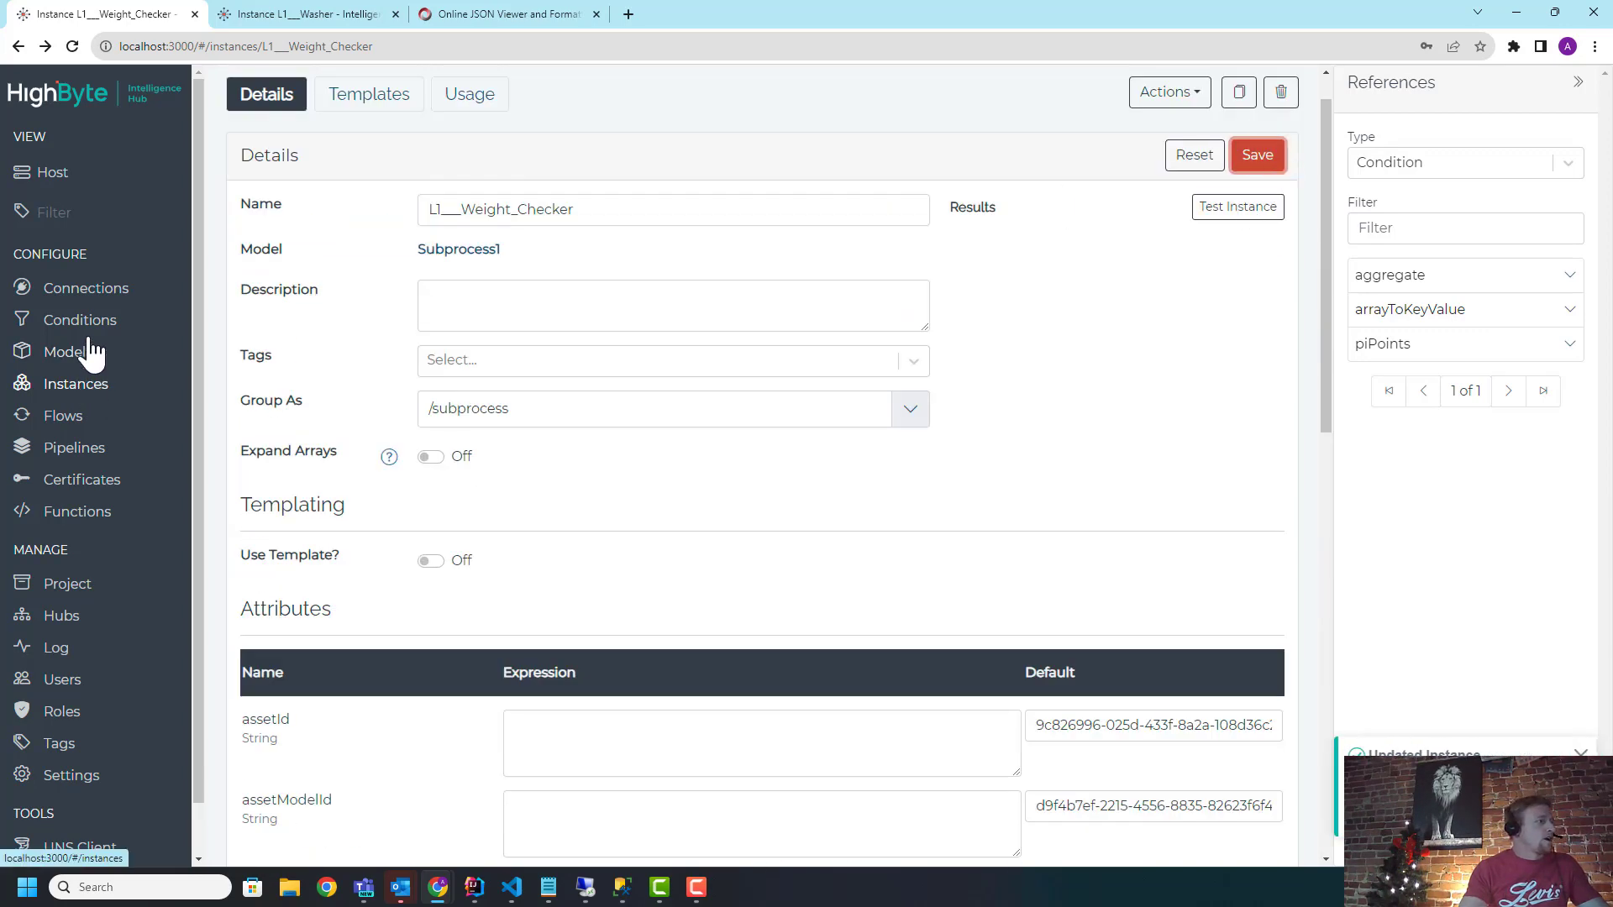
Step: Review the mssql connection's weightChecker output that upserts into the weightCheckers table
click(86, 287)
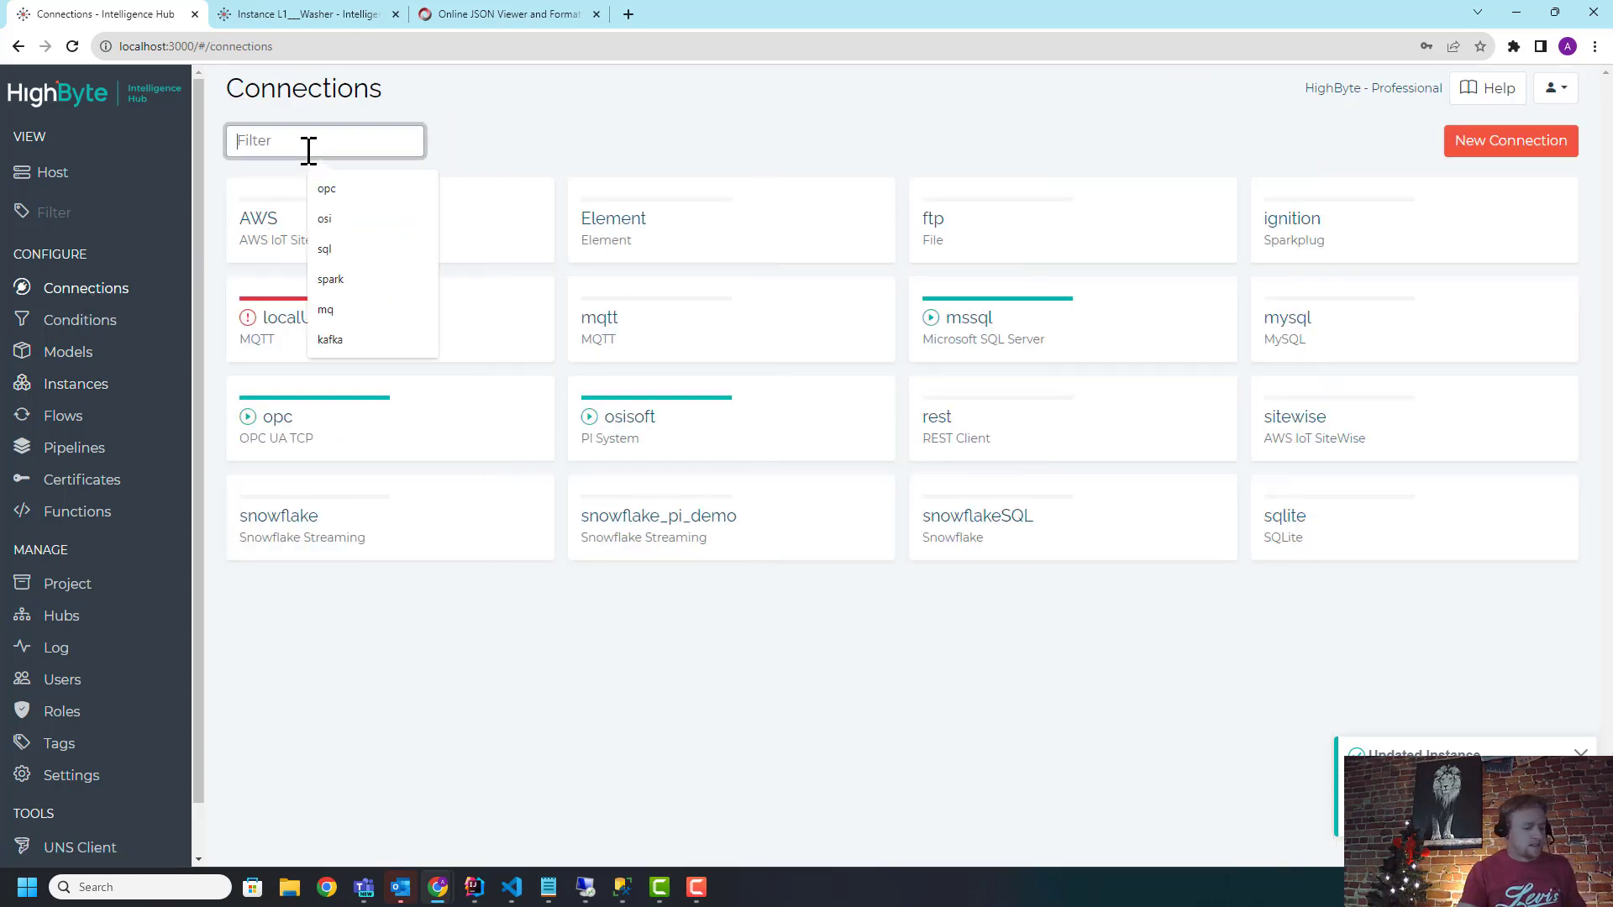
text(sql)
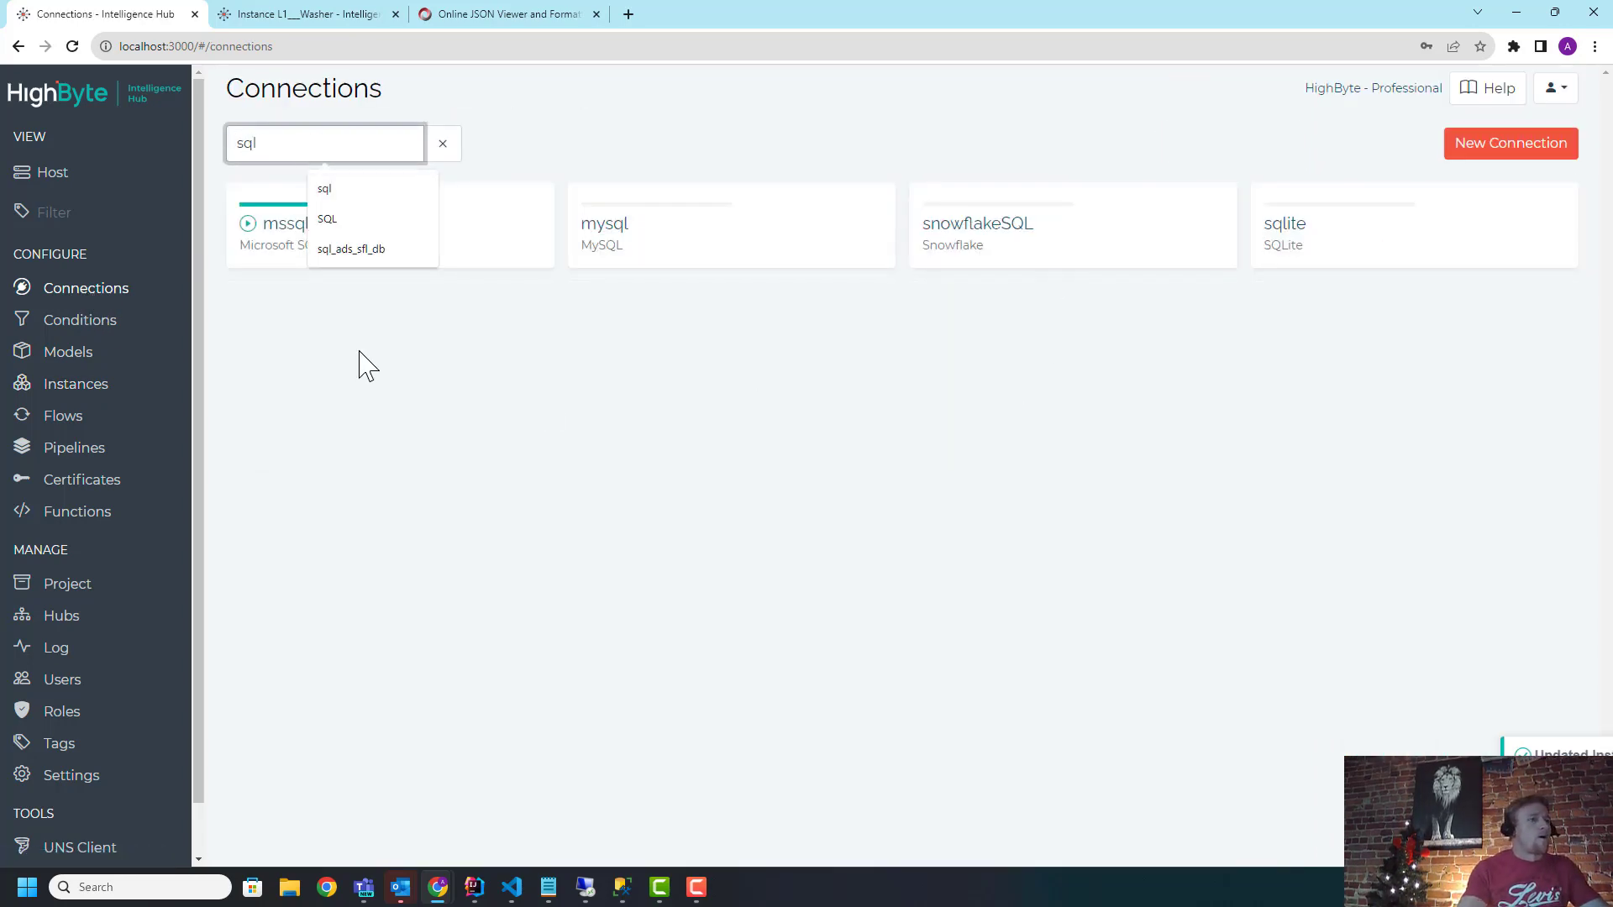
click(292, 221)
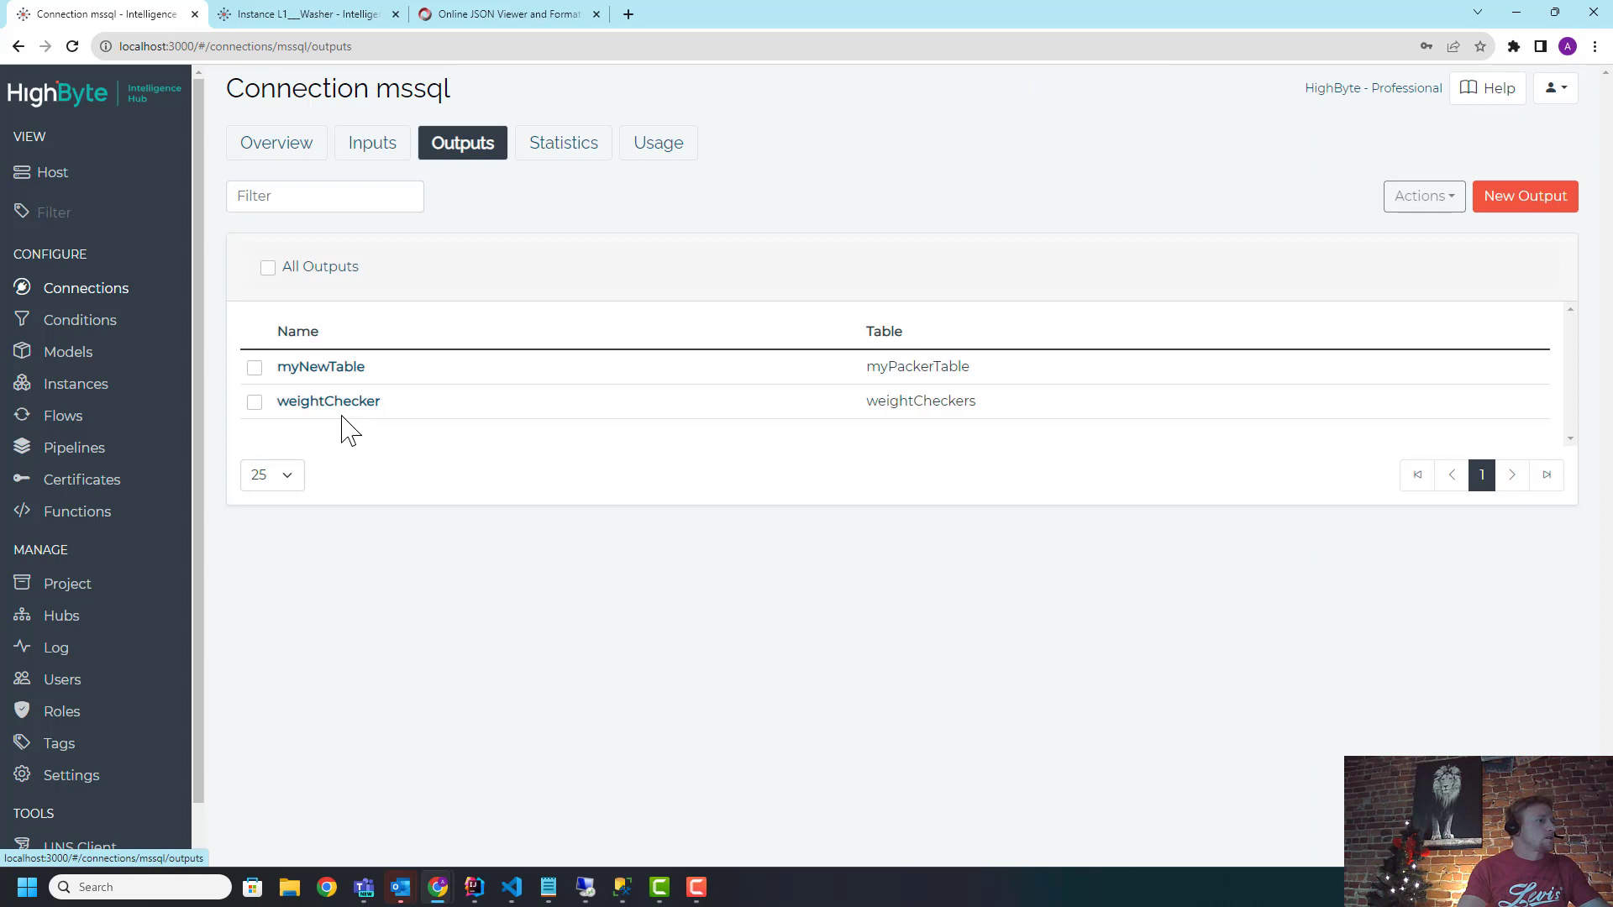
click(328, 399)
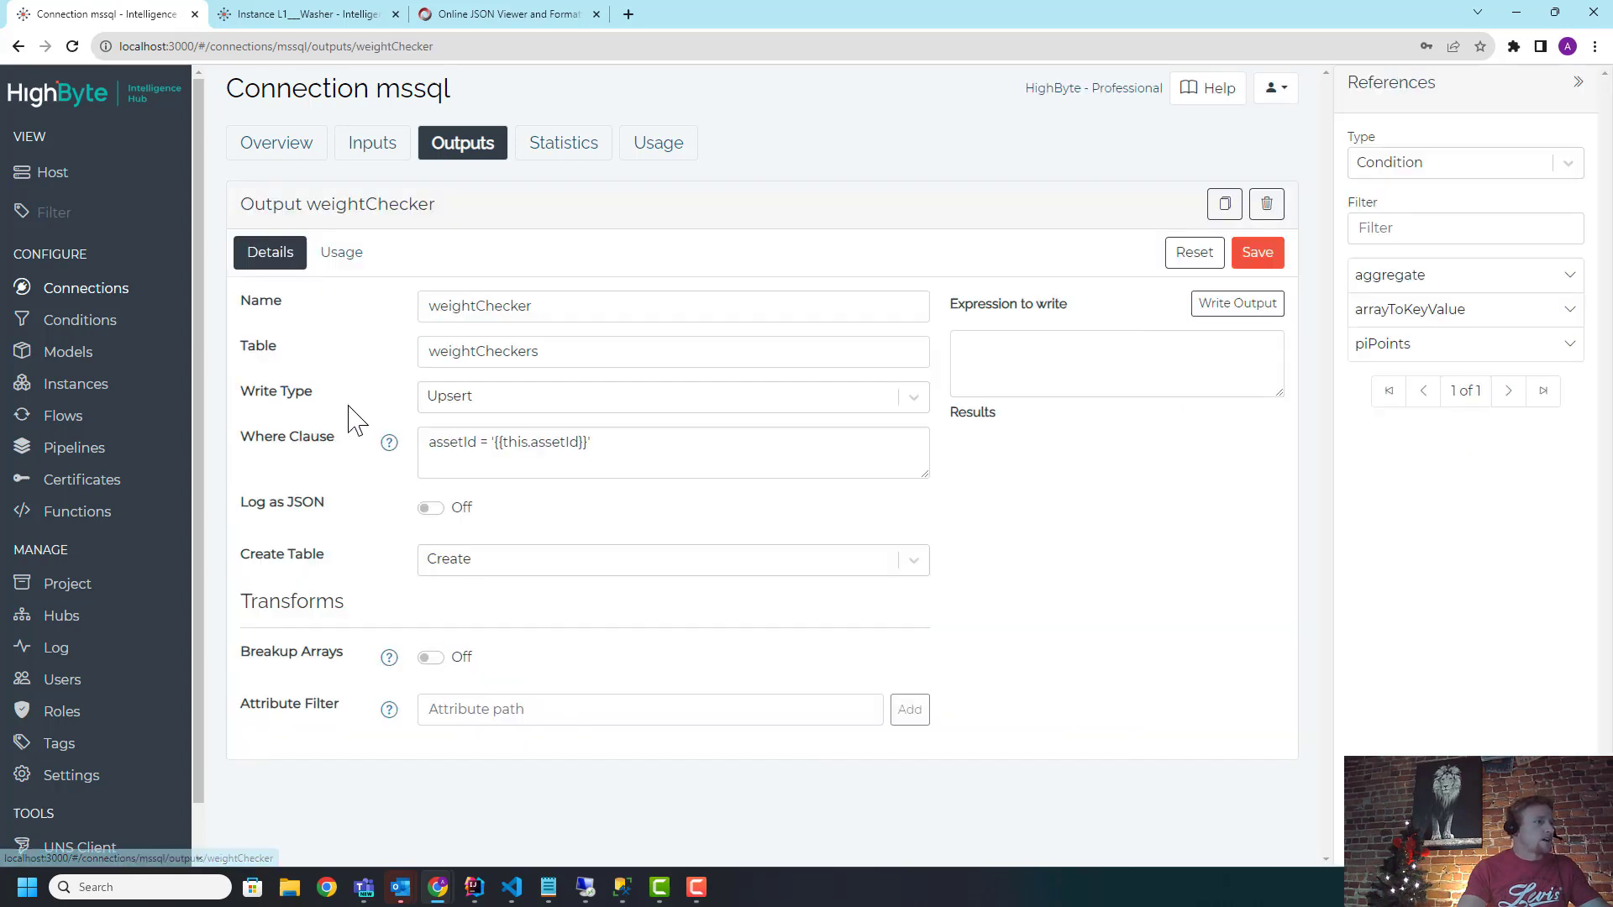
click(460, 449)
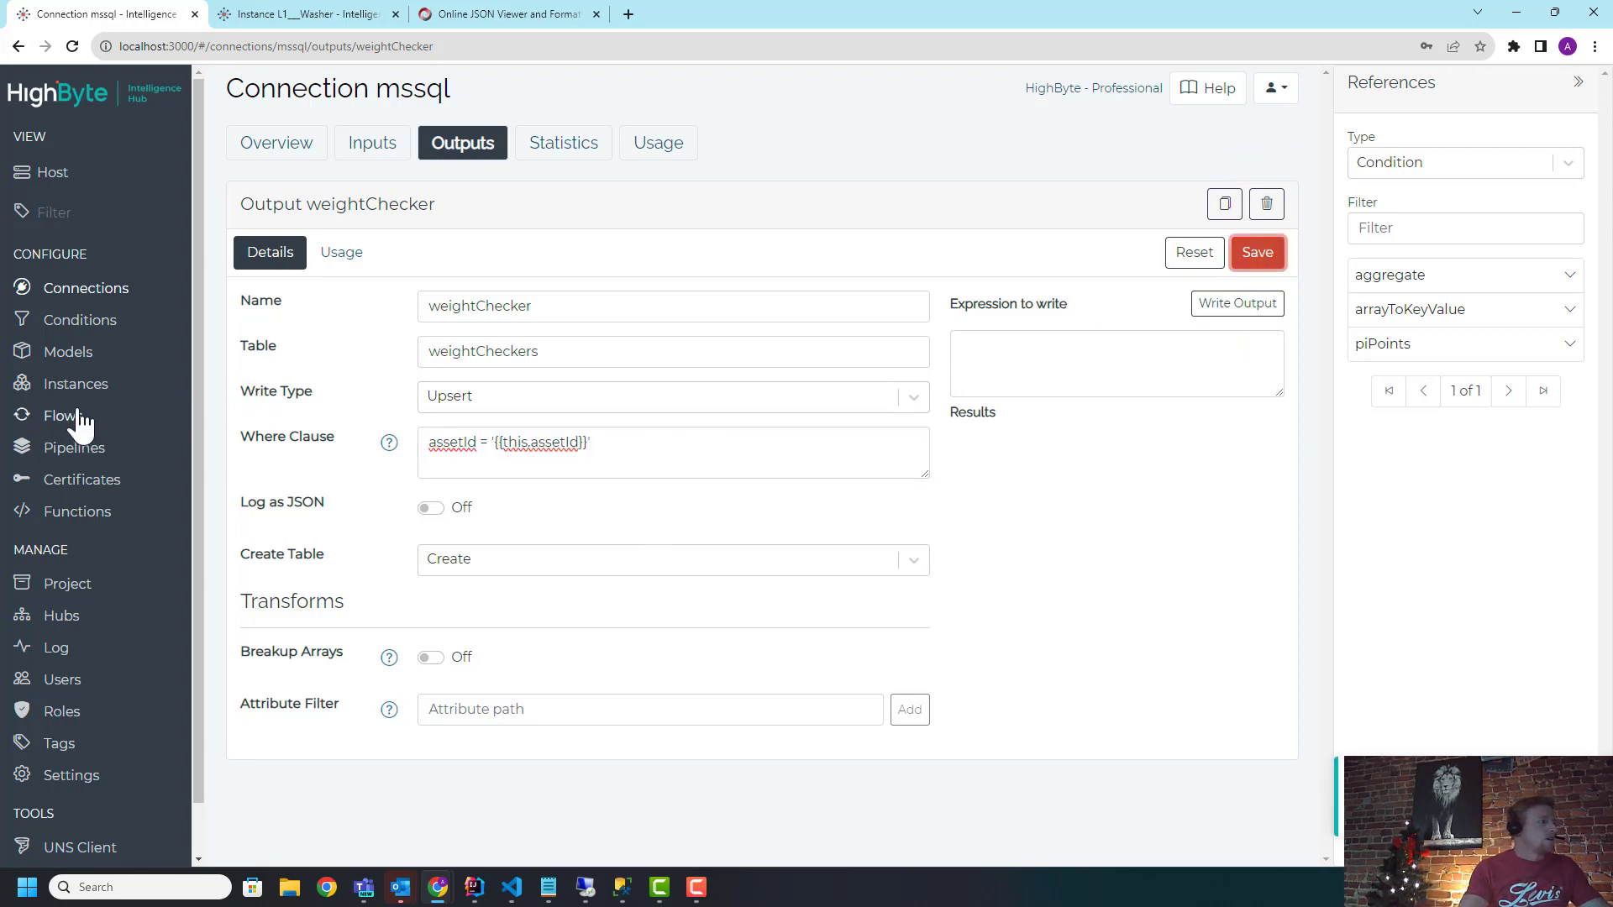
click(52, 417)
text(to)
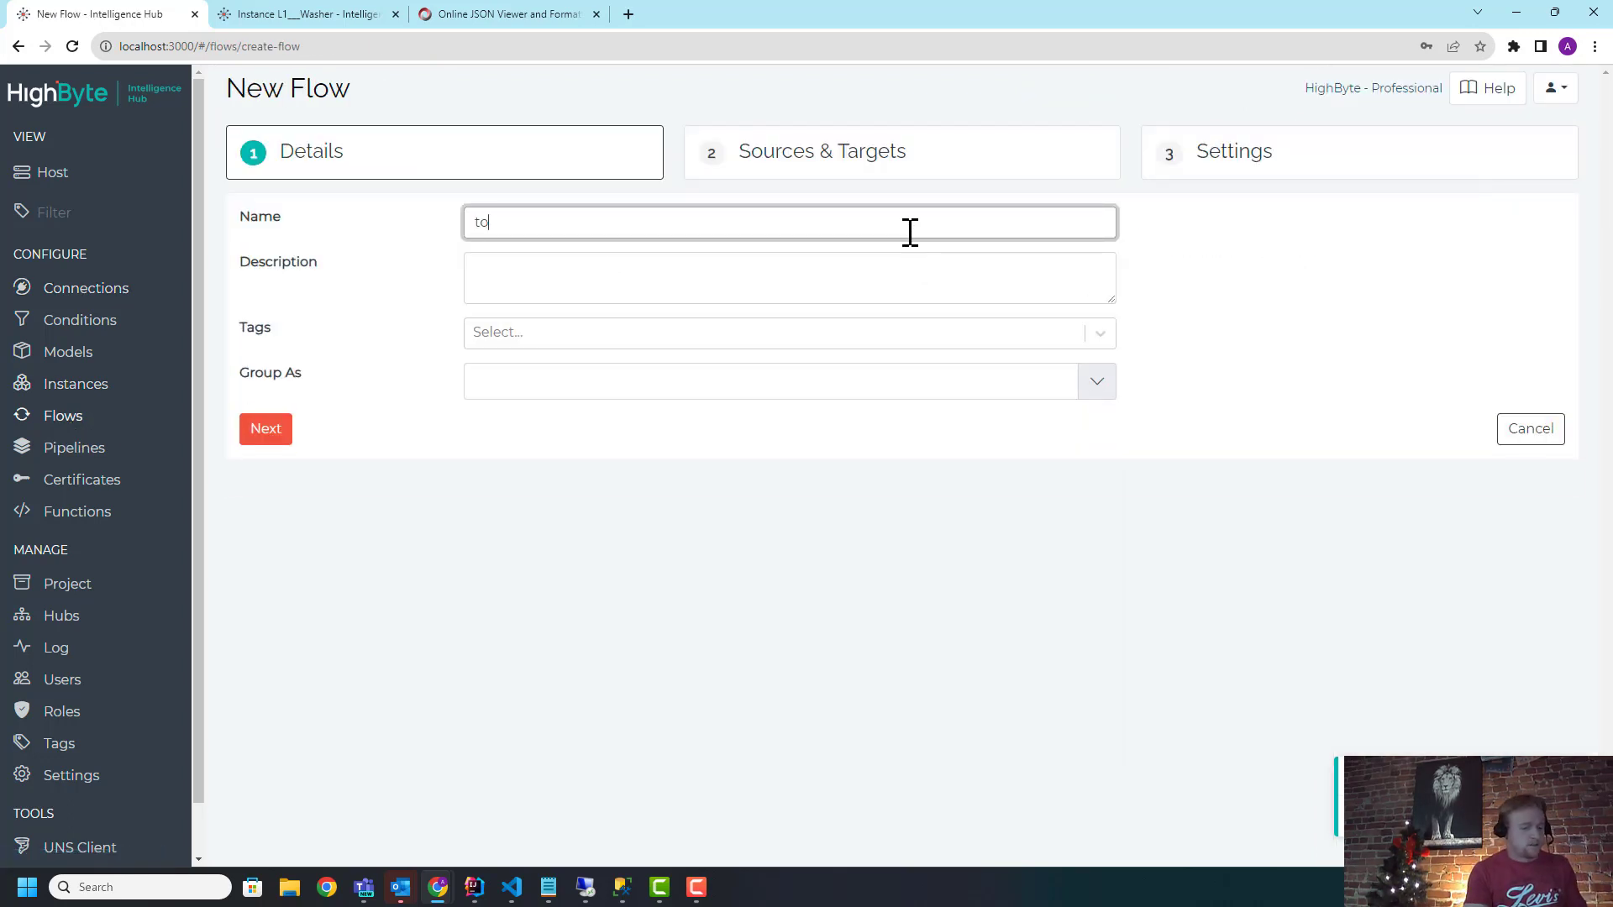
Step: Create a flow targeting the mssql weightChecker output and switch it on
click(265, 428)
text(s)
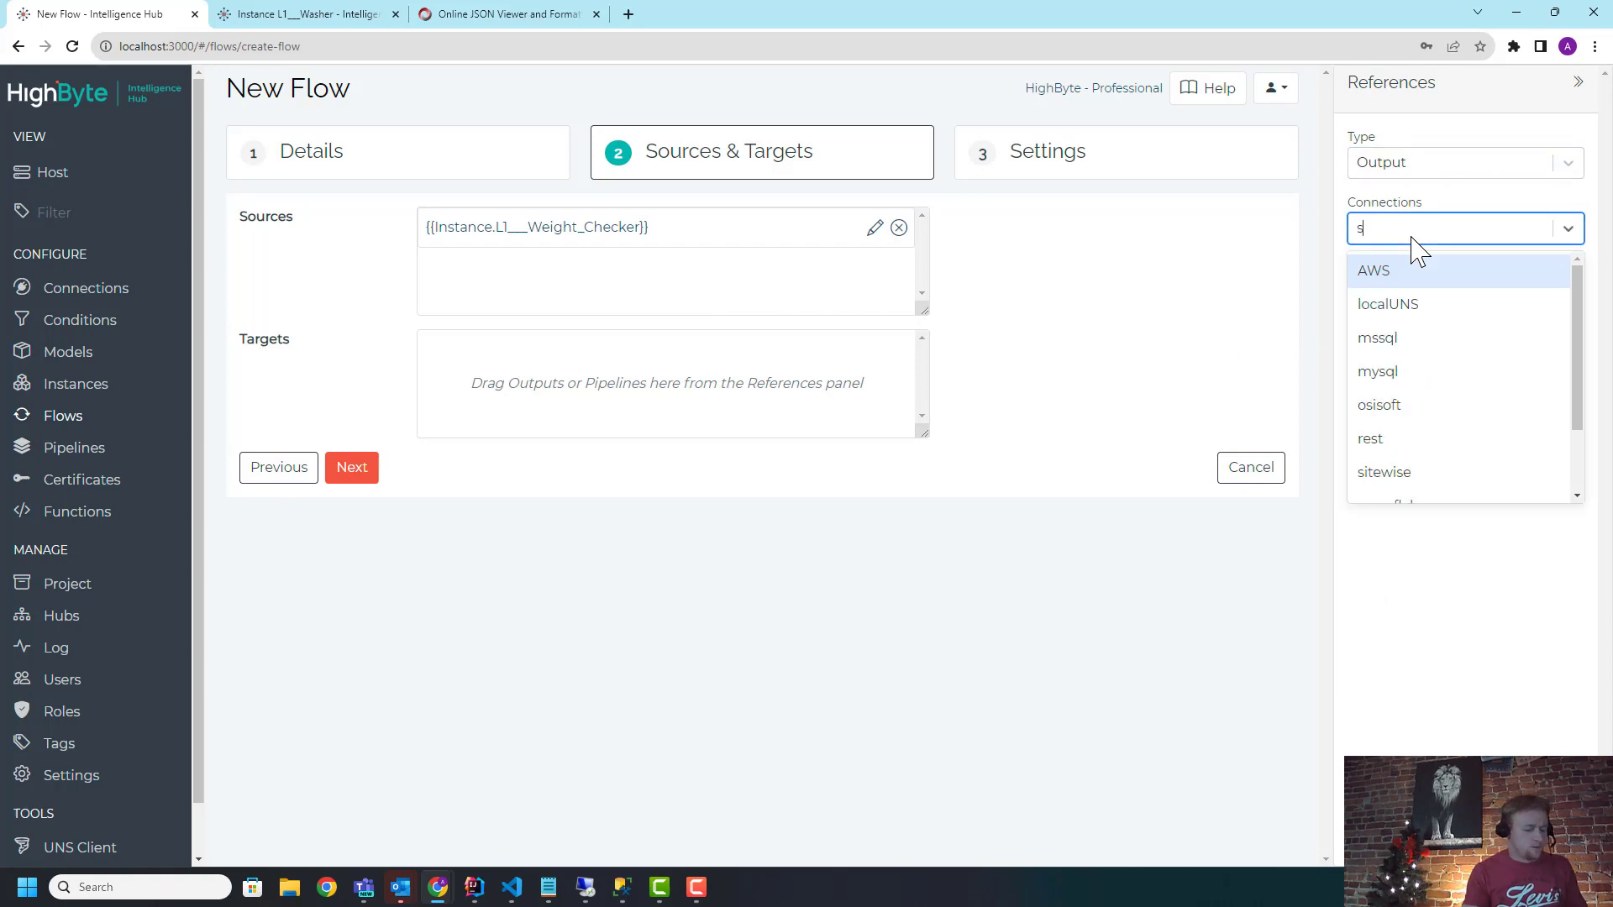
text(q)
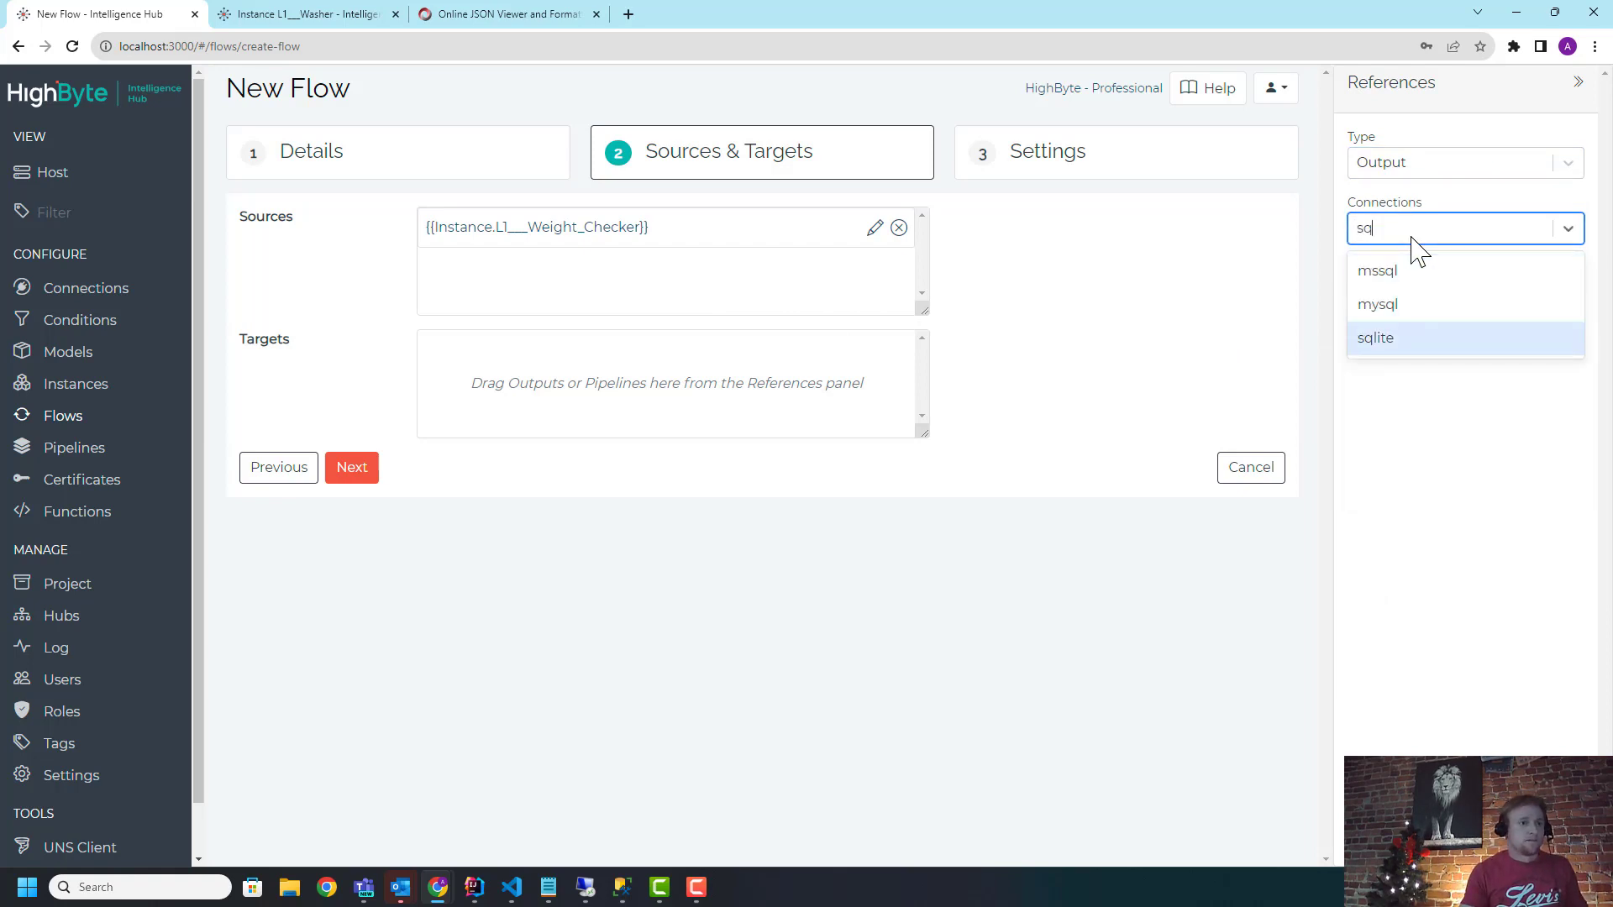
mouse_move(1378, 304)
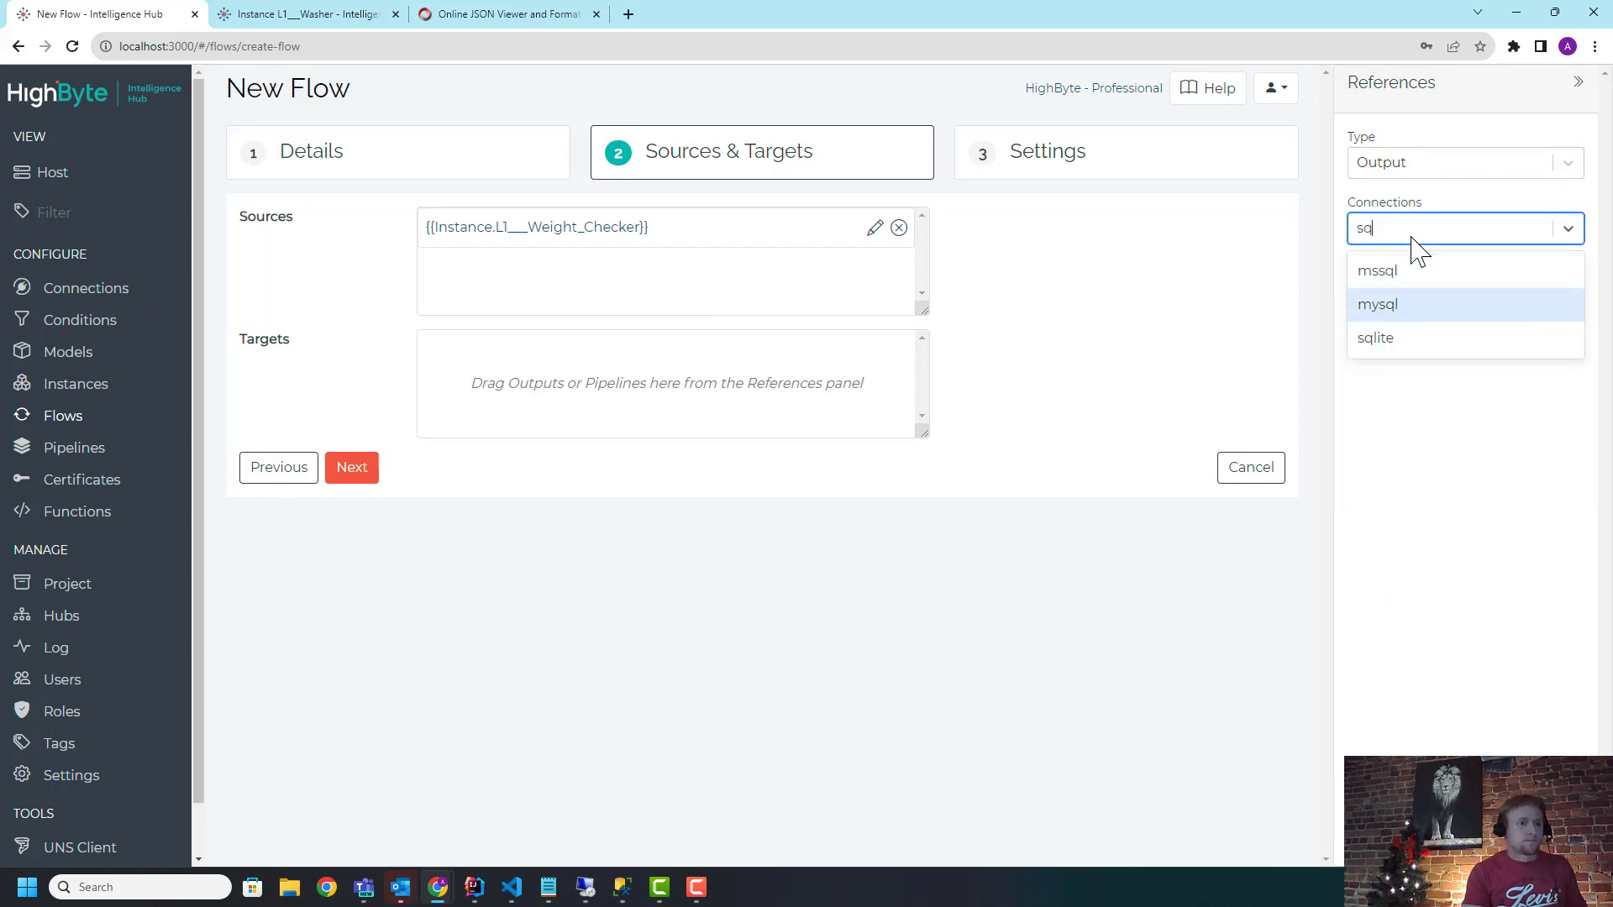
click(1378, 269)
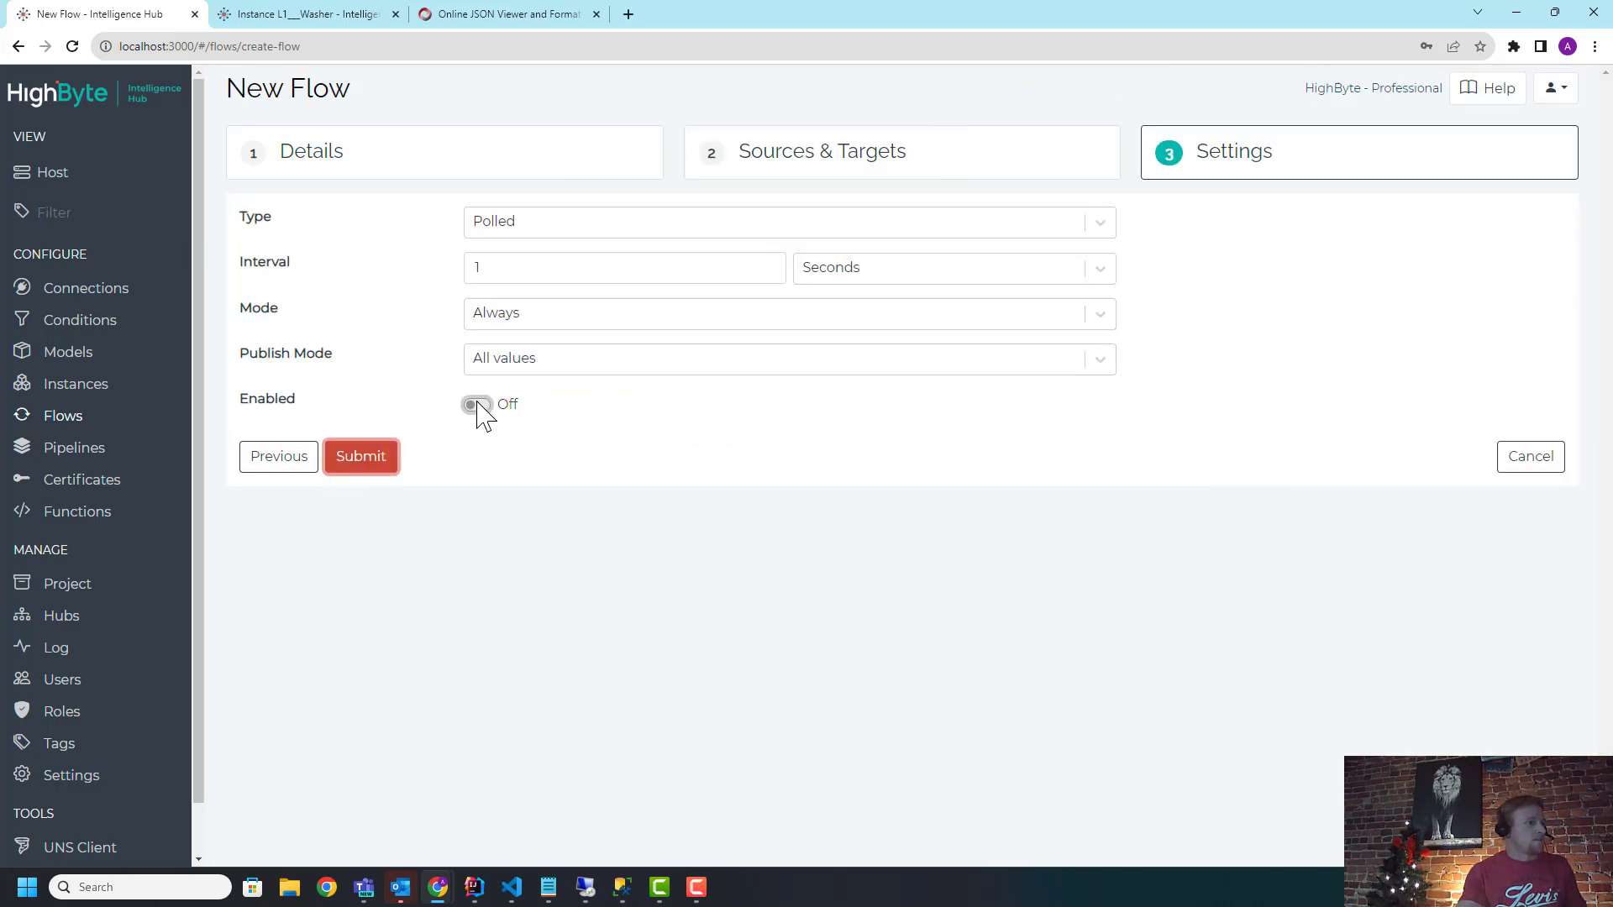
click(360, 457)
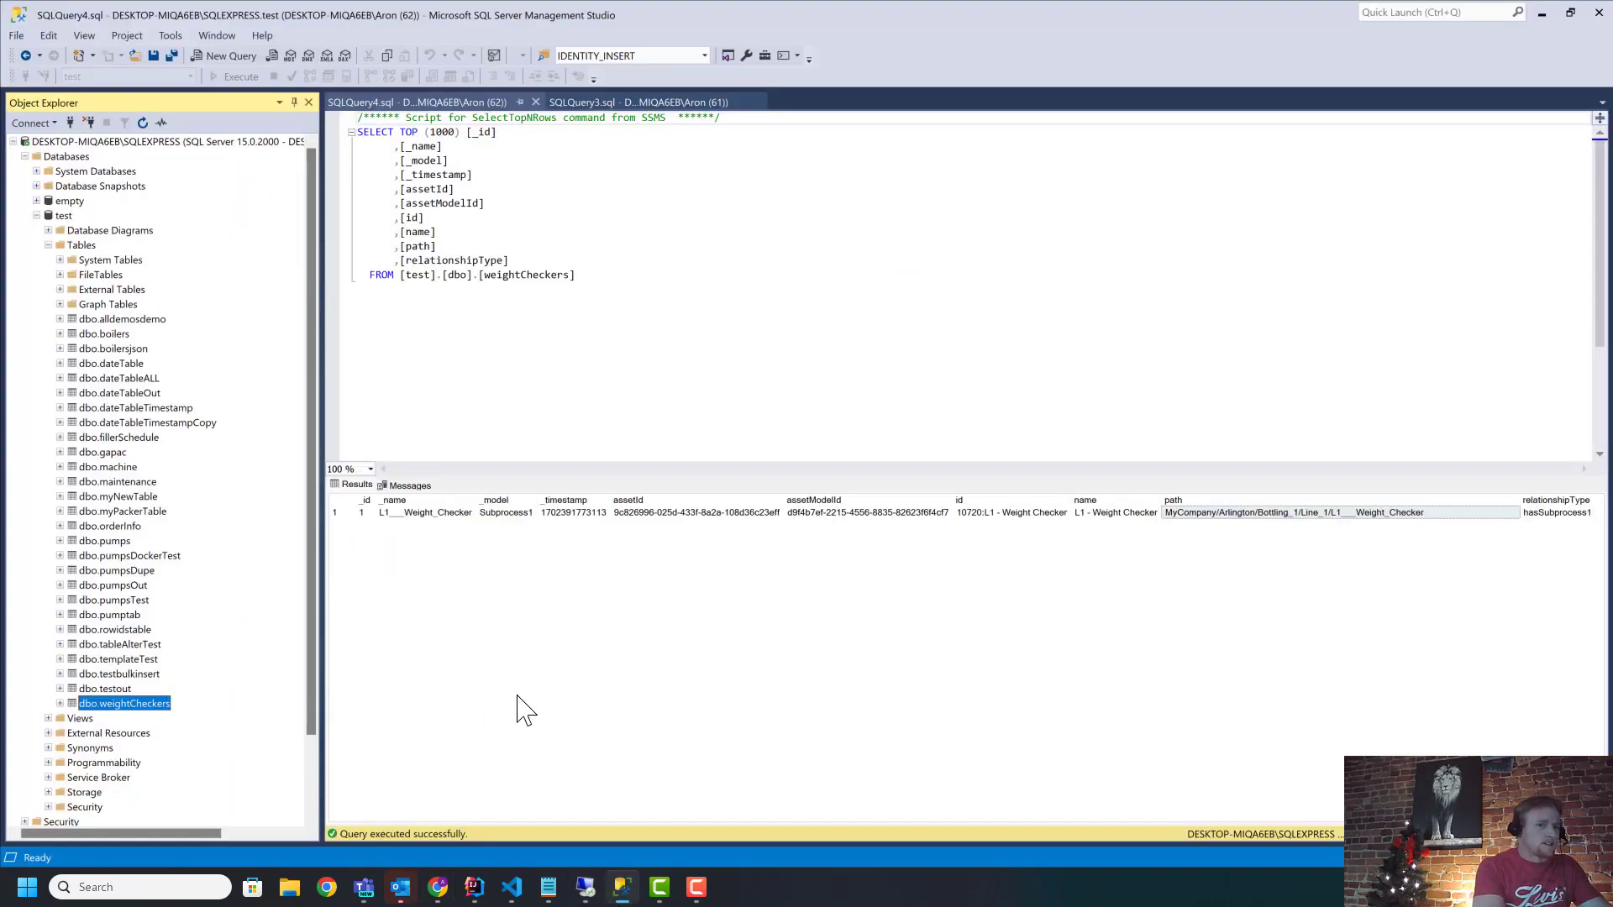
mouse_move(1276, 524)
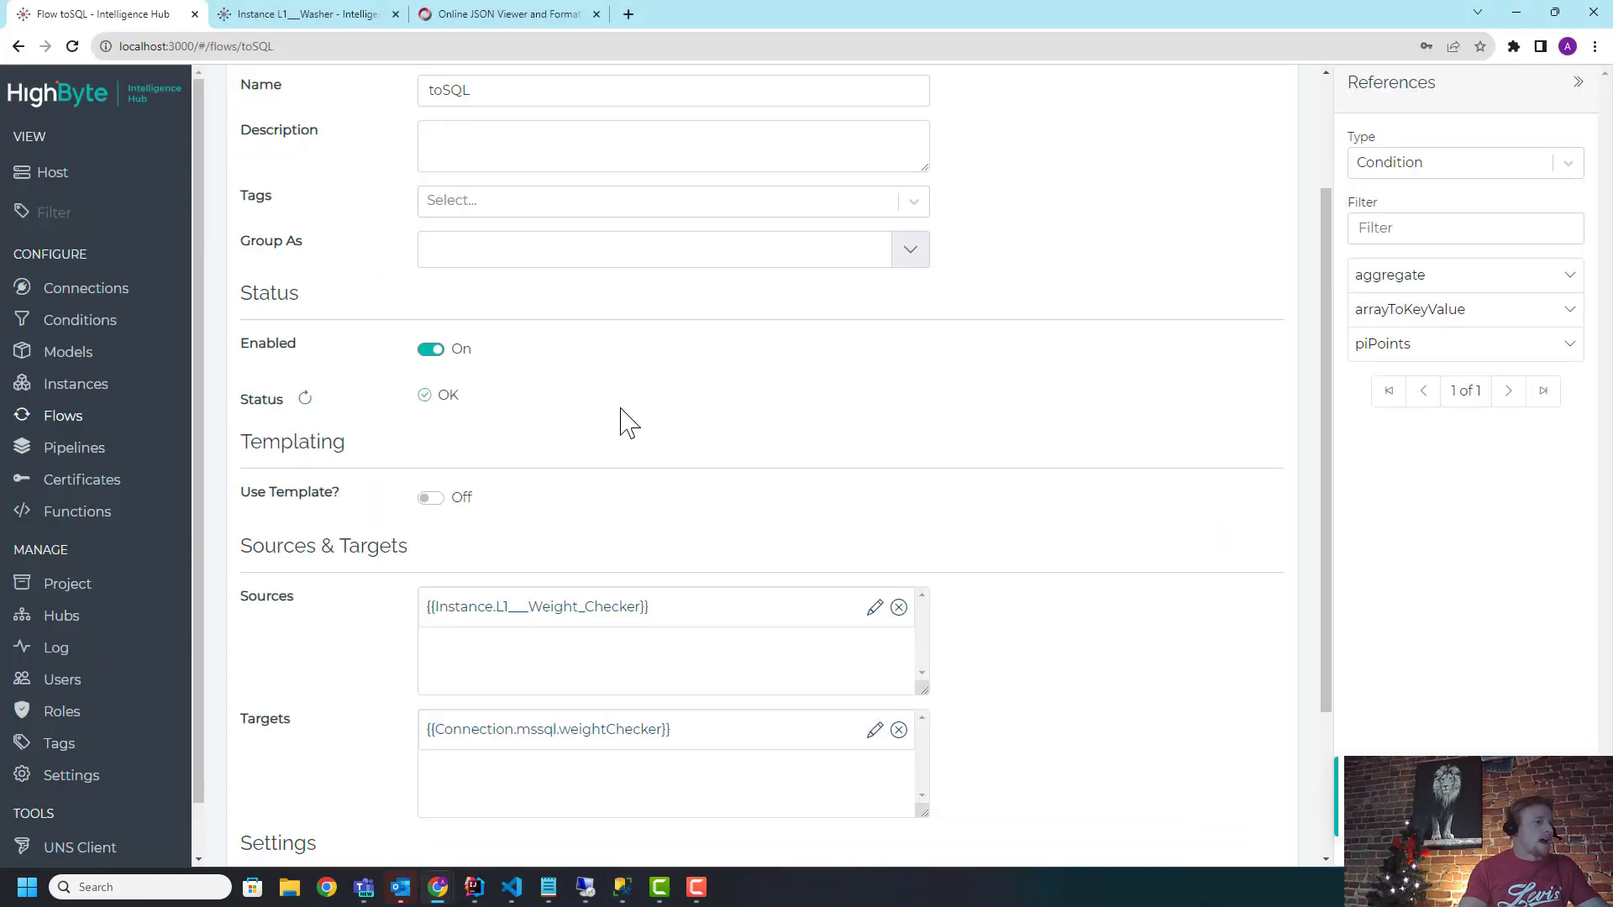
Step: Show the L1___Weight_Checker usage (Line_1 and the toSQL flow) and open Line_1
scroll(down, 3)
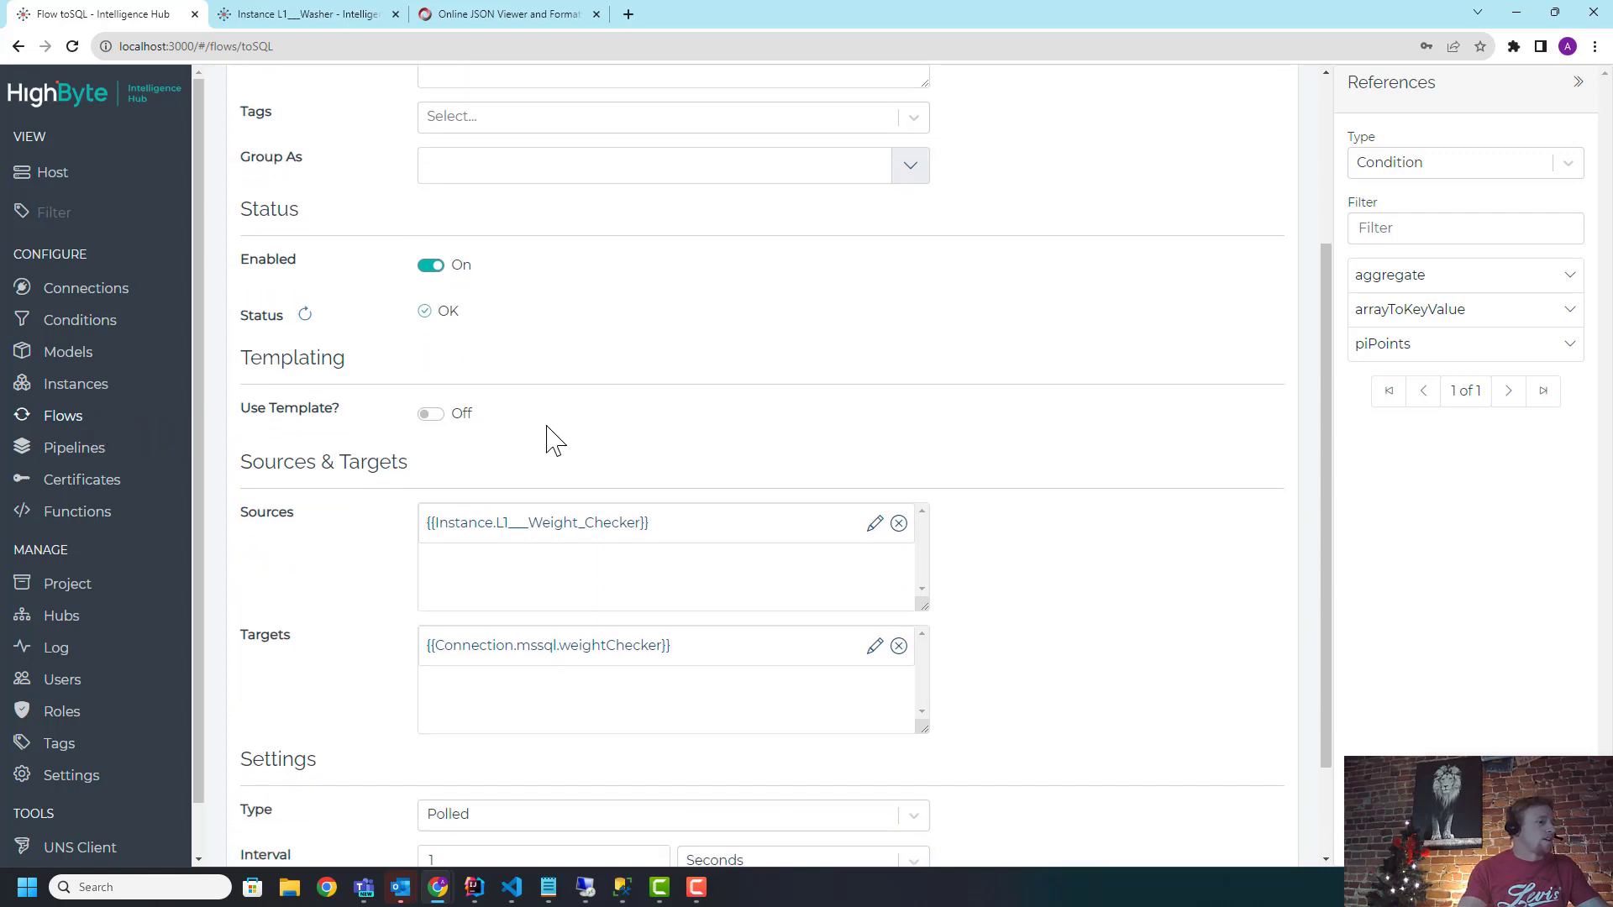
mouse_move(76, 383)
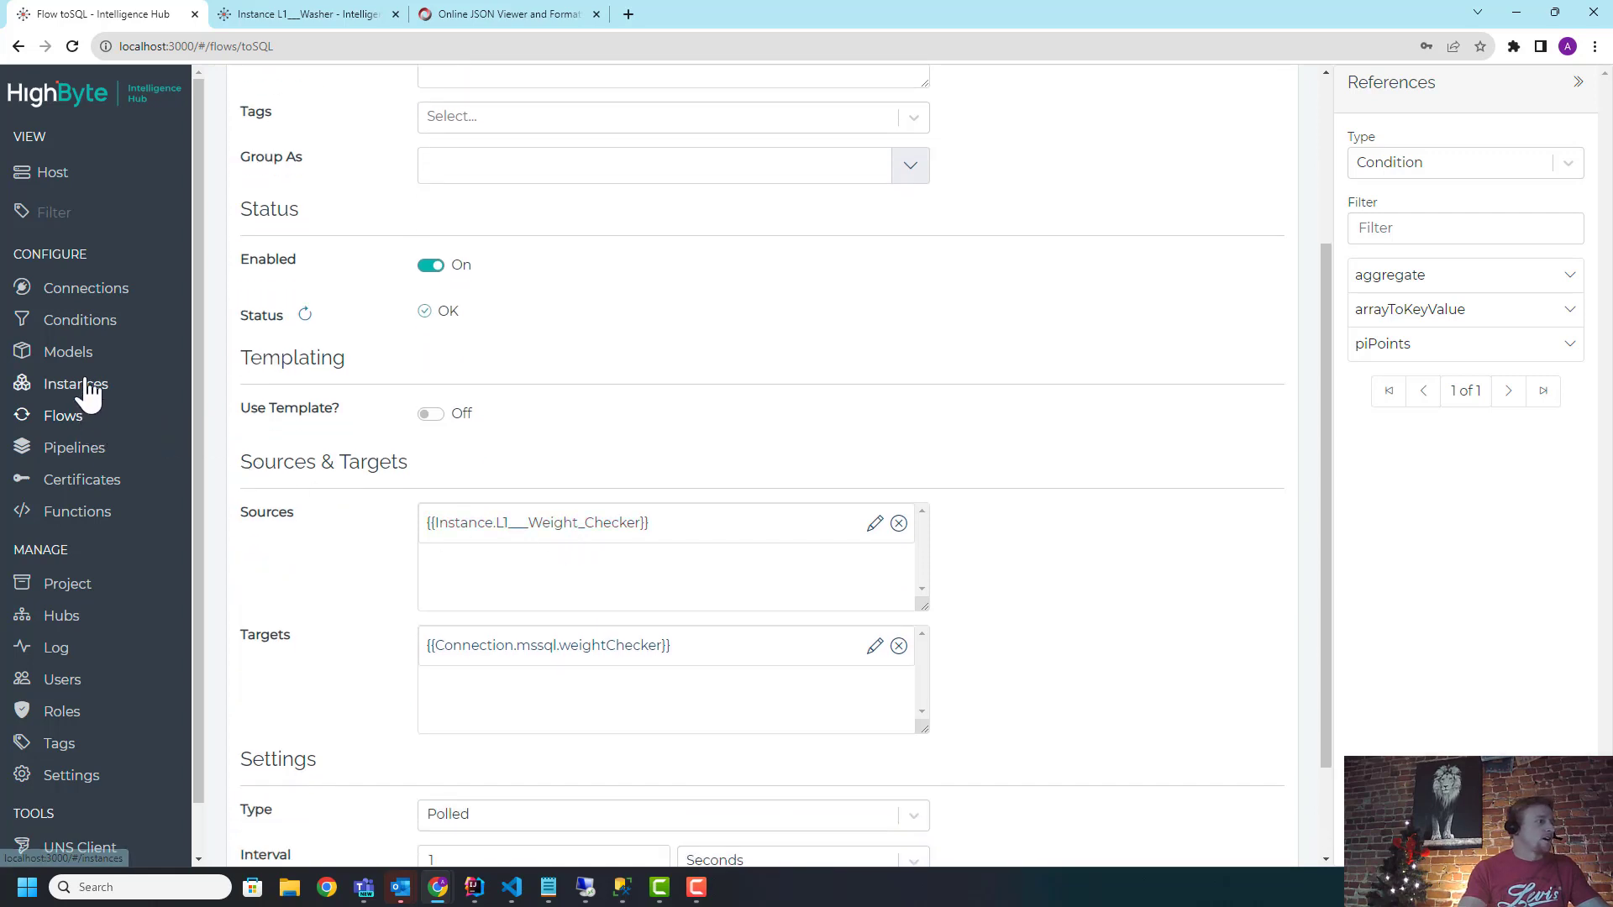
click(76, 383)
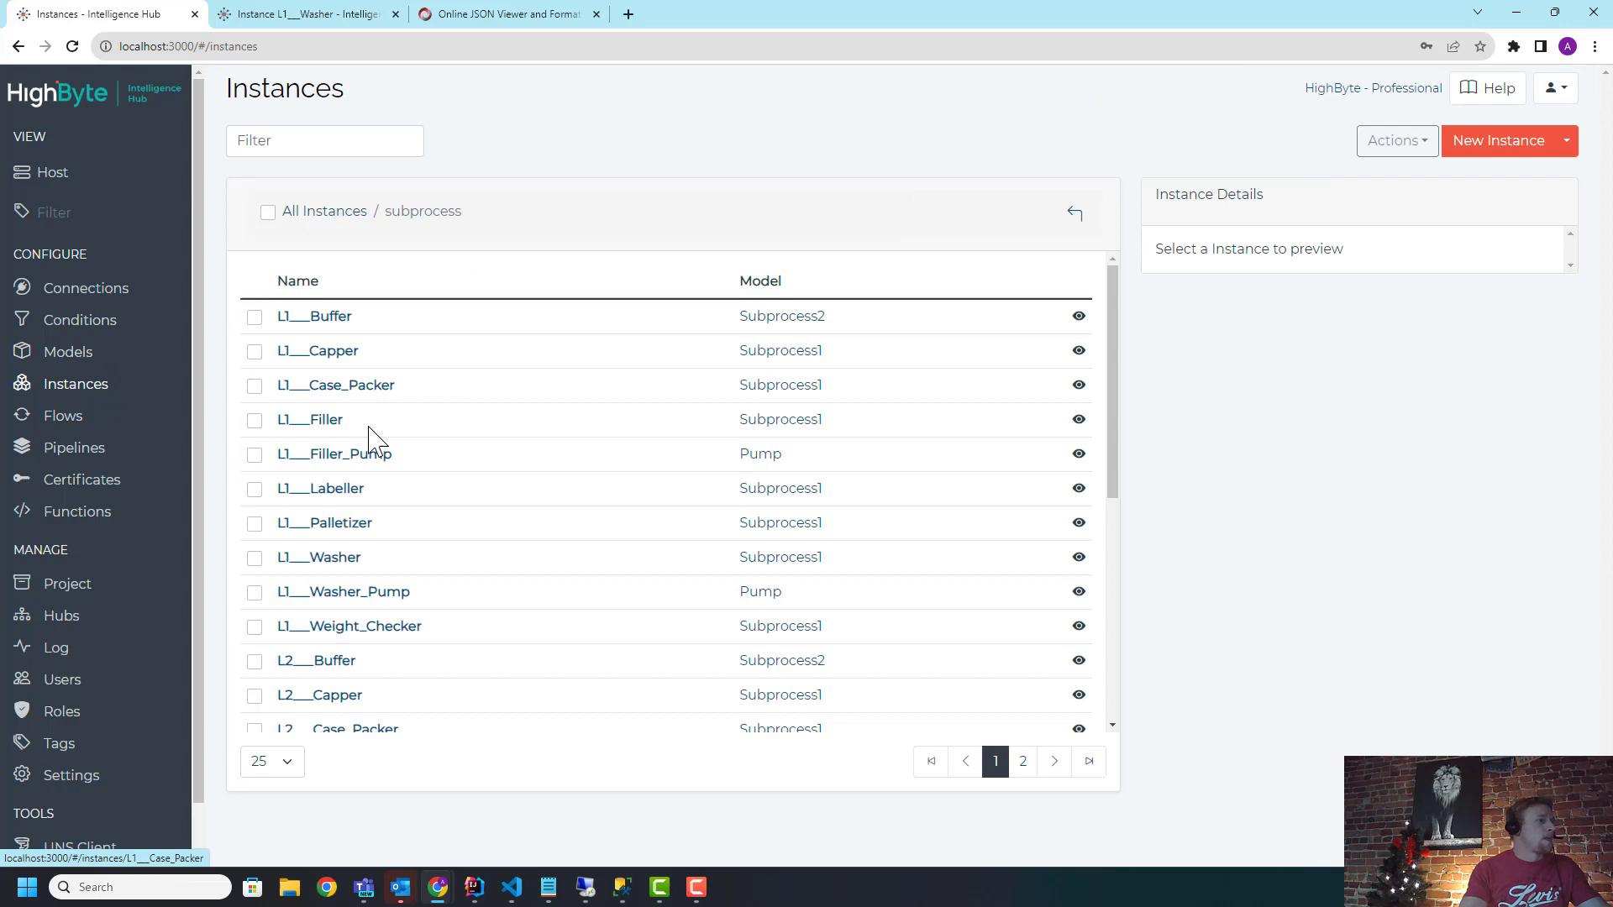
click(1075, 213)
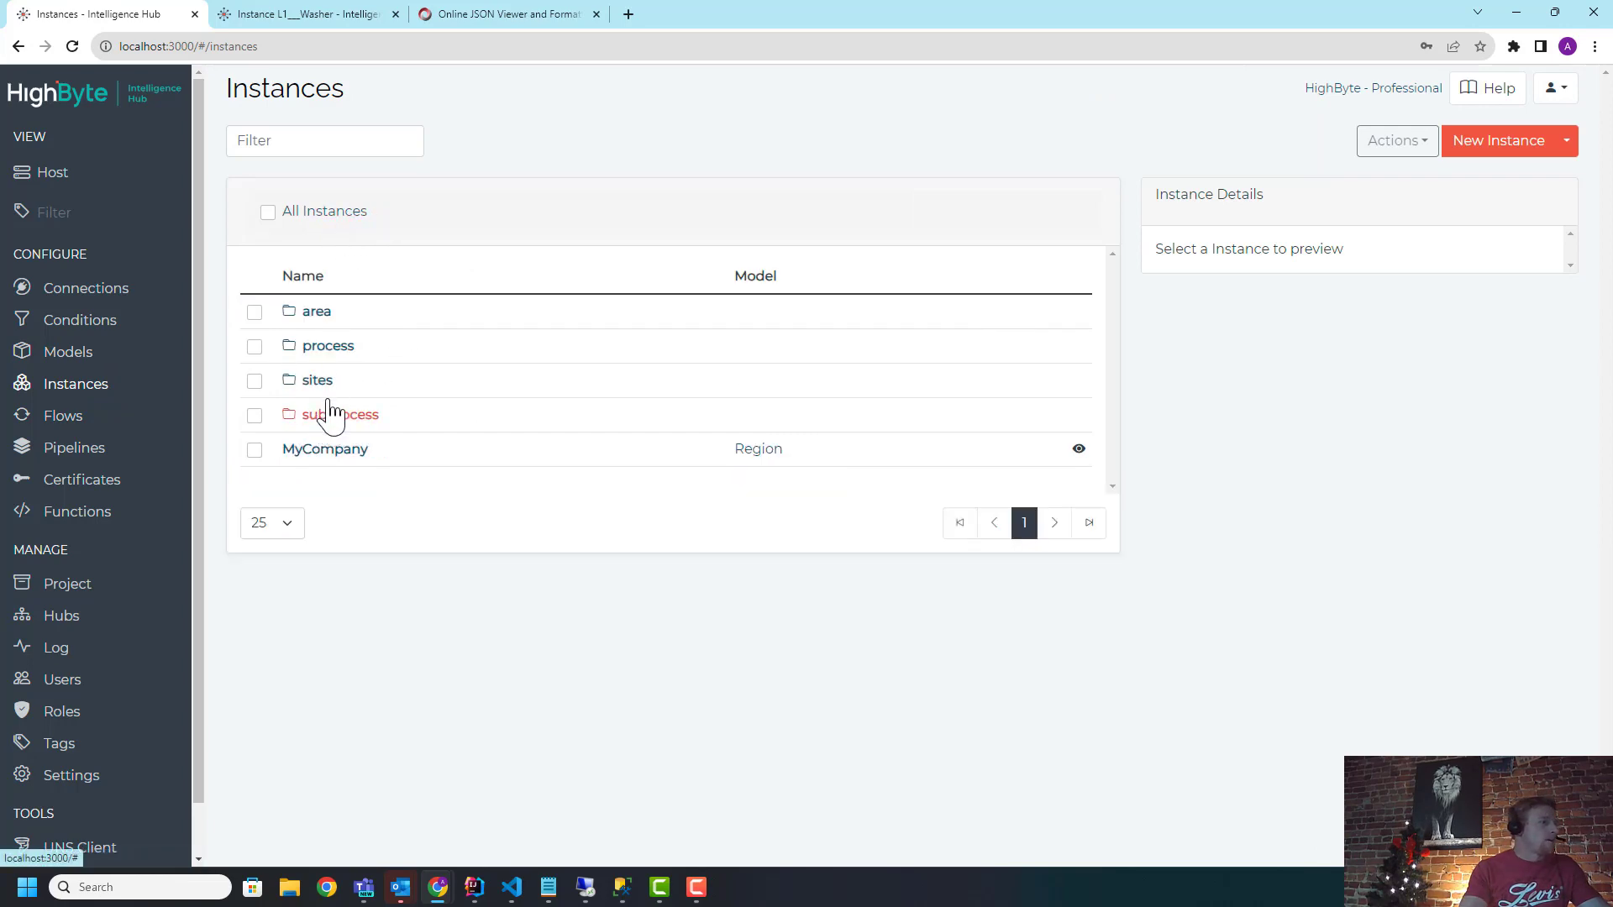
click(339, 413)
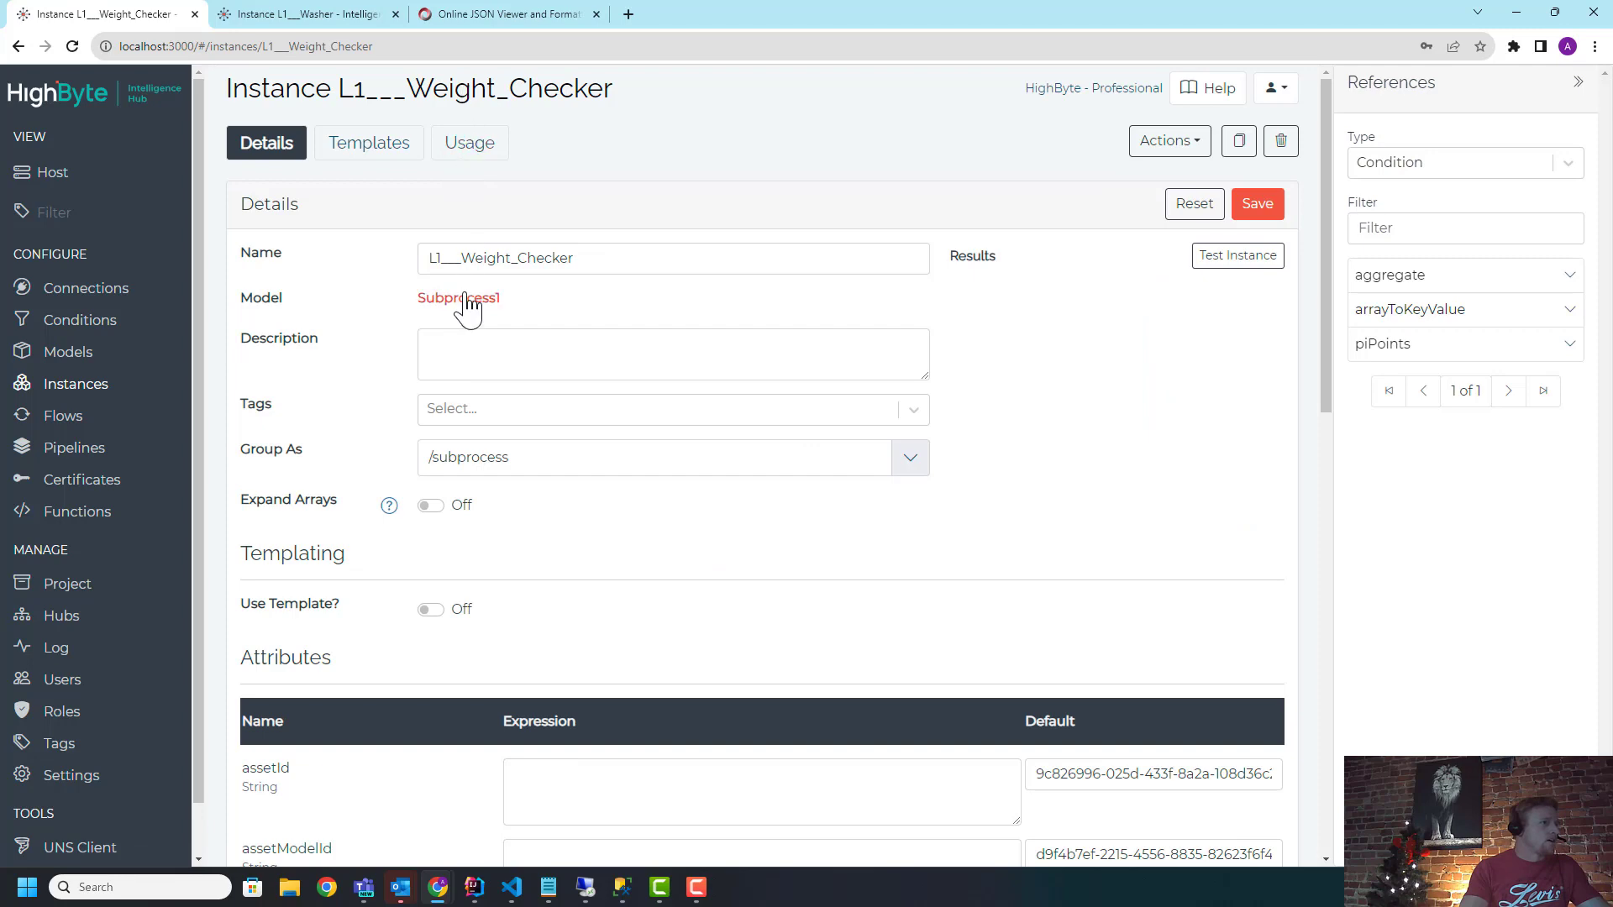
click(470, 143)
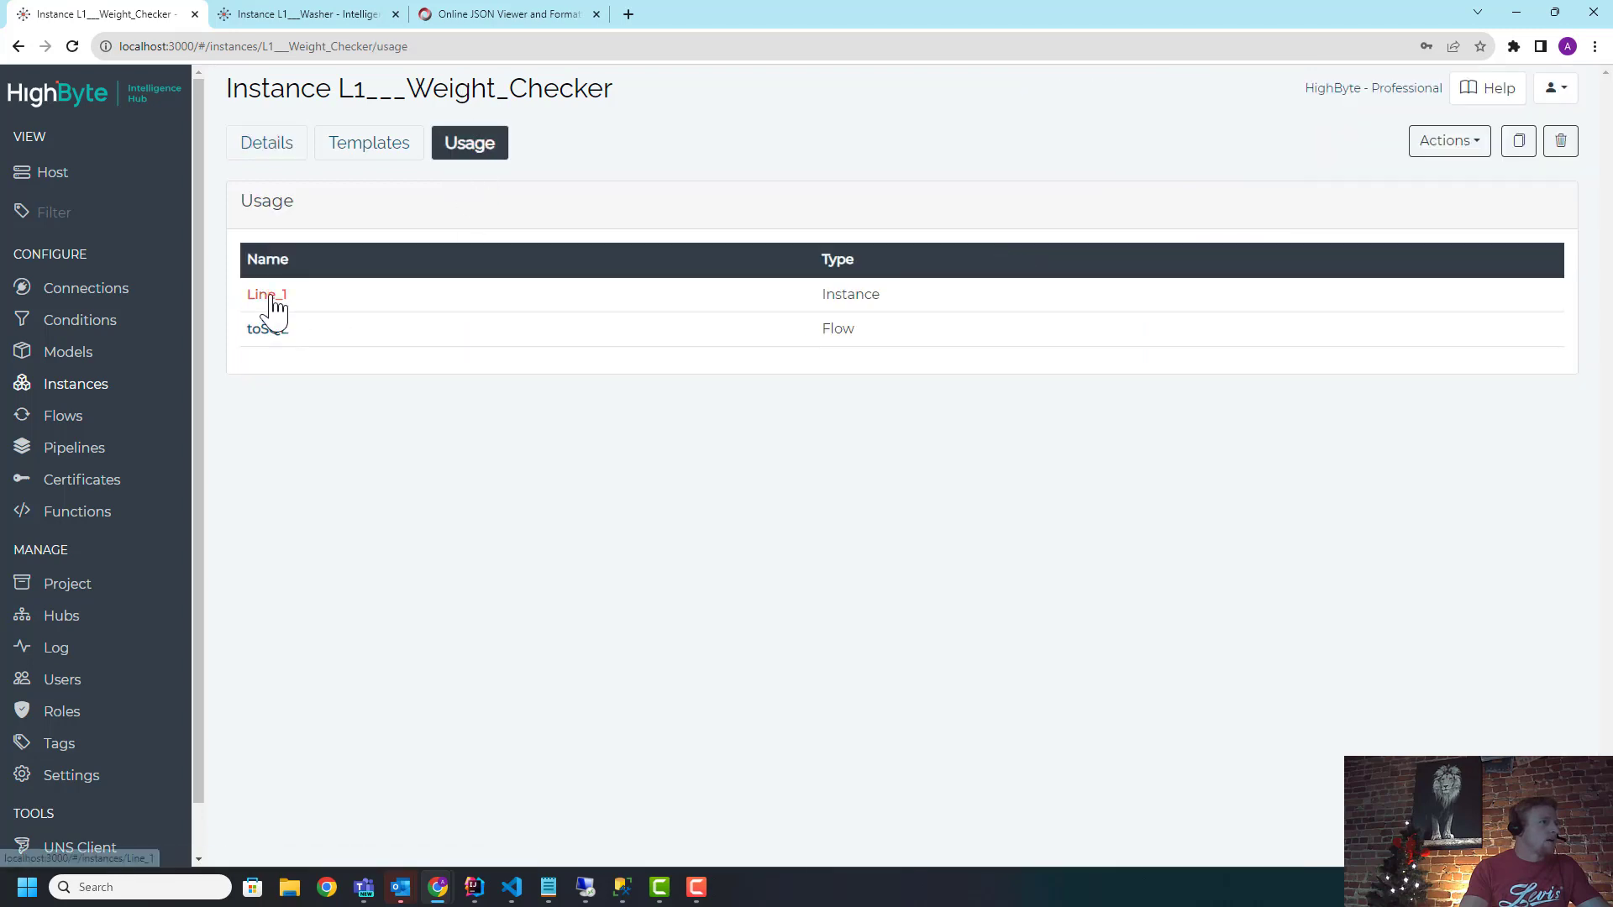
click(265, 294)
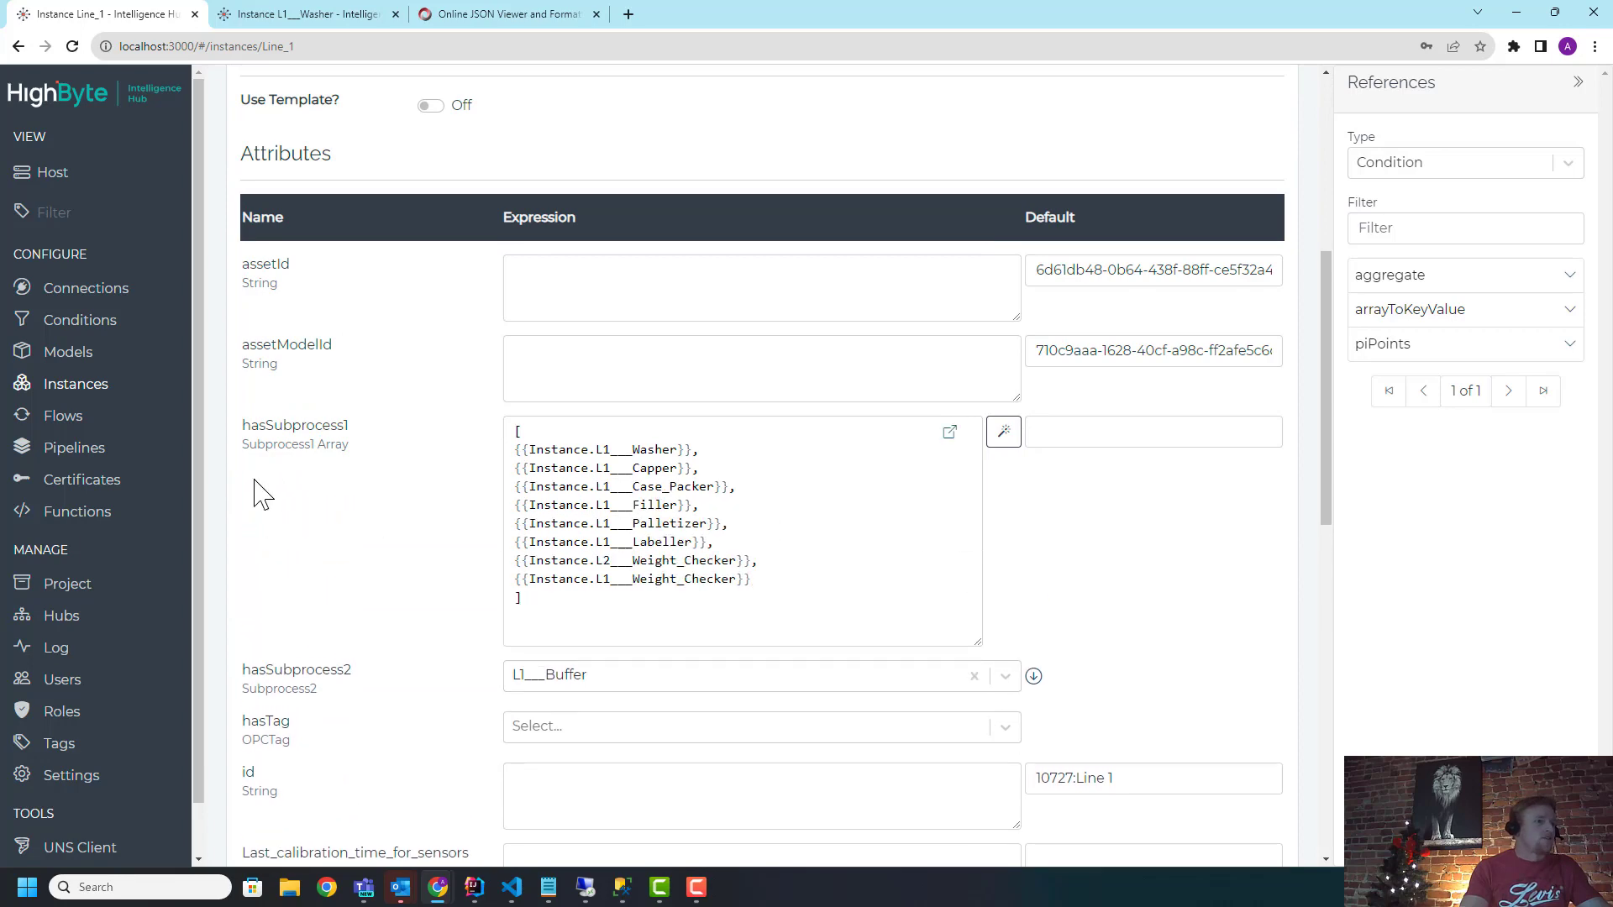
mouse_move(1003, 432)
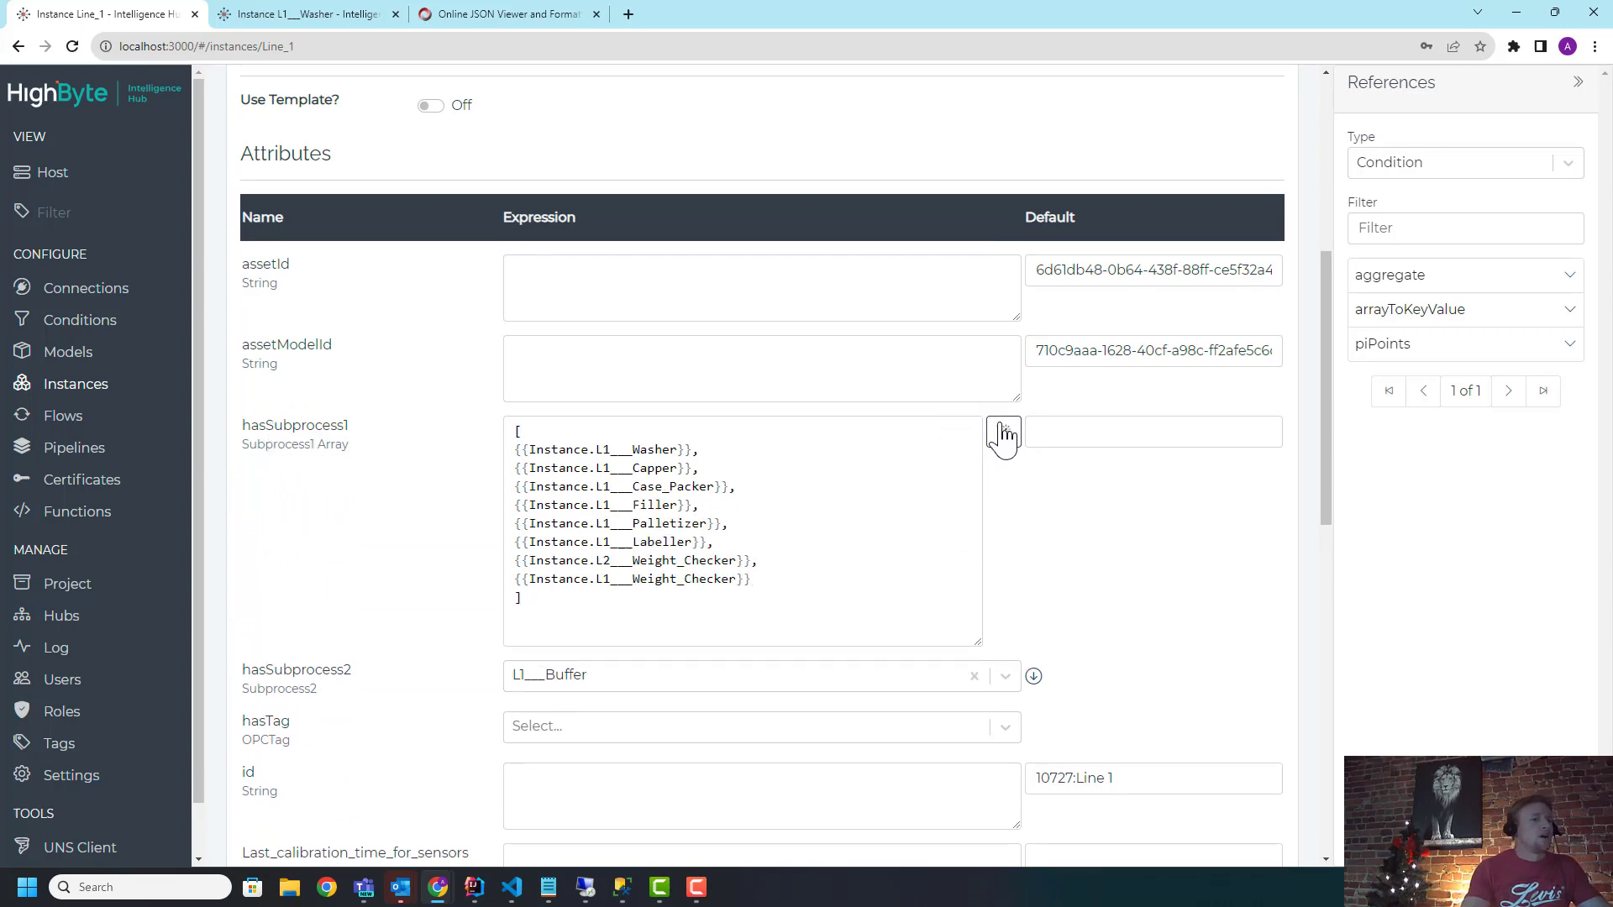
Step: Inspect the hasSubprocess1 Array Builder for Line_1 and reopen it to edit the list
click(1003, 433)
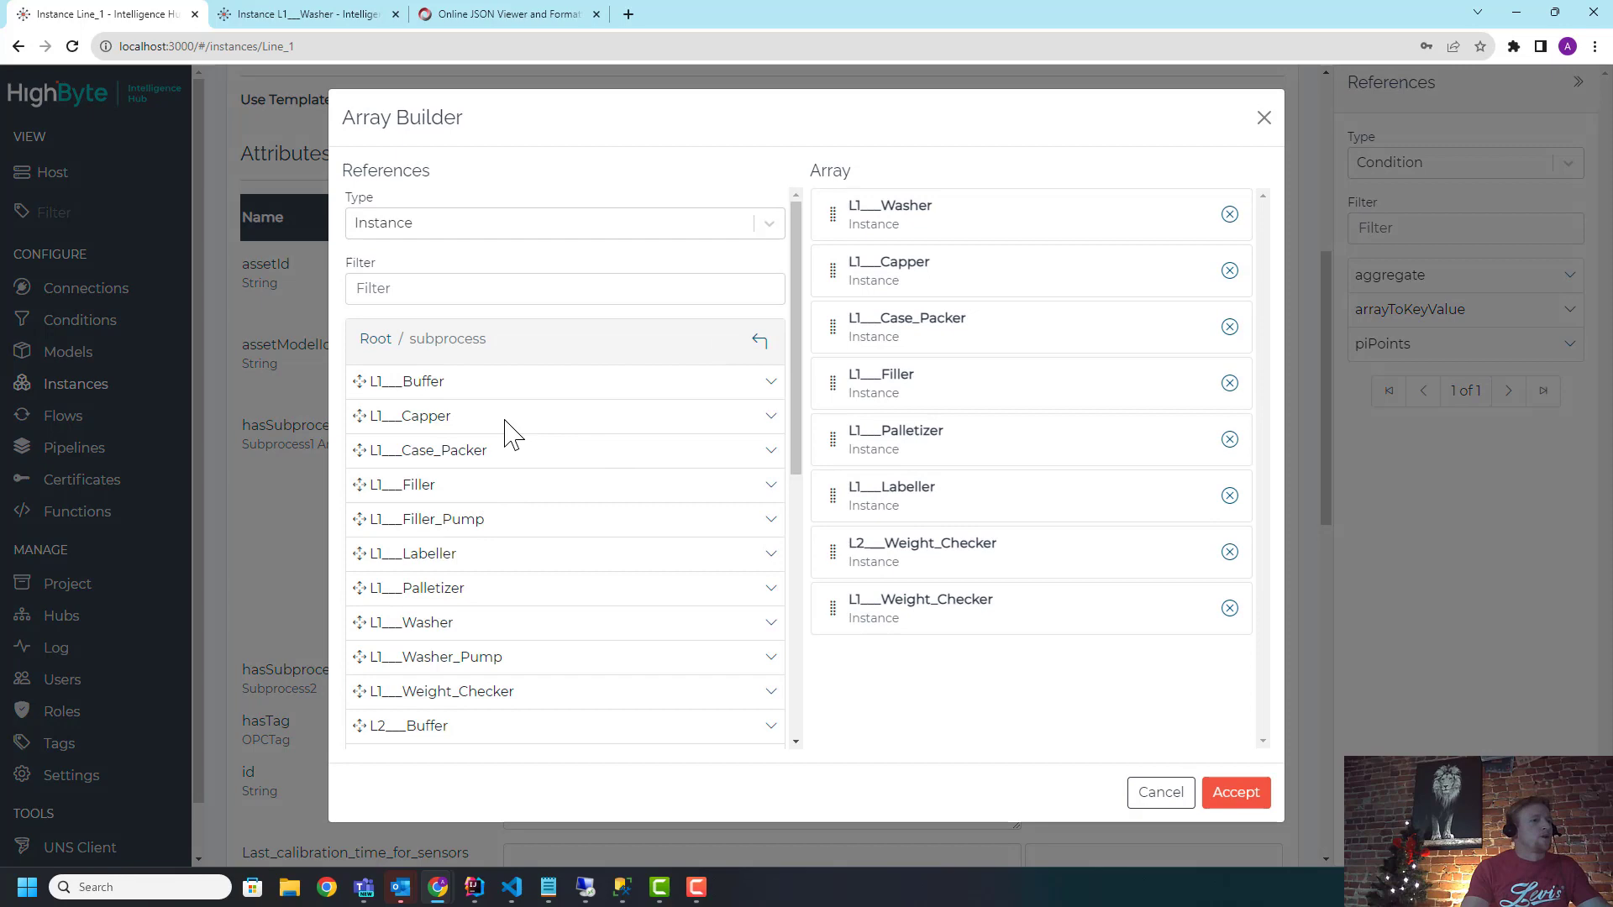
click(1237, 793)
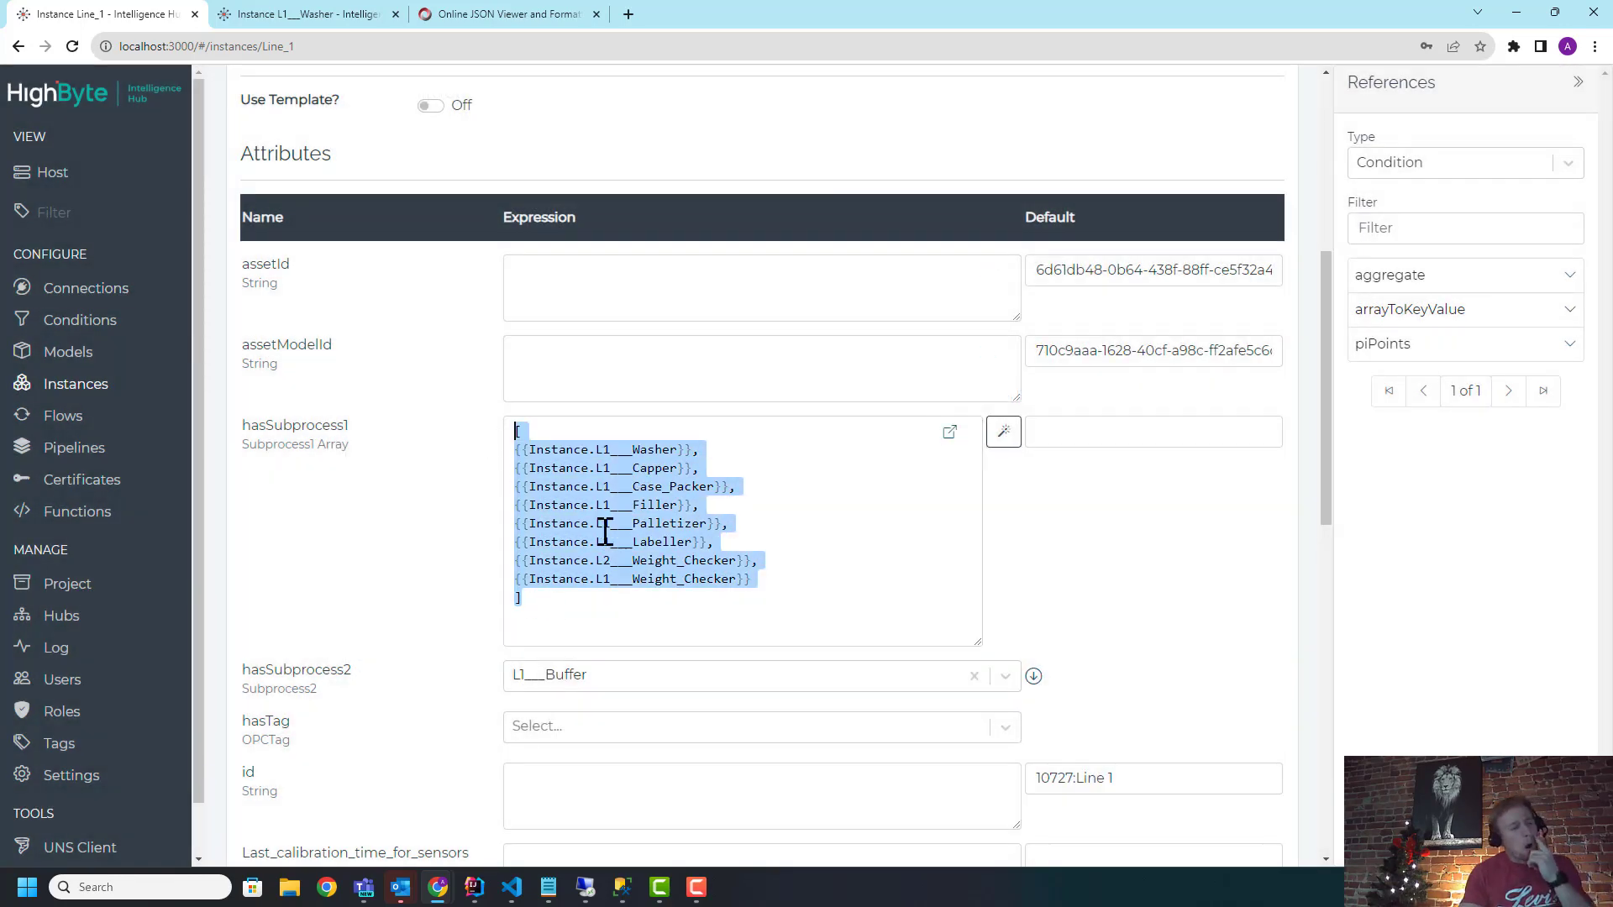
click(608, 622)
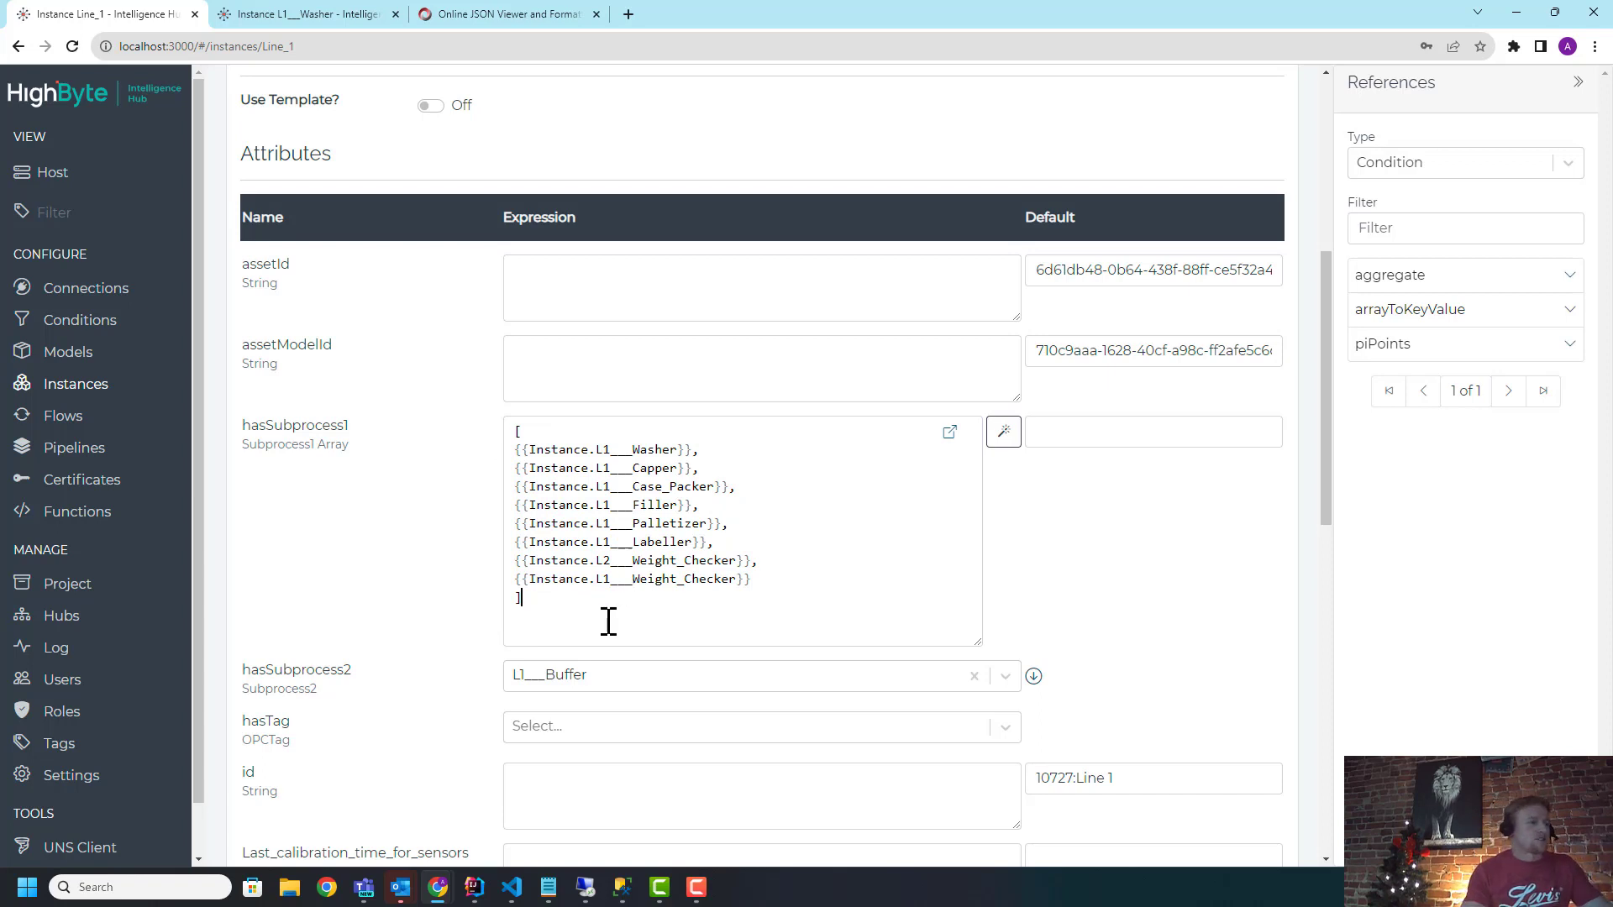
mouse_move(1003, 434)
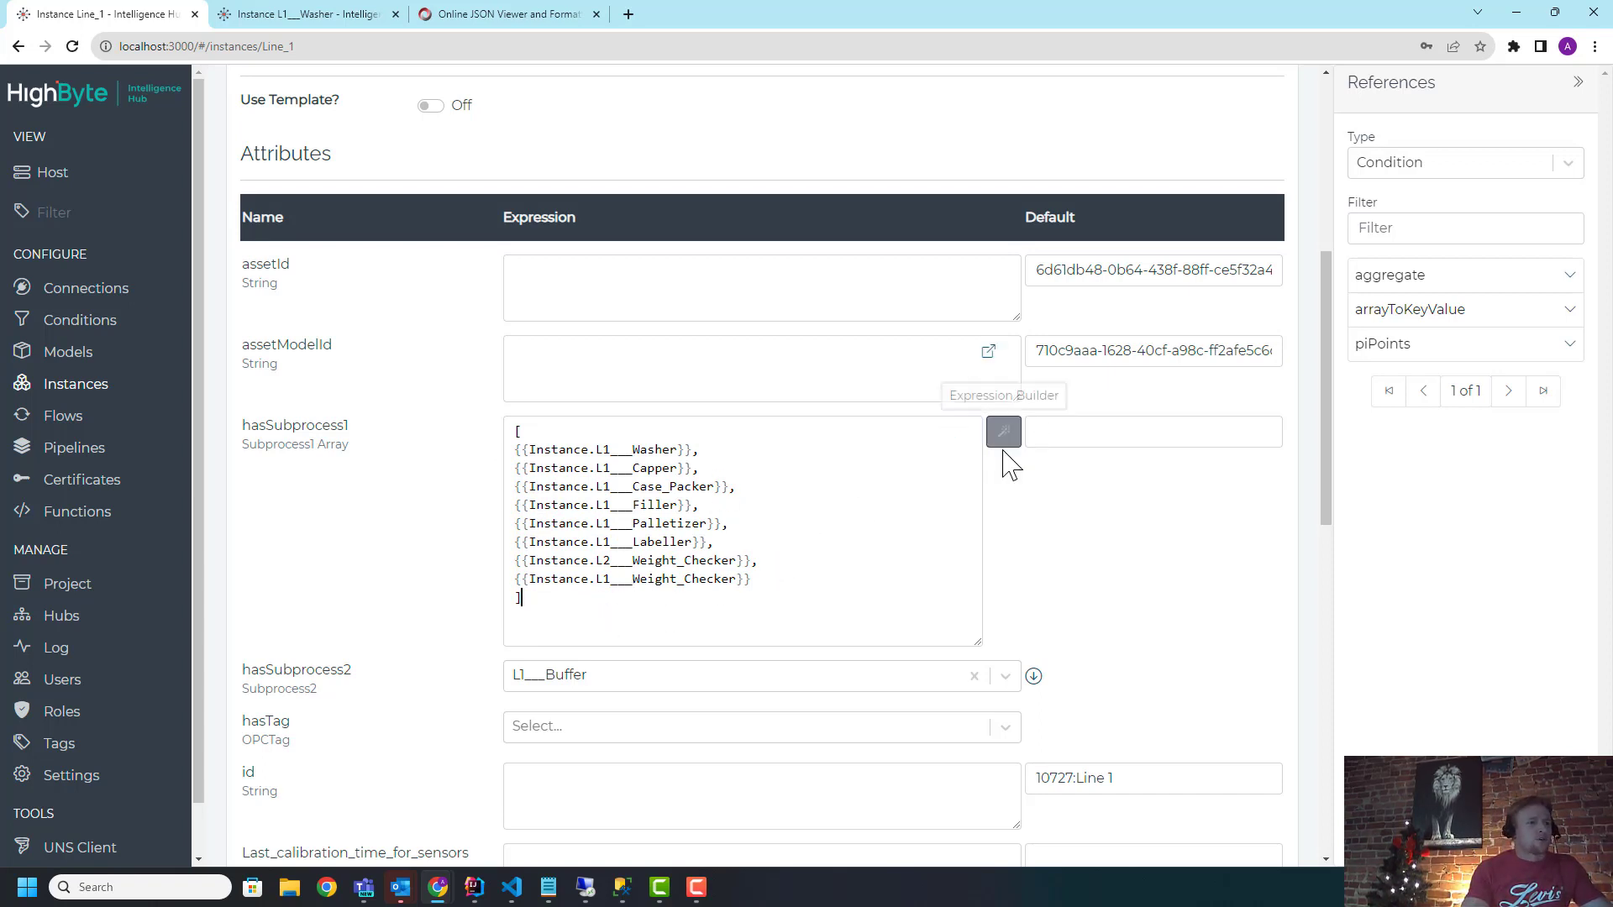
click(1003, 432)
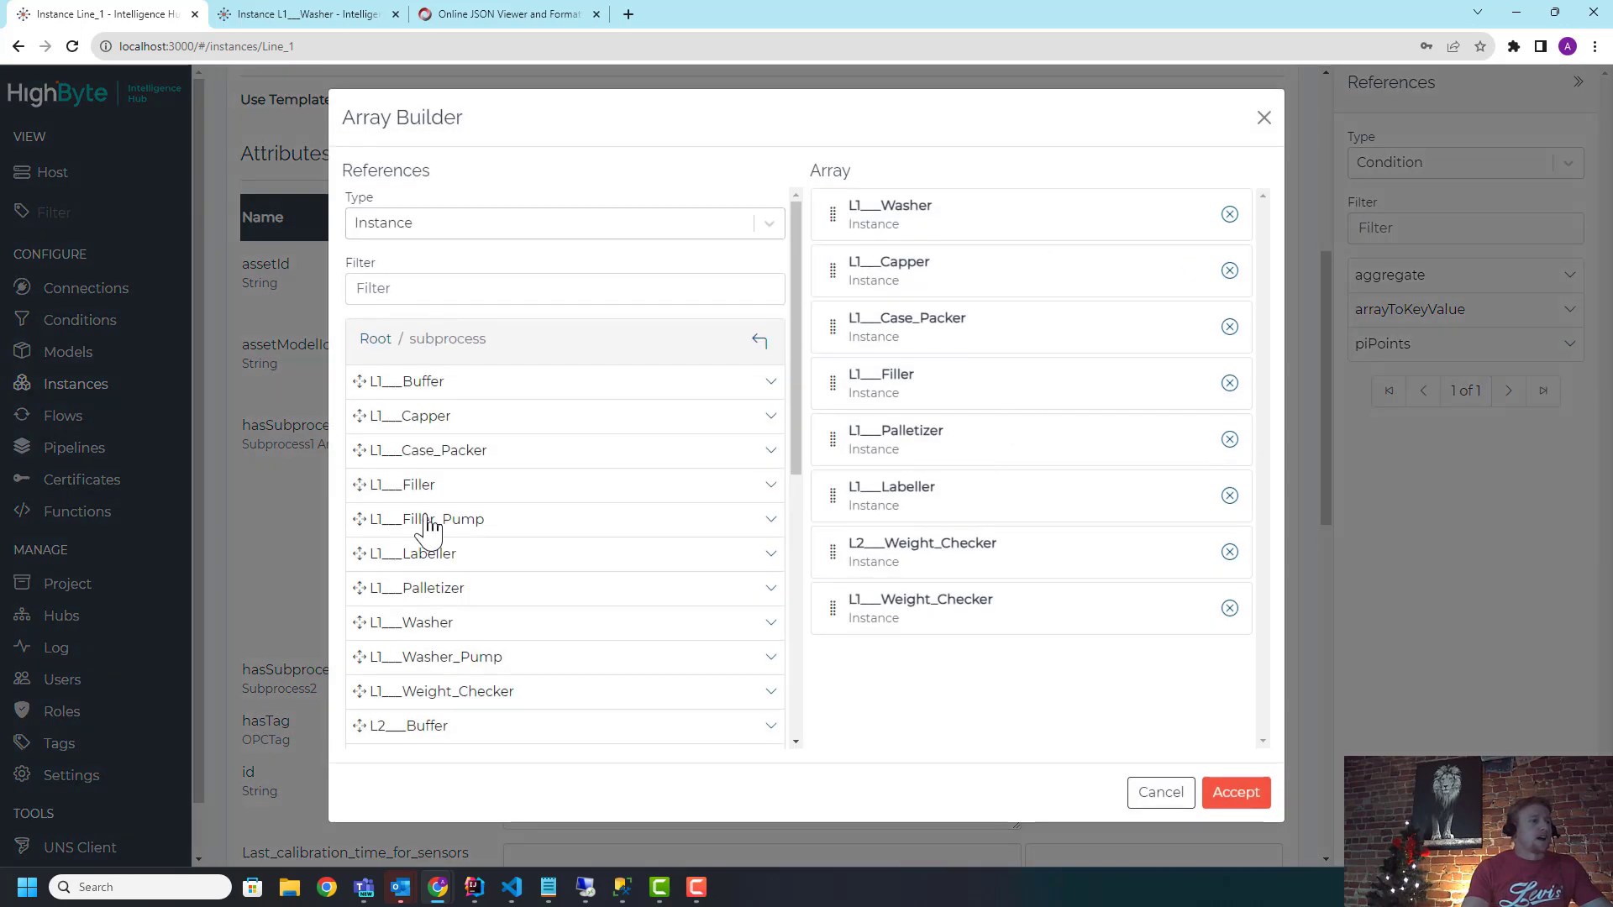
mouse_move(944, 342)
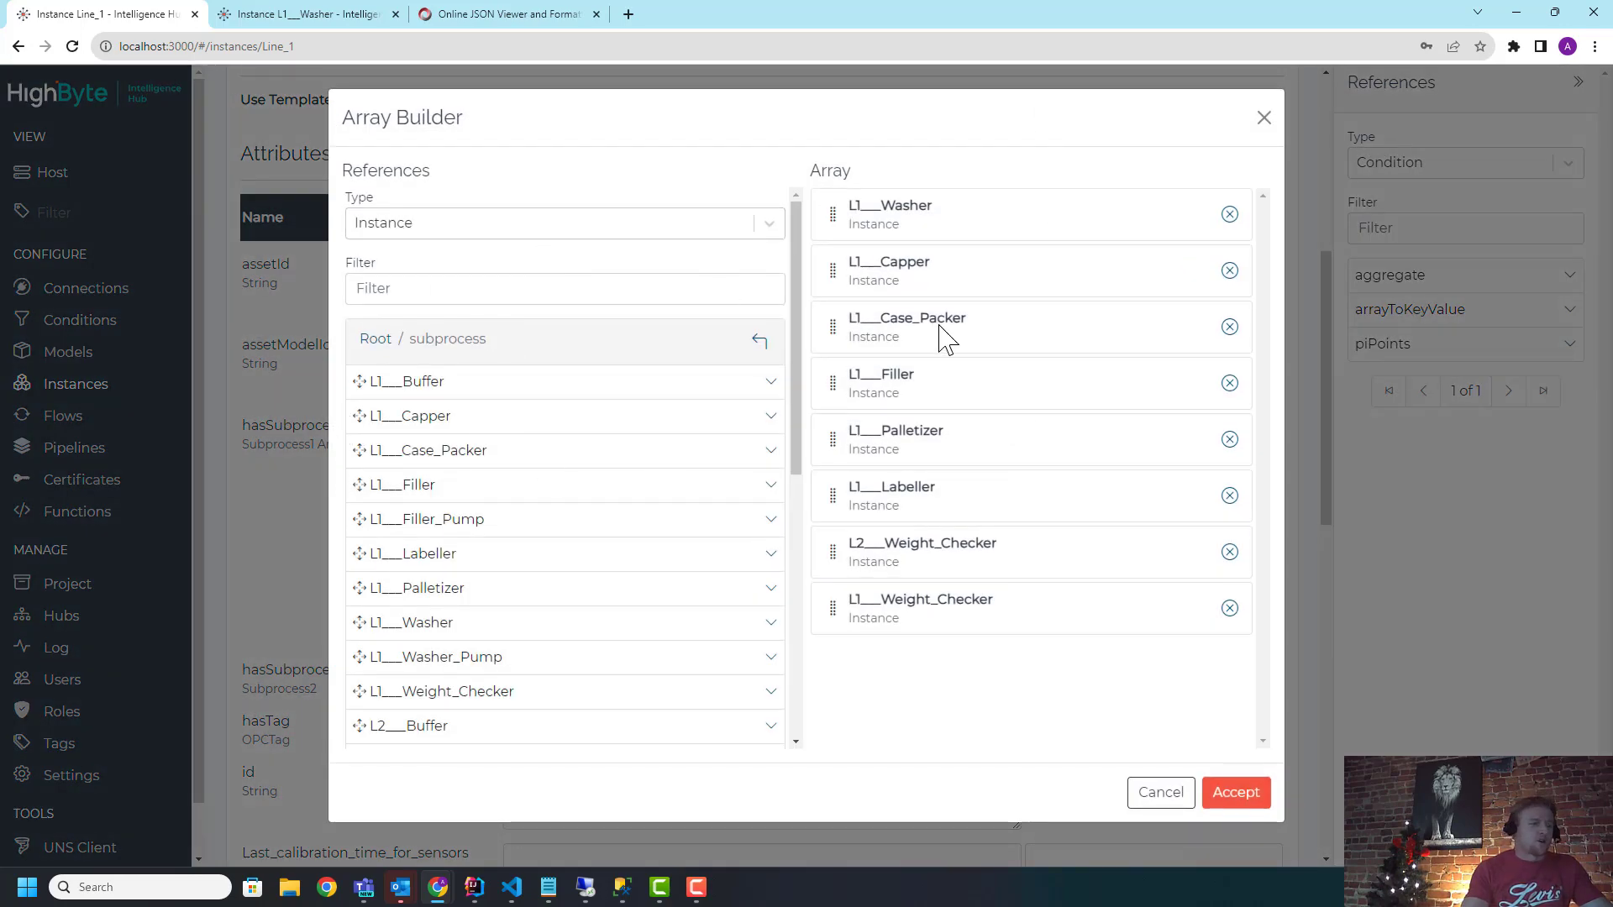
mouse_move(487, 727)
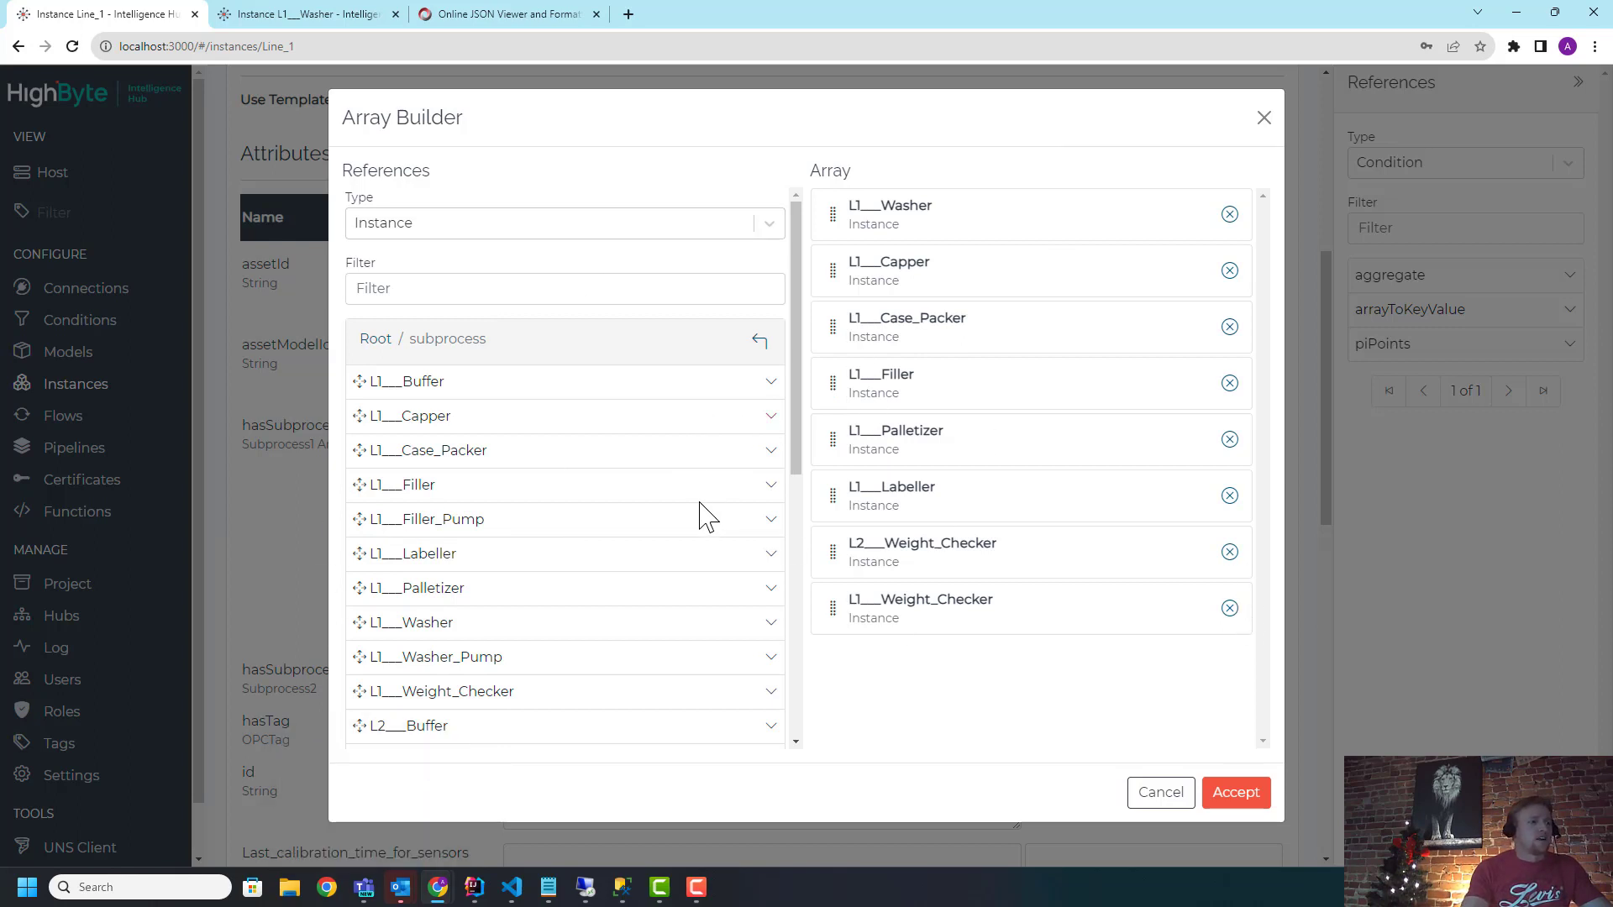
mouse_move(751, 534)
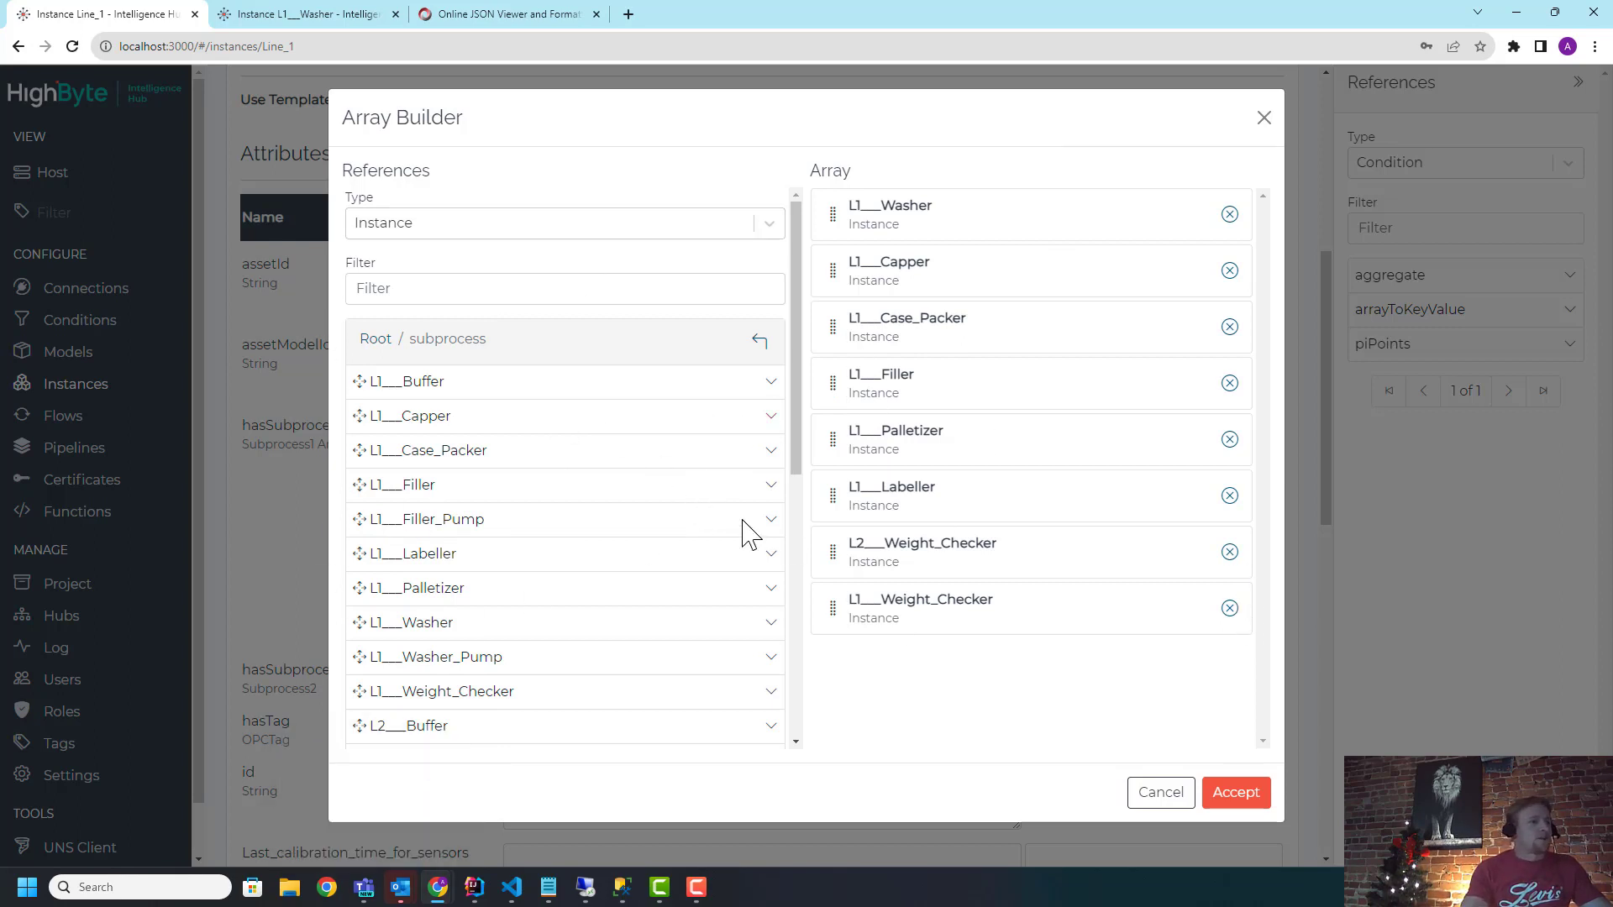
mouse_move(1040, 141)
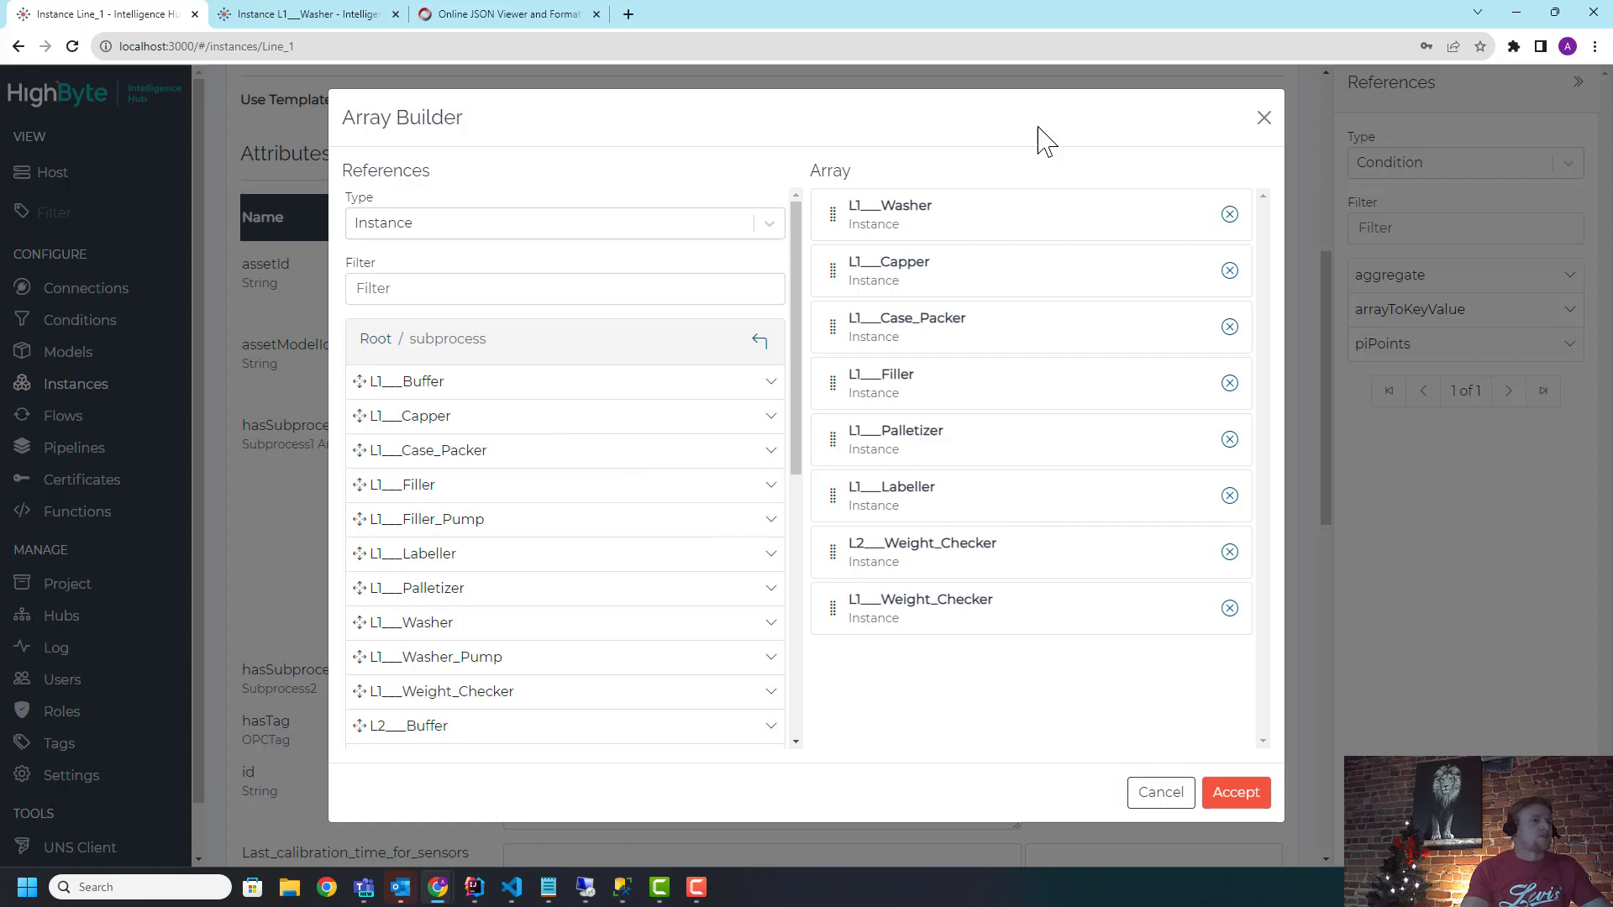
Step: Remove L1___Weight_Checker from Line_1's subprocess array and accept the shortened seven-entry list
click(1236, 793)
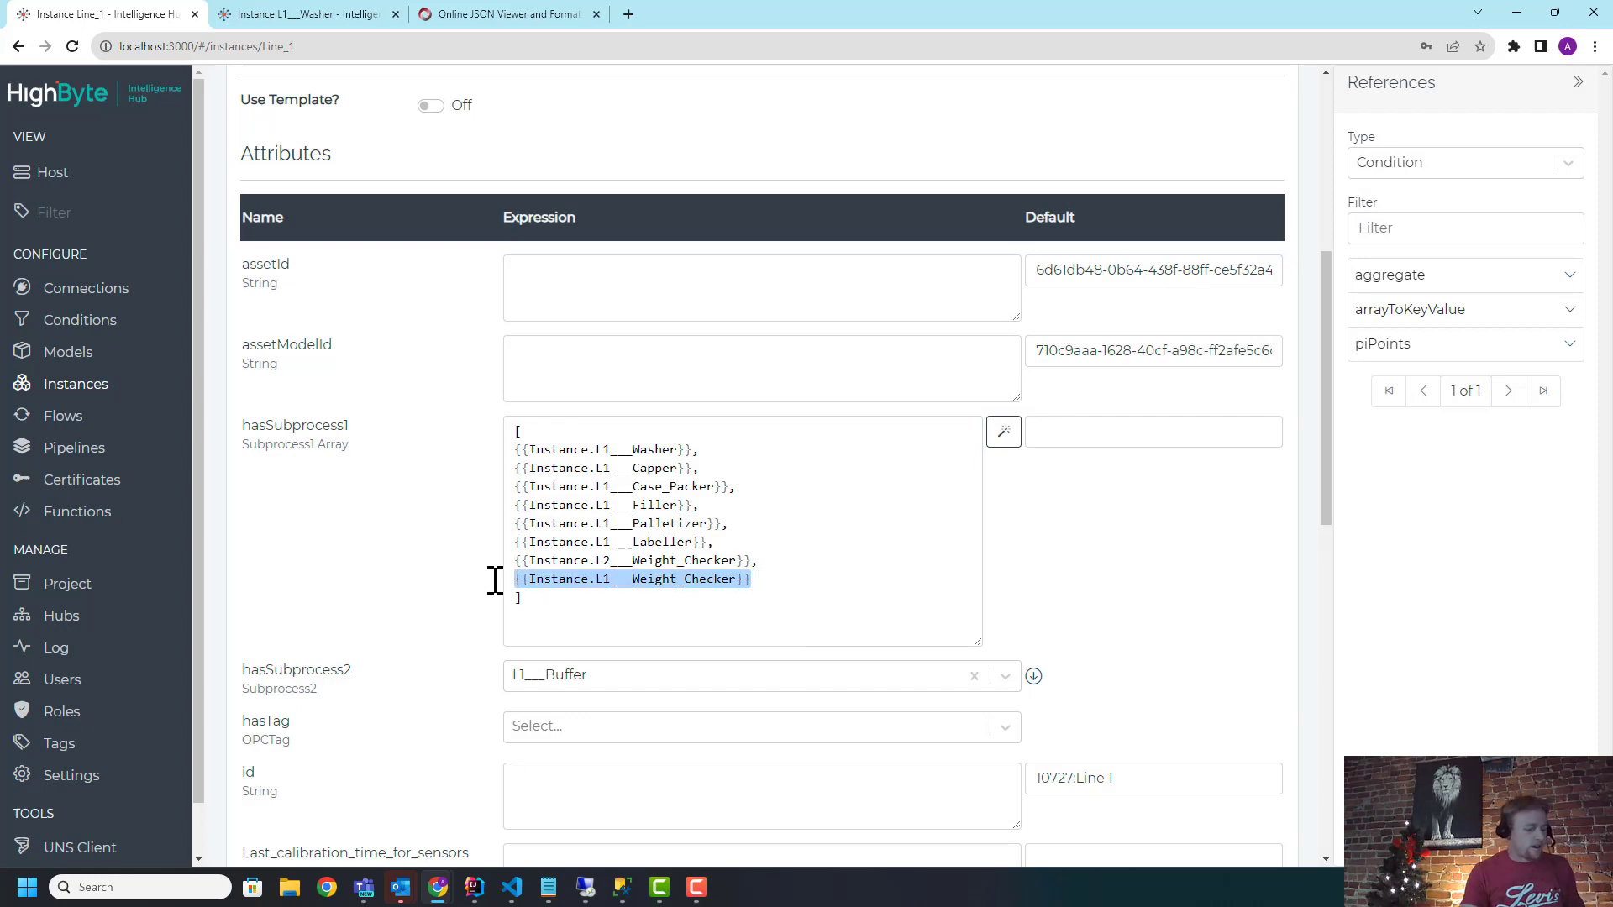
click(1003, 430)
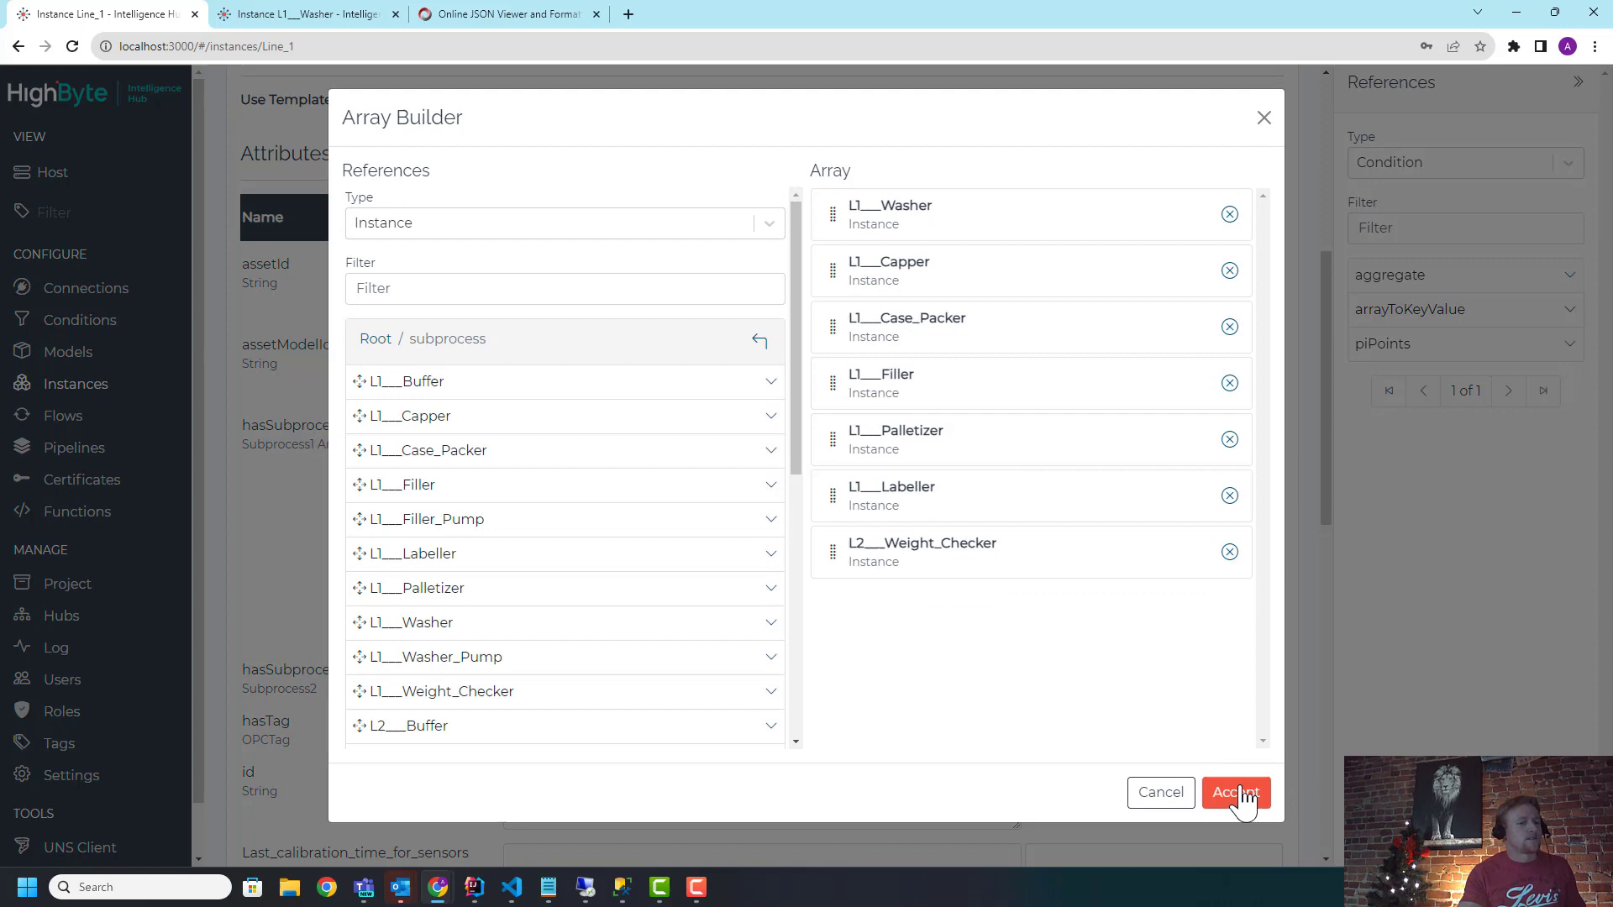
click(1234, 793)
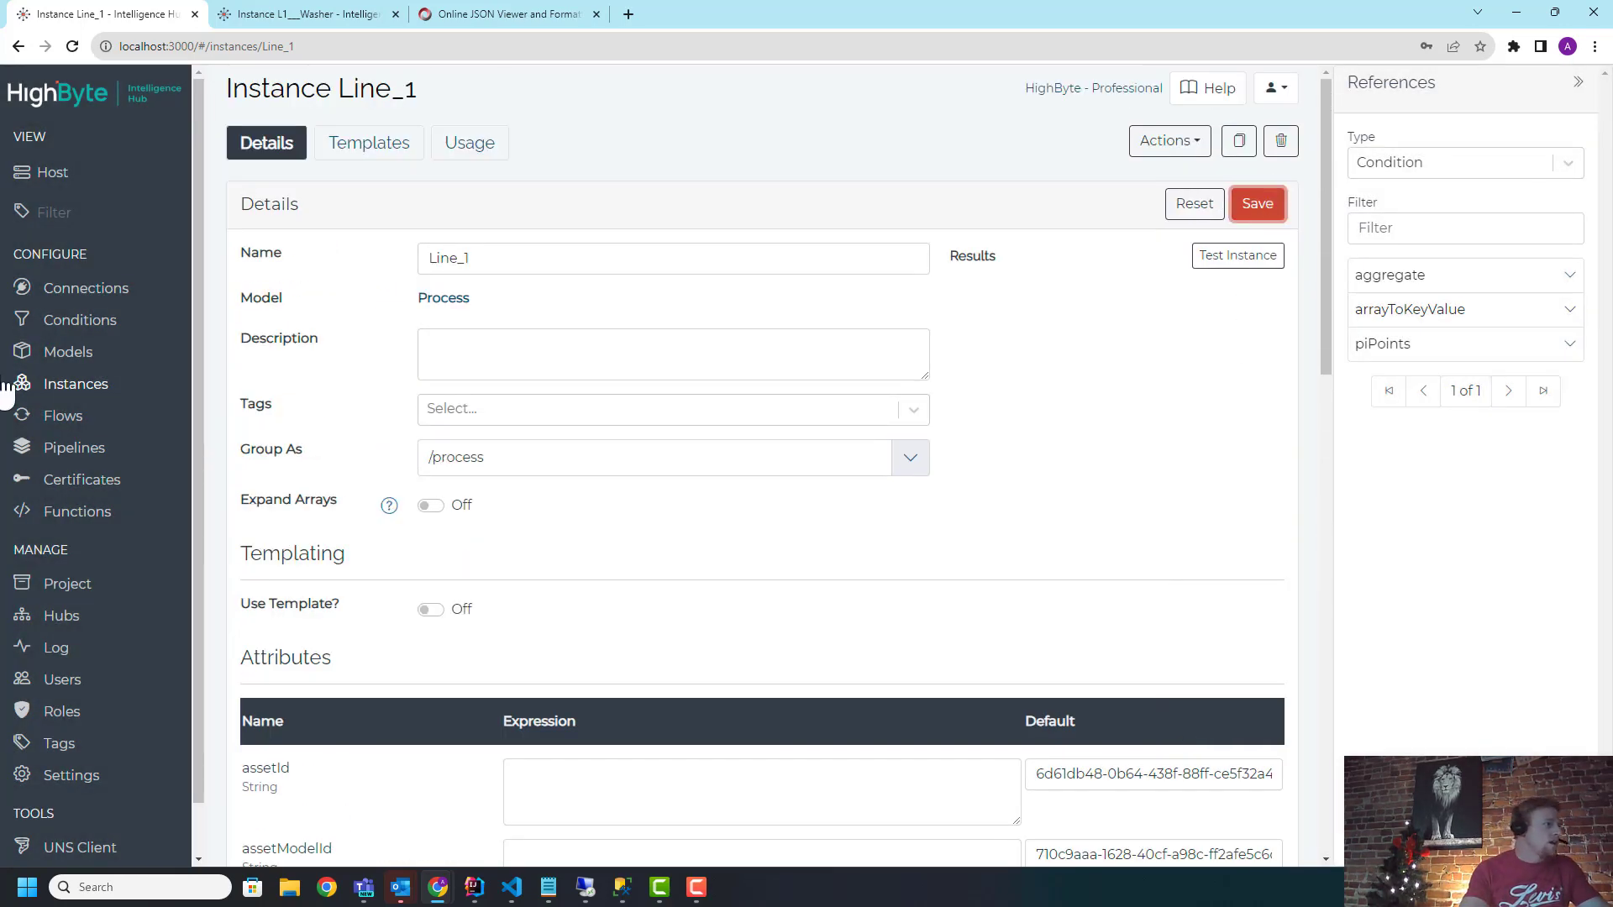
Step: In the Line_2 instance's Array Builder, filter referenced instances for 'weigh' to find the Weight Checkers
scroll(down, 3)
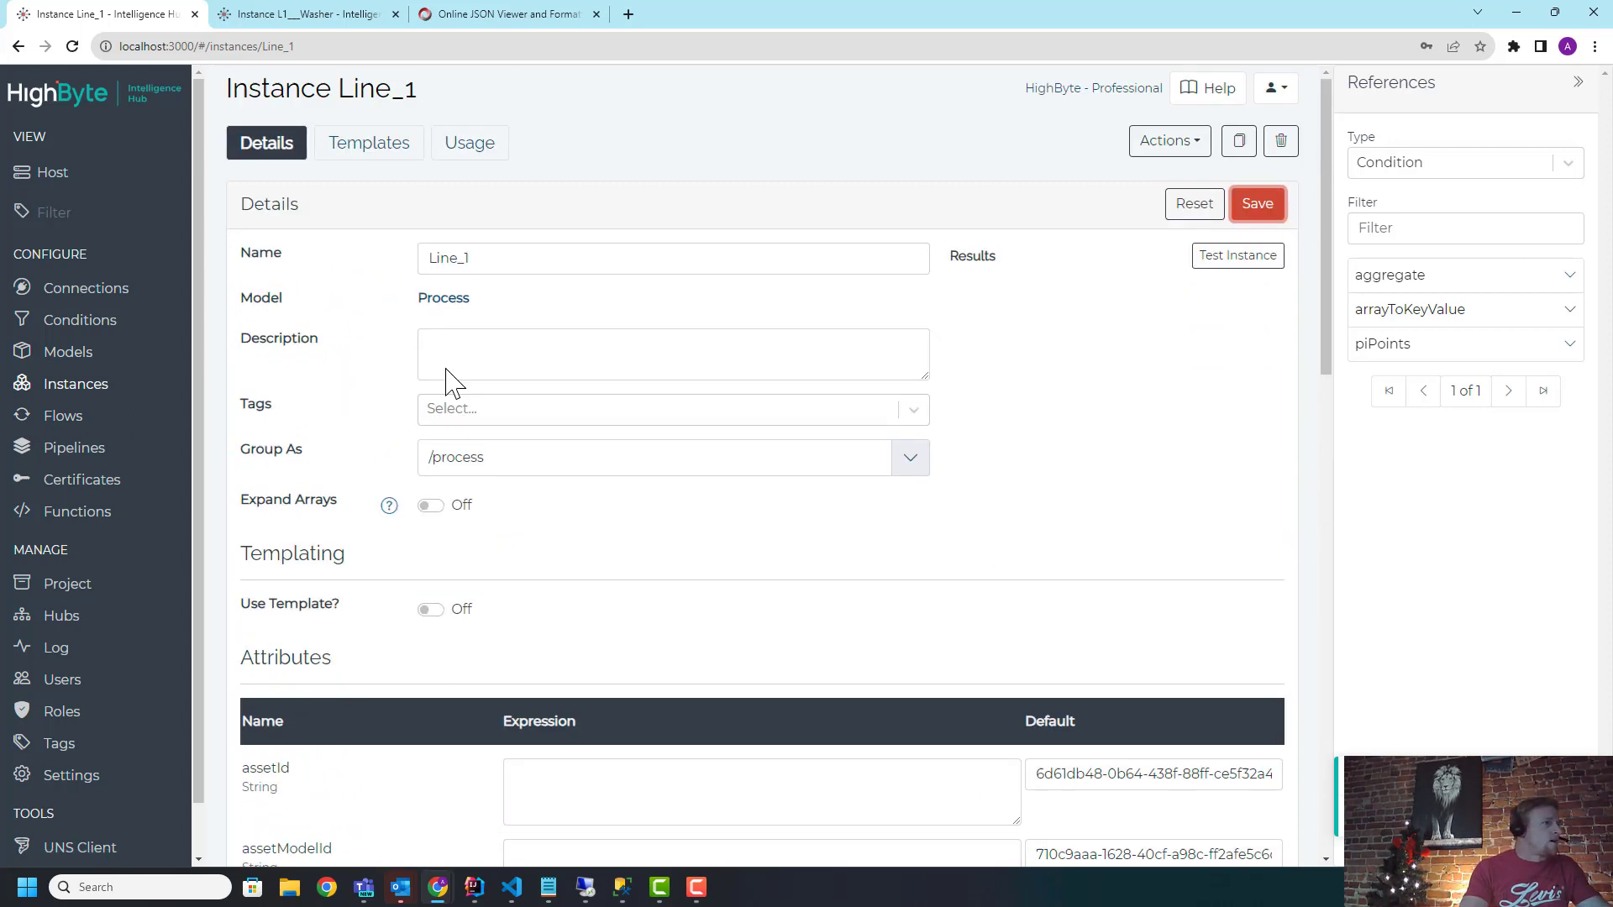
click(443, 297)
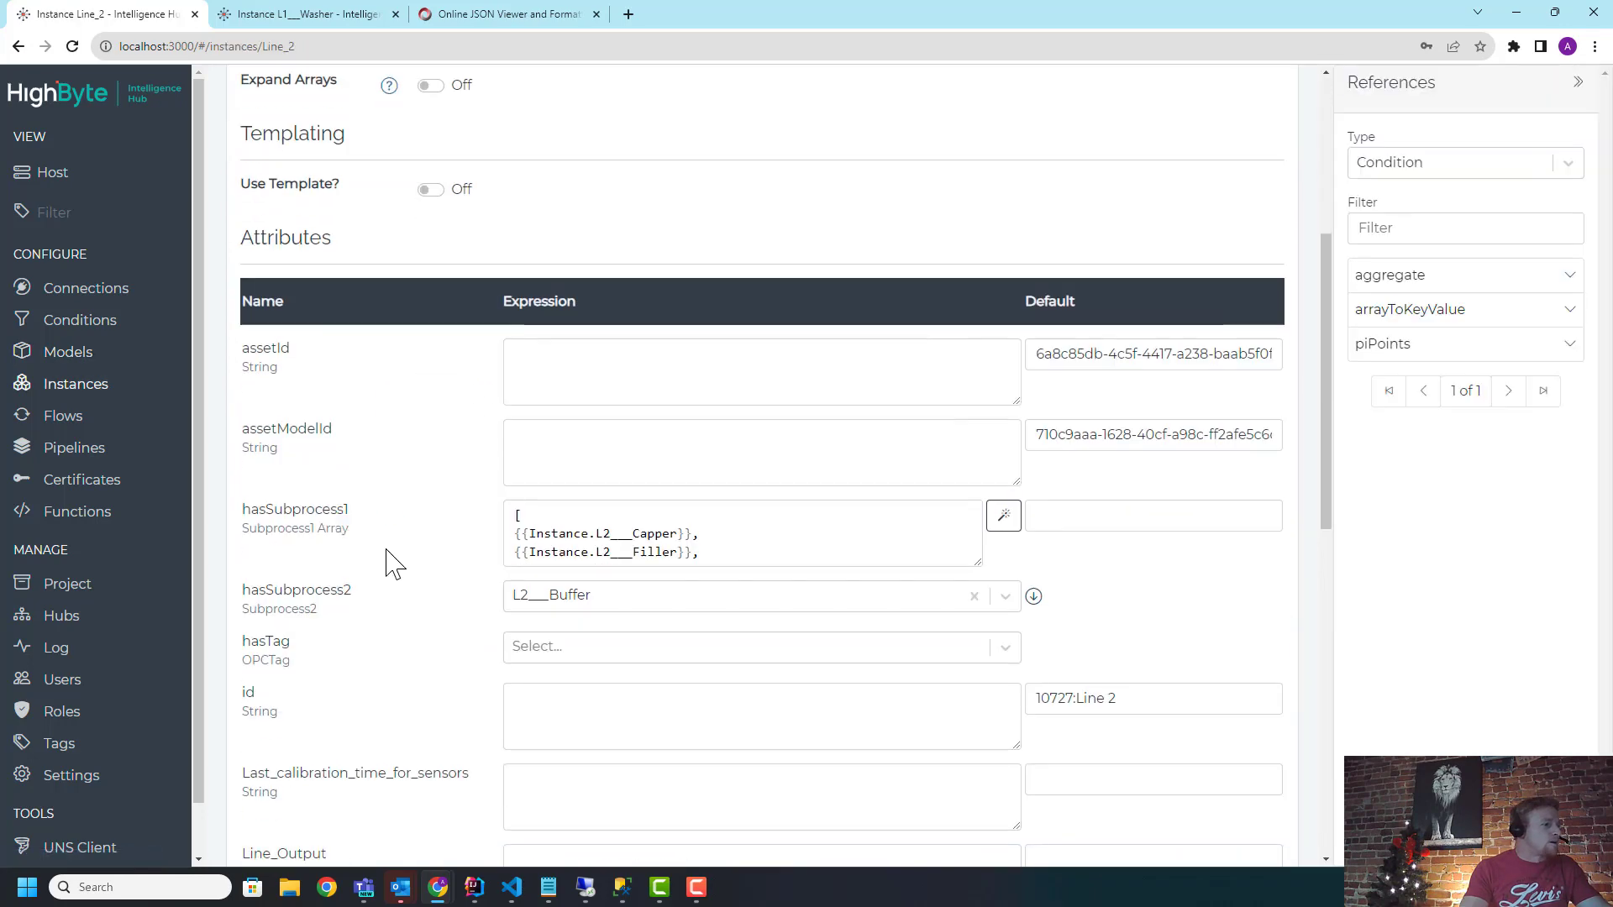
click(1003, 516)
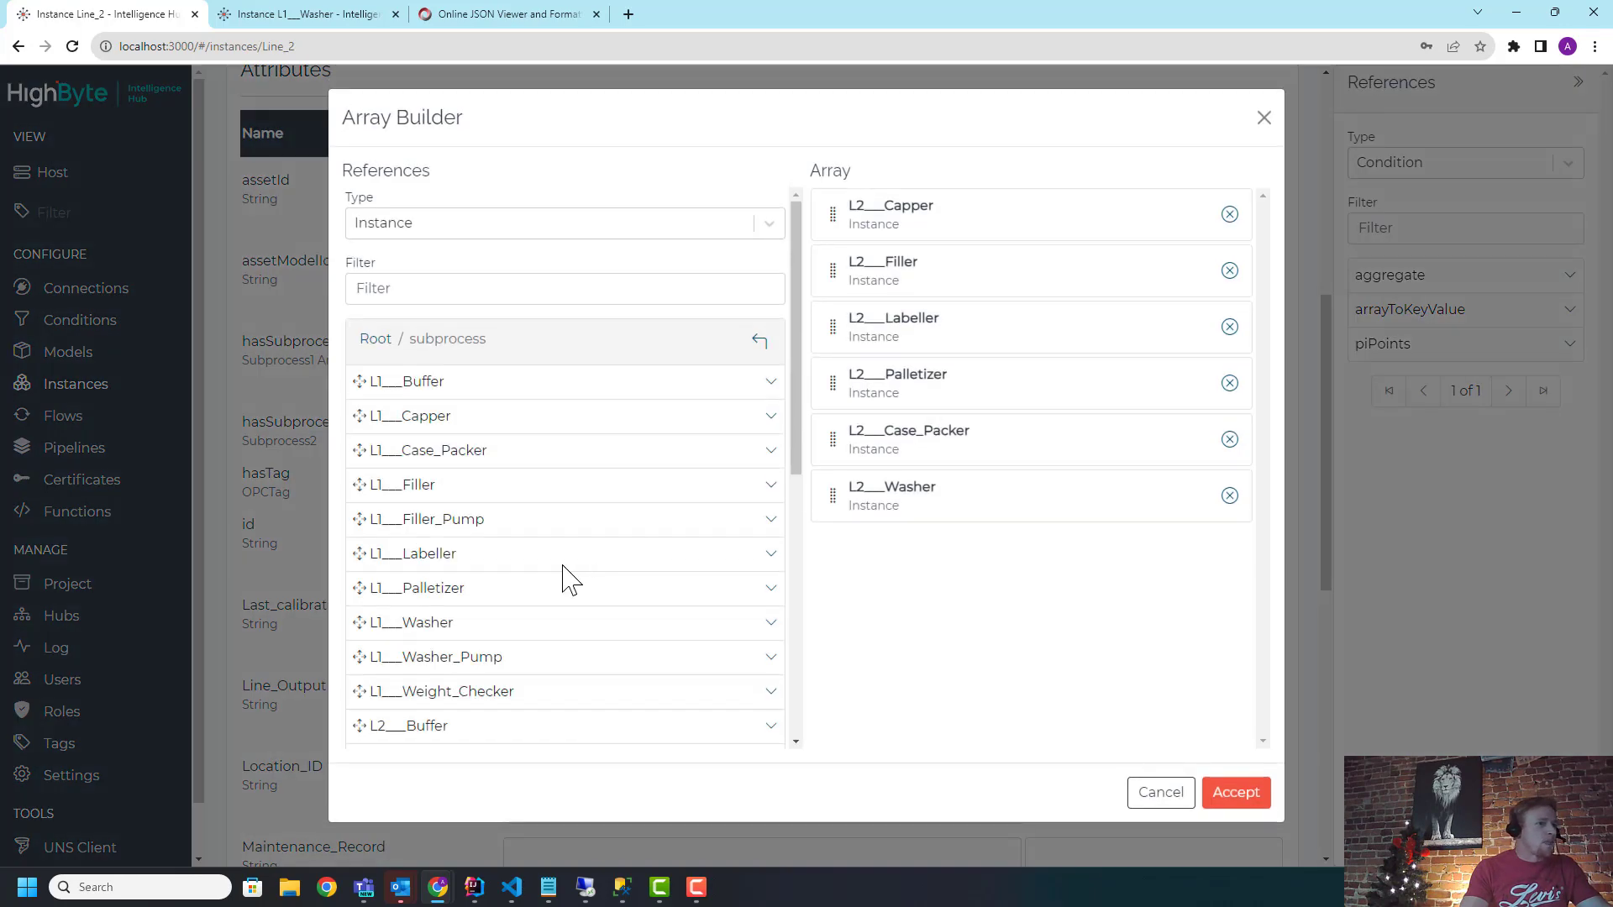
text(weih)
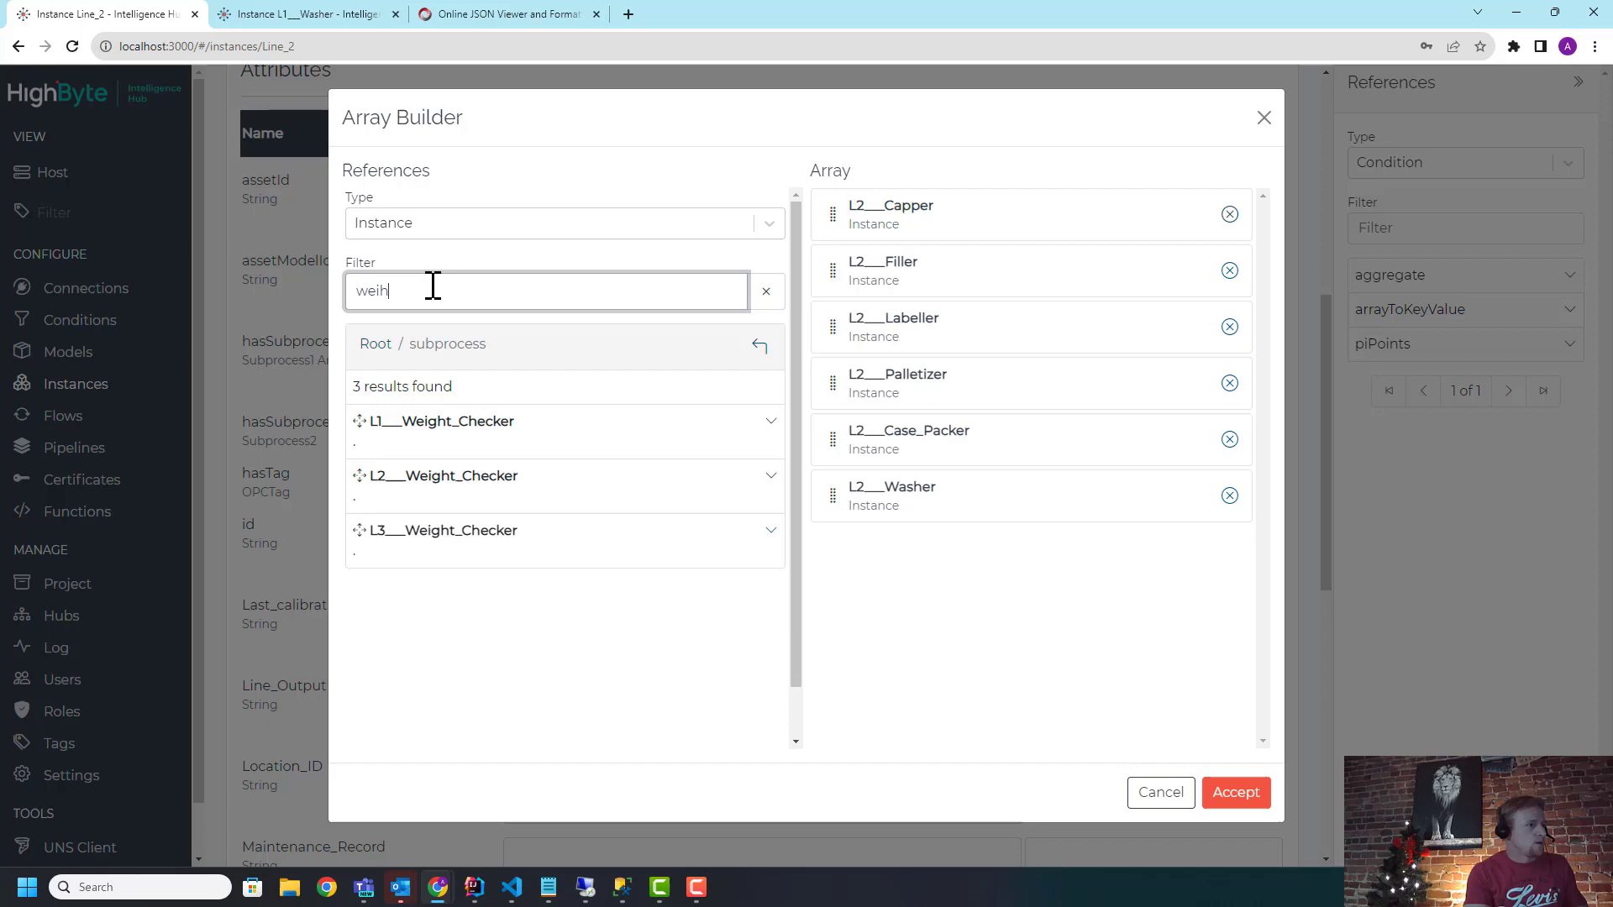
key(Backspace)
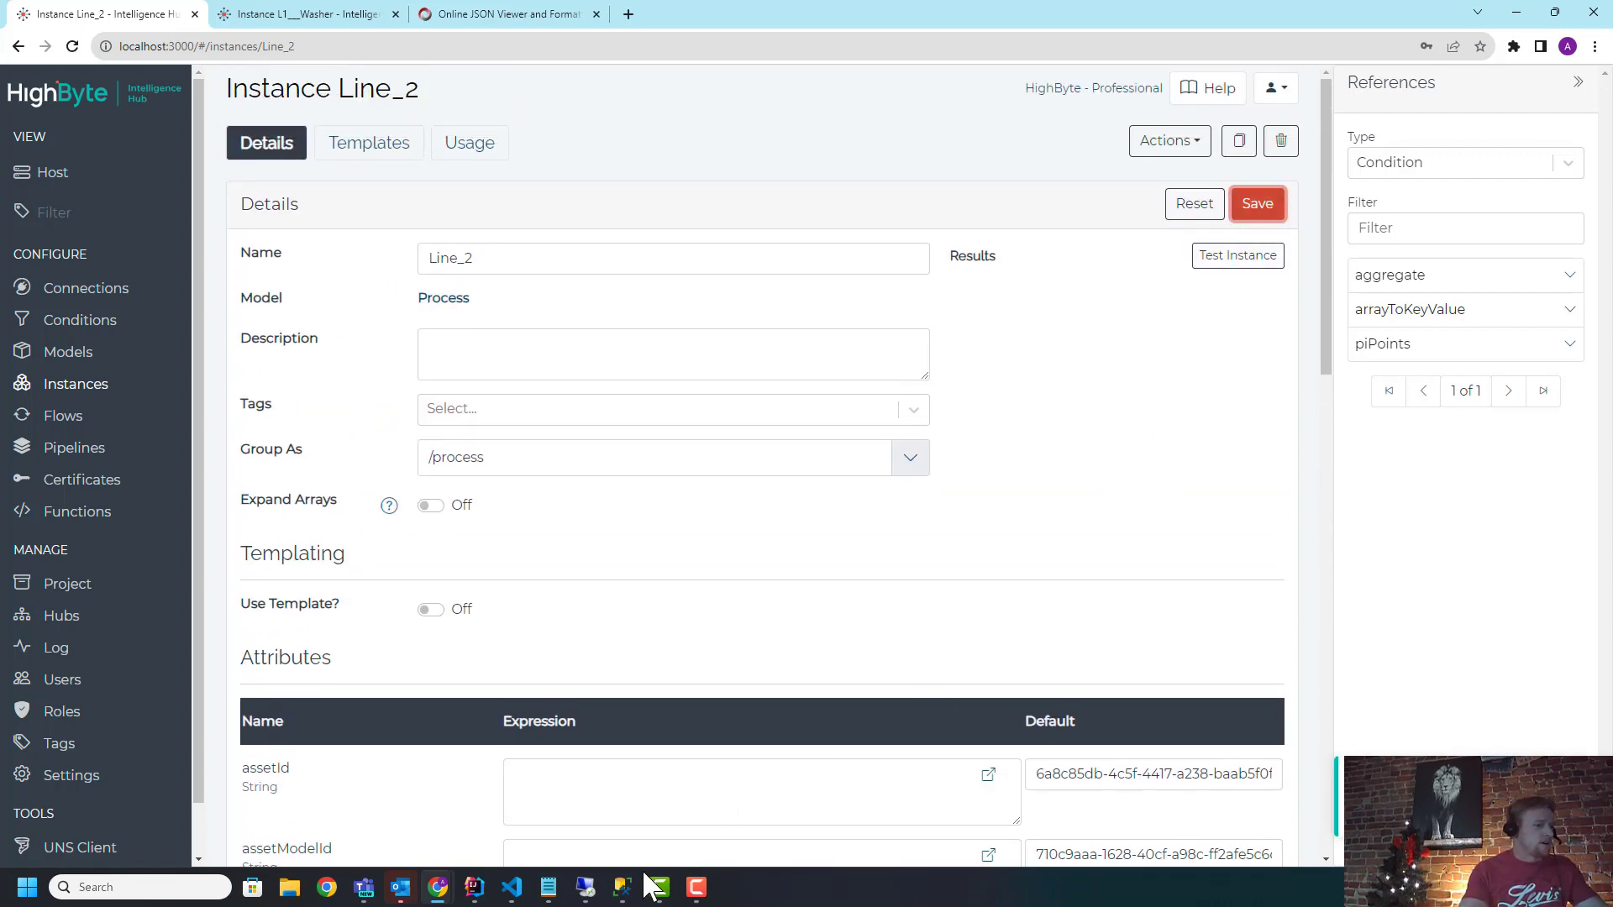
Step: Rerun the SELECT on weightCheckers in SSMS to see the row's path now under Bottling_2/Line_2
click(622, 887)
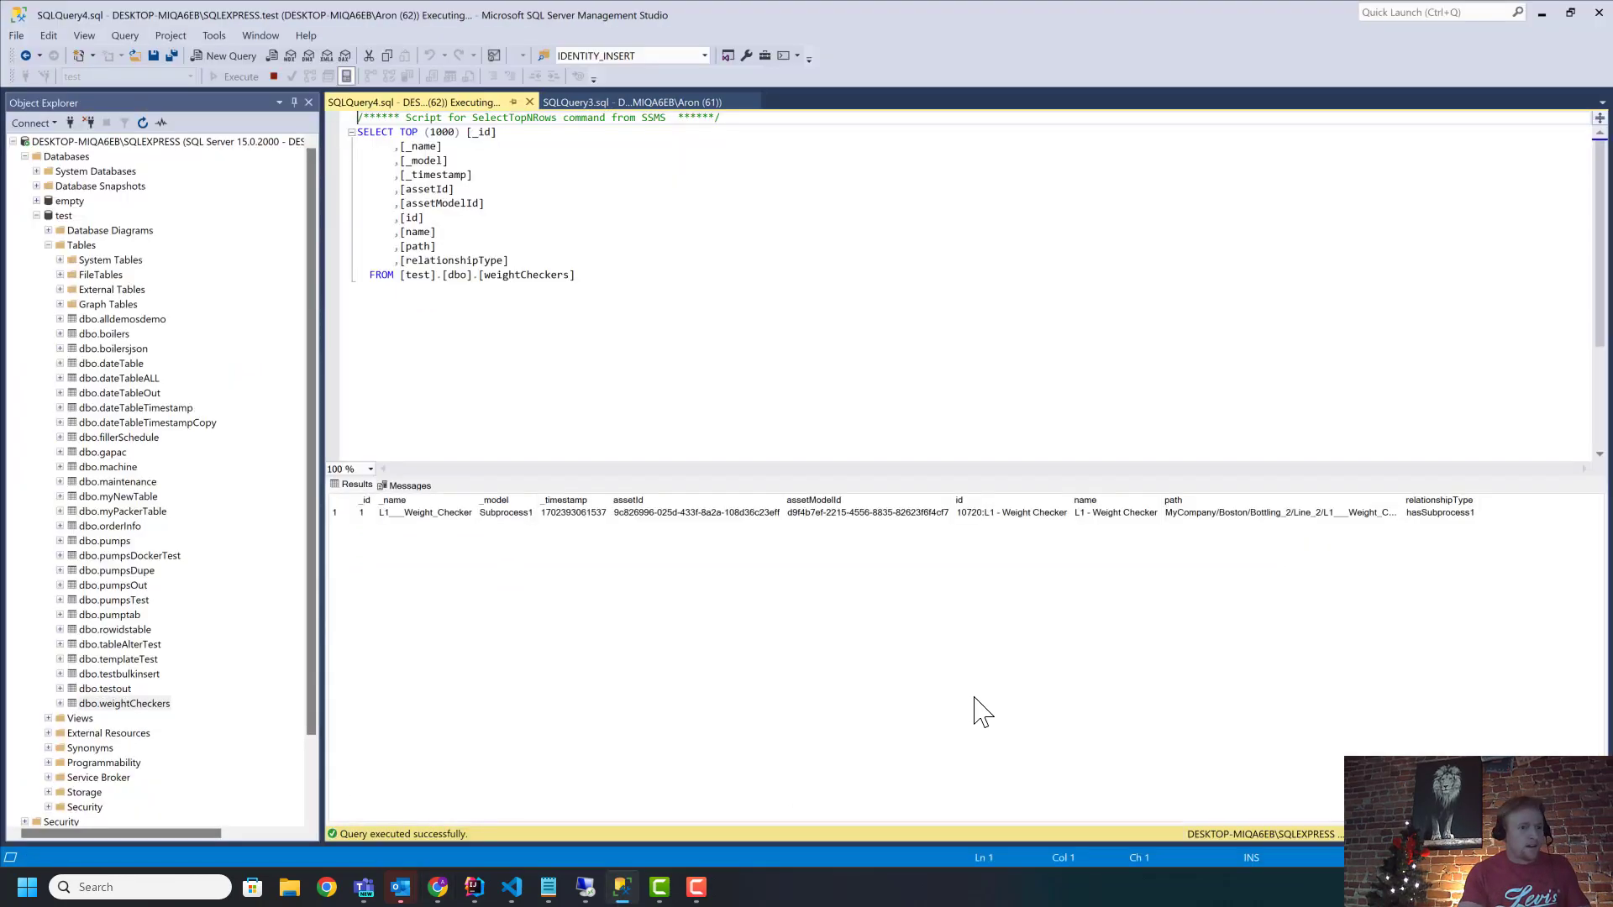
click(1290, 512)
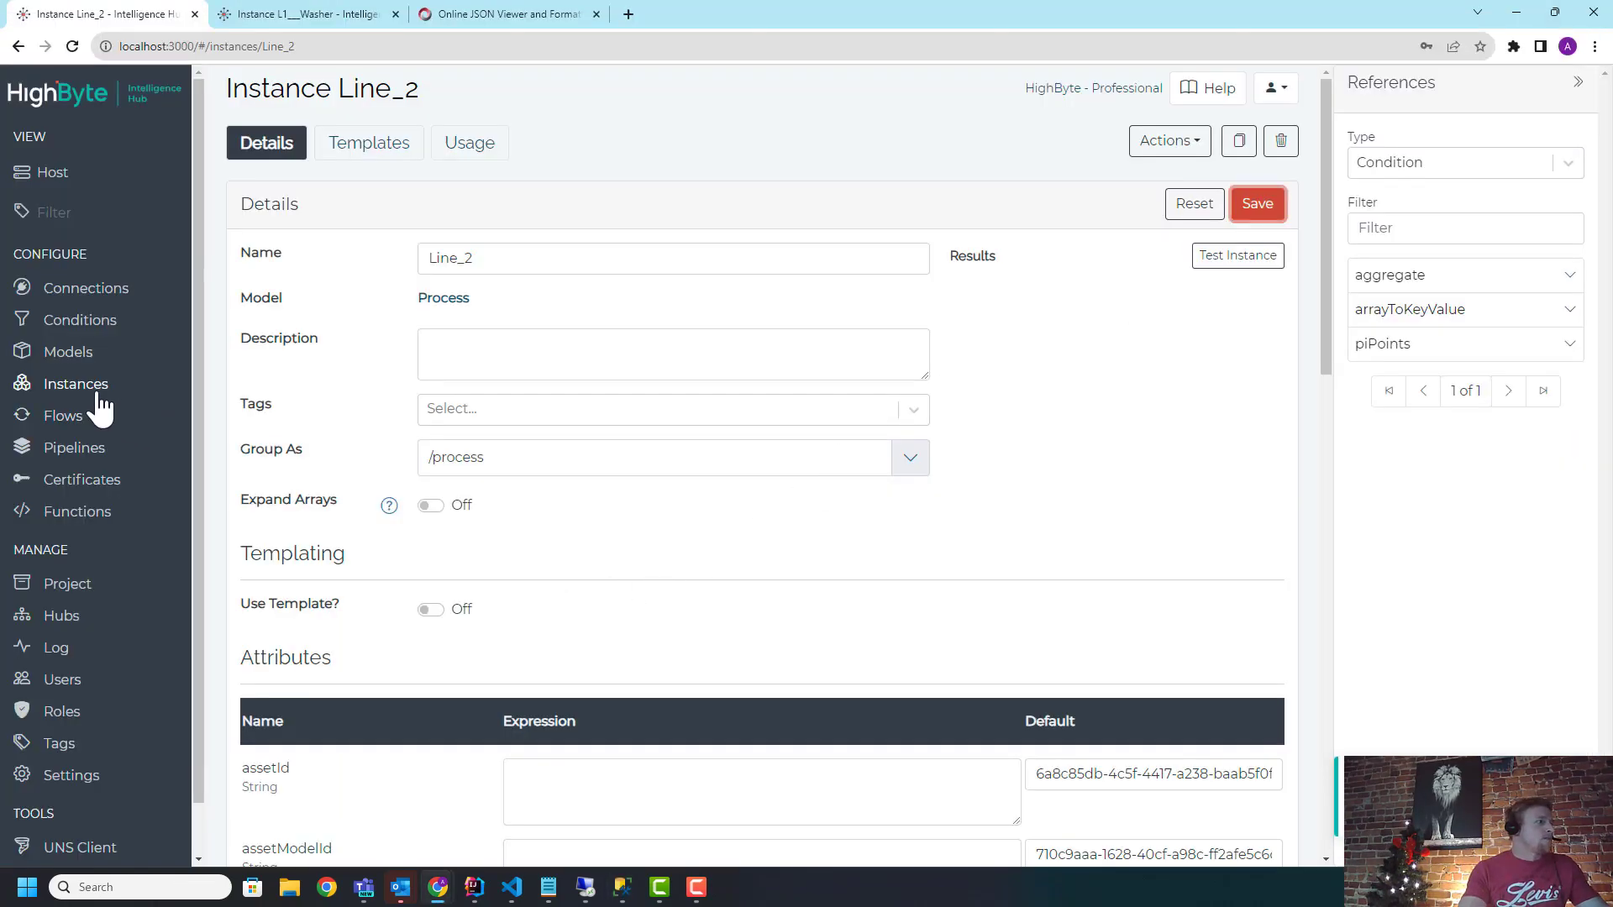
Step: Review the L2___Weight_Checker and L1___Weight_Checker instances' path expressions from the instances list
click(74, 383)
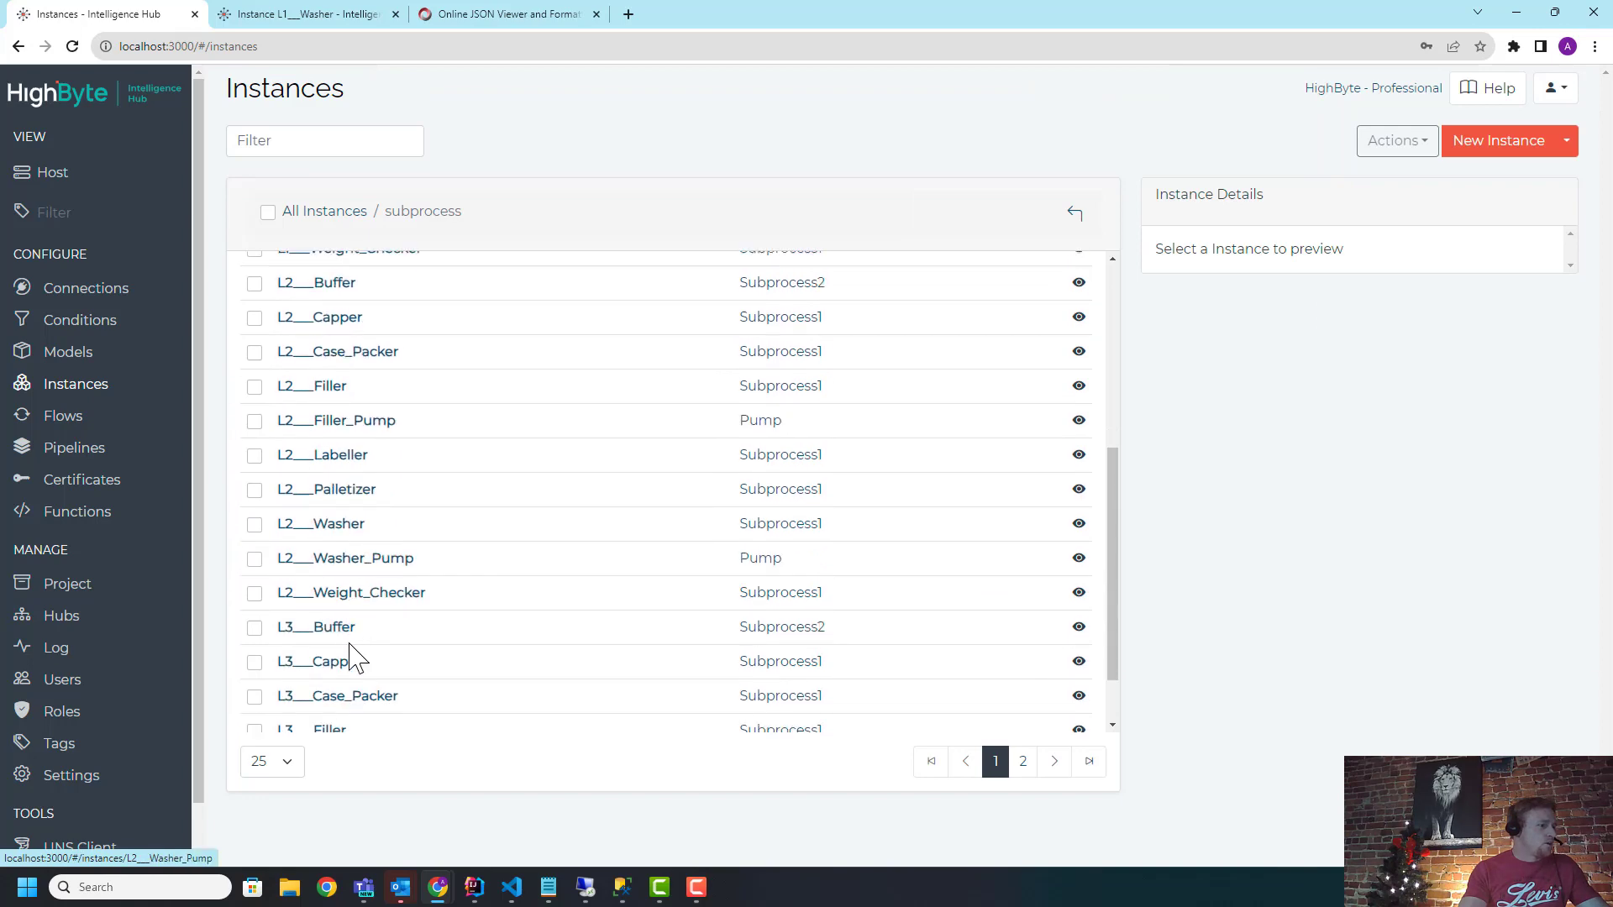
click(351, 592)
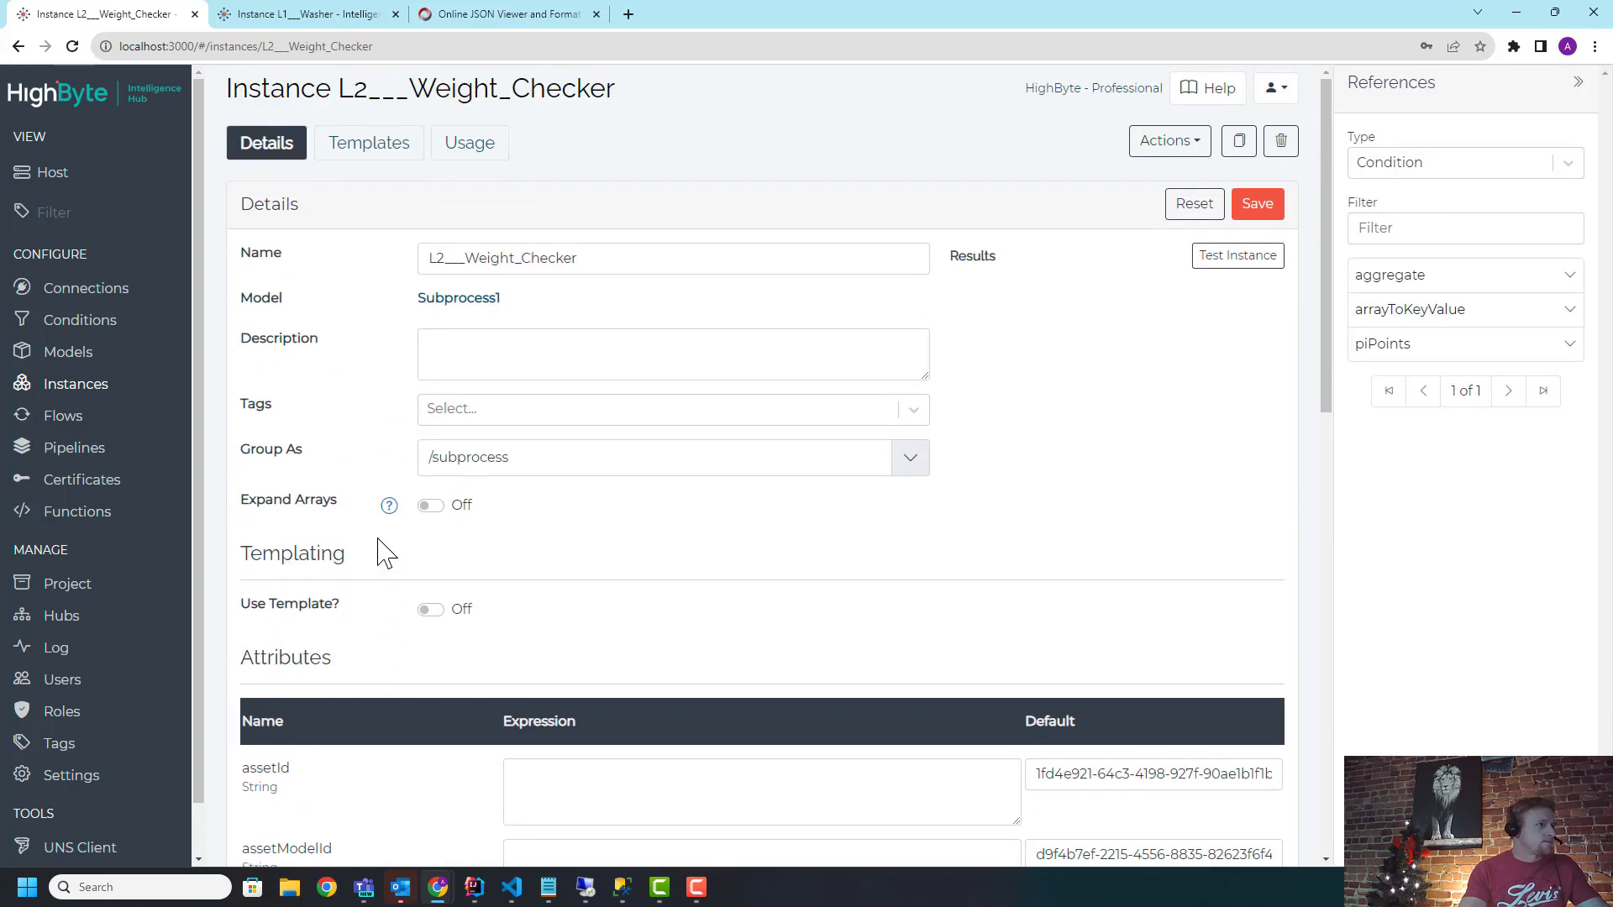
click(74, 383)
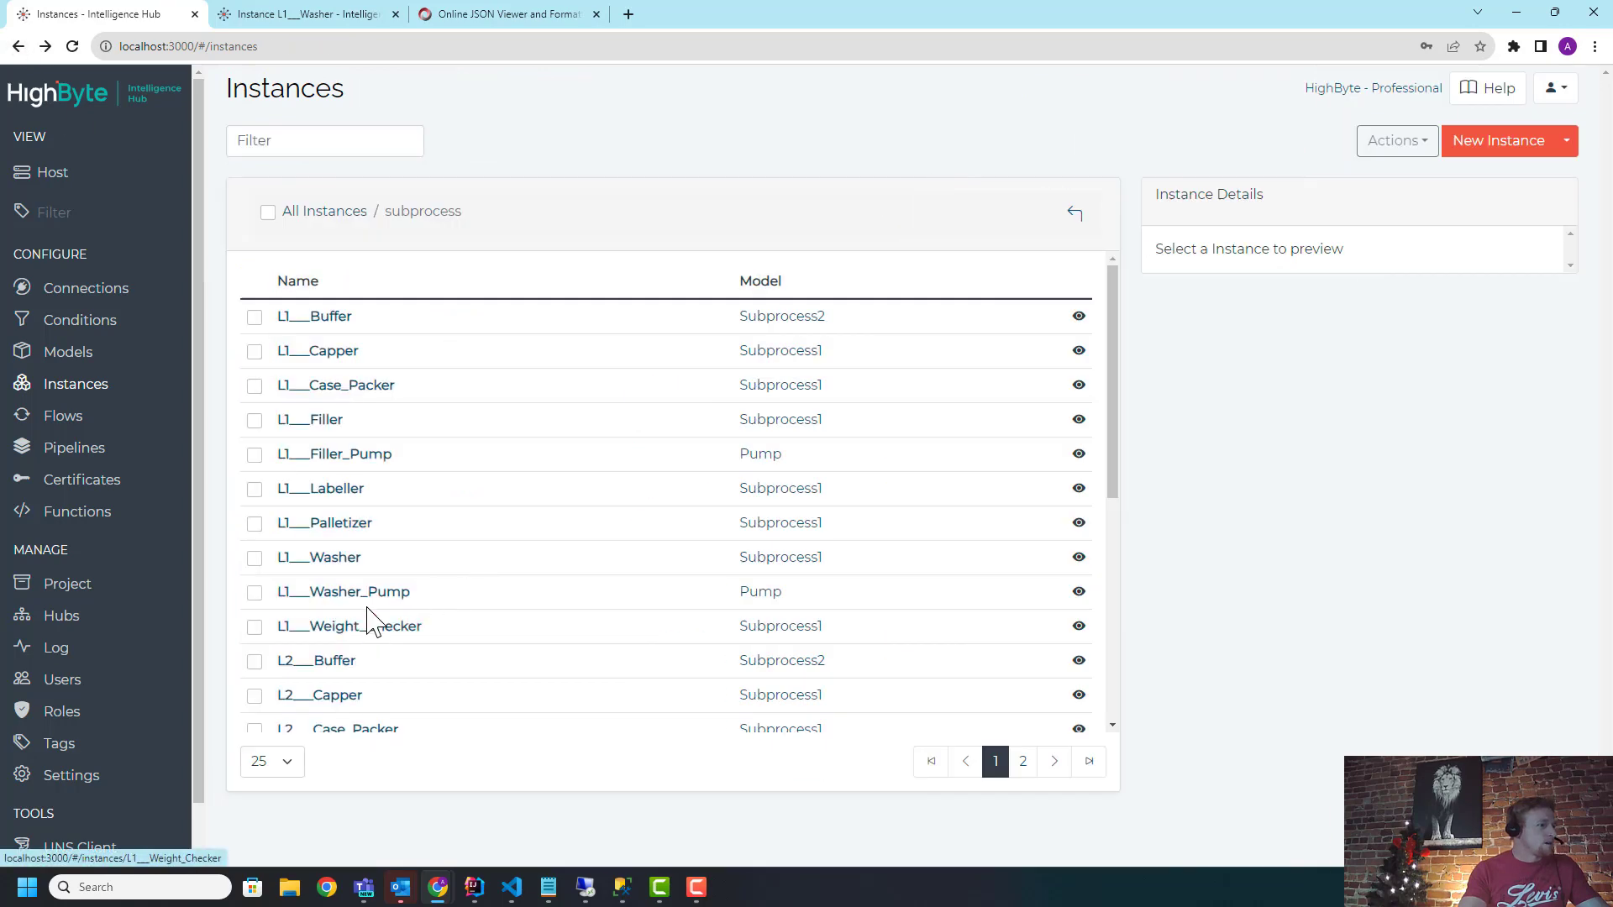
click(324, 625)
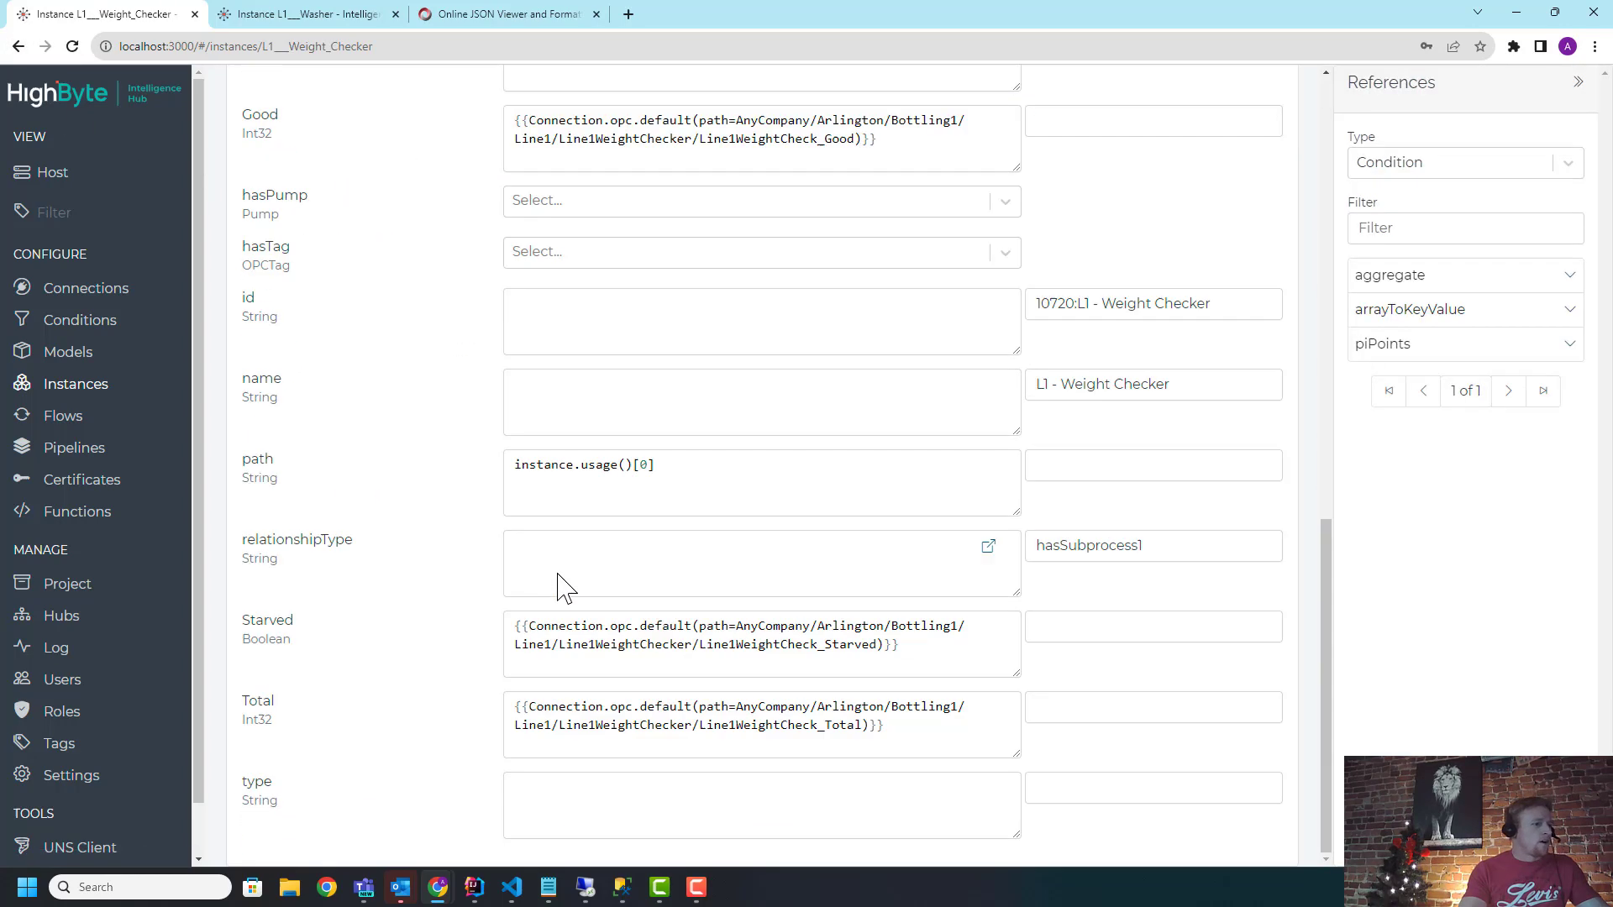
Step: Leave the L1 path expression as instance.usage()[0] after discarding half-typed text, returning to the instances list
text(instan)
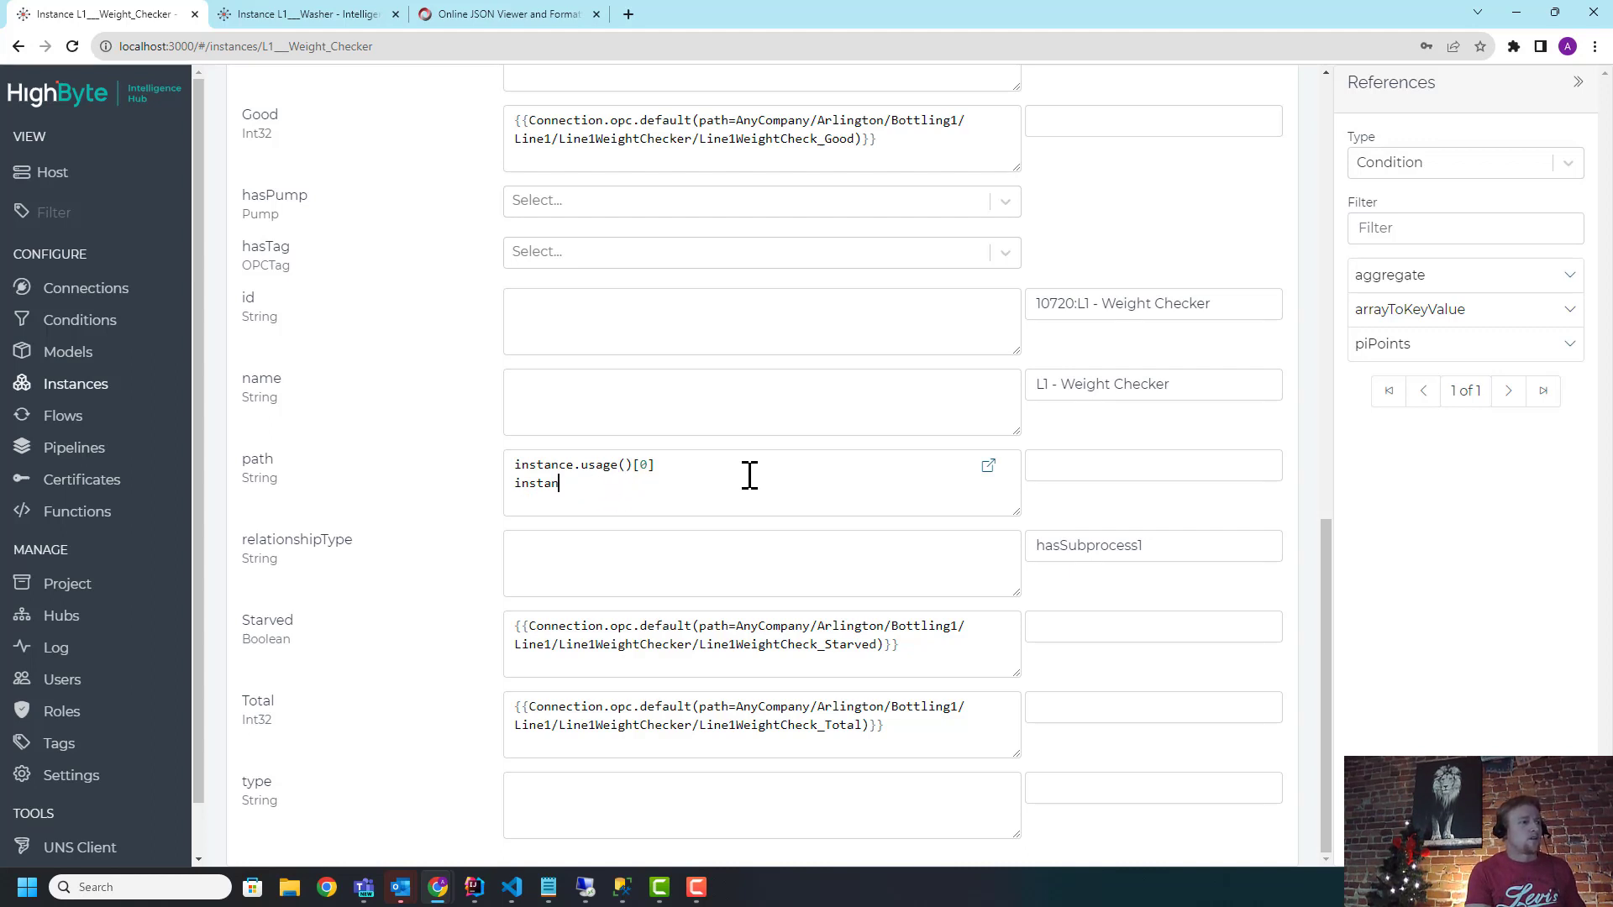
key(Backspace)
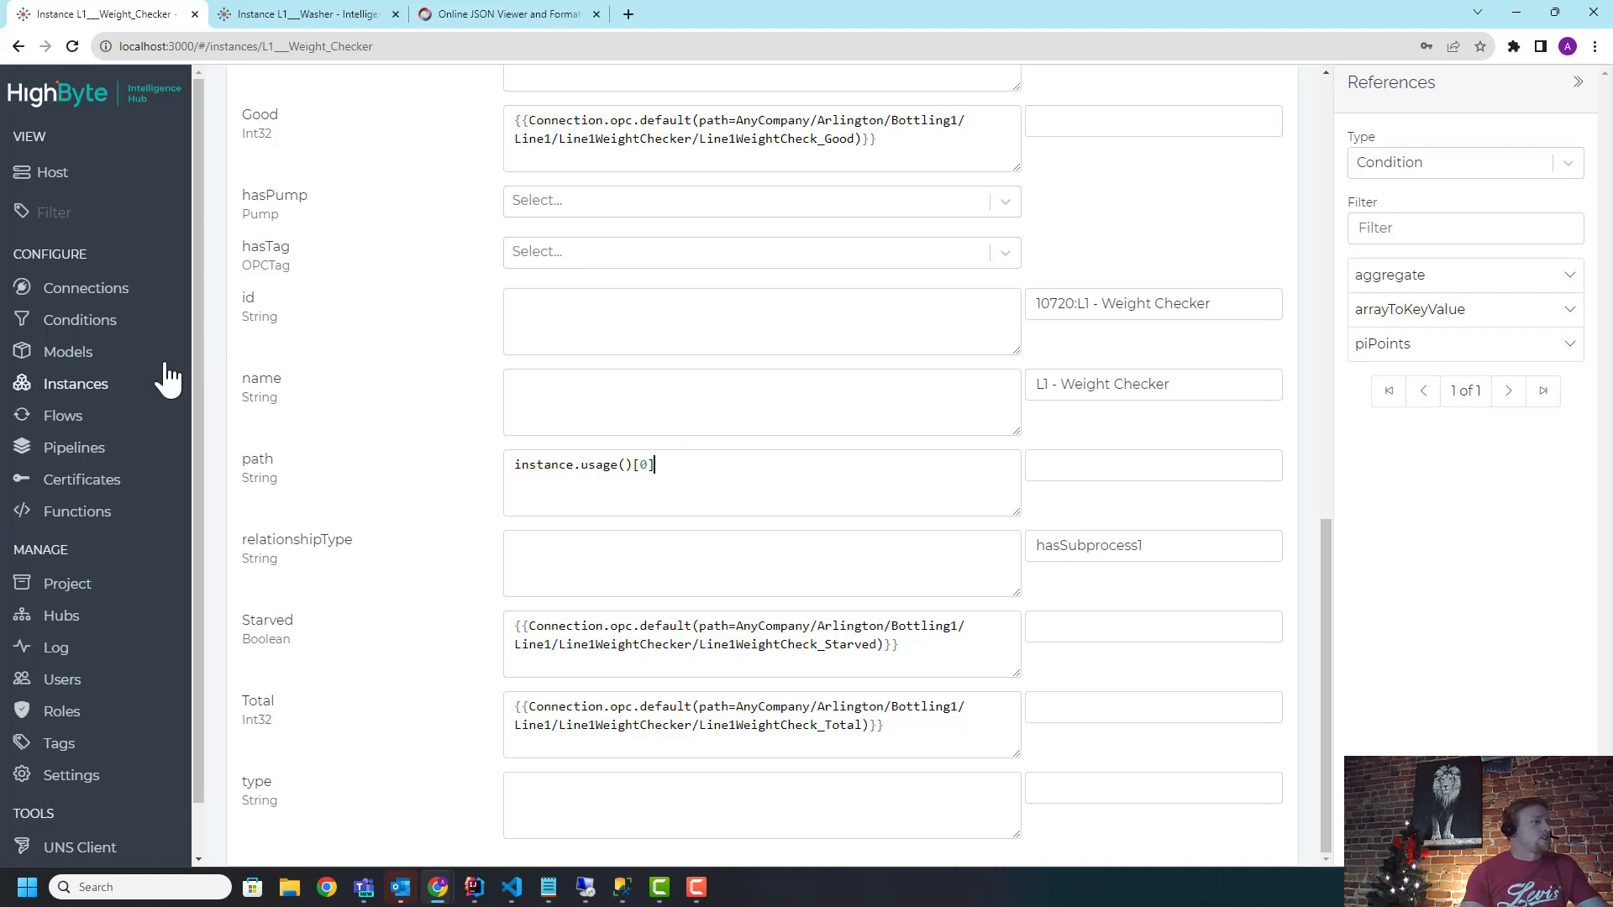
click(74, 383)
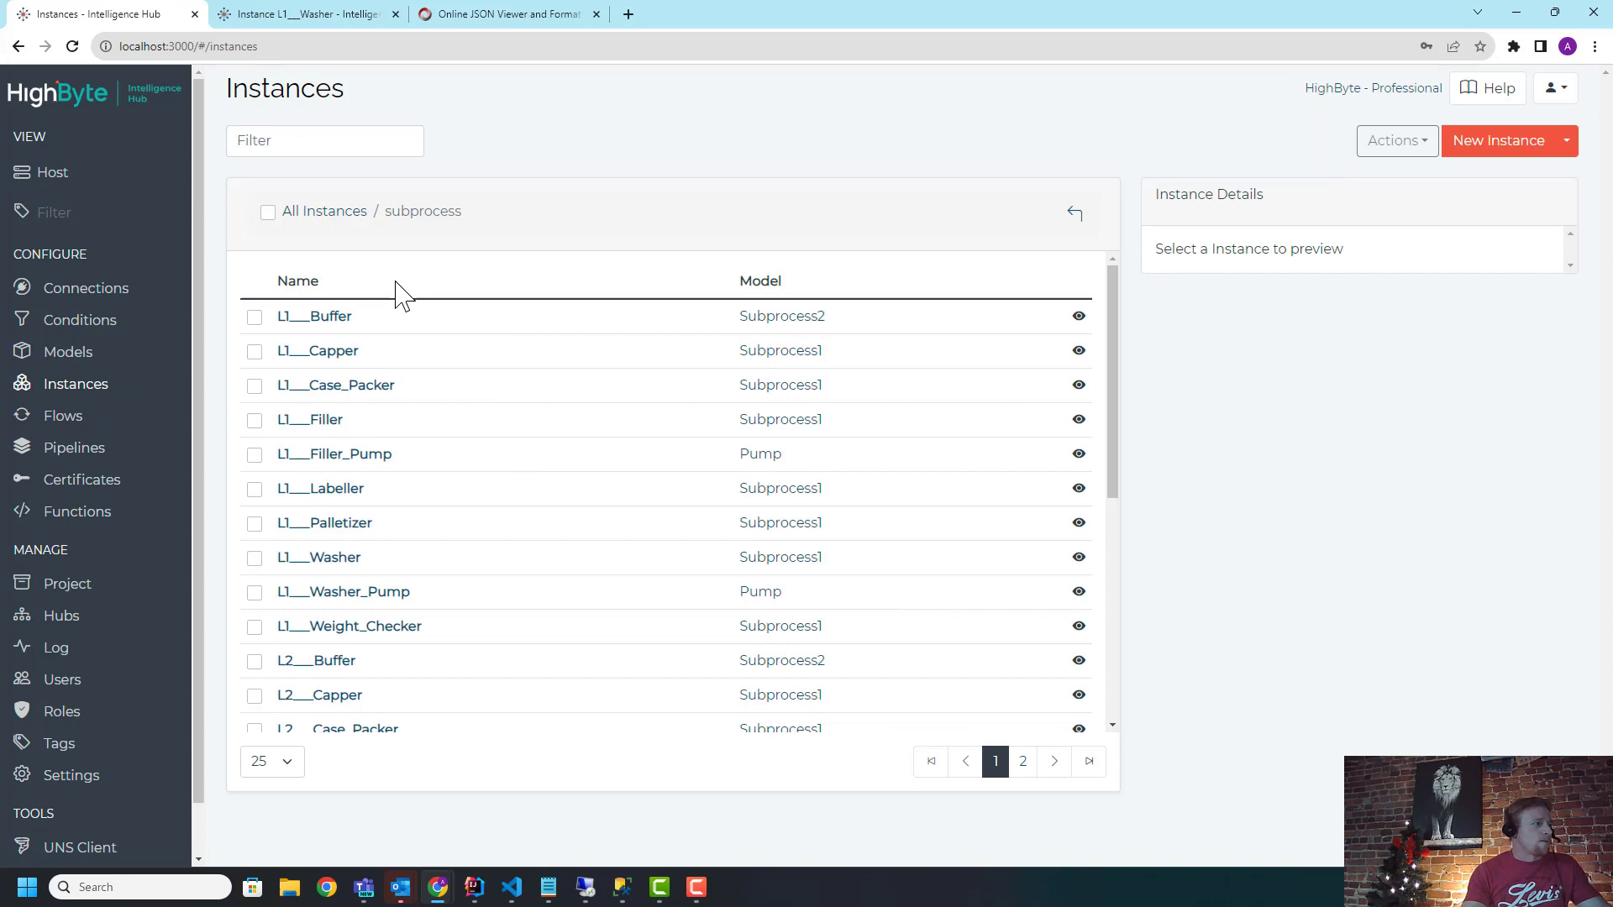
click(67, 351)
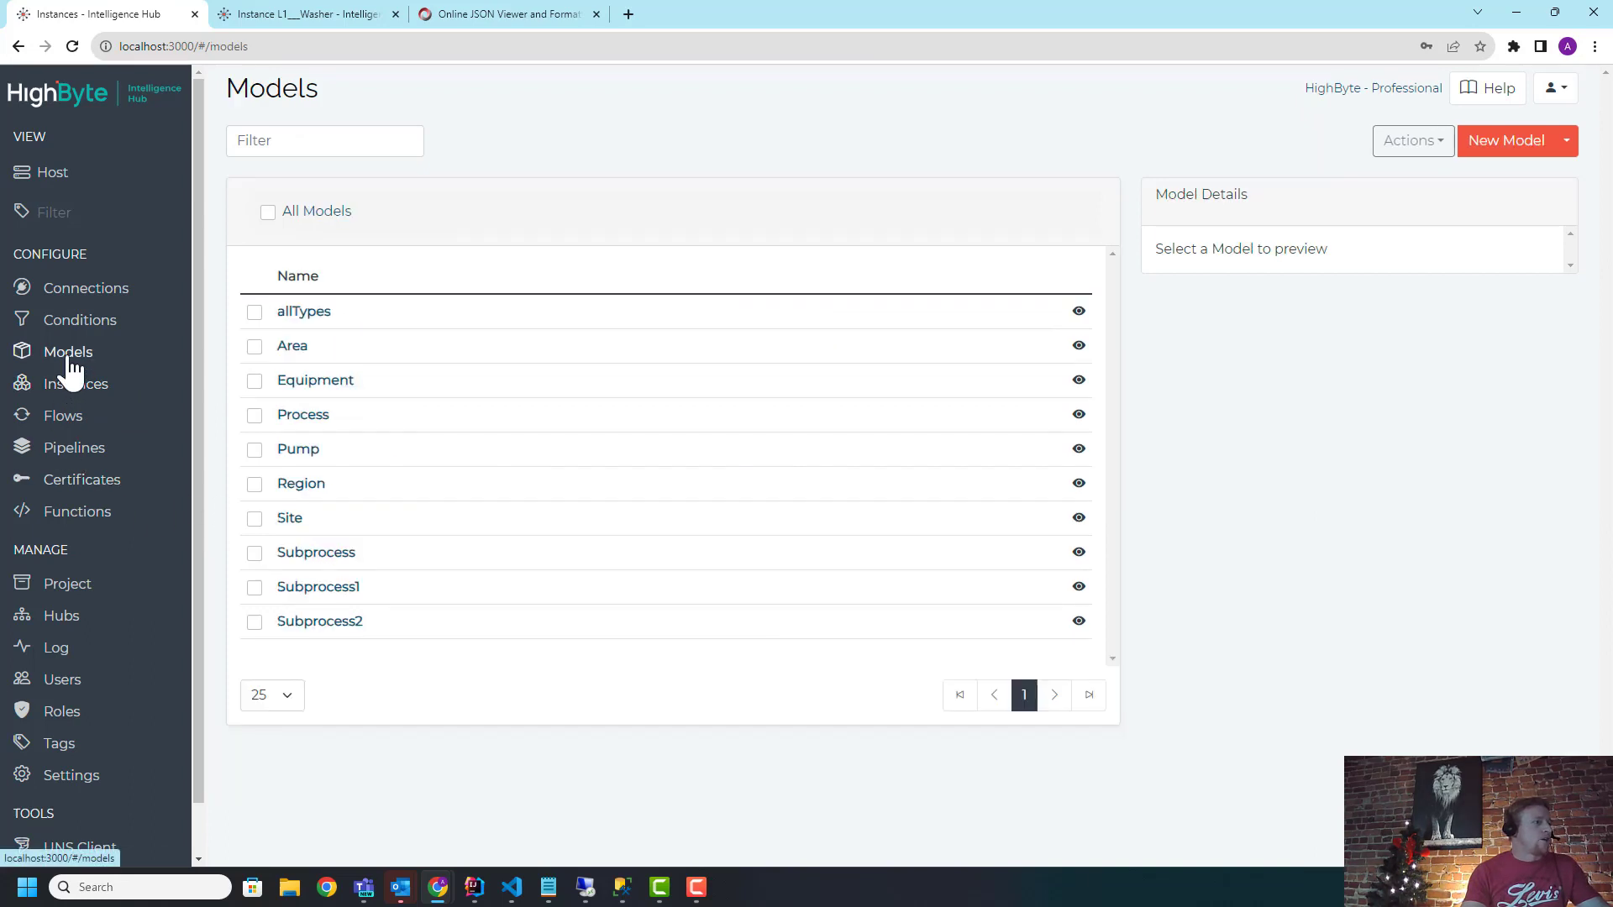
click(68, 352)
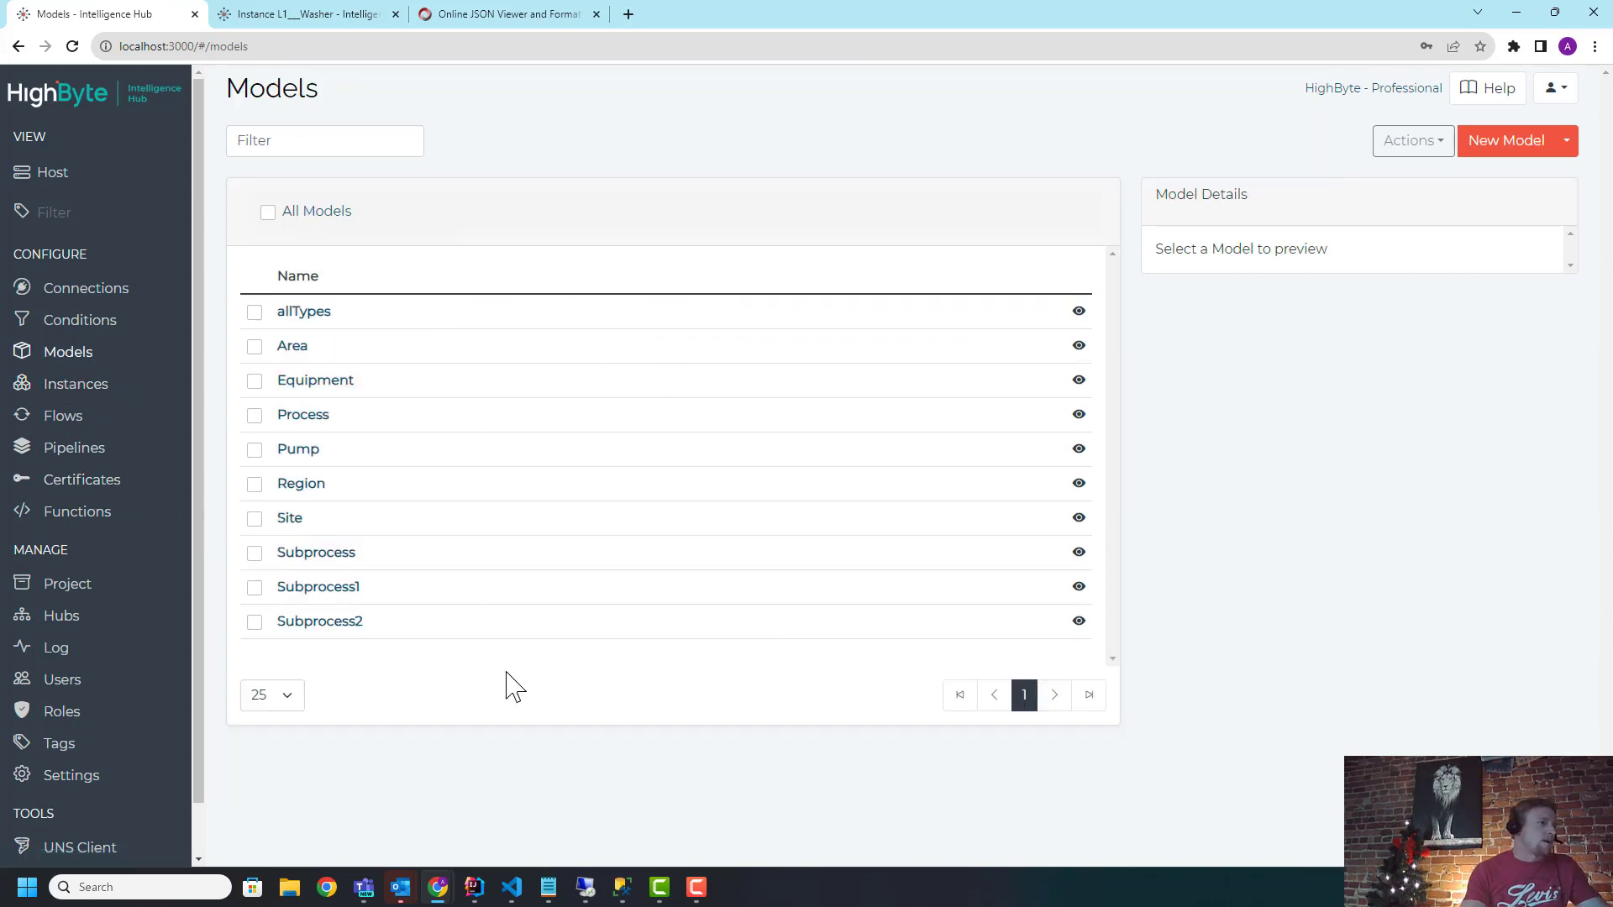
click(74, 383)
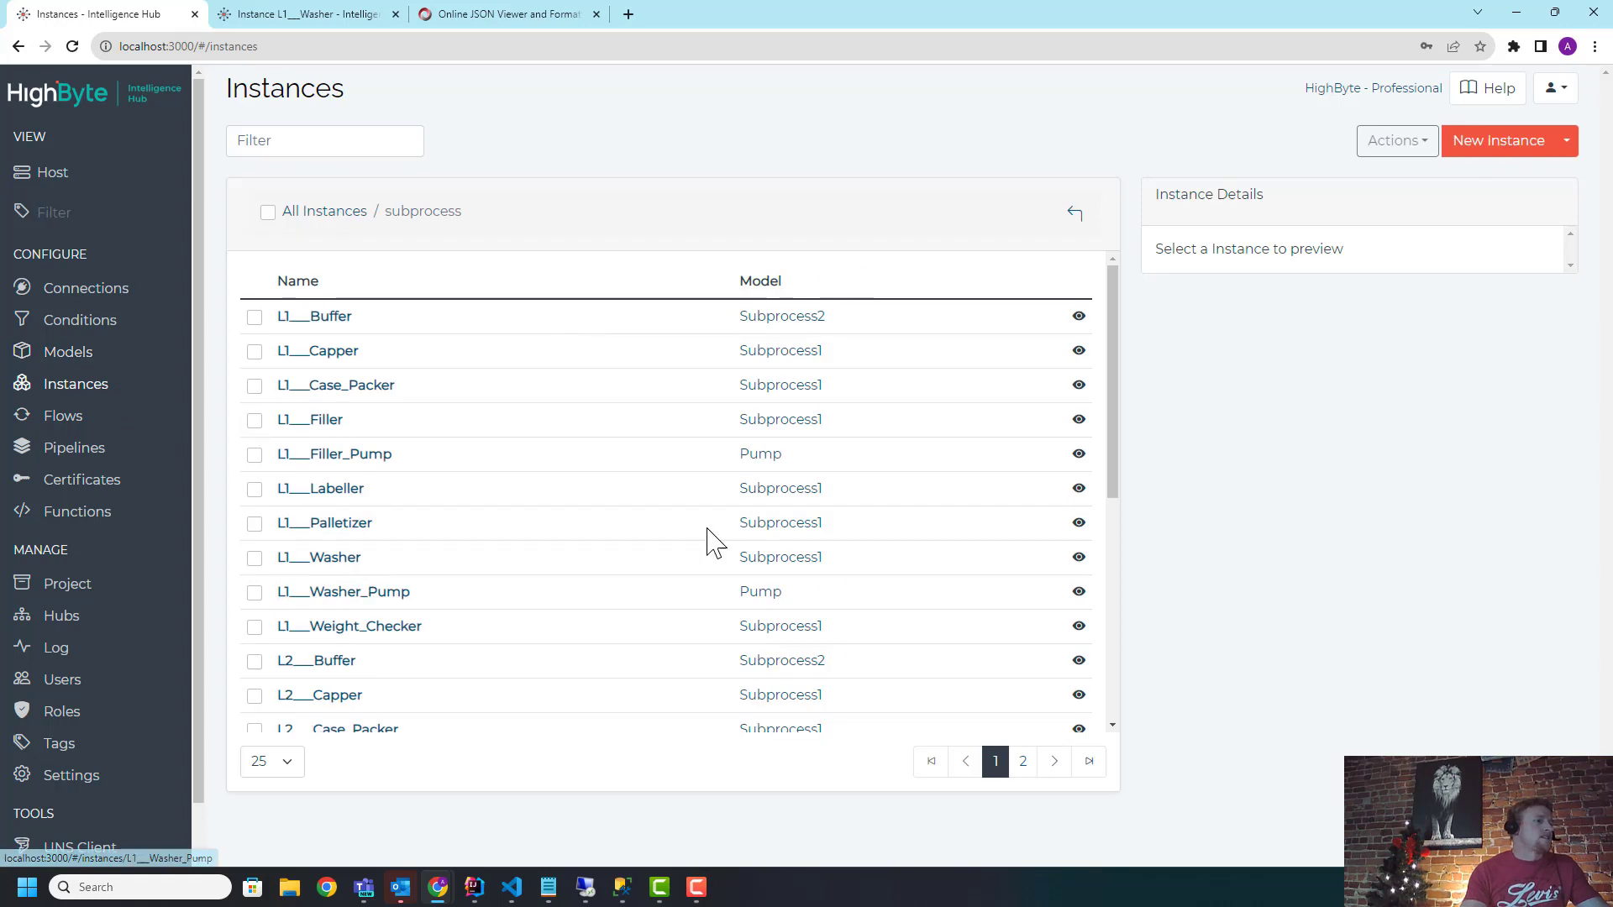
mouse_move(887, 563)
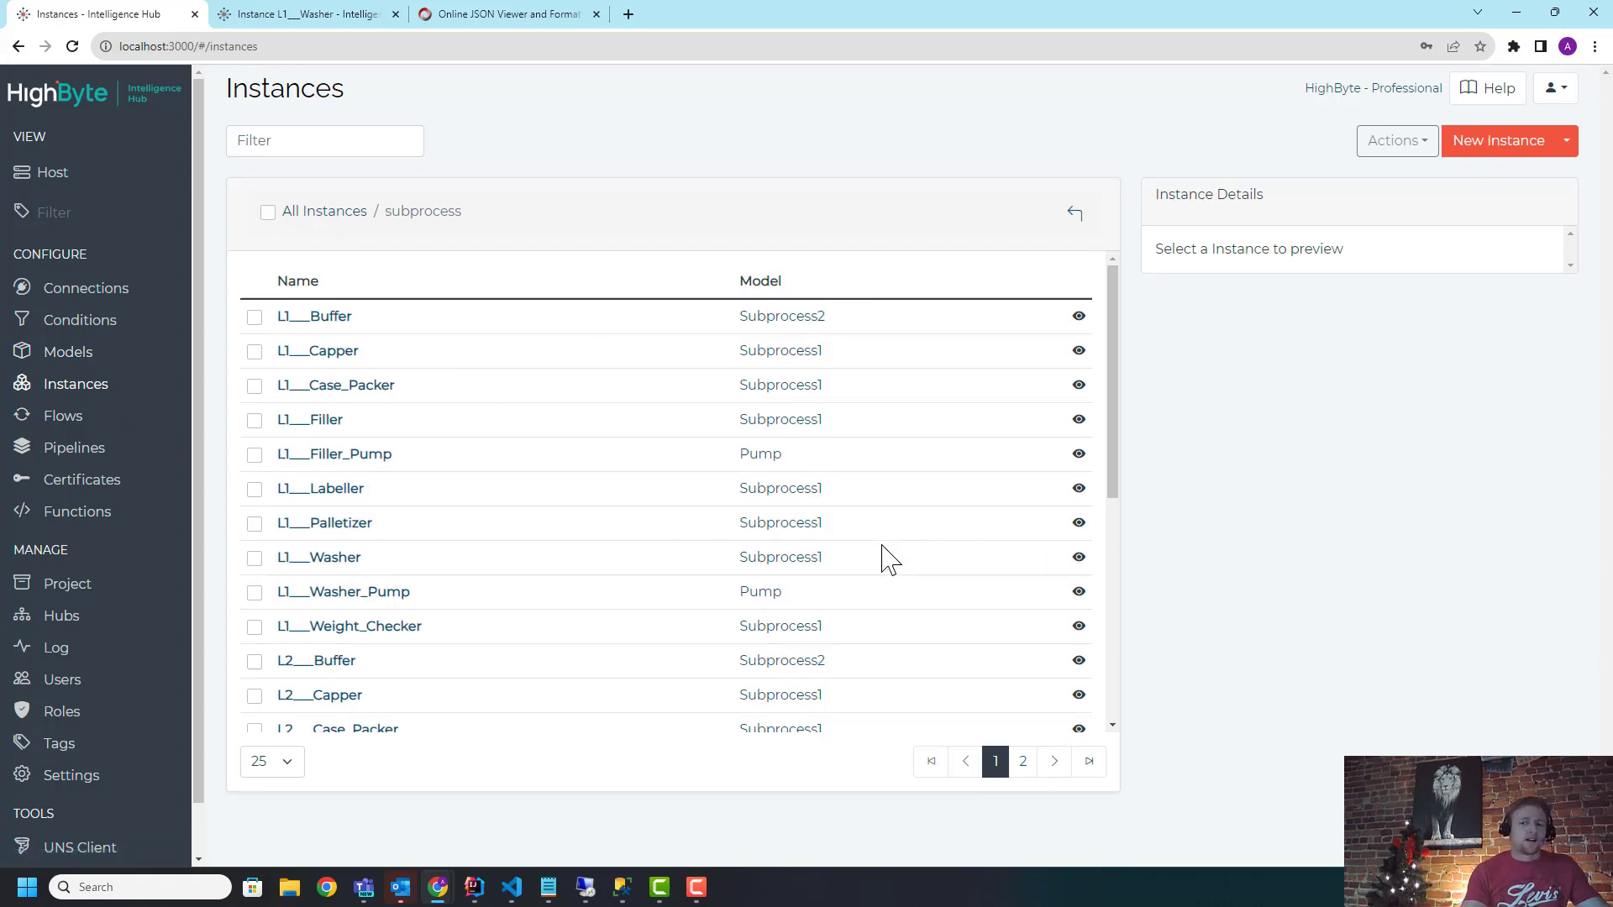
mouse_move(709, 504)
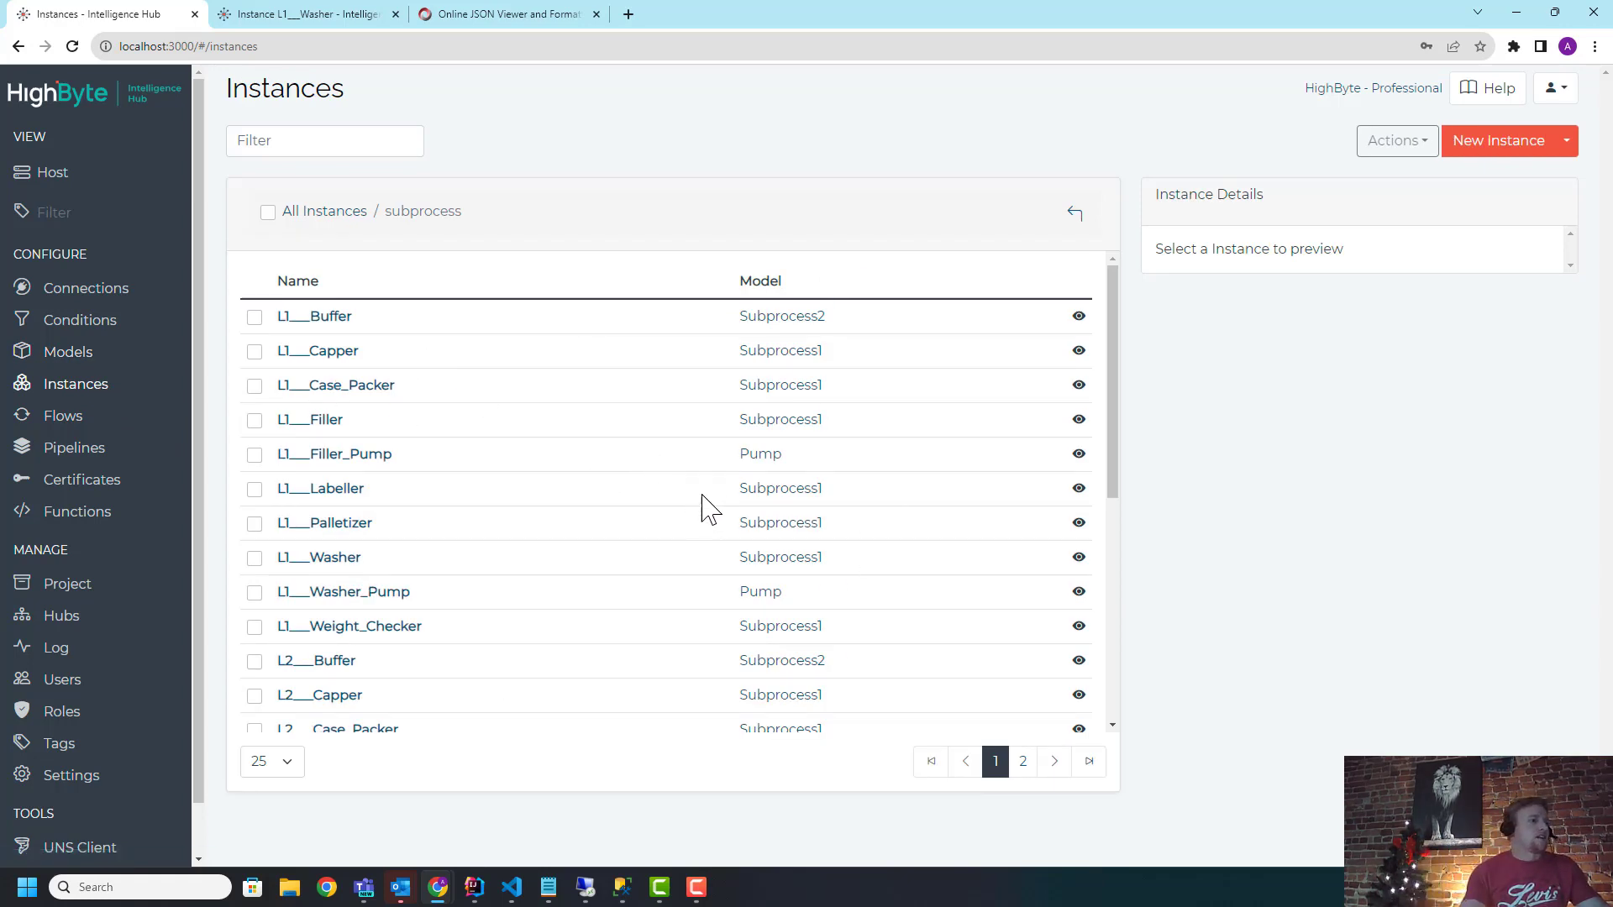
mouse_move(437, 660)
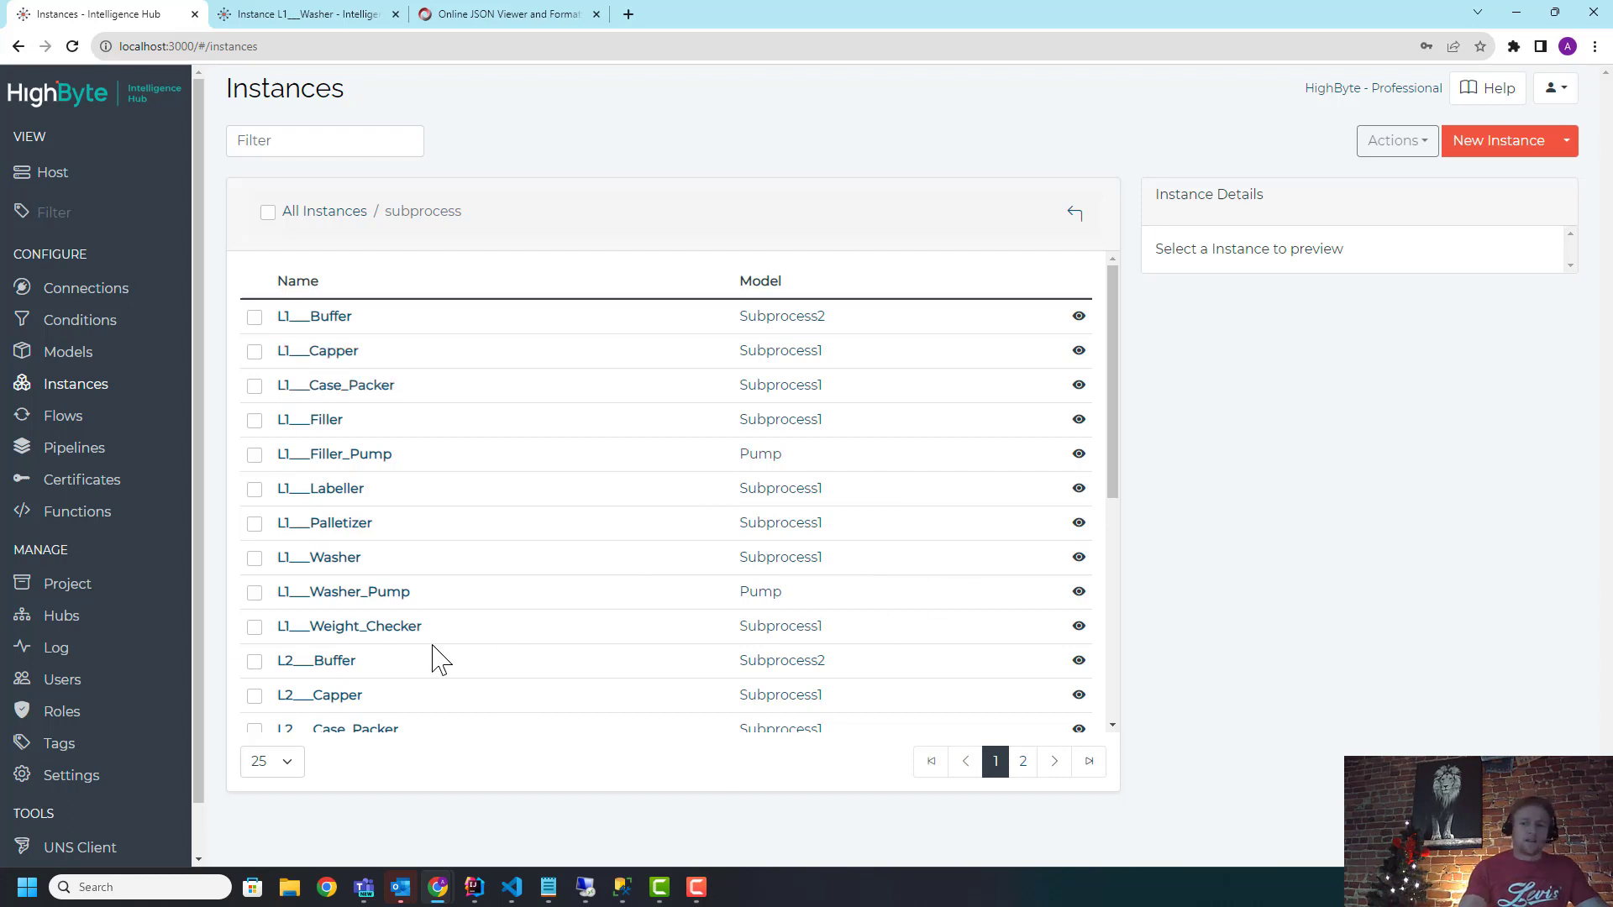
mouse_move(304, 502)
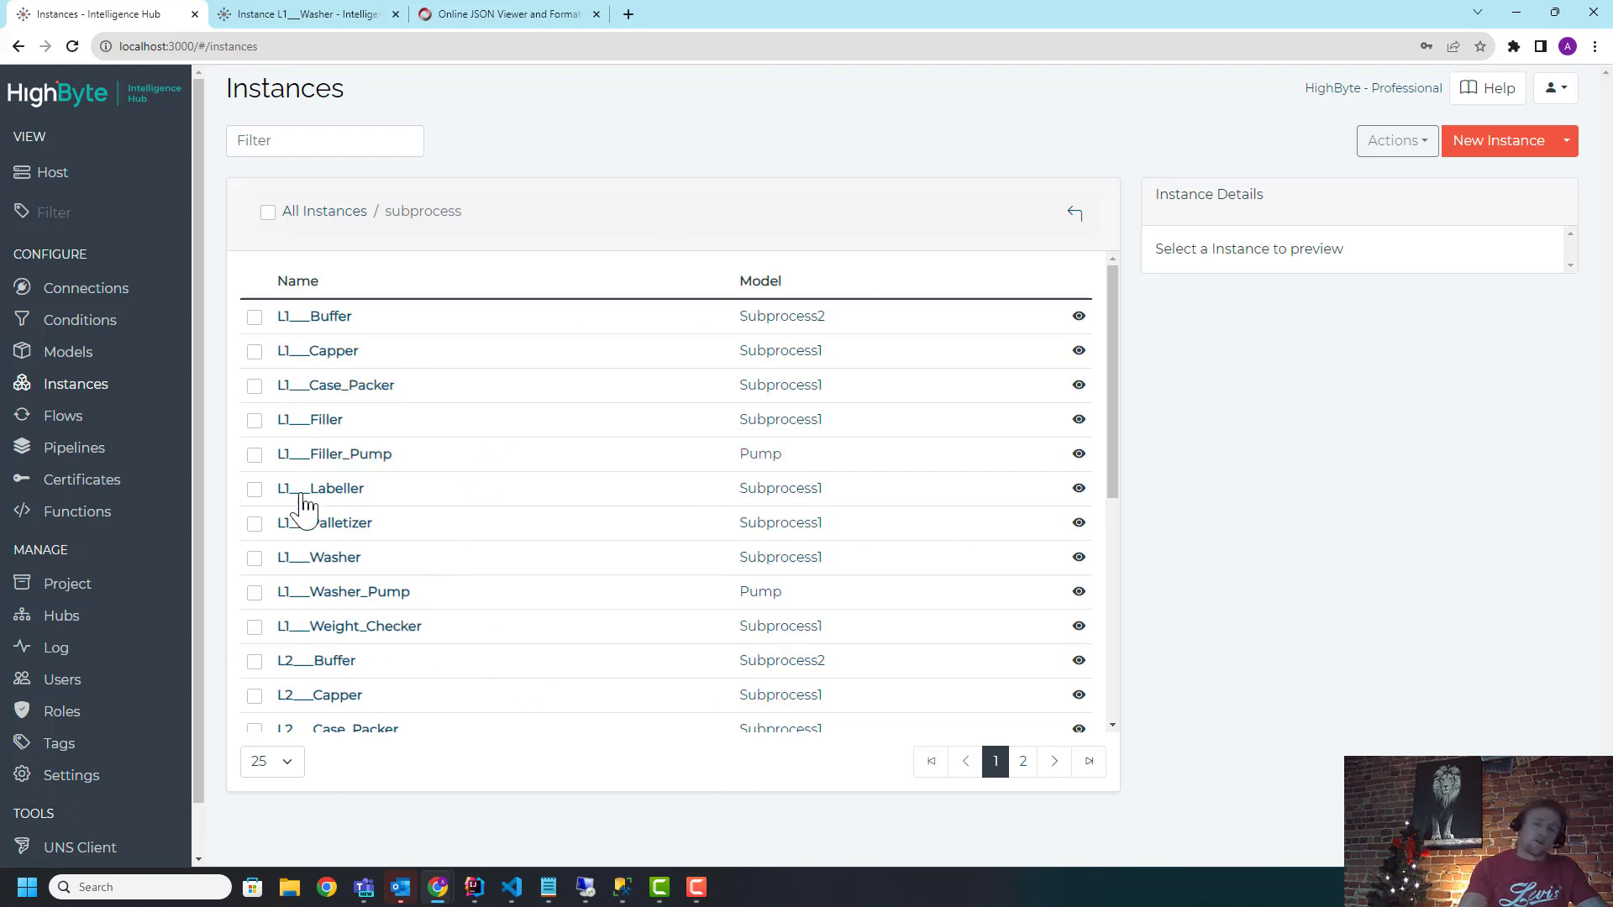
mouse_move(388, 813)
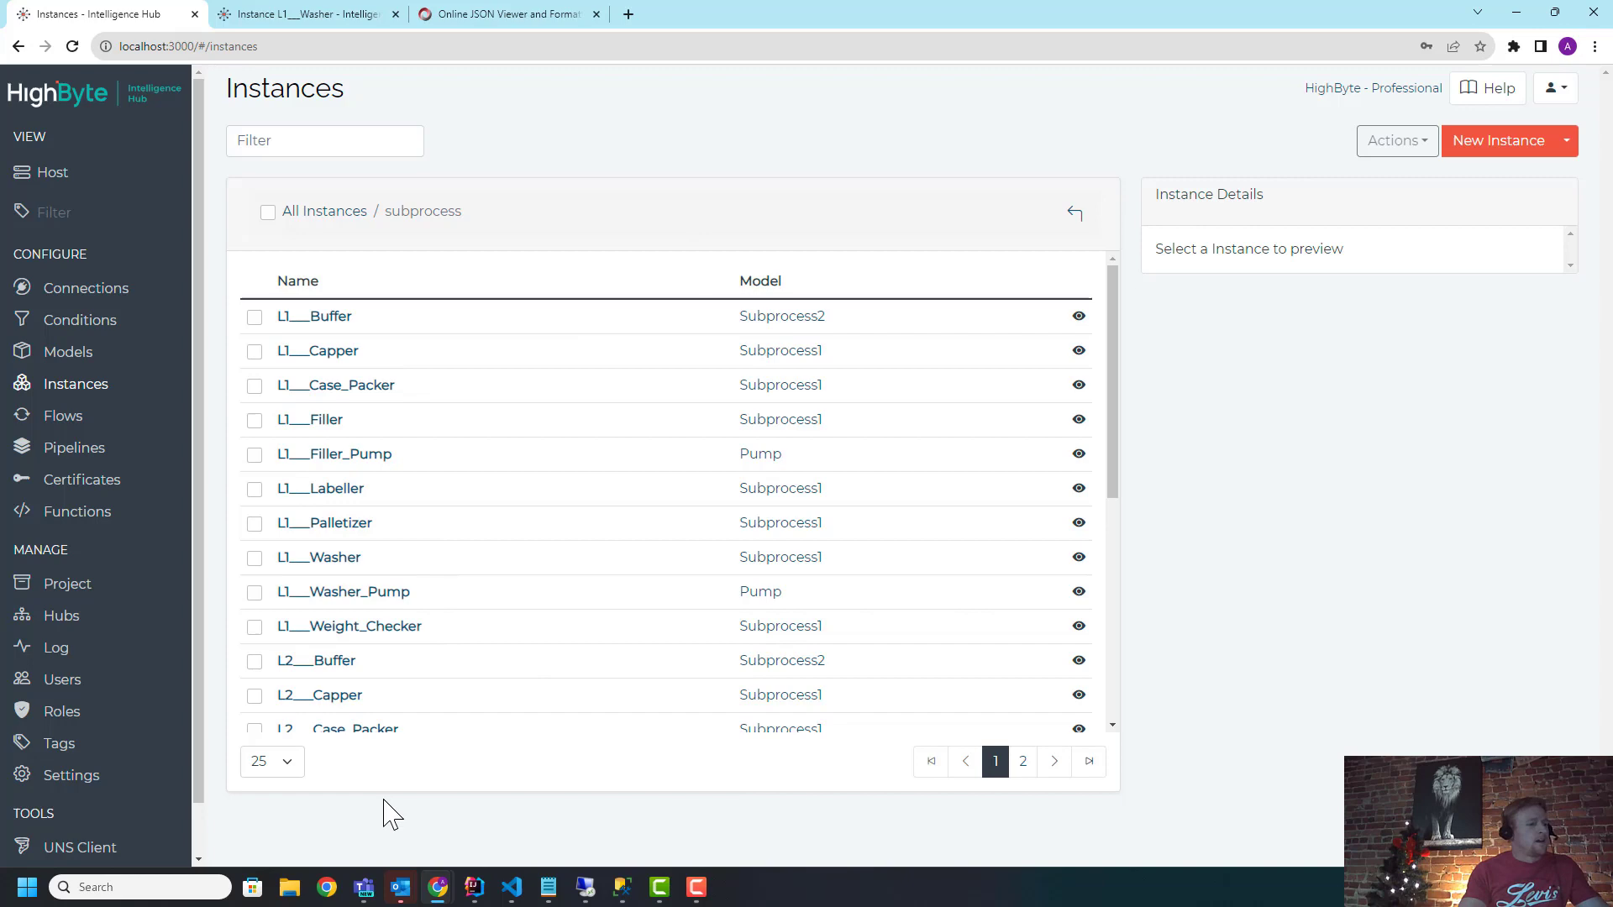
Step: Show the SSMS weightCheckers results with the row's path updated to Bottling_2
click(621, 887)
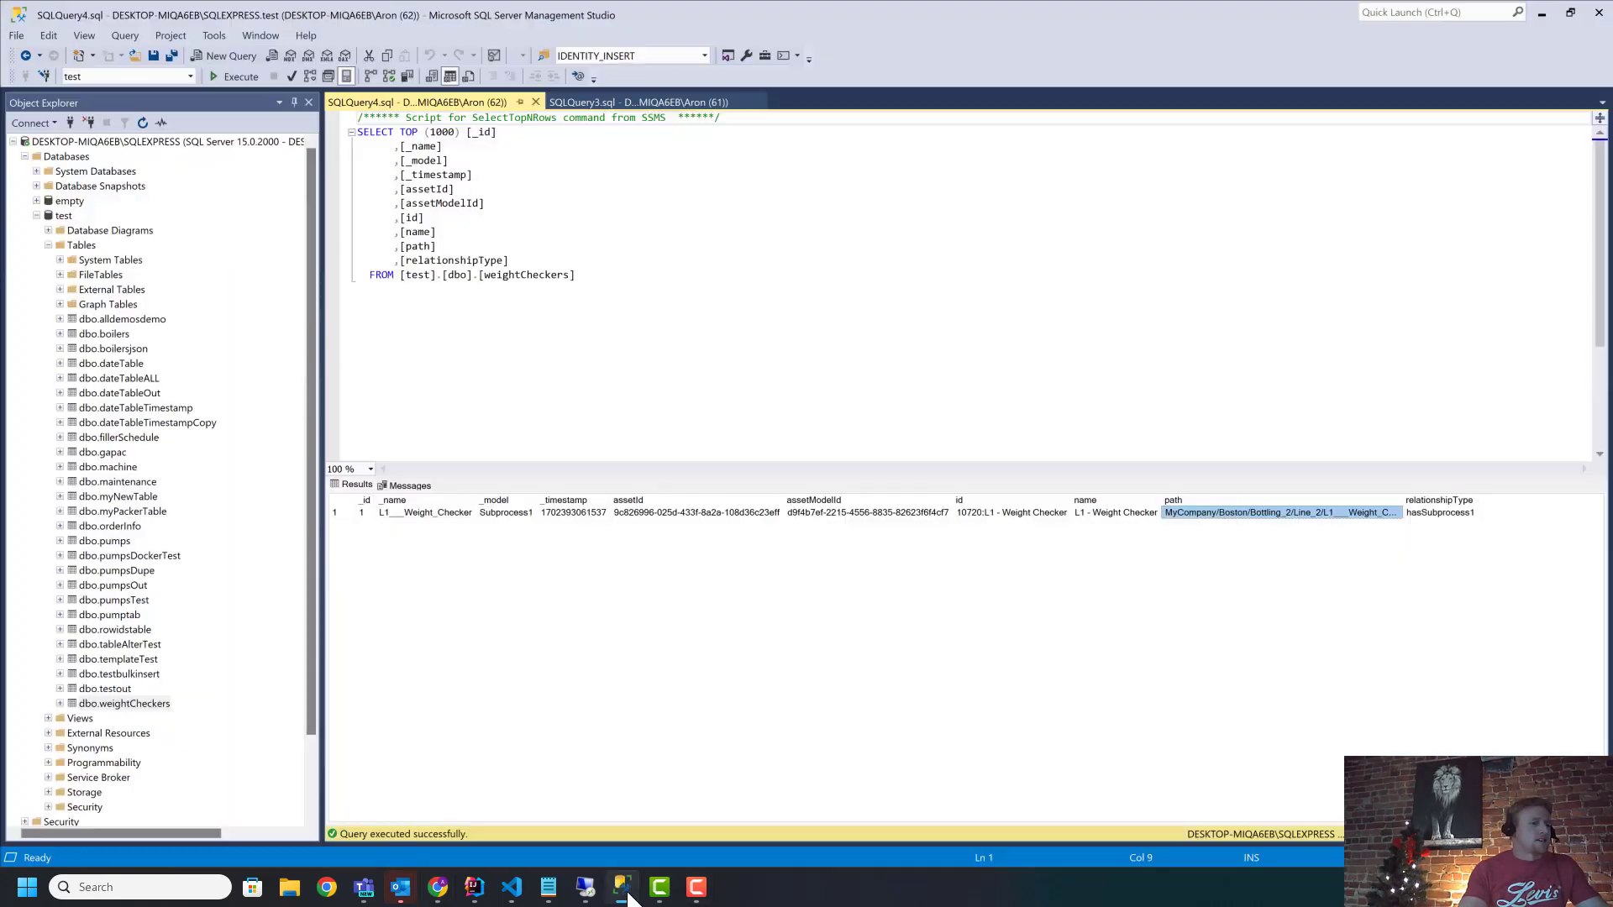
mouse_move(1231, 532)
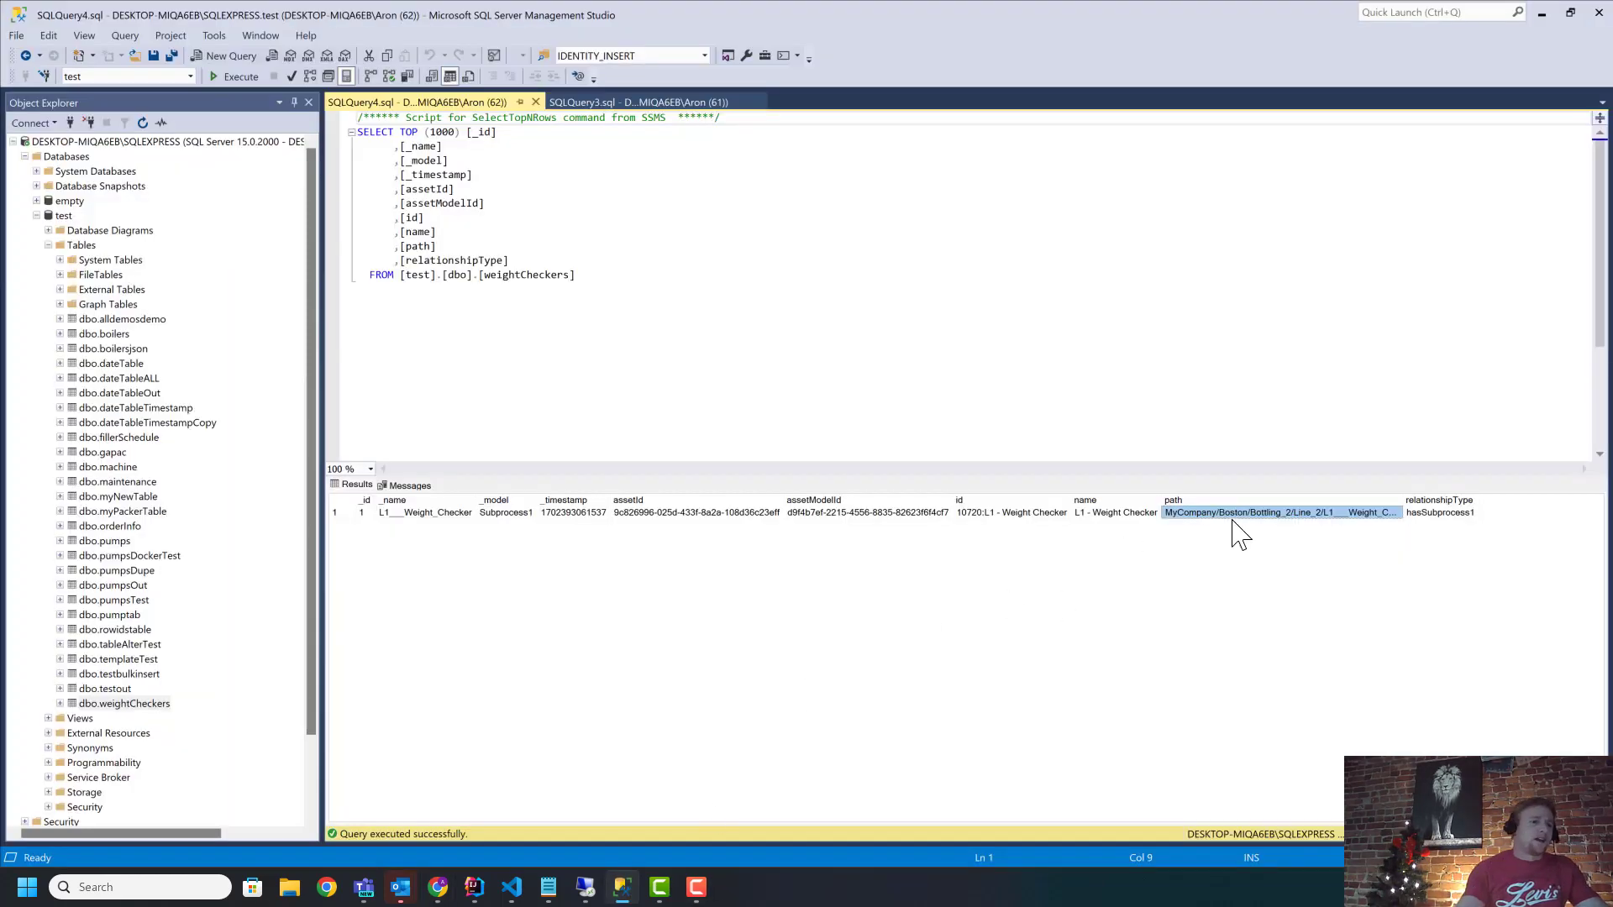